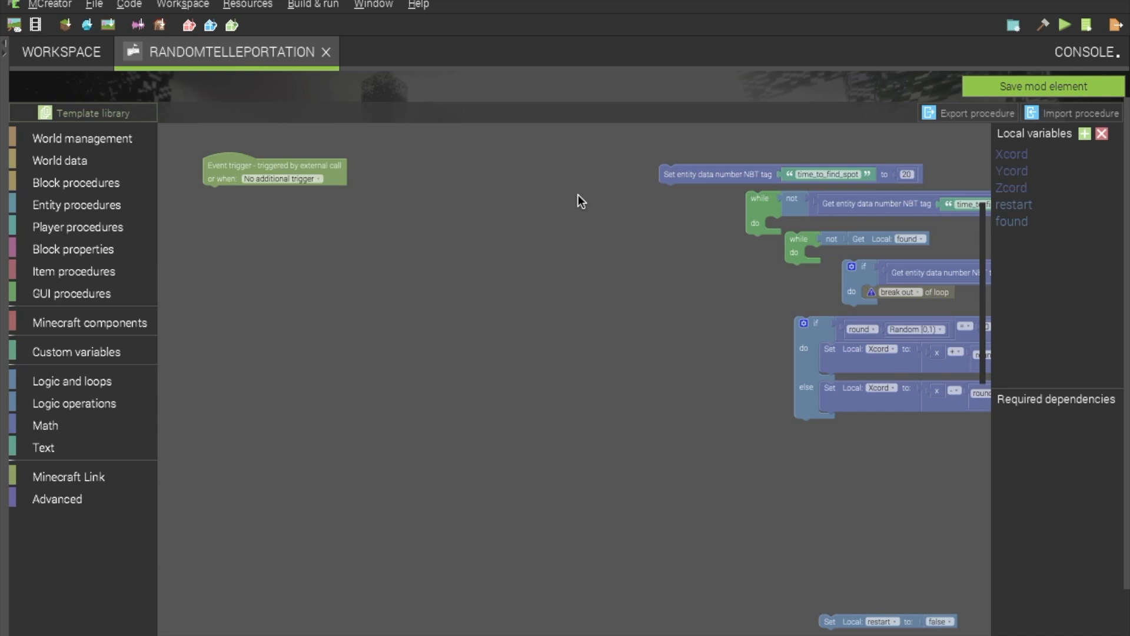
mouse_move(443, 328)
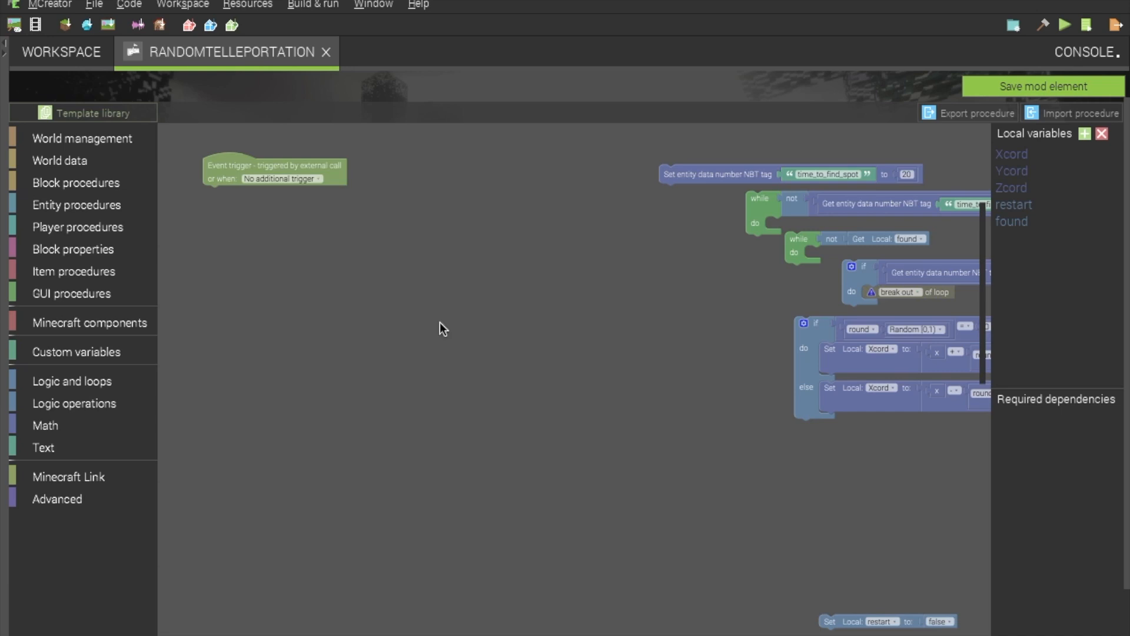
mouse_move(1076, 162)
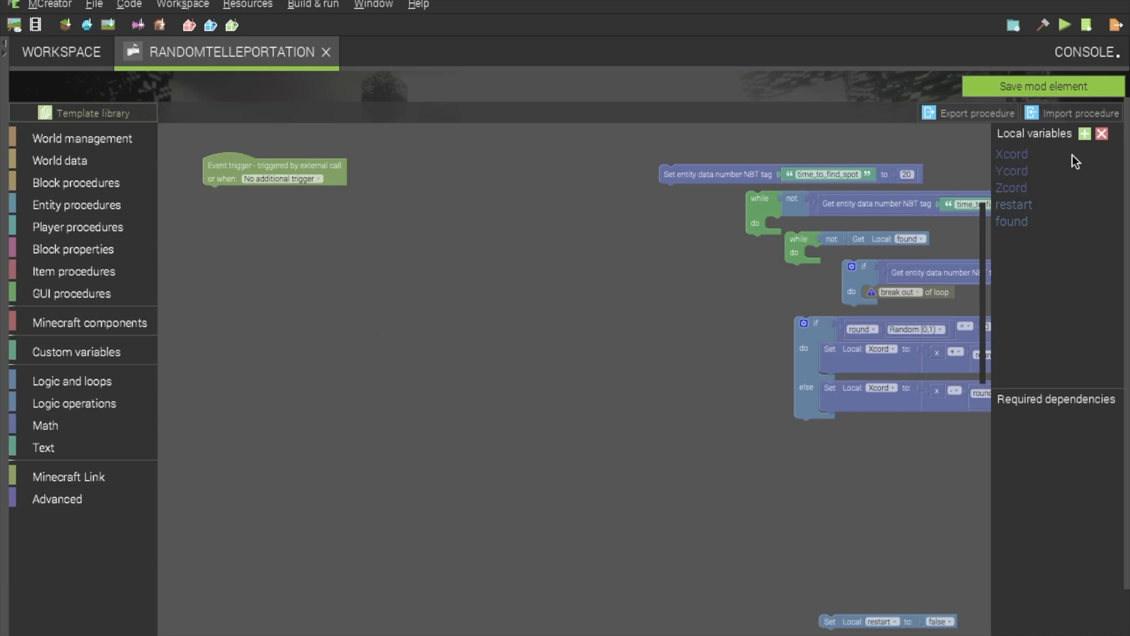
mouse_move(1034, 202)
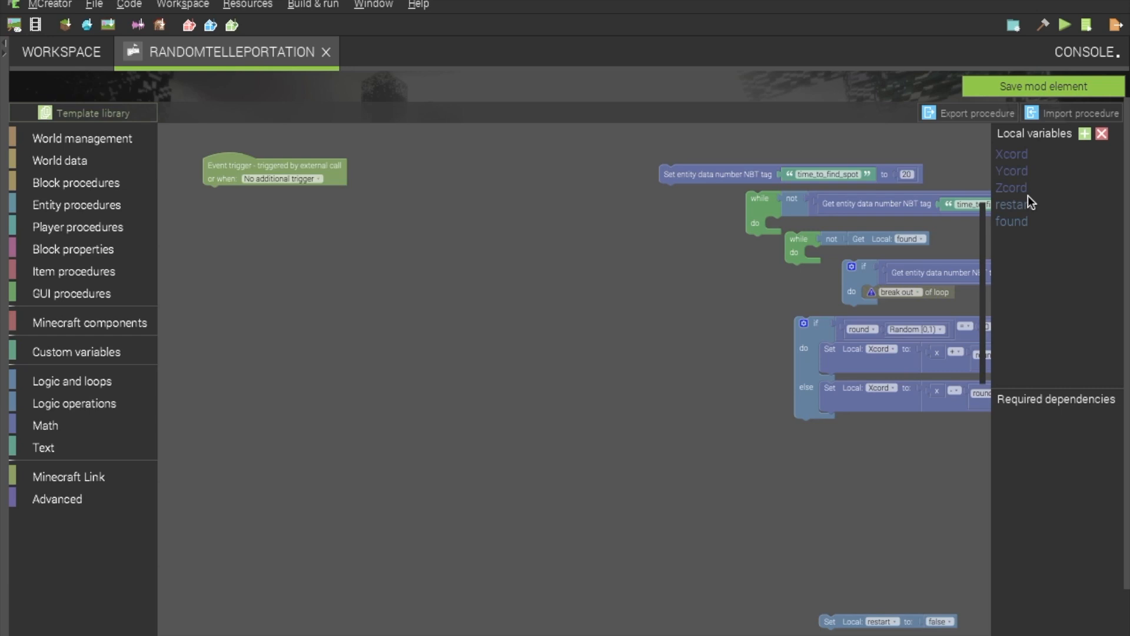
mouse_move(1036, 164)
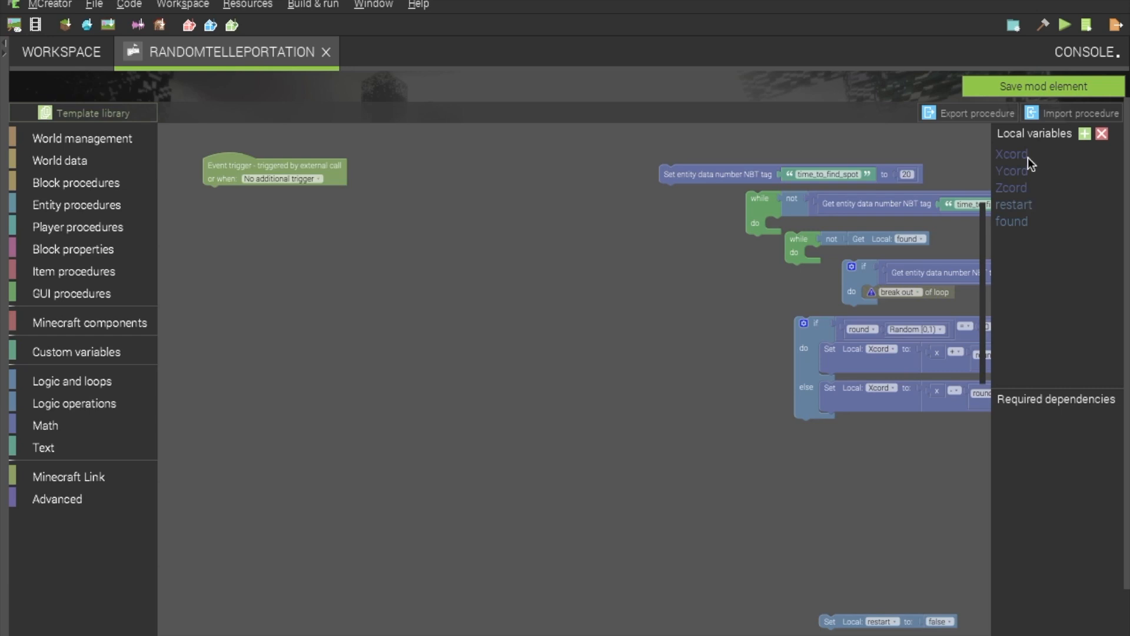
mouse_move(1008, 194)
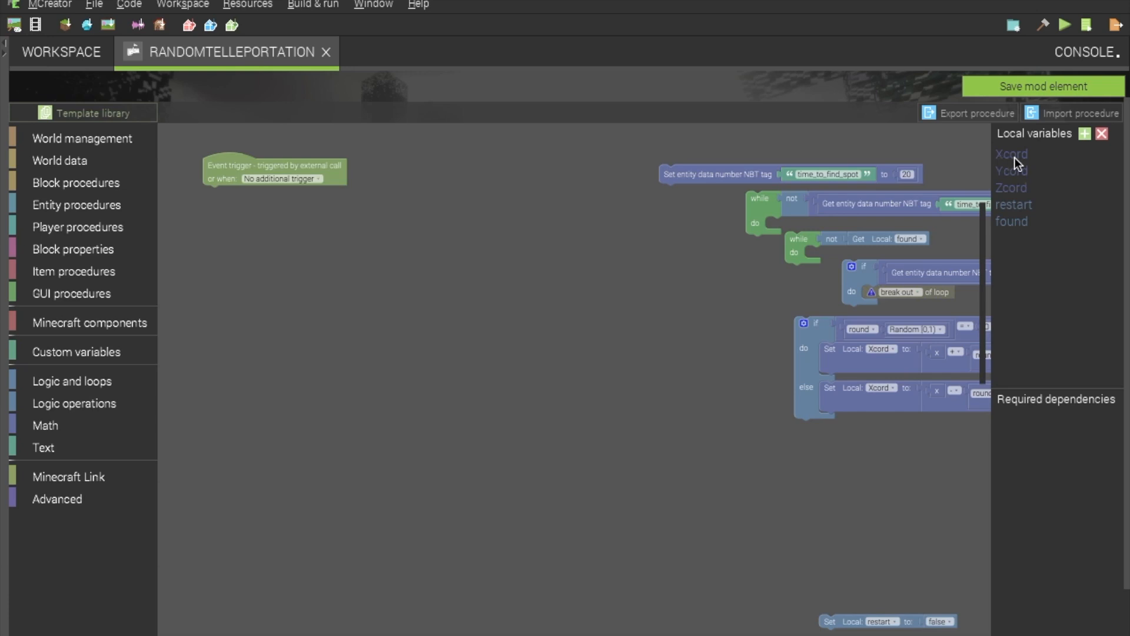
mouse_move(1052, 198)
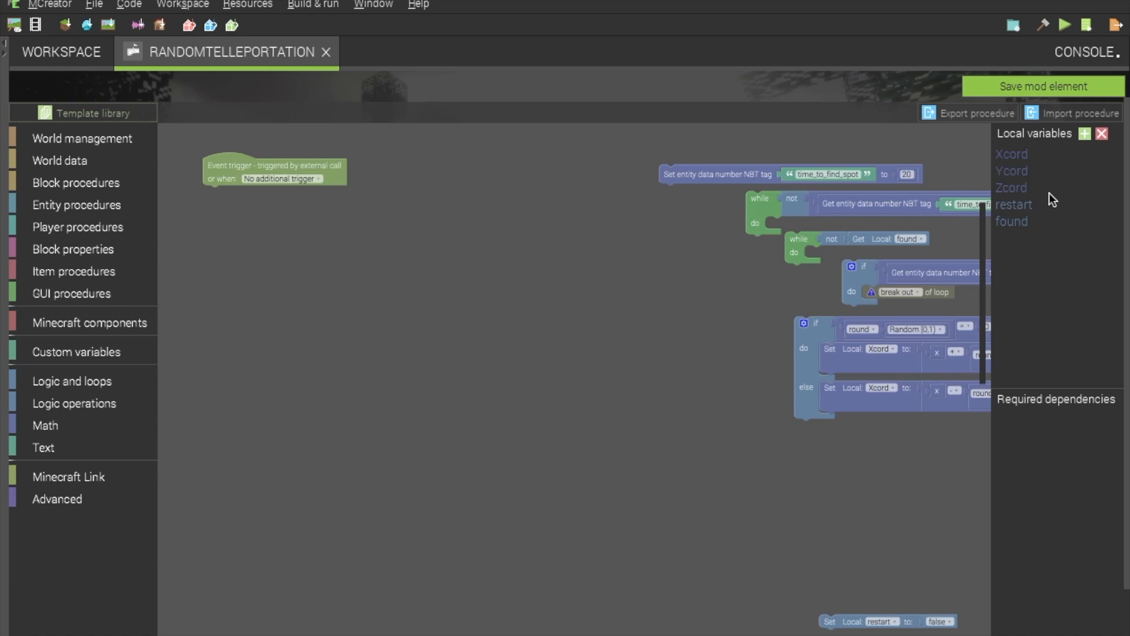
mouse_move(1007, 206)
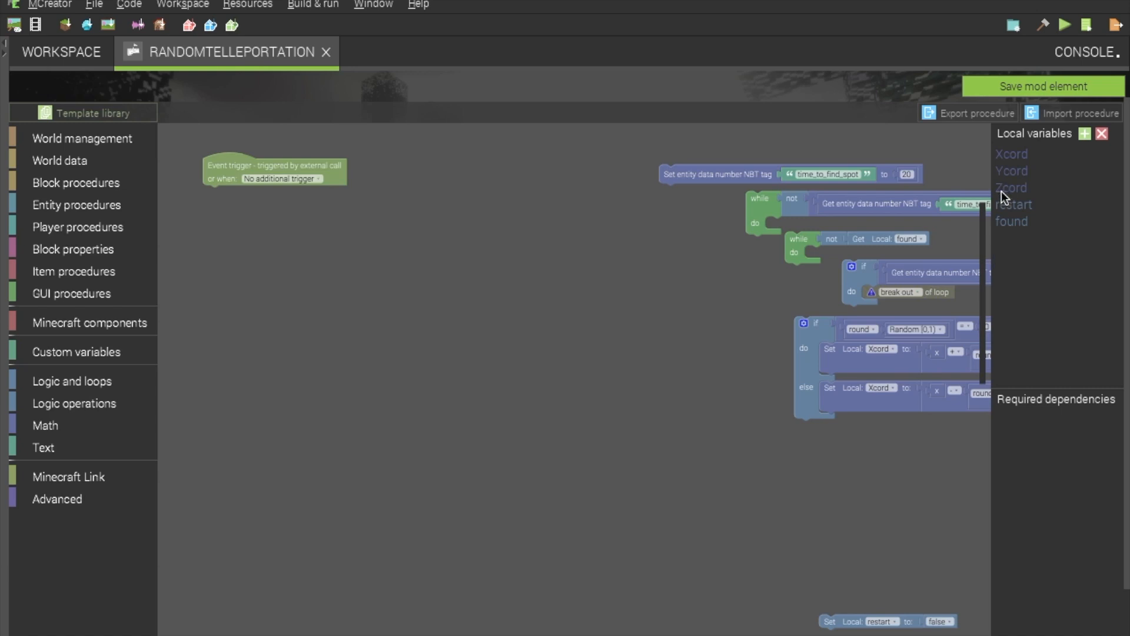
mouse_move(1000, 156)
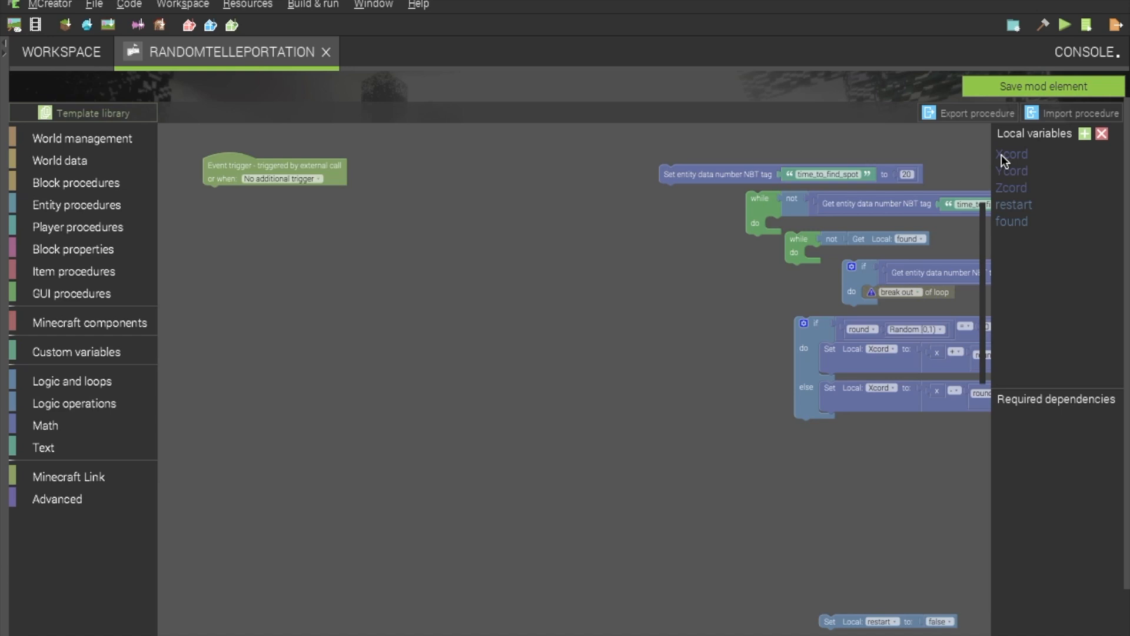
mouse_move(1048, 172)
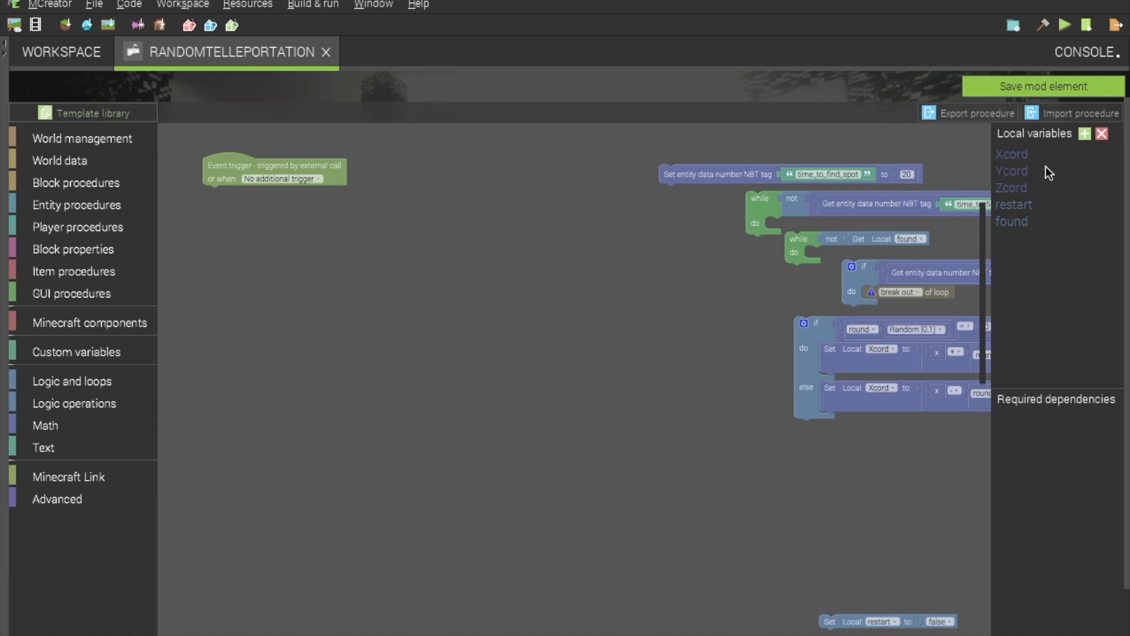
mouse_move(996, 182)
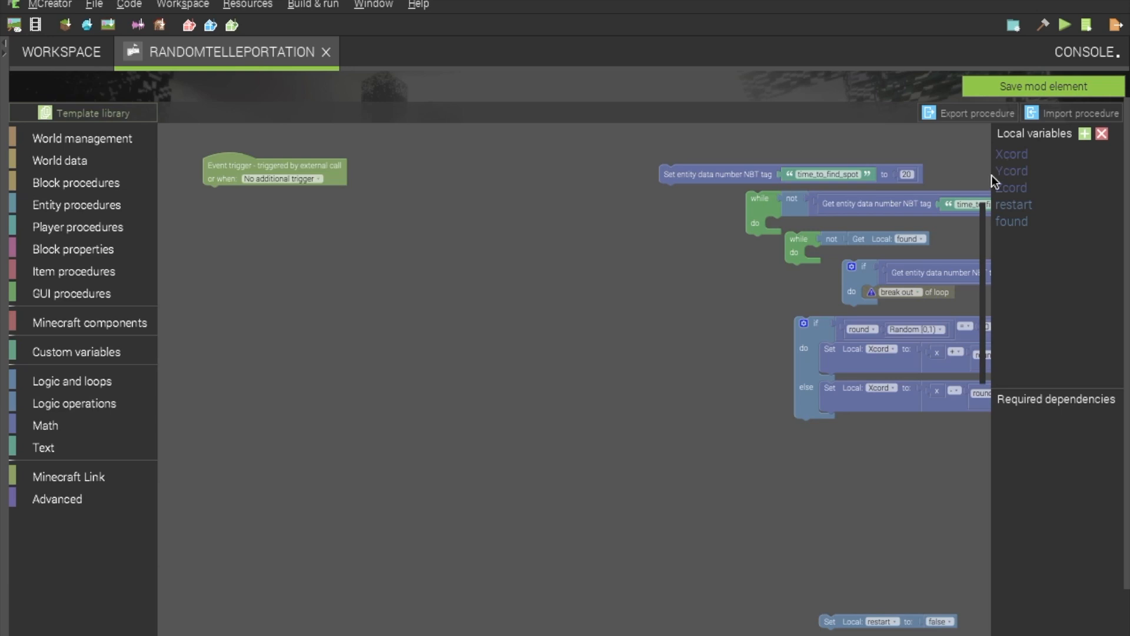
mouse_move(1053, 199)
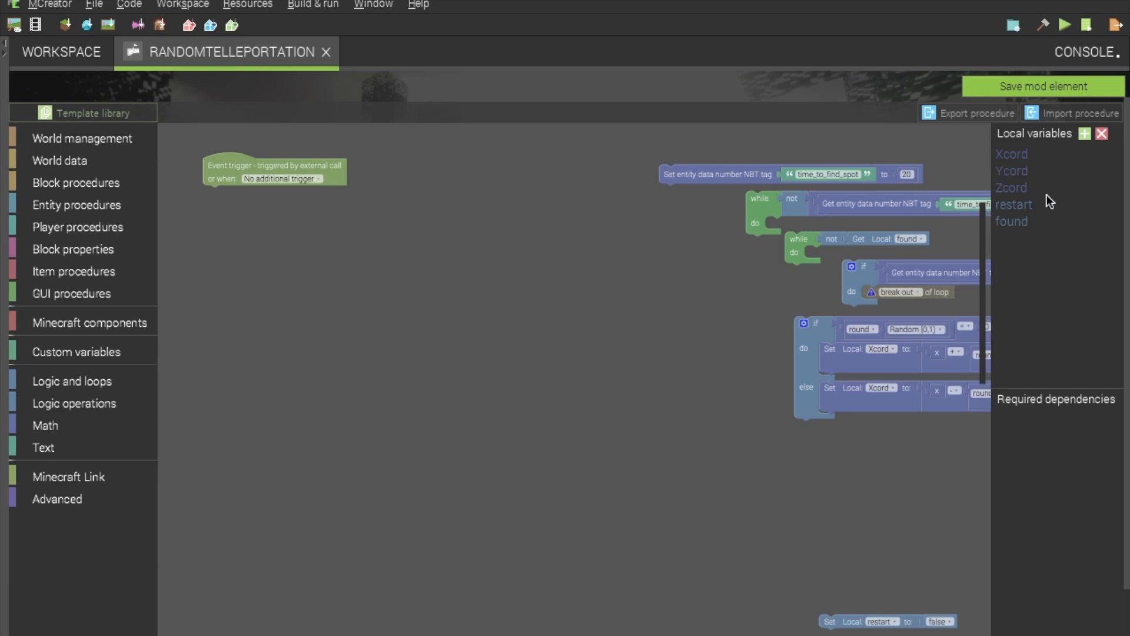
mouse_move(1031, 306)
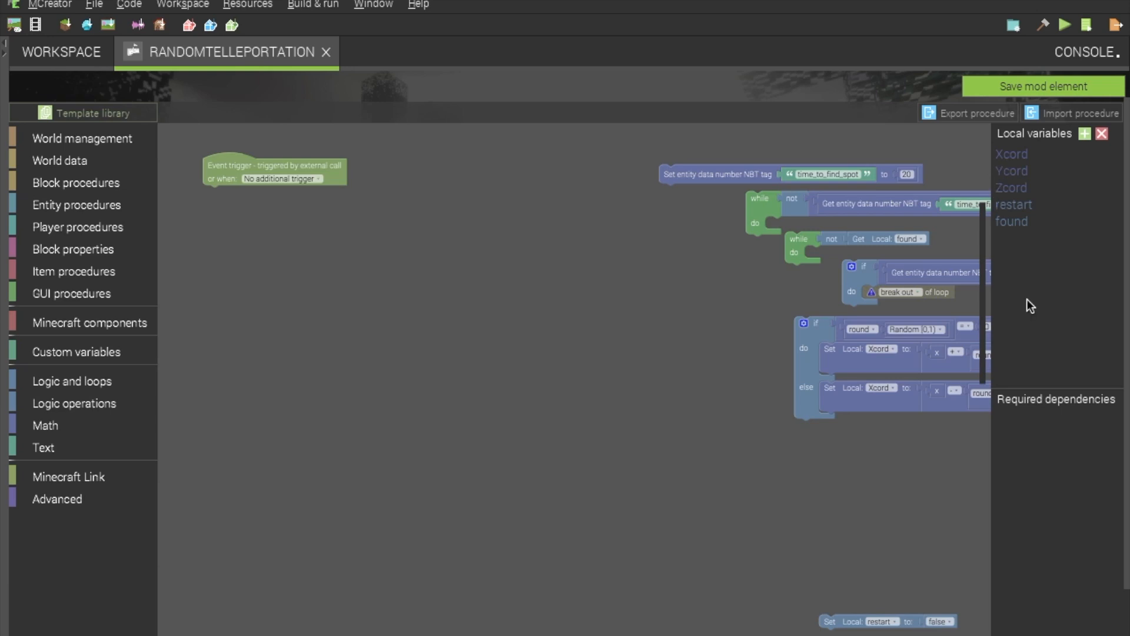
mouse_move(1036, 213)
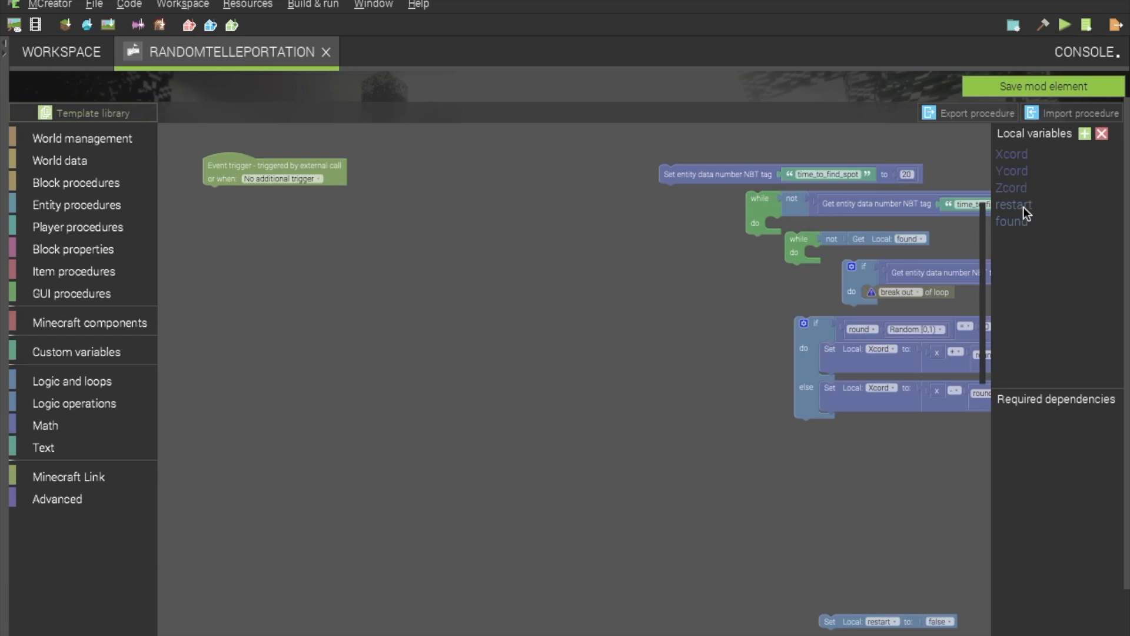
mouse_move(1036, 230)
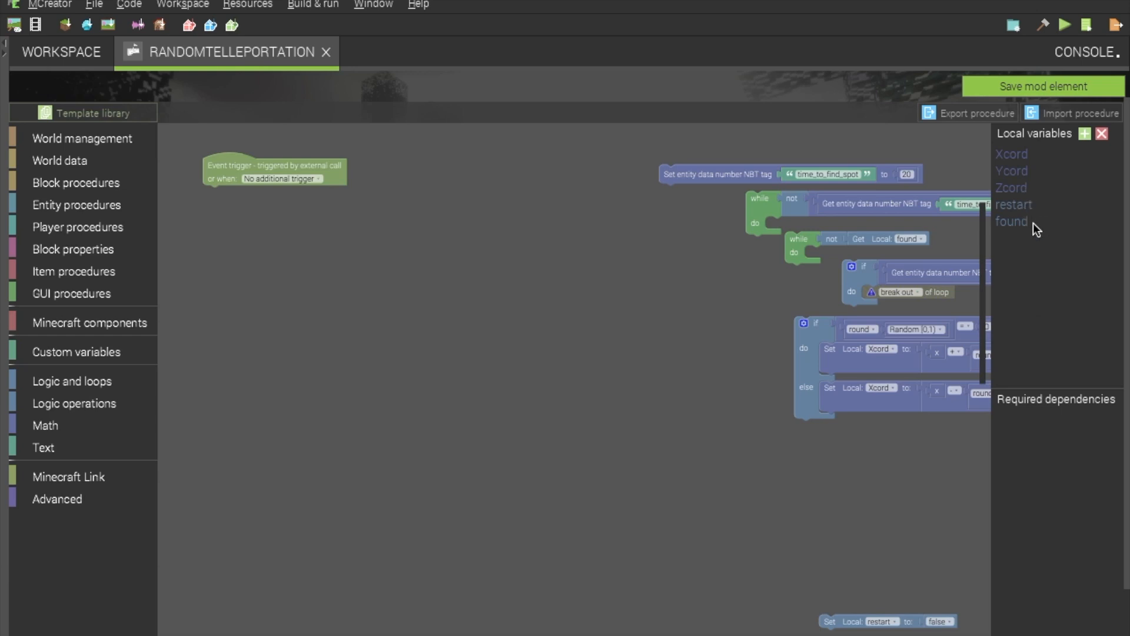
mouse_move(1043, 213)
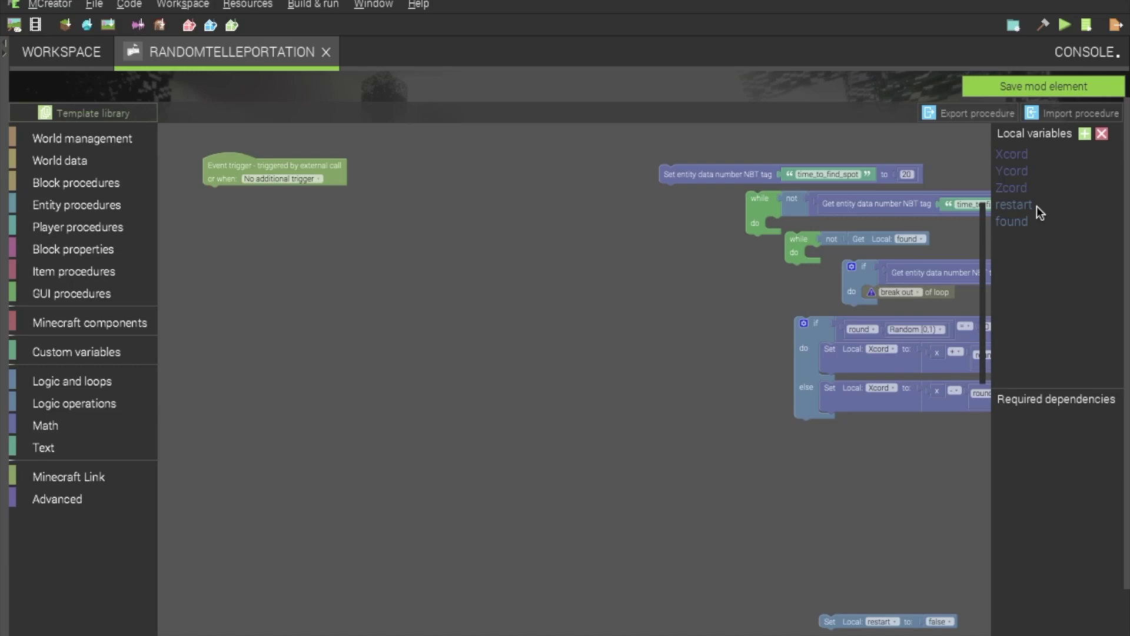
mouse_move(1008, 236)
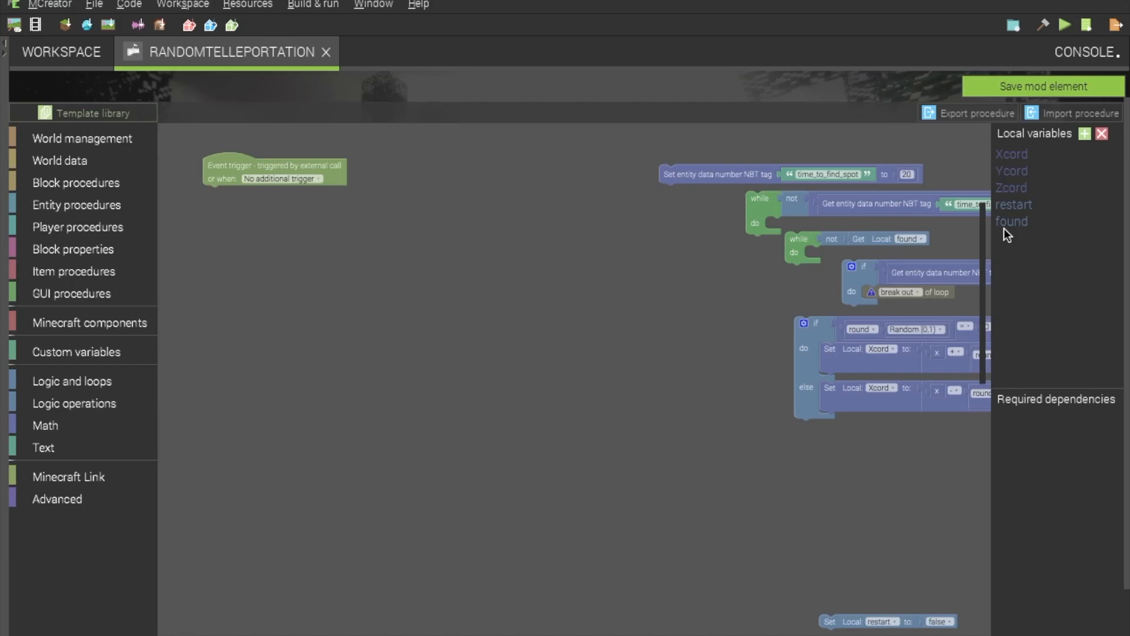
mouse_move(1013, 271)
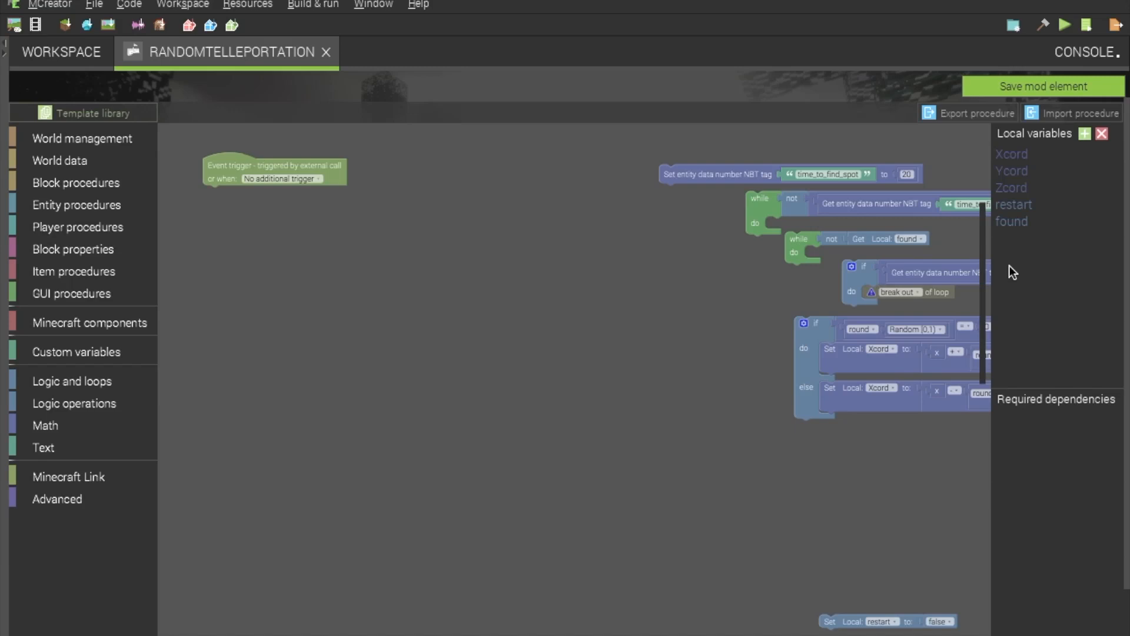
mouse_move(560, 325)
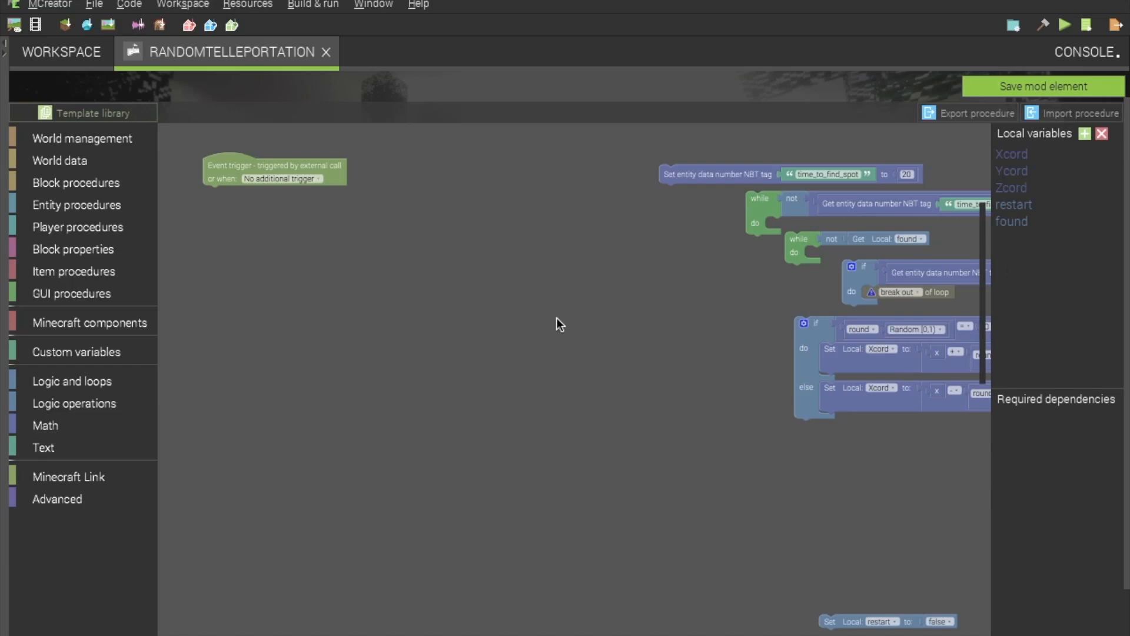
mouse_move(266, 502)
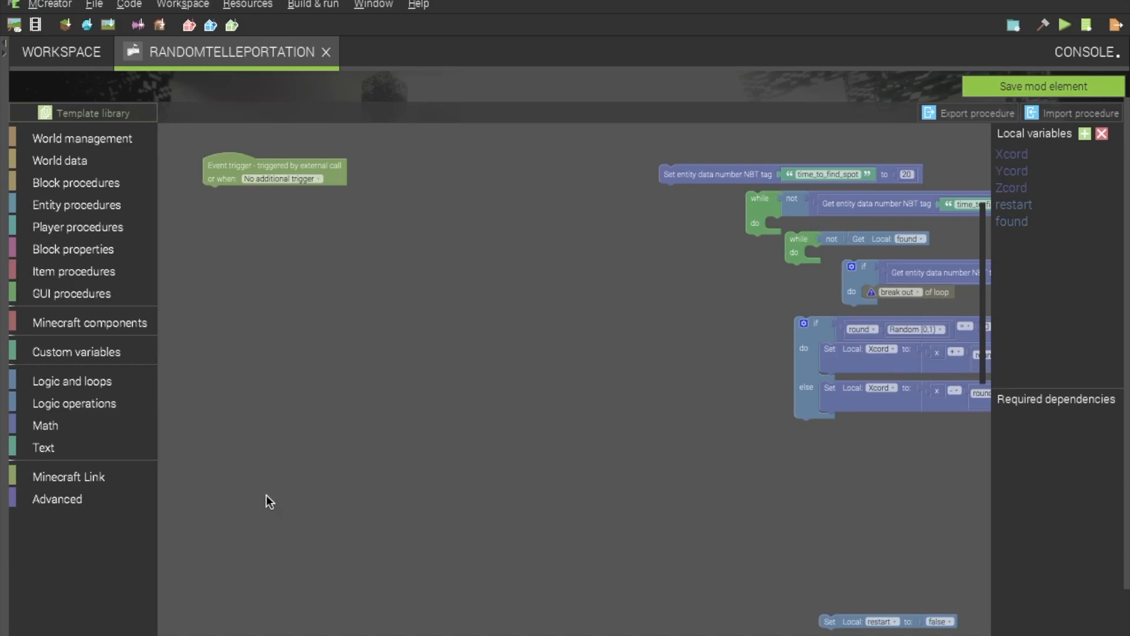
mouse_move(803, 251)
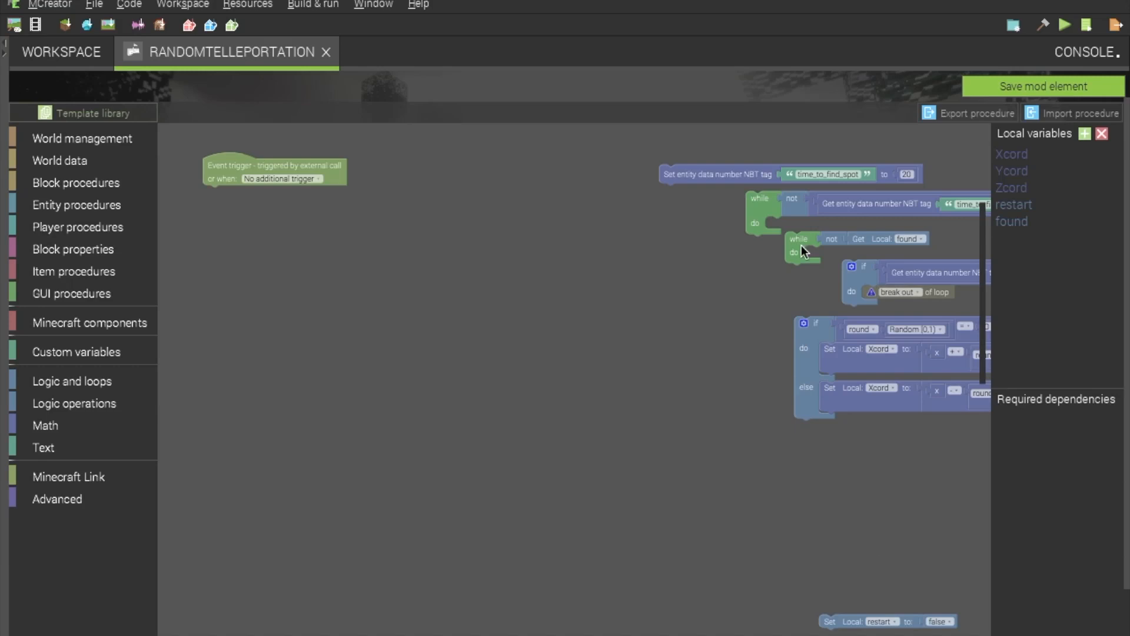
mouse_move(504, 419)
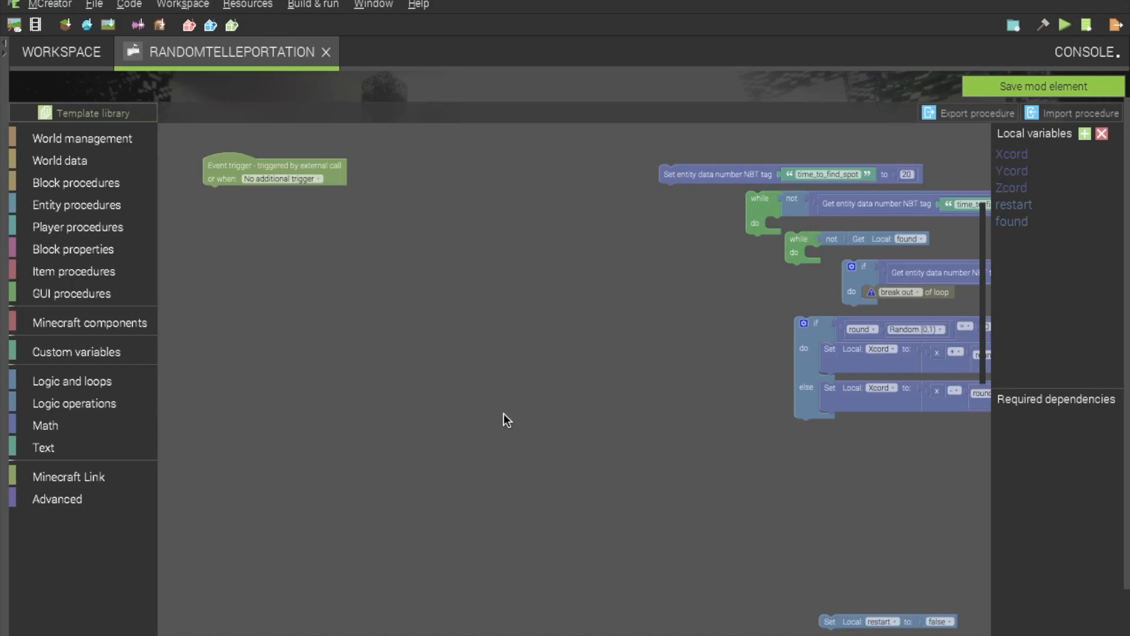
mouse_move(723, 358)
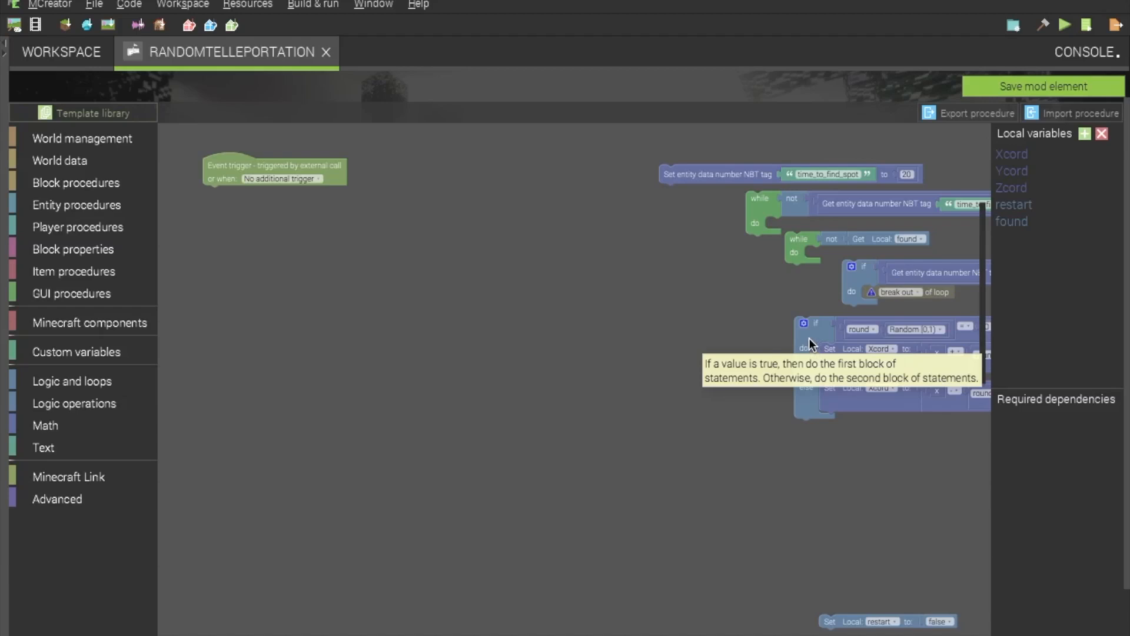
mouse_move(806, 349)
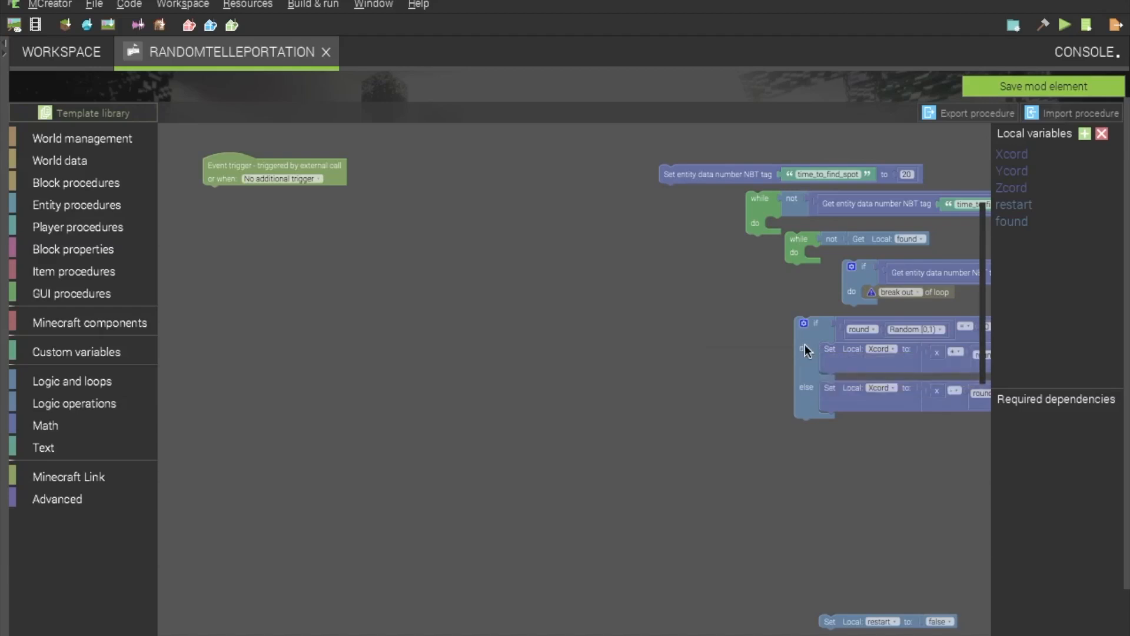
mouse_move(805, 350)
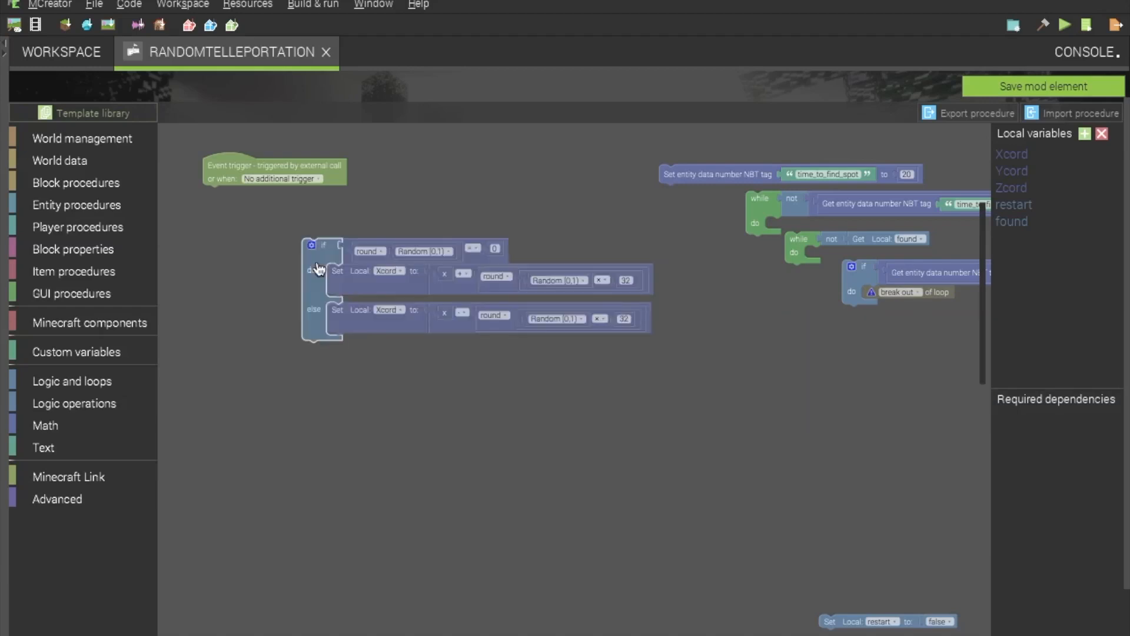
- Nudge the Xcord if/else block up and left, clear of the nested while loops
drag(318, 269, 288, 255)
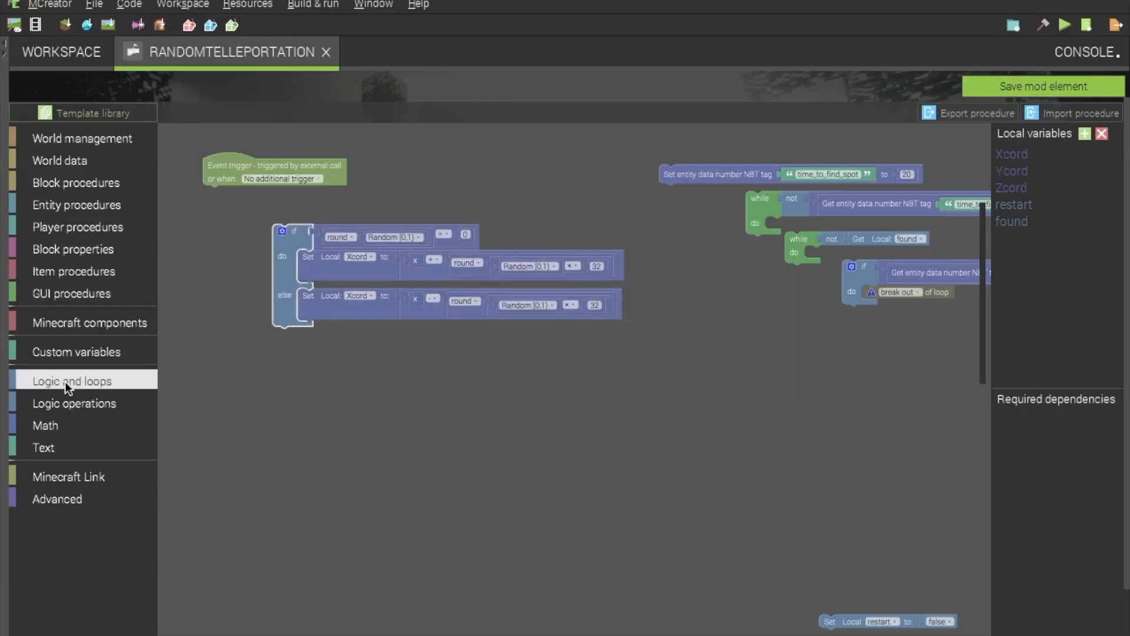
mouse_move(278, 371)
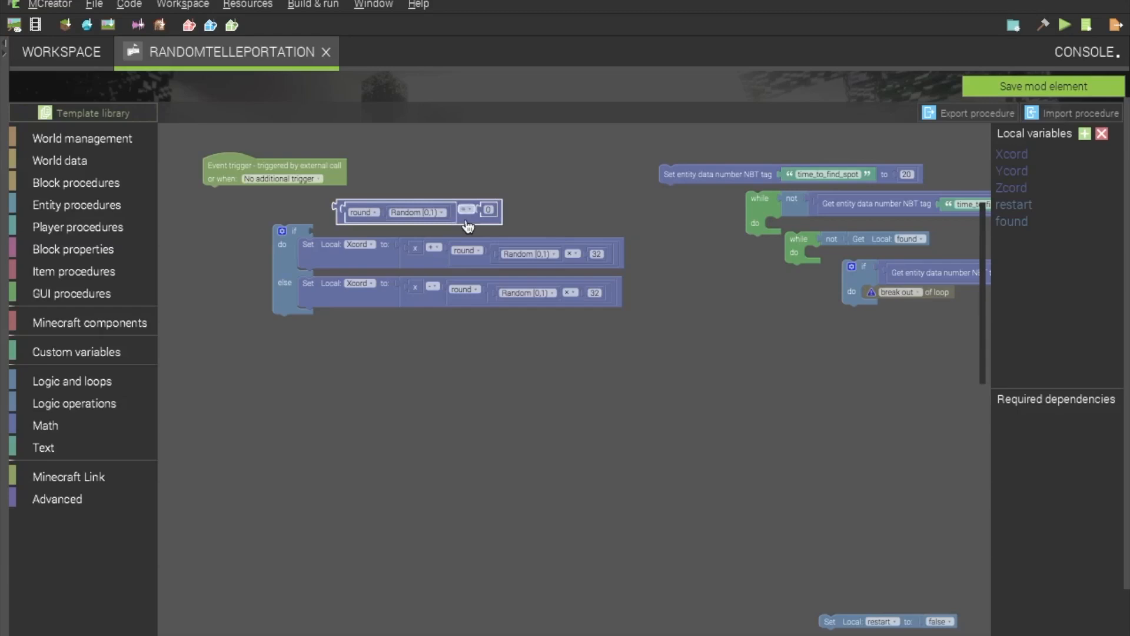
mouse_move(94, 420)
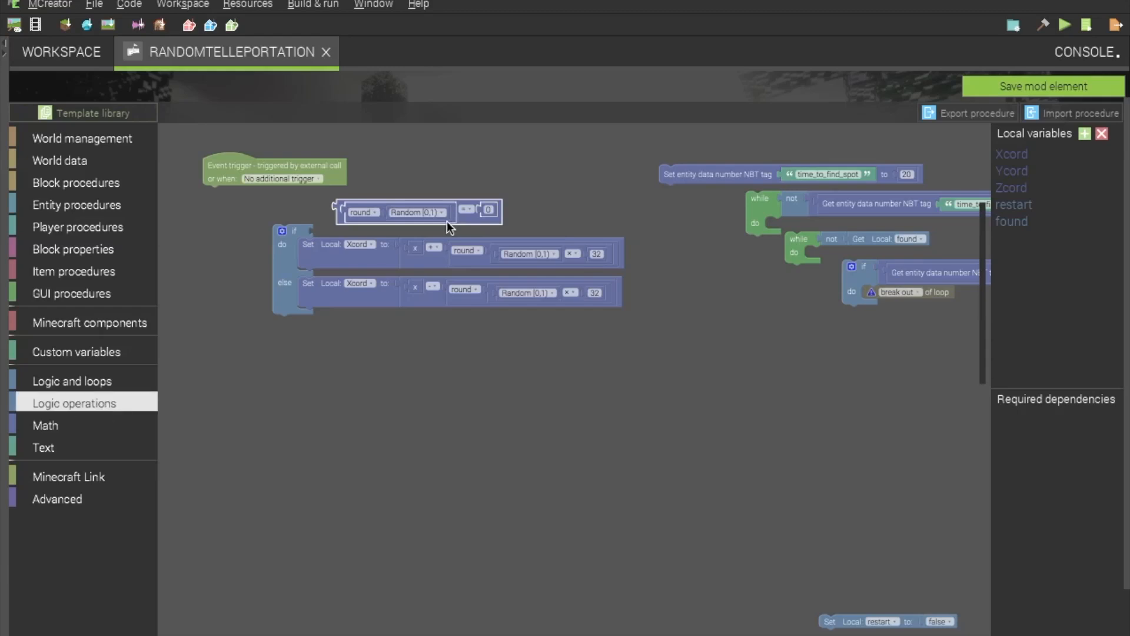
mouse_move(365, 220)
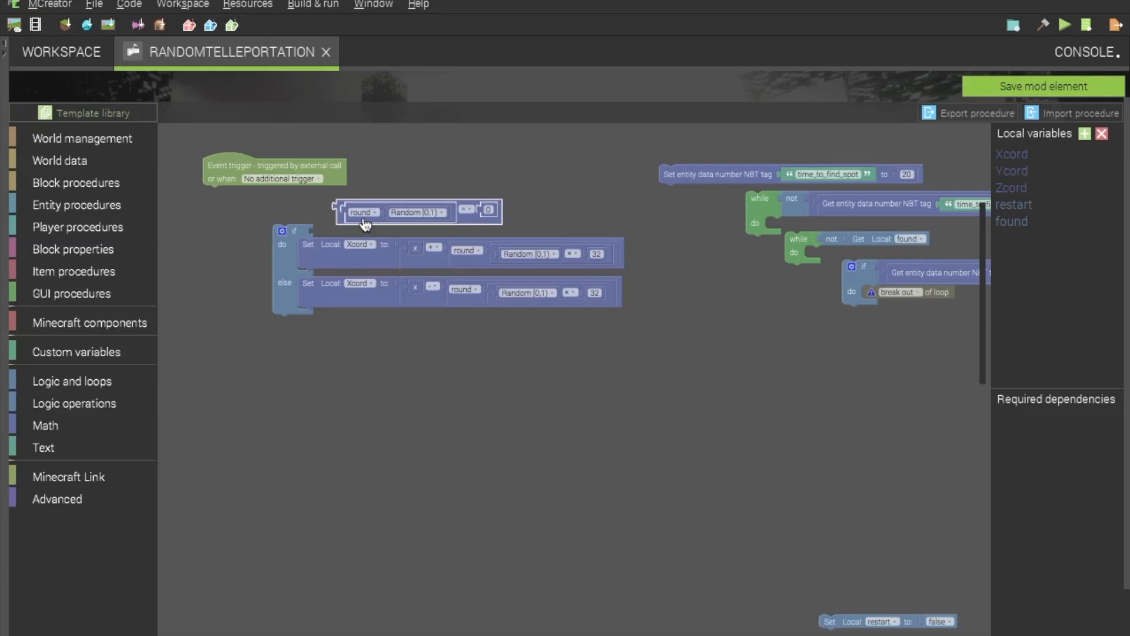
mouse_move(61, 469)
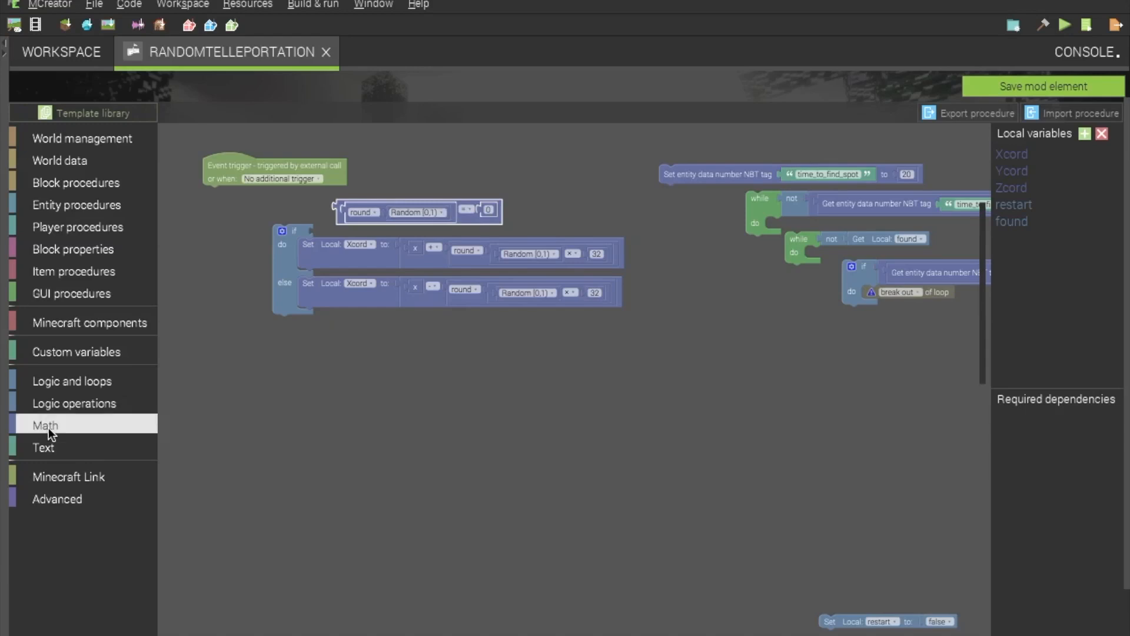
mouse_move(502, 217)
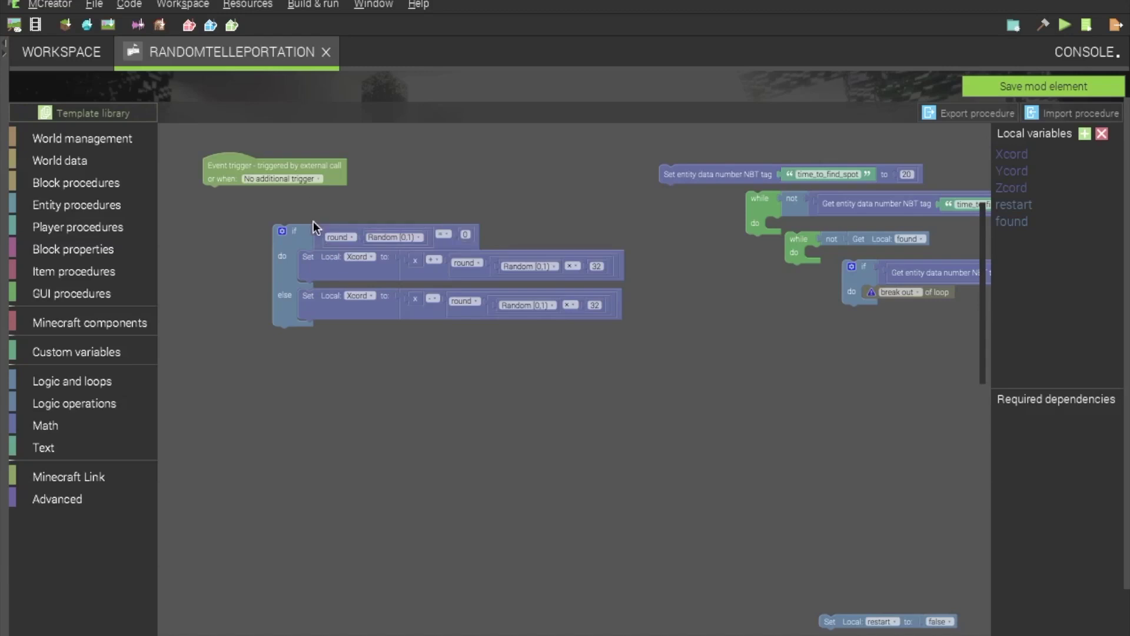
mouse_move(318, 275)
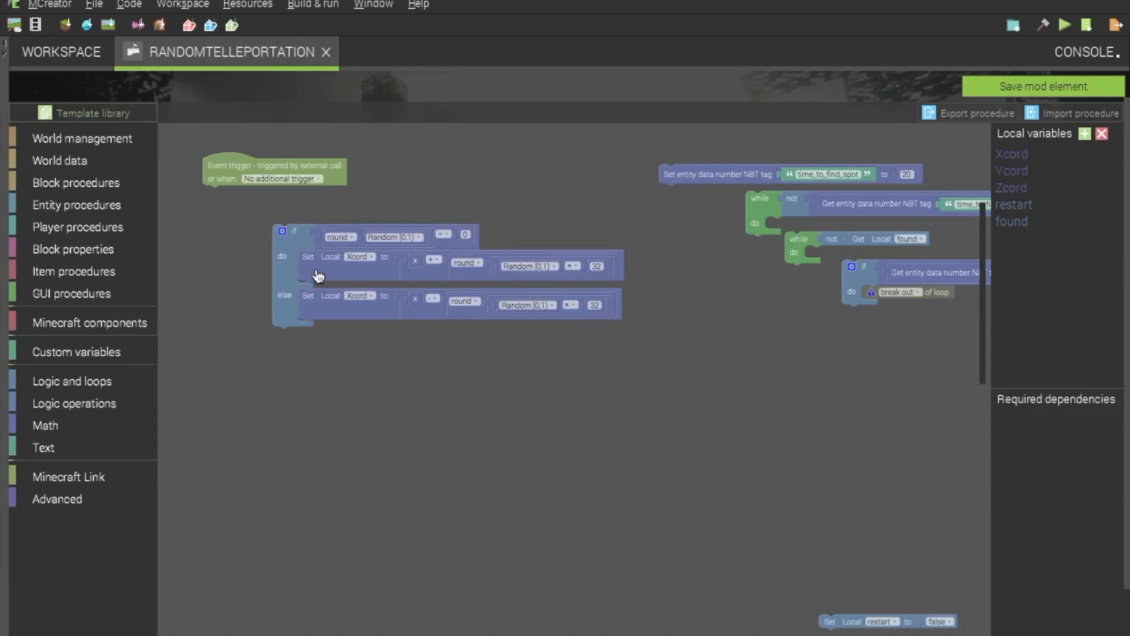
mouse_move(549, 259)
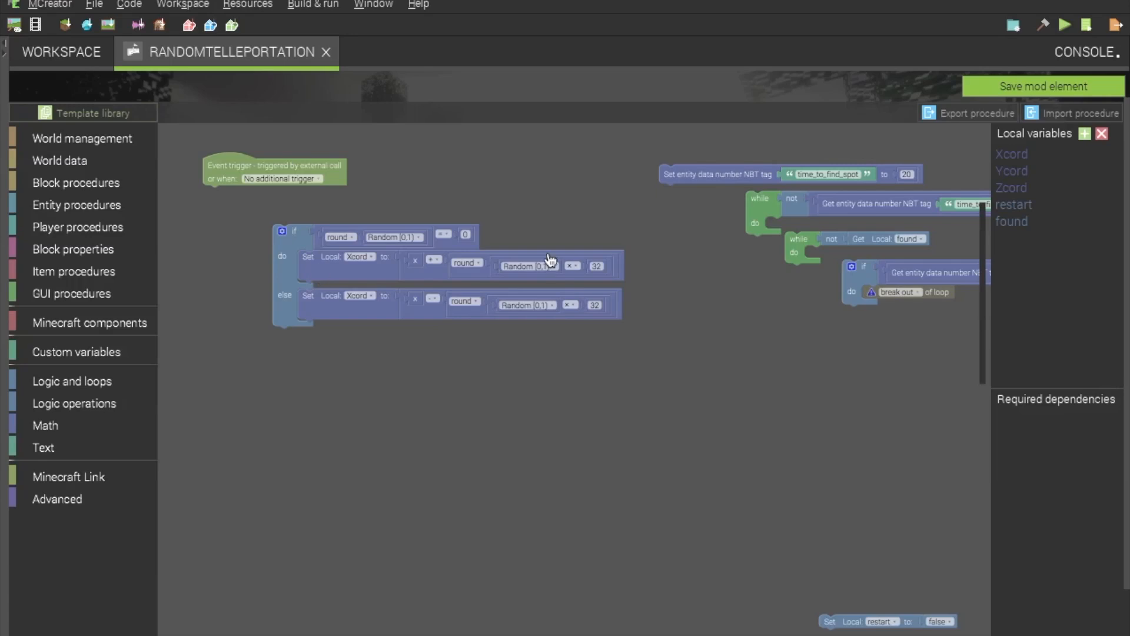
mouse_move(354, 274)
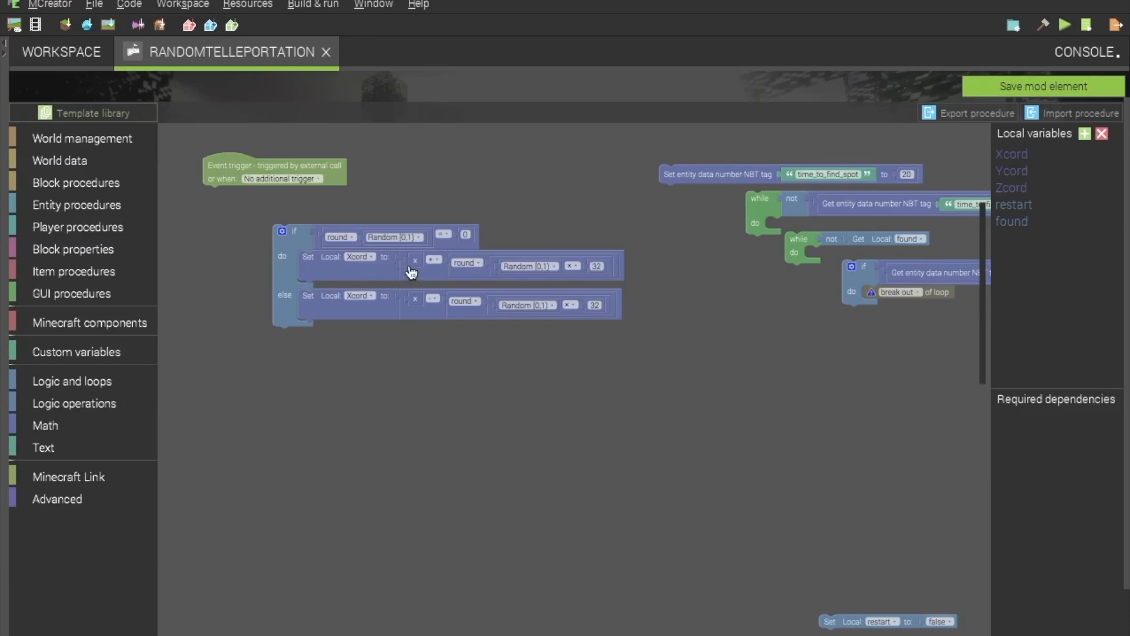
mouse_move(354, 268)
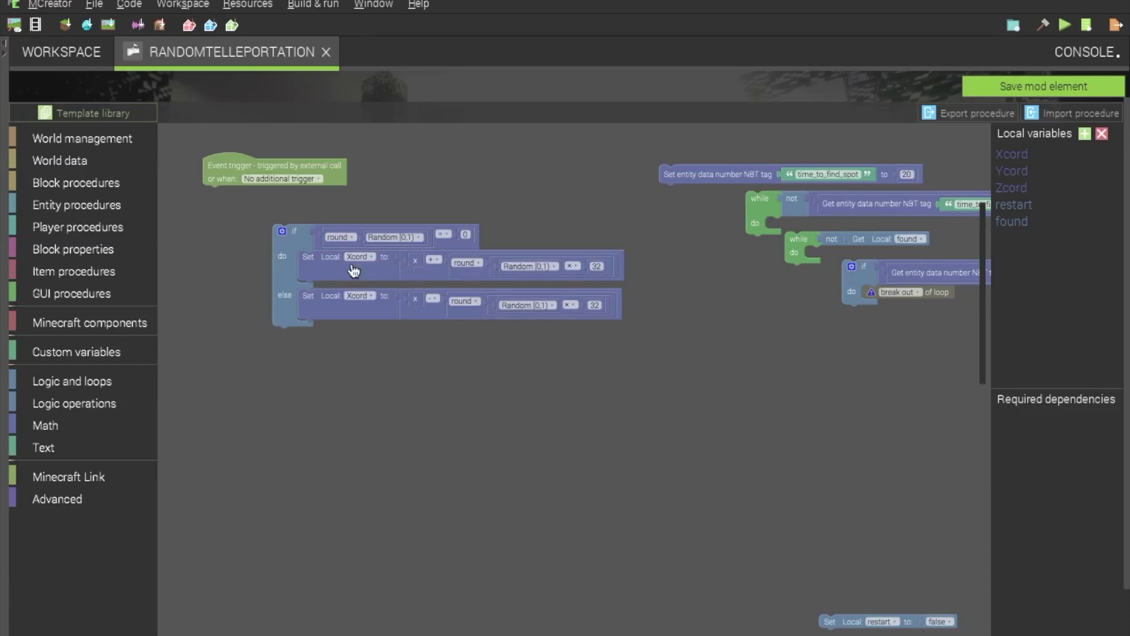
mouse_move(146, 332)
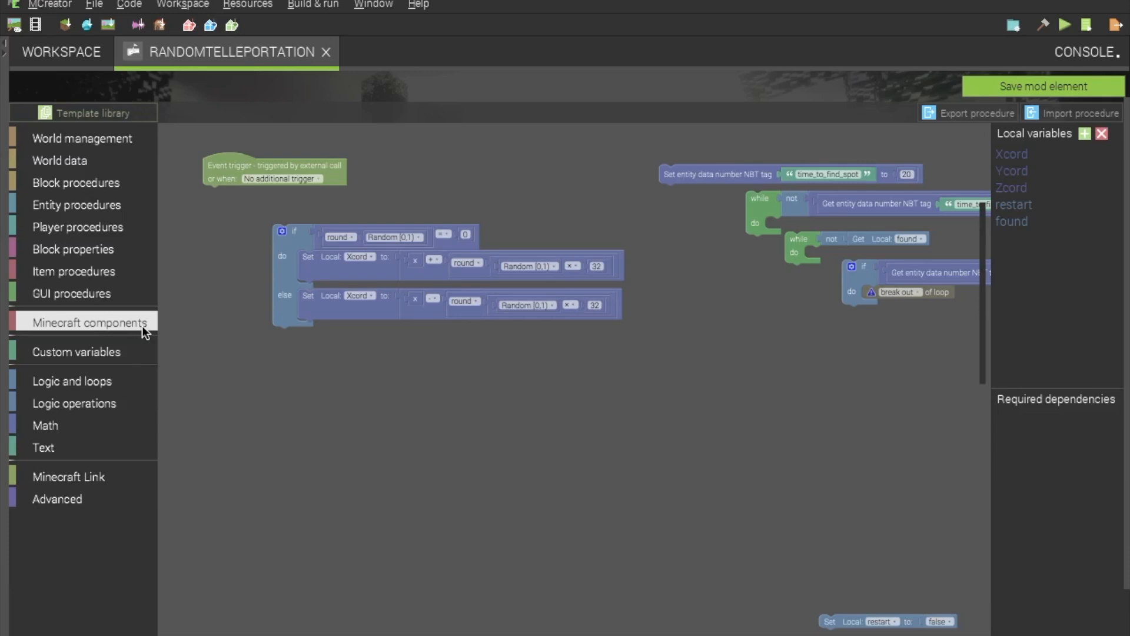
mouse_move(443, 271)
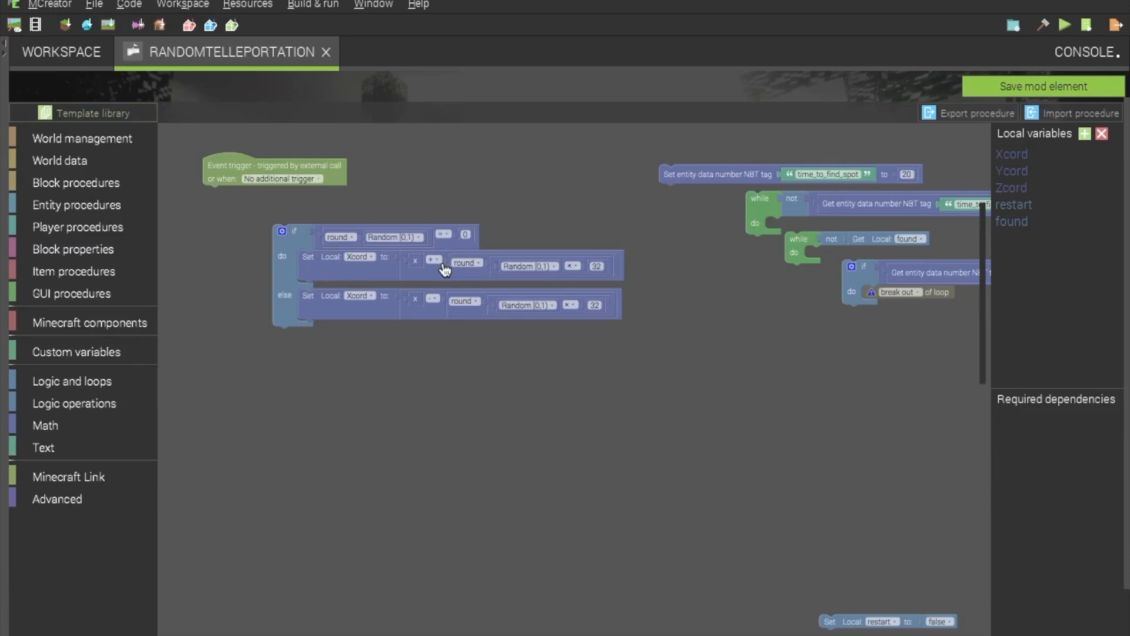
mouse_move(61, 358)
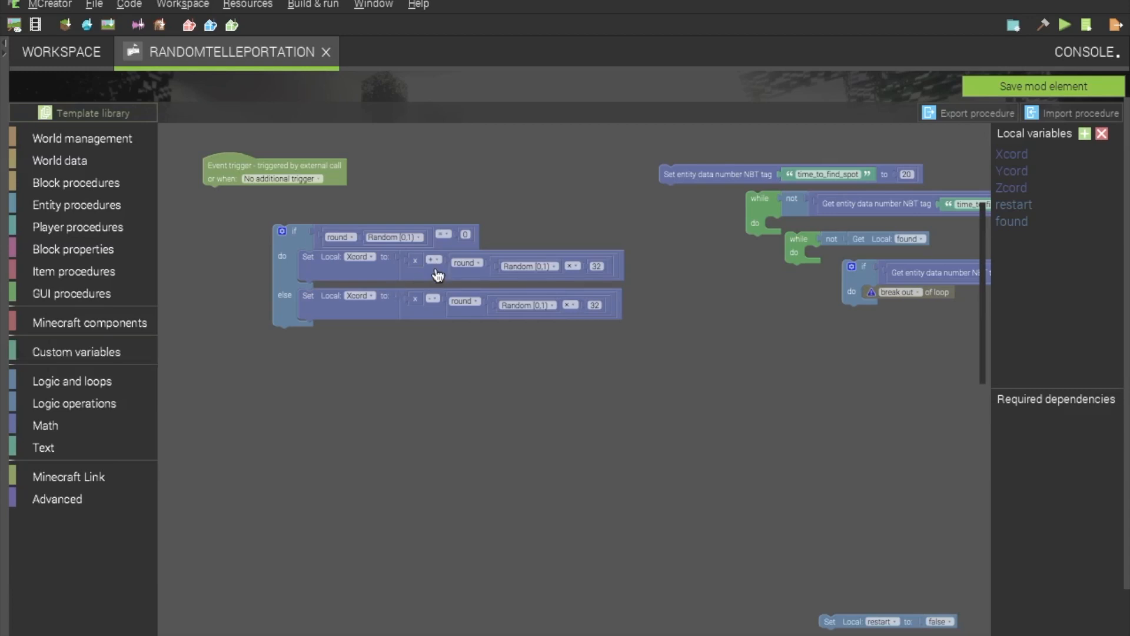
mouse_move(386, 308)
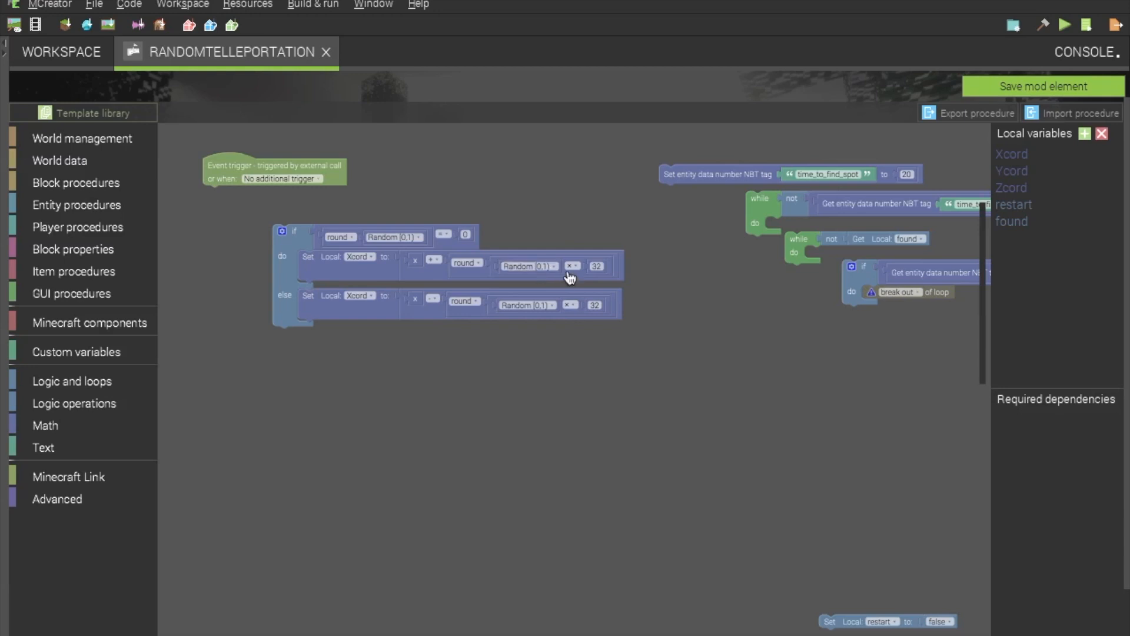
mouse_move(576, 275)
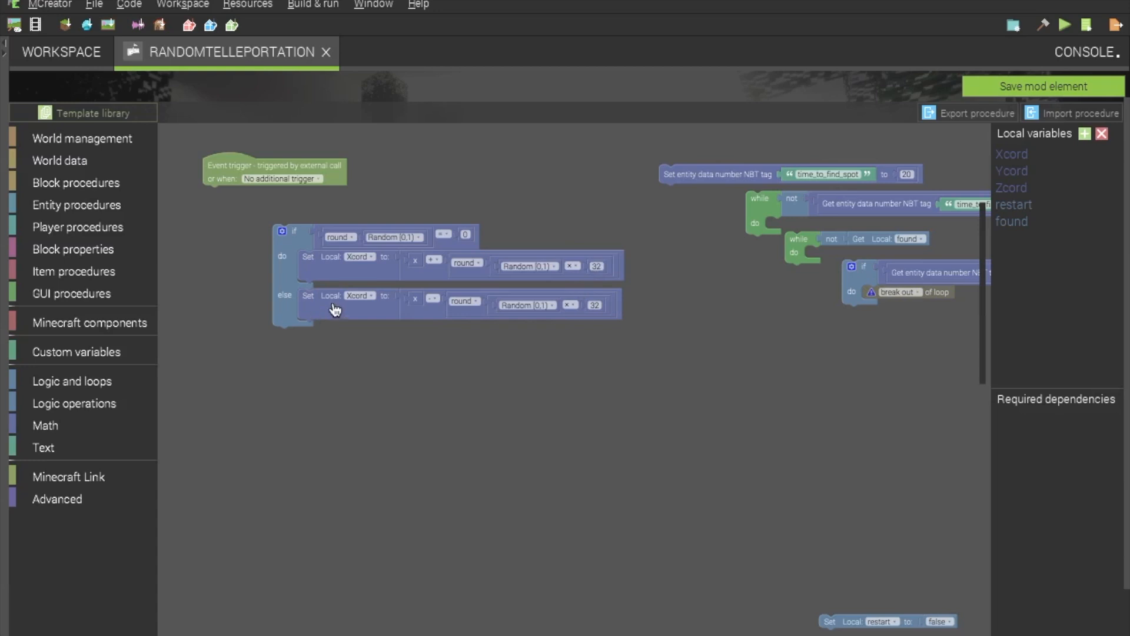
mouse_move(302, 311)
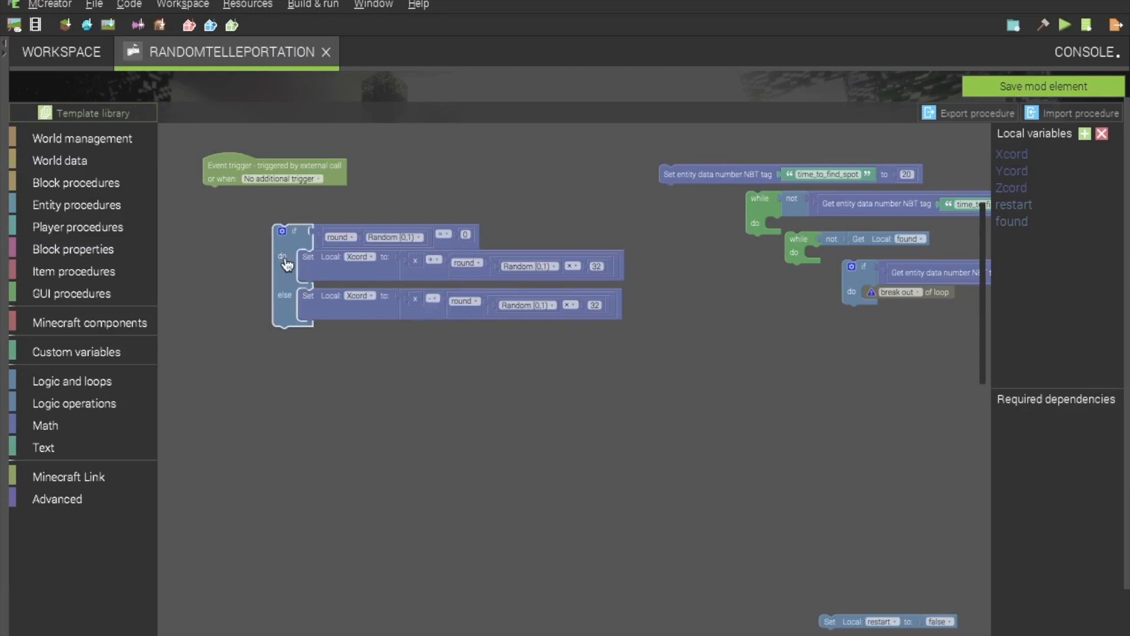
- Stack the Xcord if/else under the trigger with Ycord and Zcord copies beneath it
drag(285, 263, 222, 226)
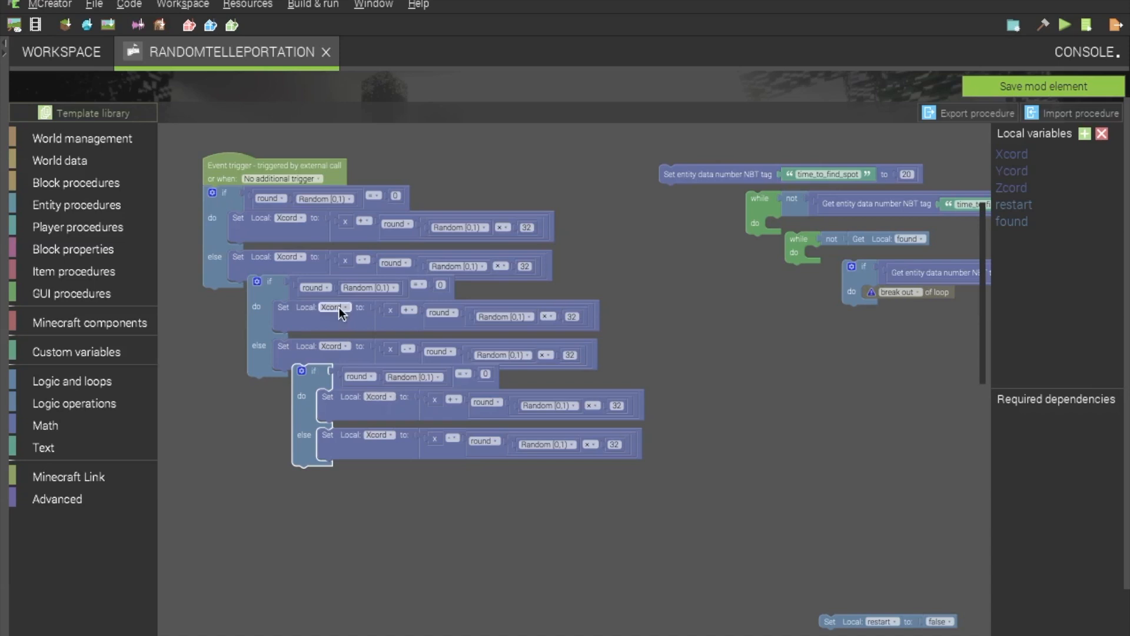
click(333, 306)
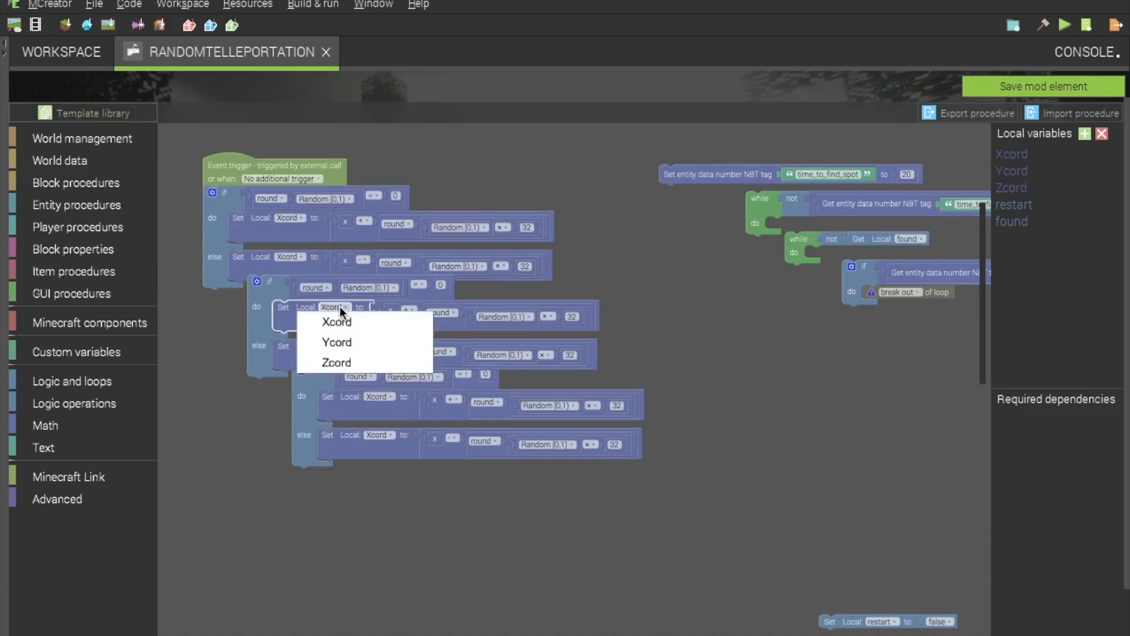
click(337, 342)
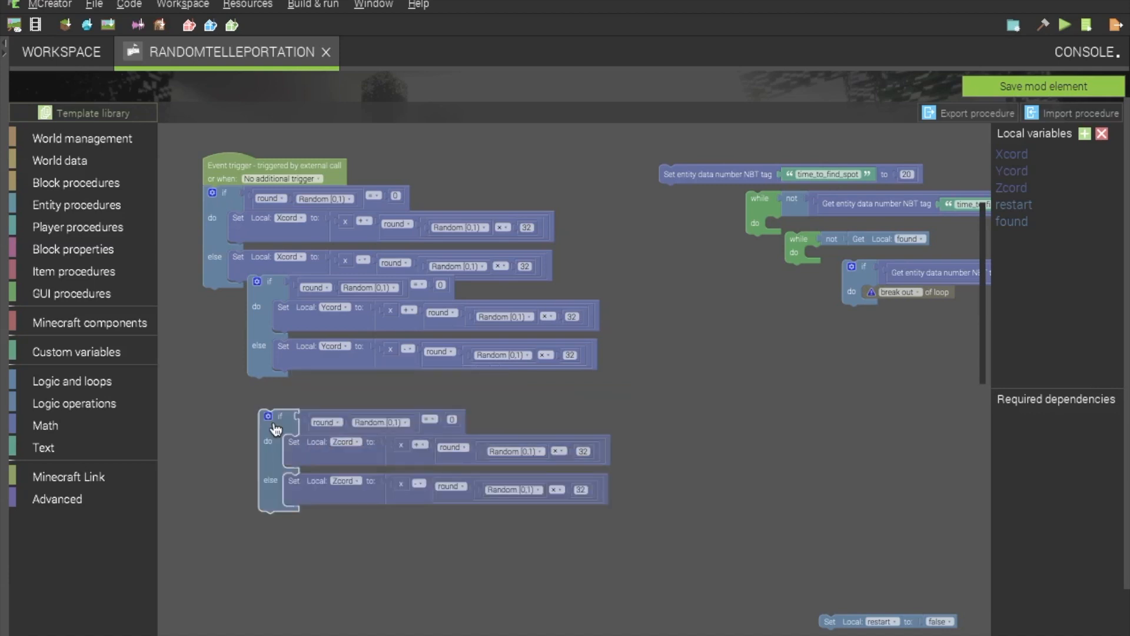
drag(272, 429, 258, 384)
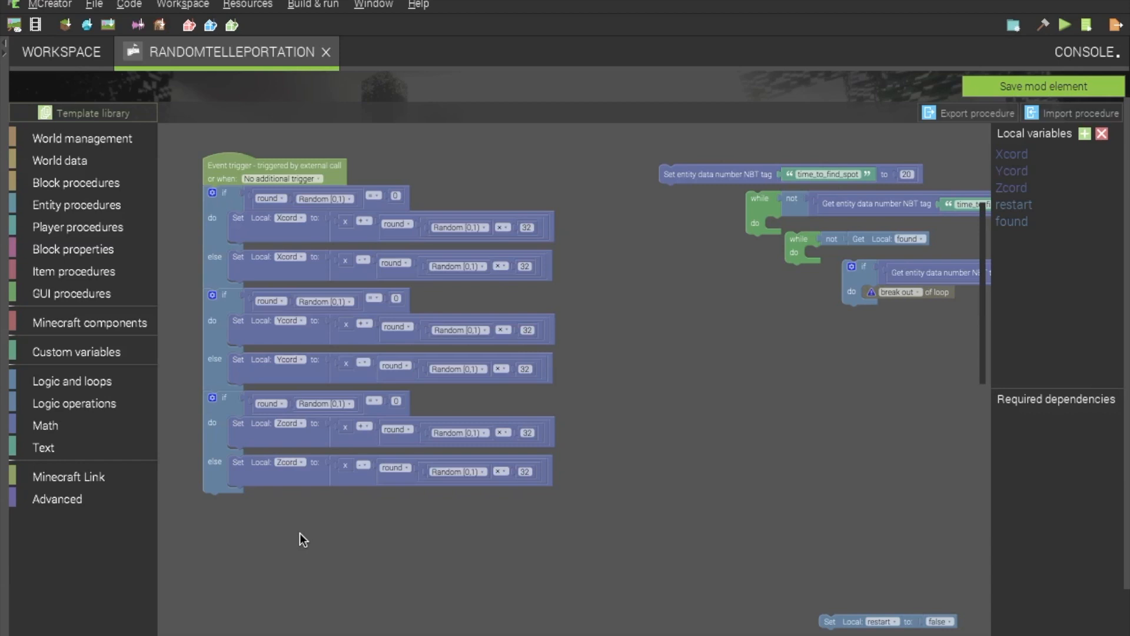
mouse_move(476, 544)
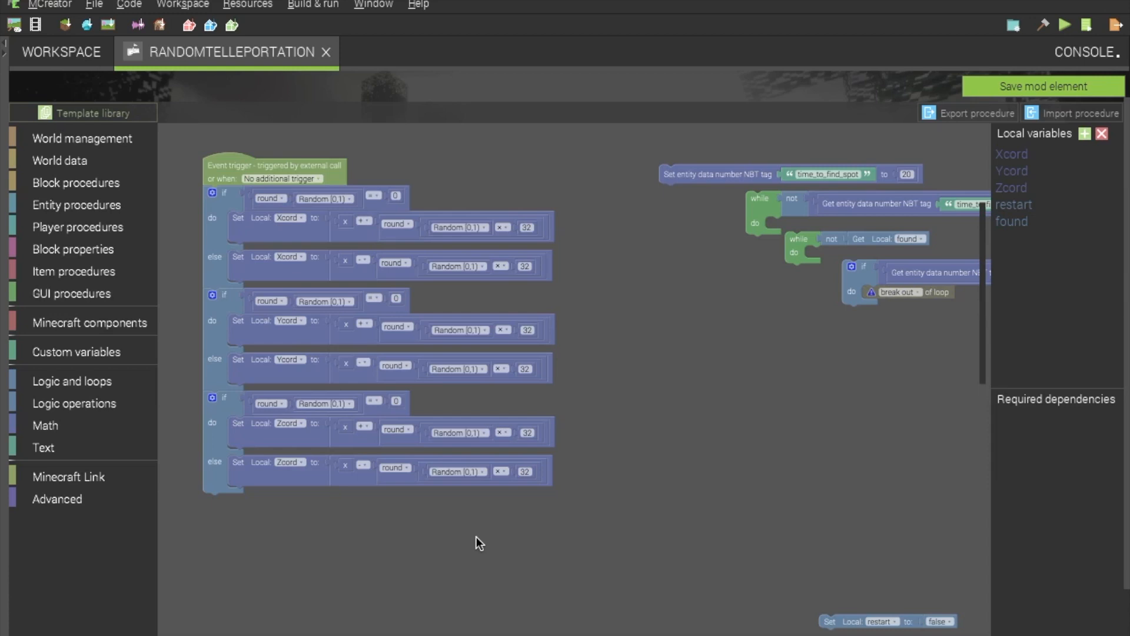
mouse_move(216, 237)
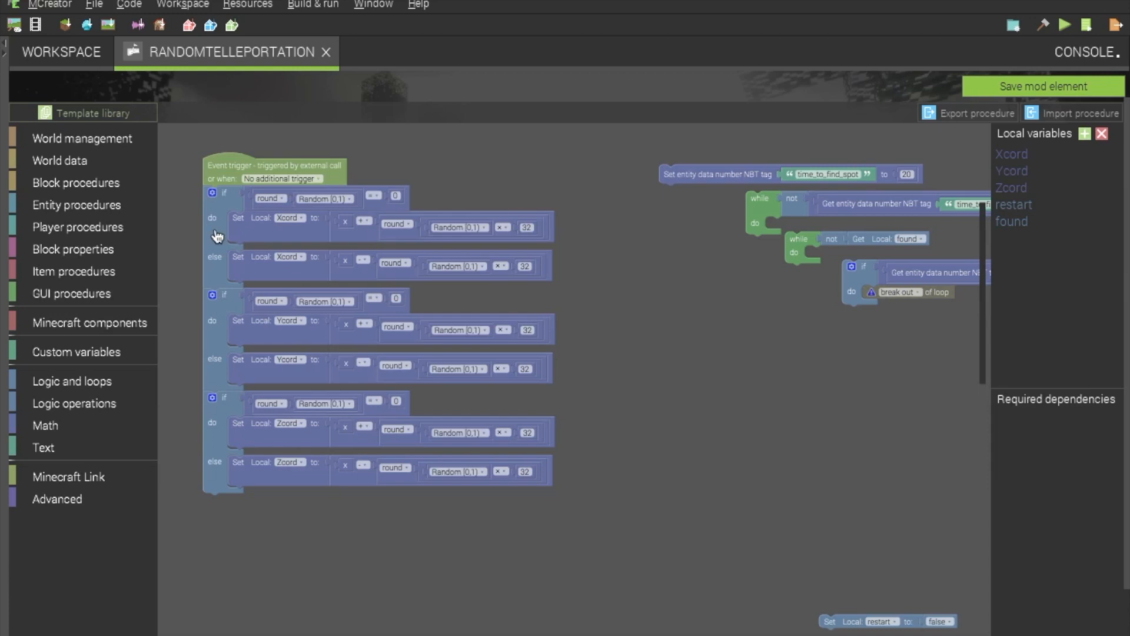
mouse_move(408, 291)
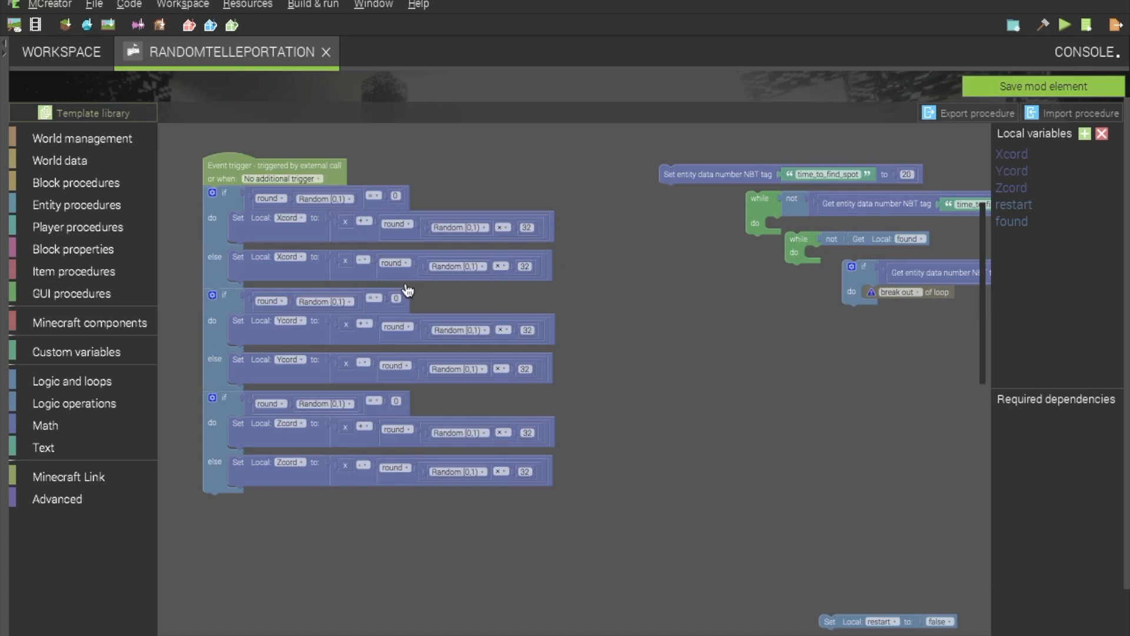
mouse_move(511, 525)
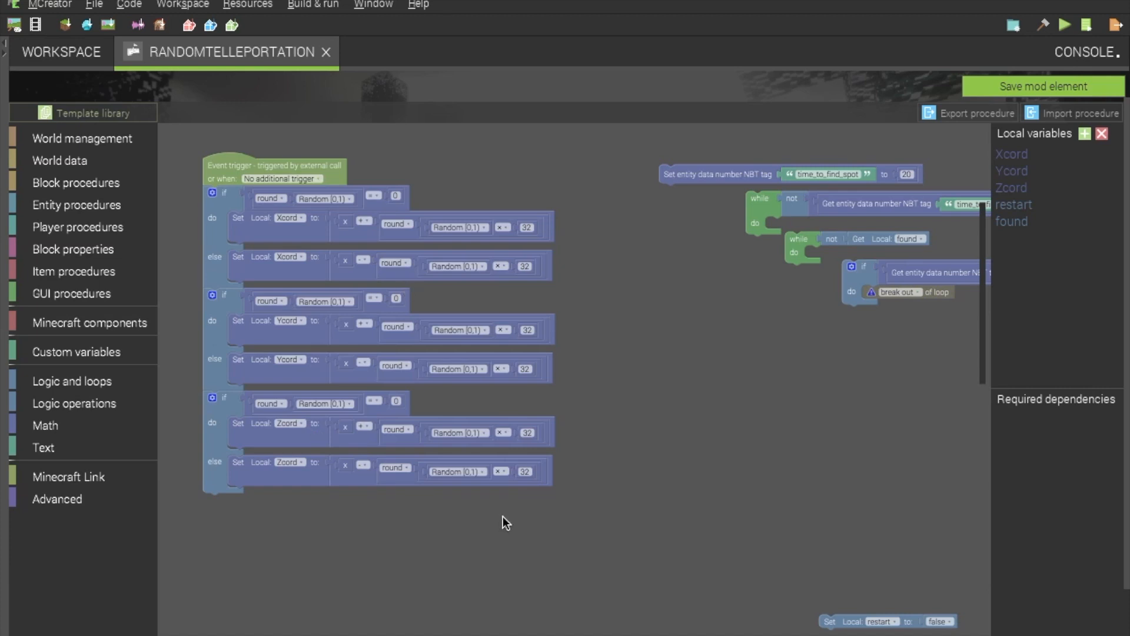
mouse_move(465, 530)
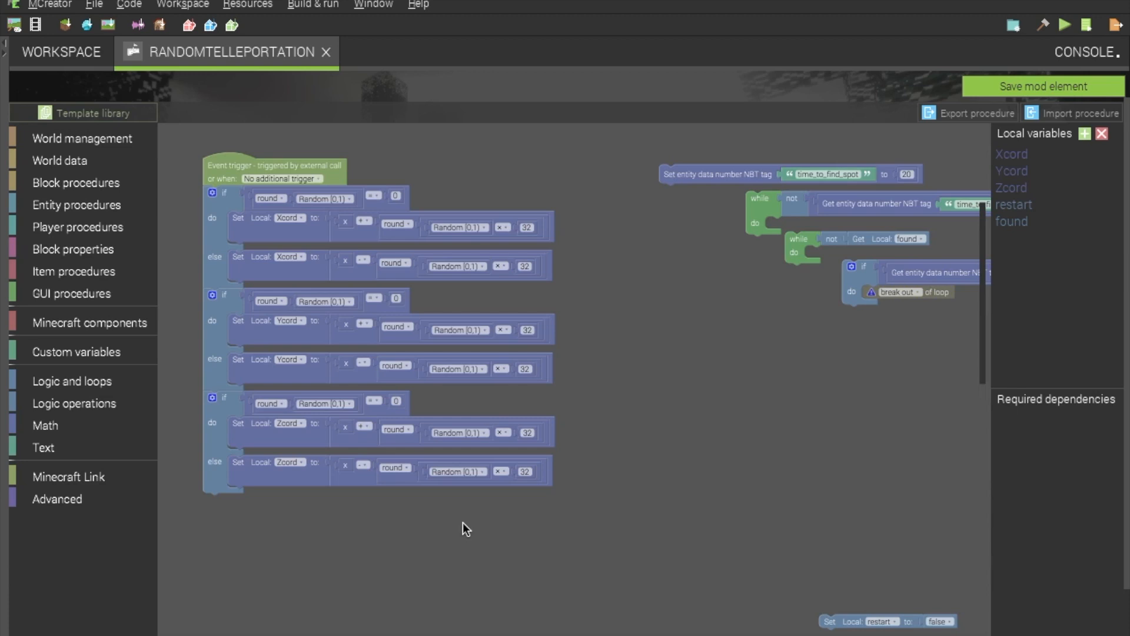
- Scroll down the workspace to reach the while-not loop that checks the block at x, y, z
scroll(down, 3)
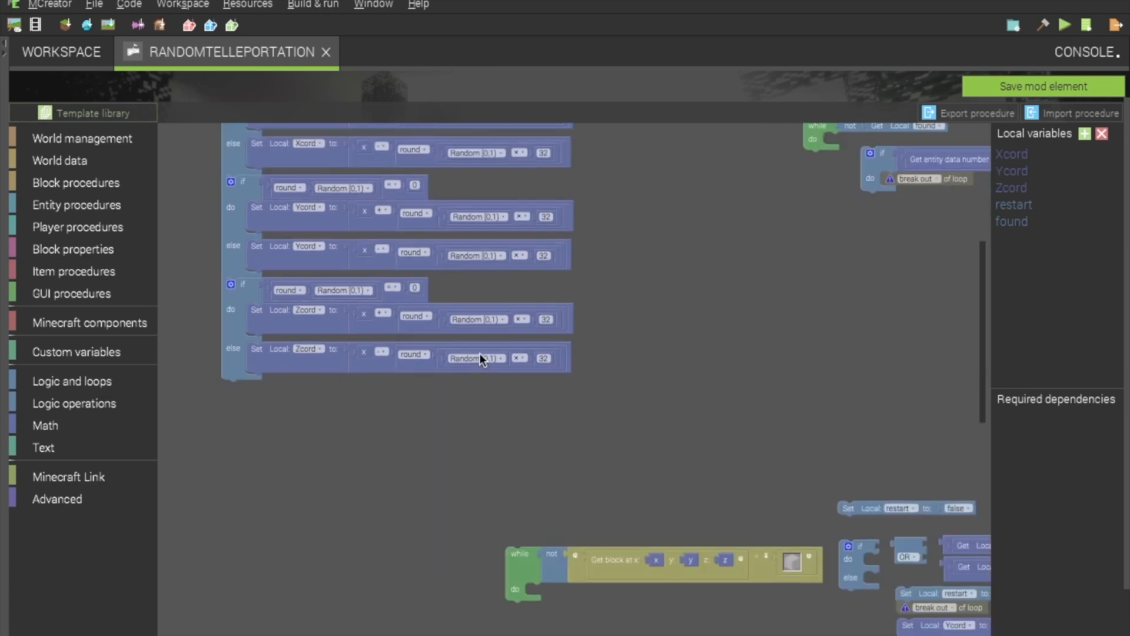
scroll(down, 3)
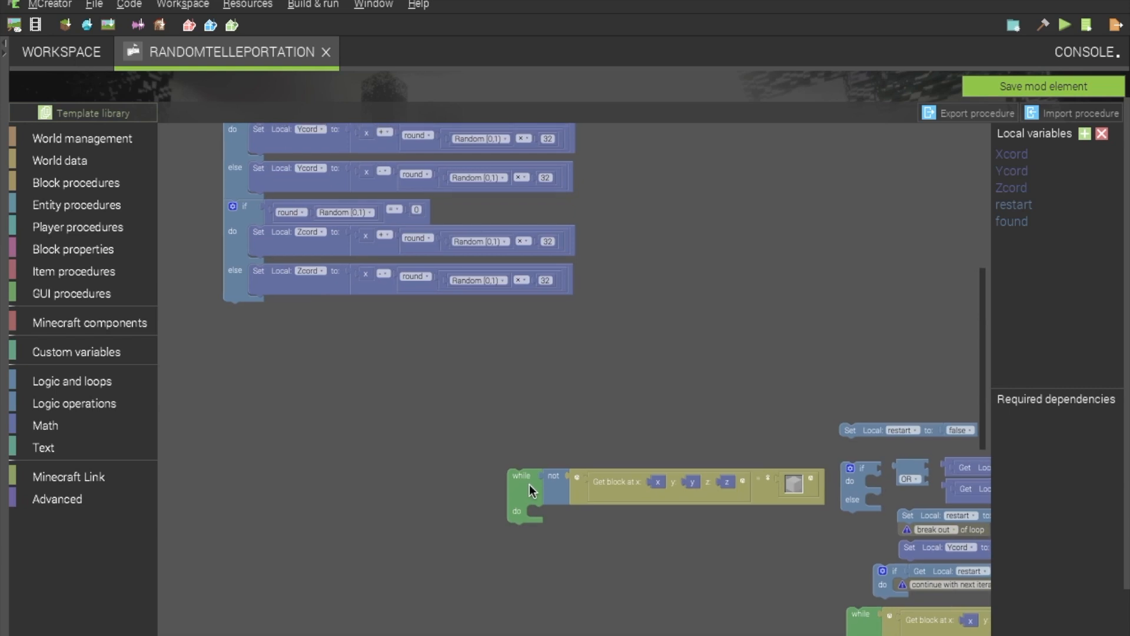
mouse_move(530, 516)
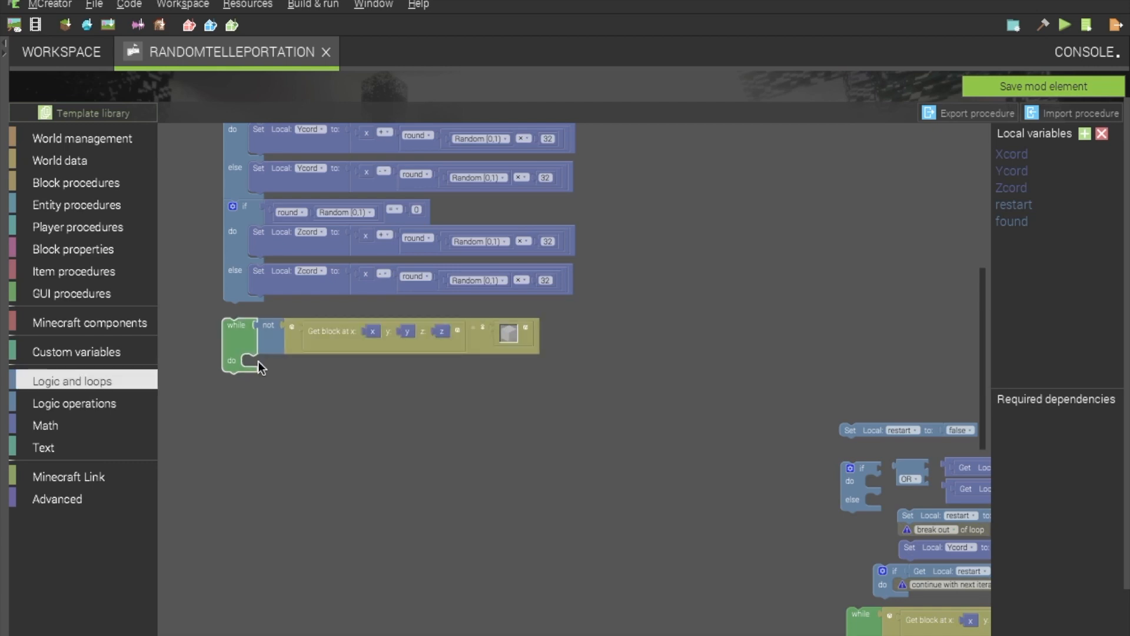
mouse_move(273, 351)
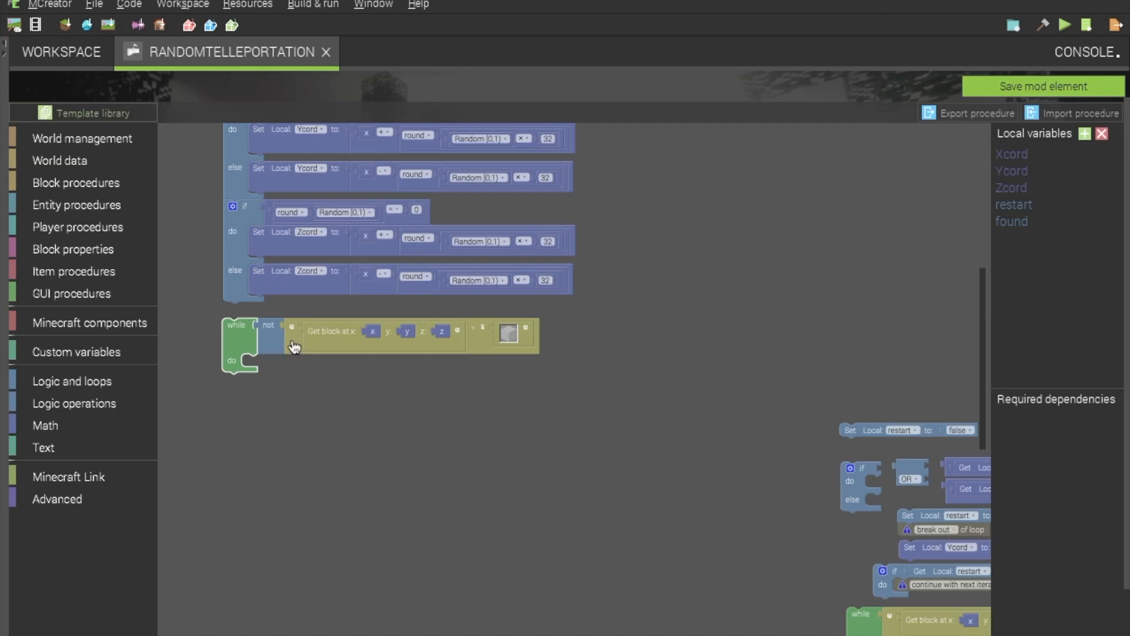
mouse_move(61, 406)
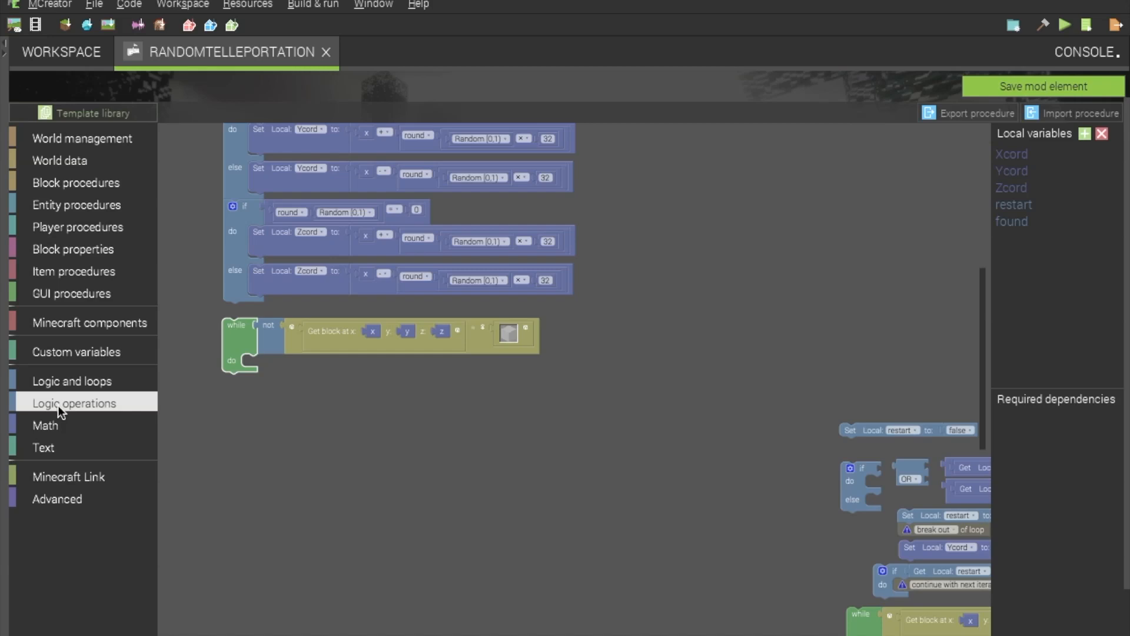
mouse_move(318, 347)
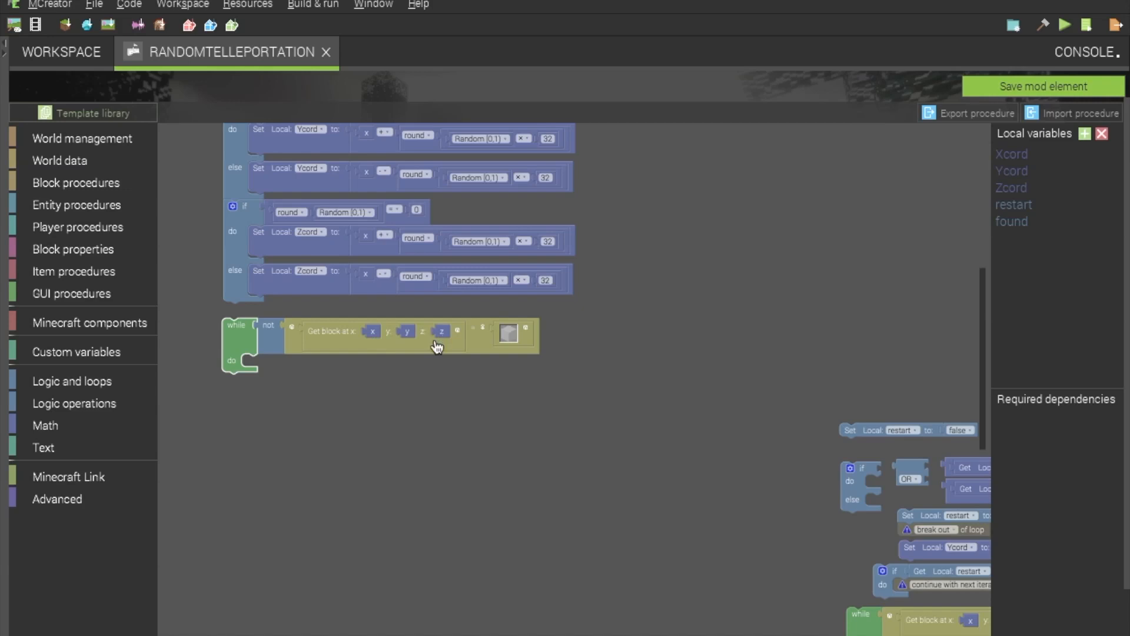
mouse_move(332, 343)
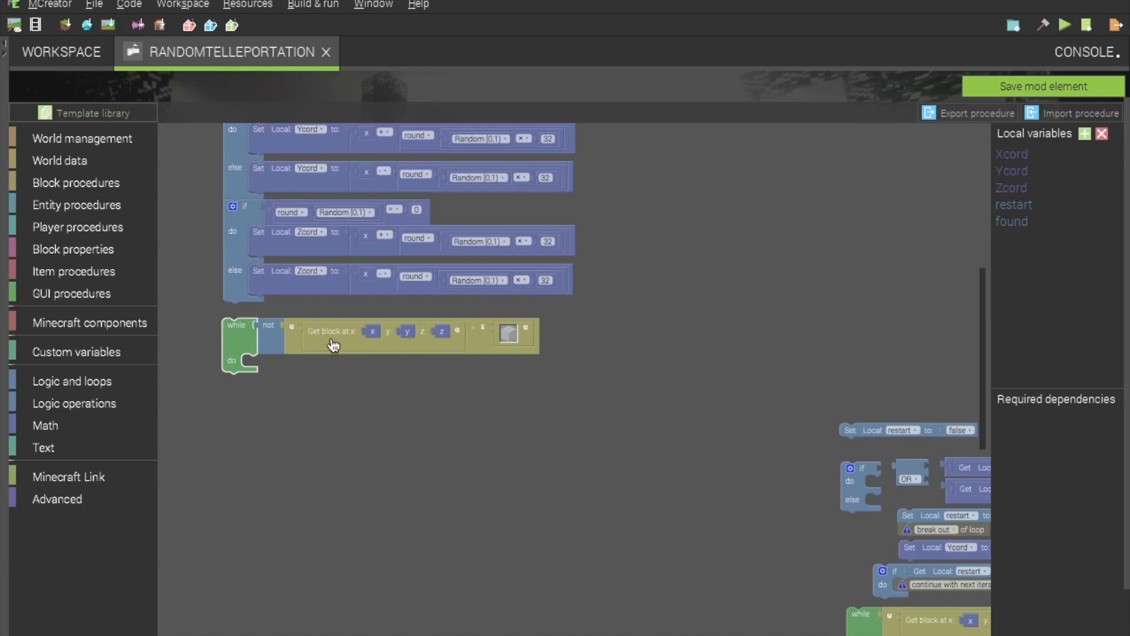
mouse_move(105, 185)
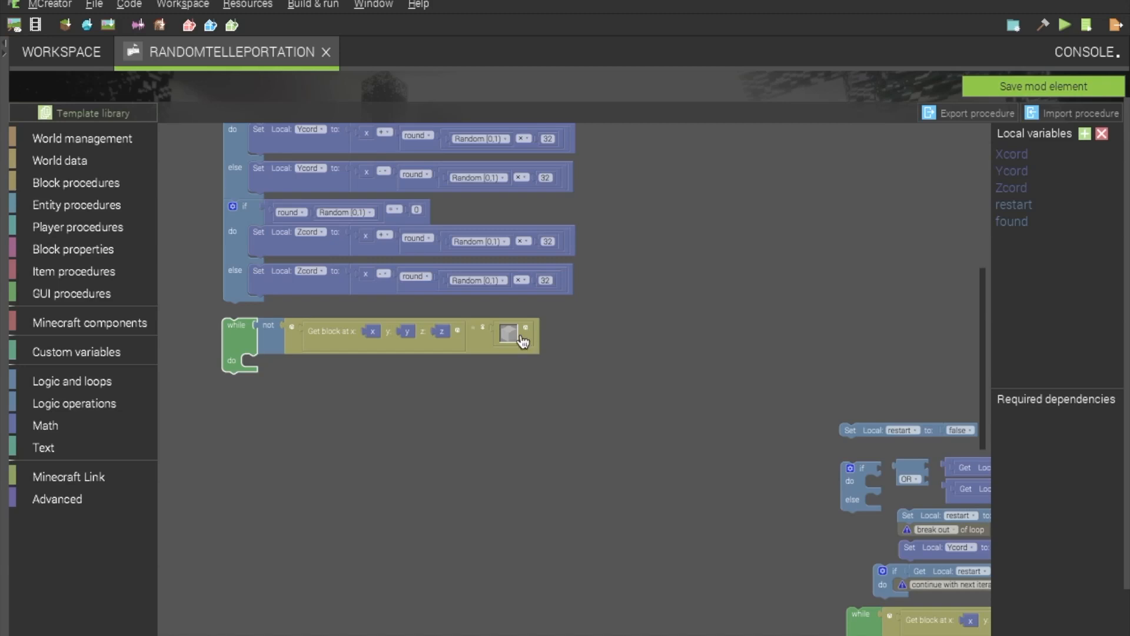
mouse_move(528, 341)
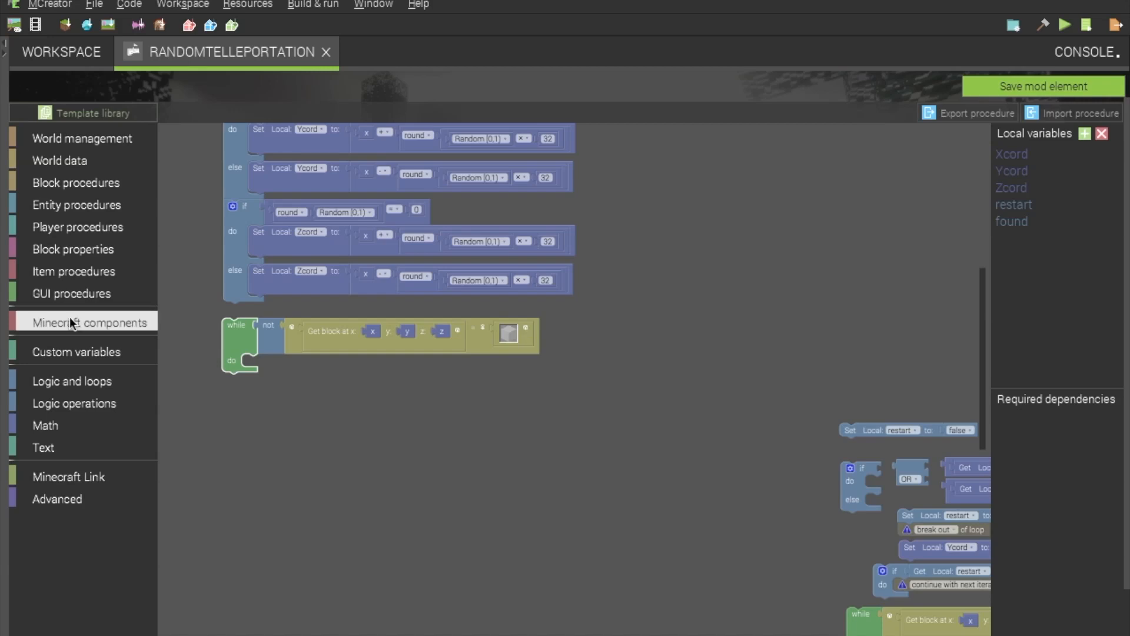
mouse_move(56, 330)
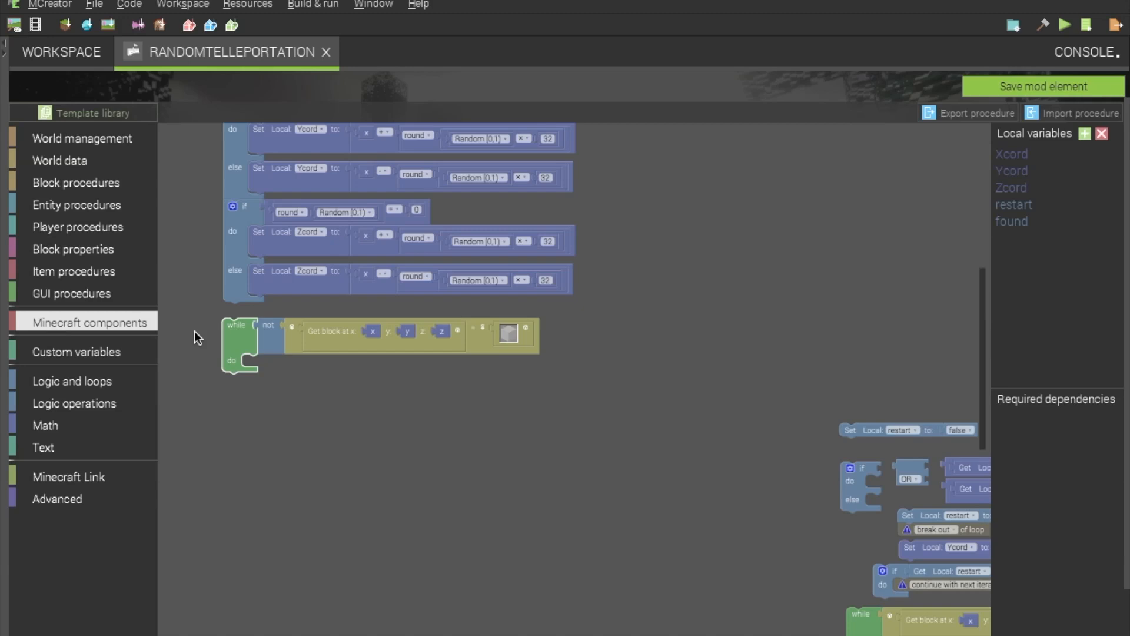
mouse_move(247, 344)
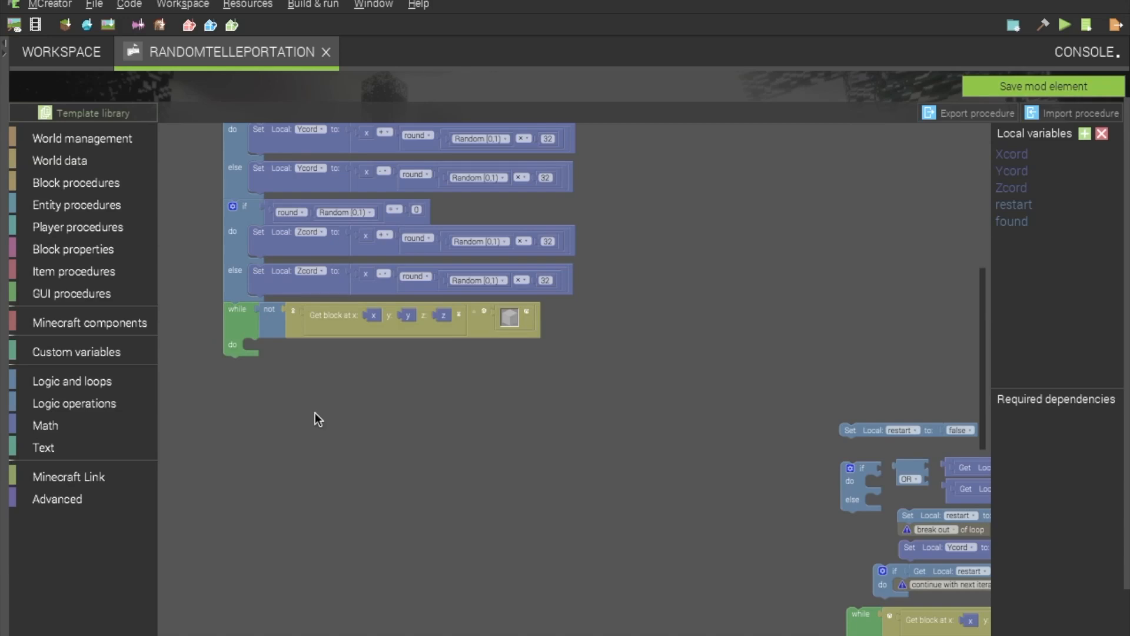
mouse_move(680, 363)
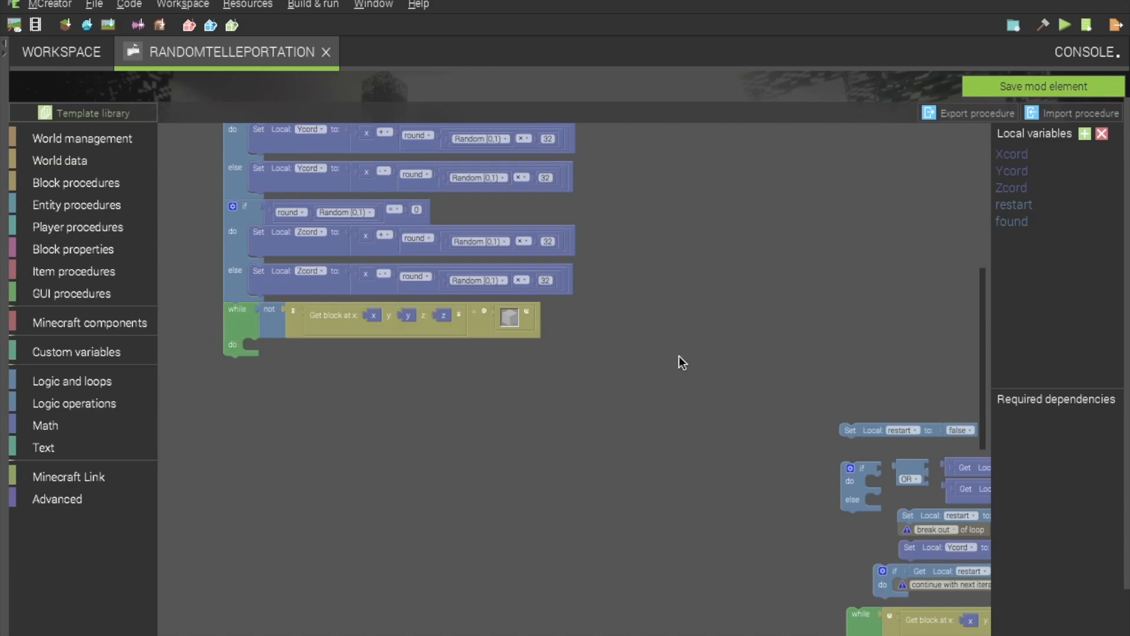
mouse_move(234, 346)
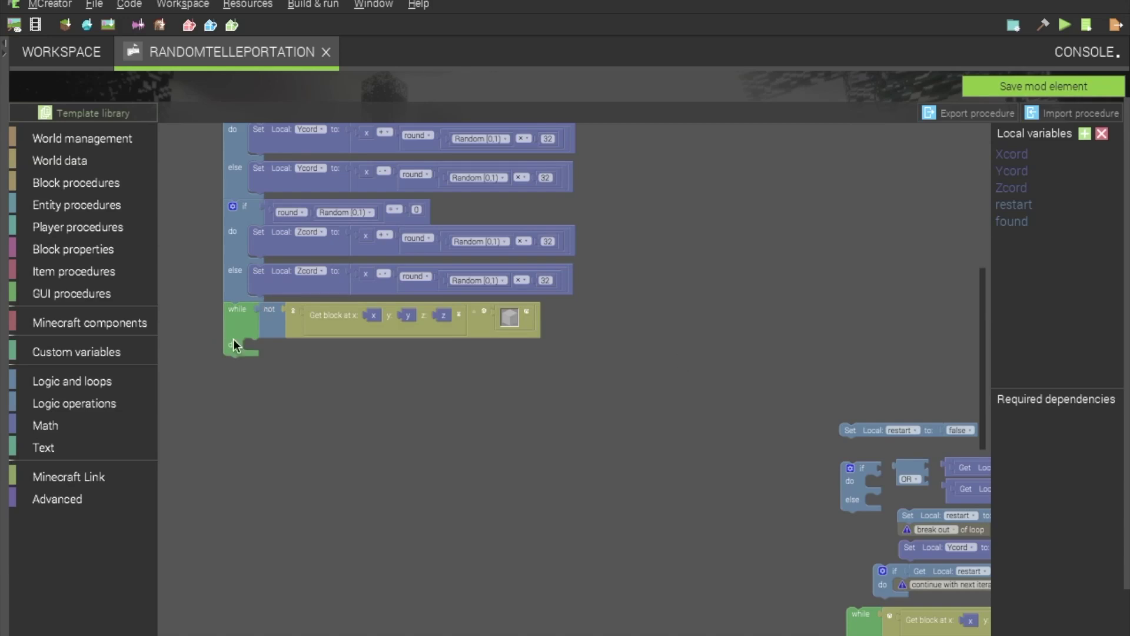
mouse_move(295, 372)
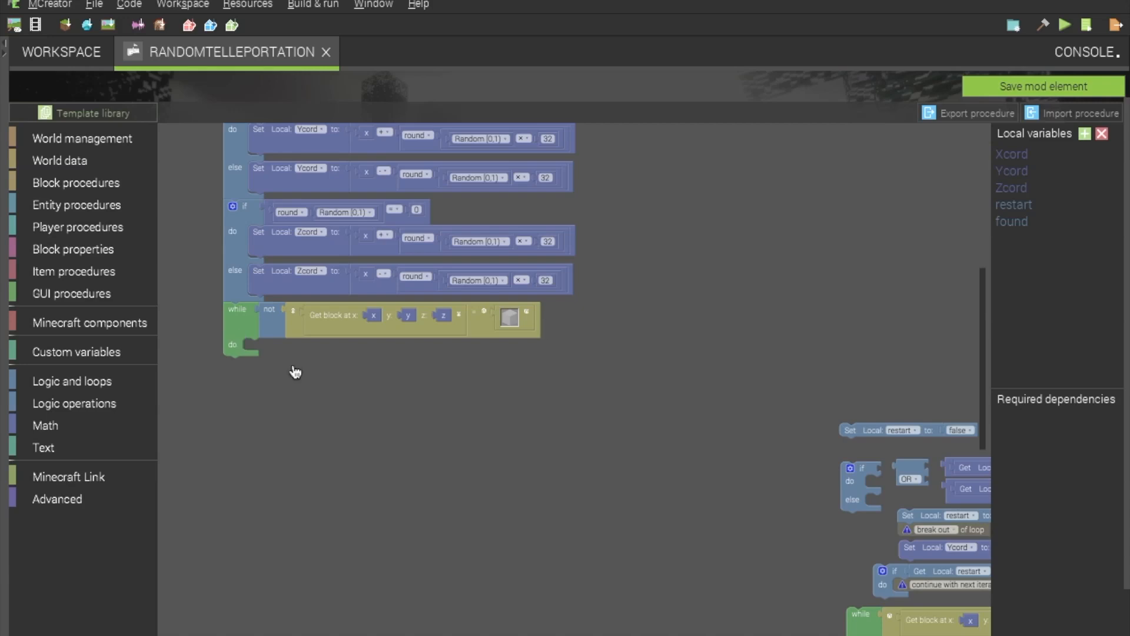
mouse_move(268, 334)
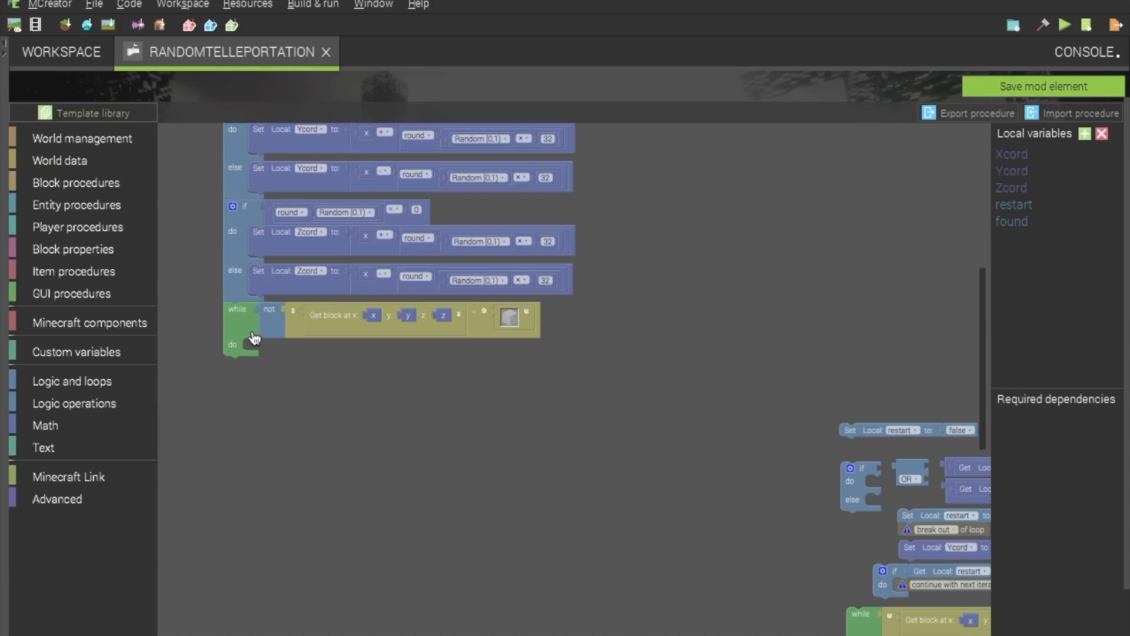
mouse_move(496, 329)
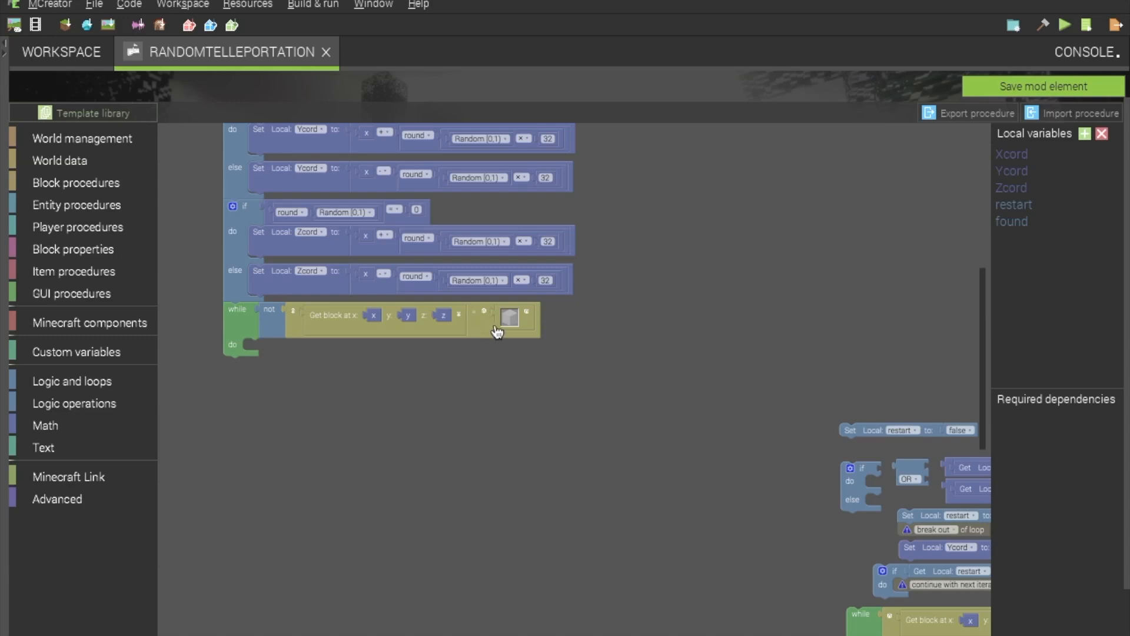
mouse_move(485, 327)
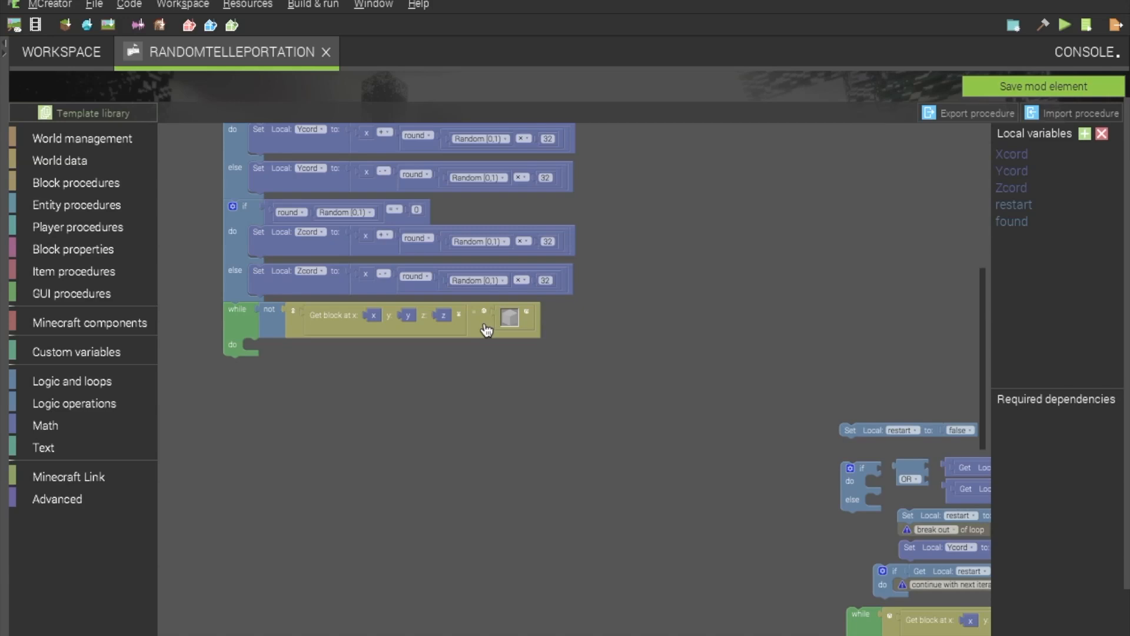
mouse_move(375, 344)
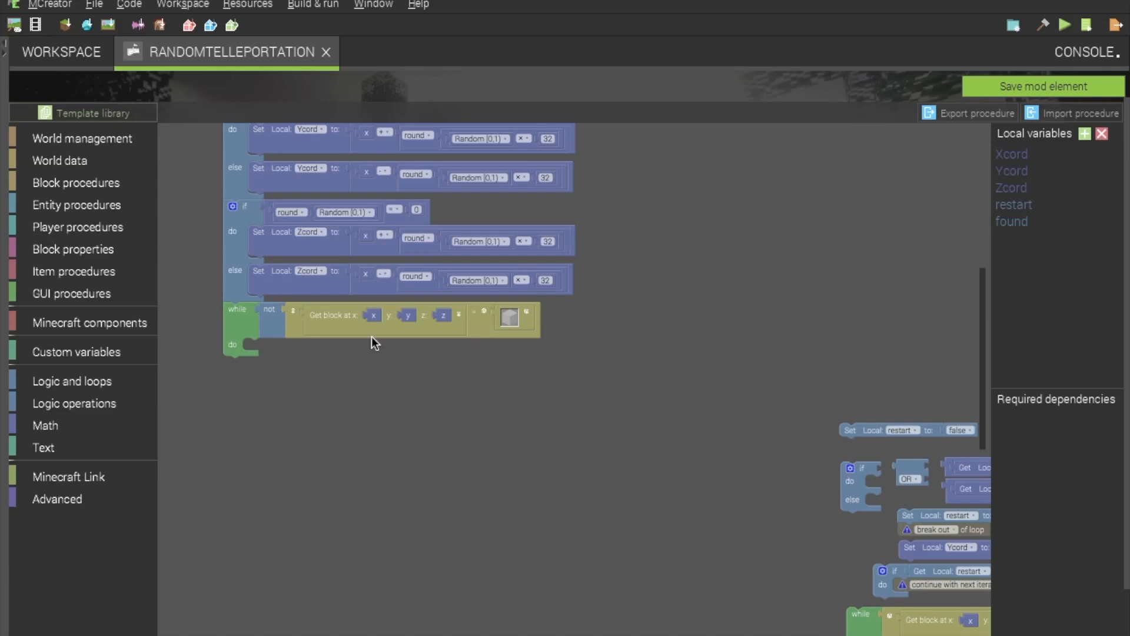
mouse_move(501, 486)
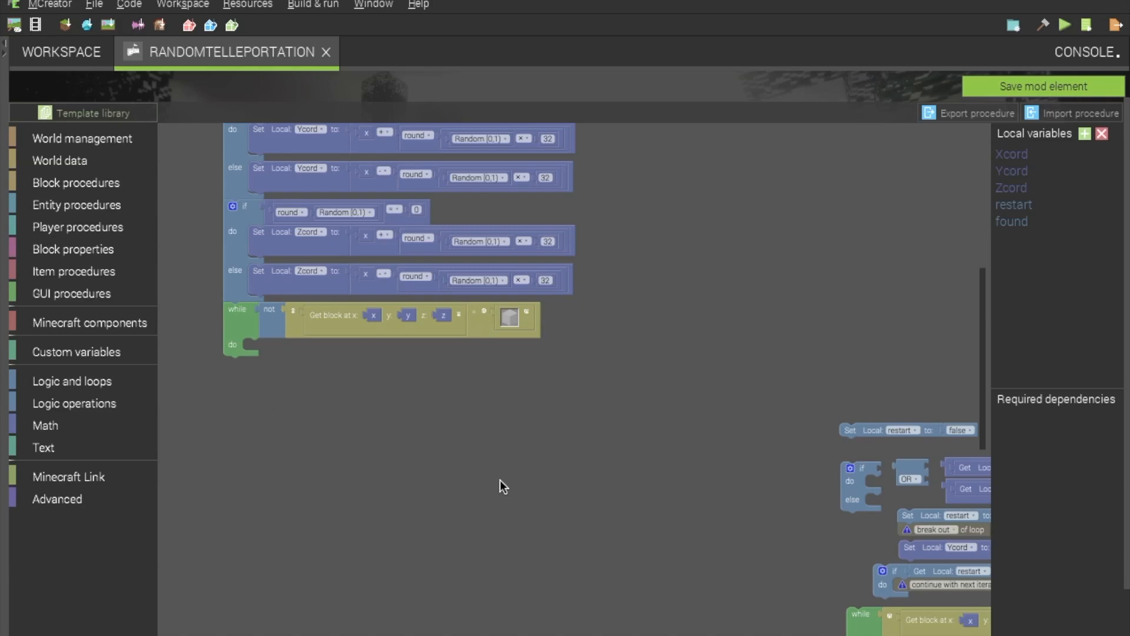
mouse_move(874, 497)
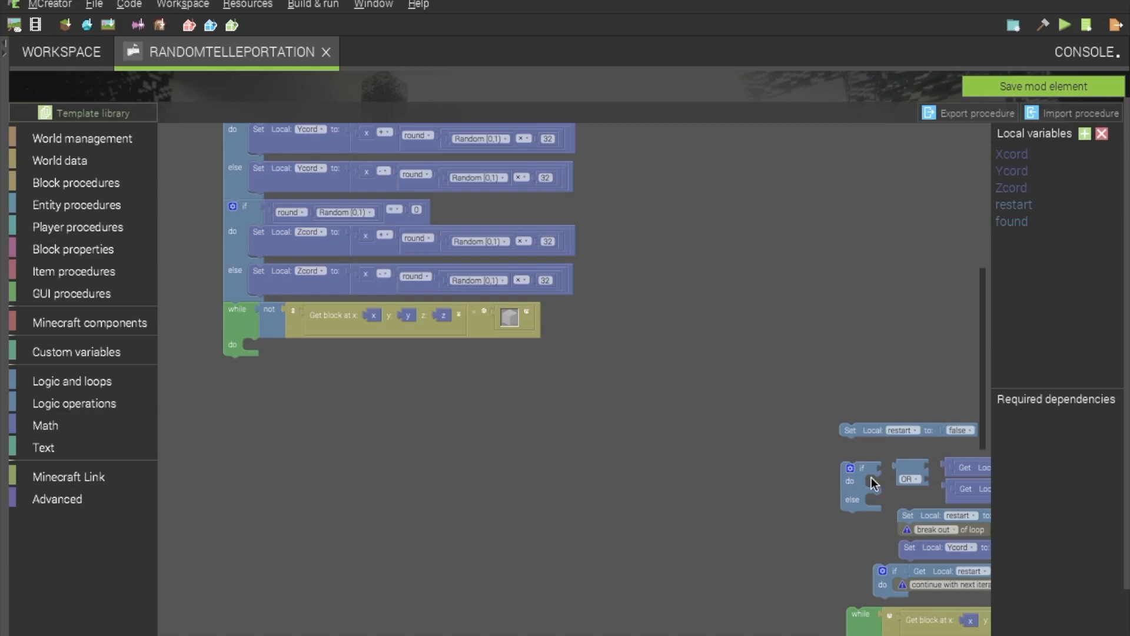
mouse_move(864, 490)
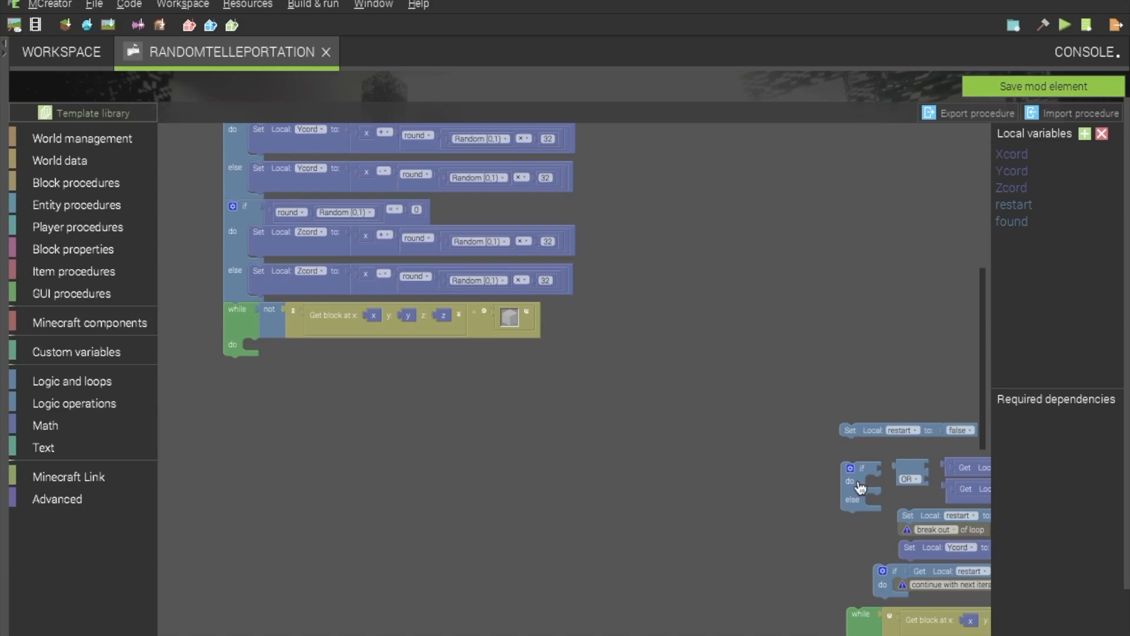
mouse_move(503, 471)
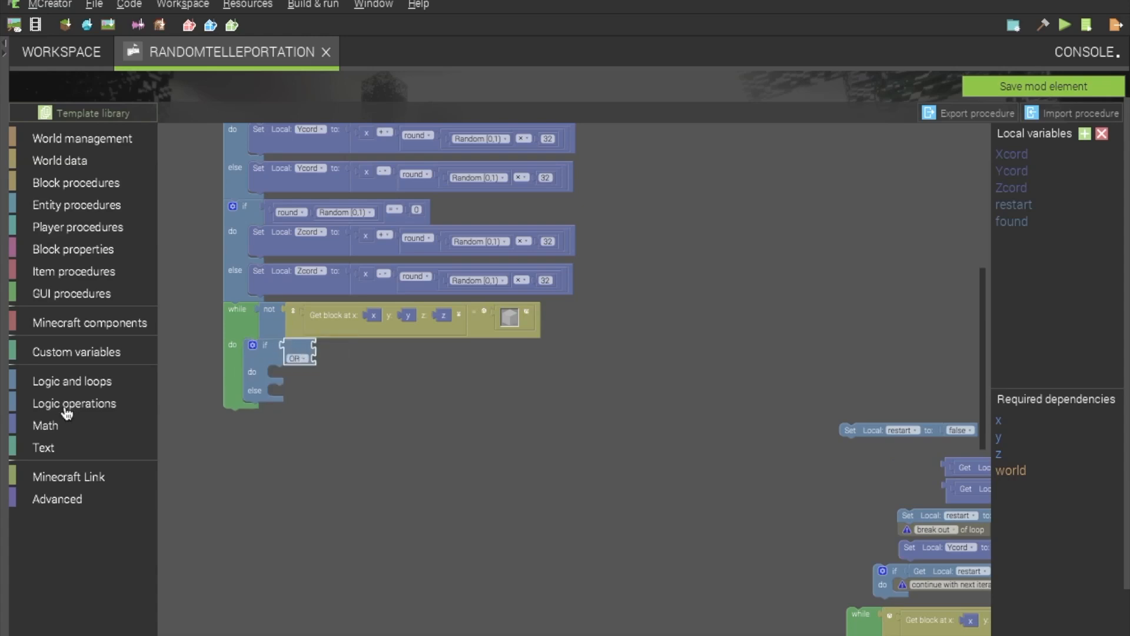
mouse_move(75, 410)
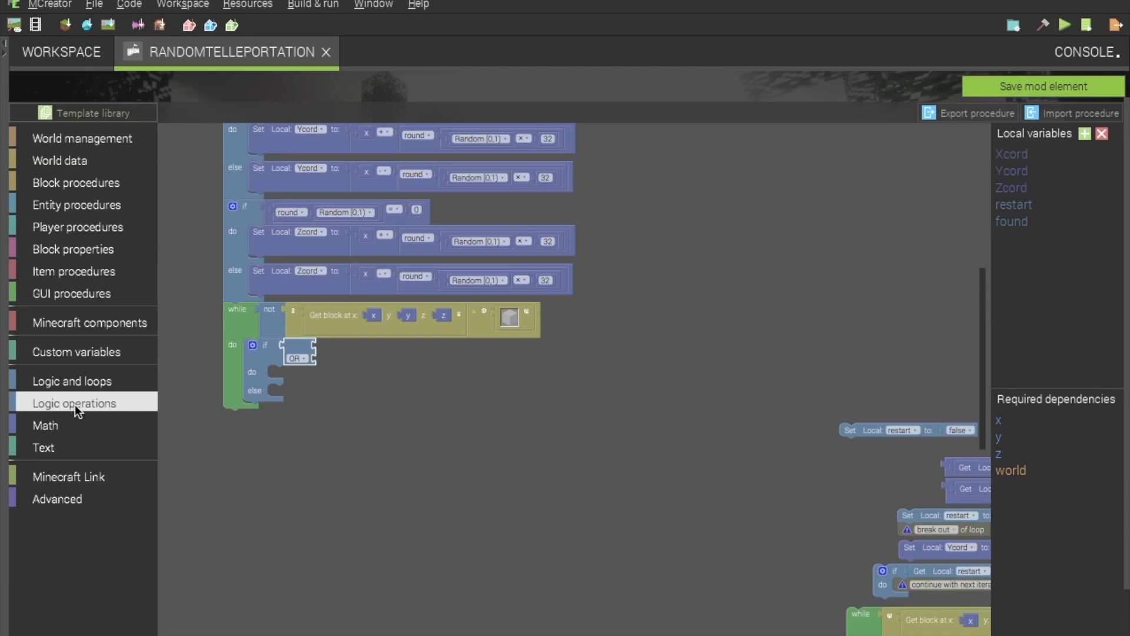
mouse_move(302, 372)
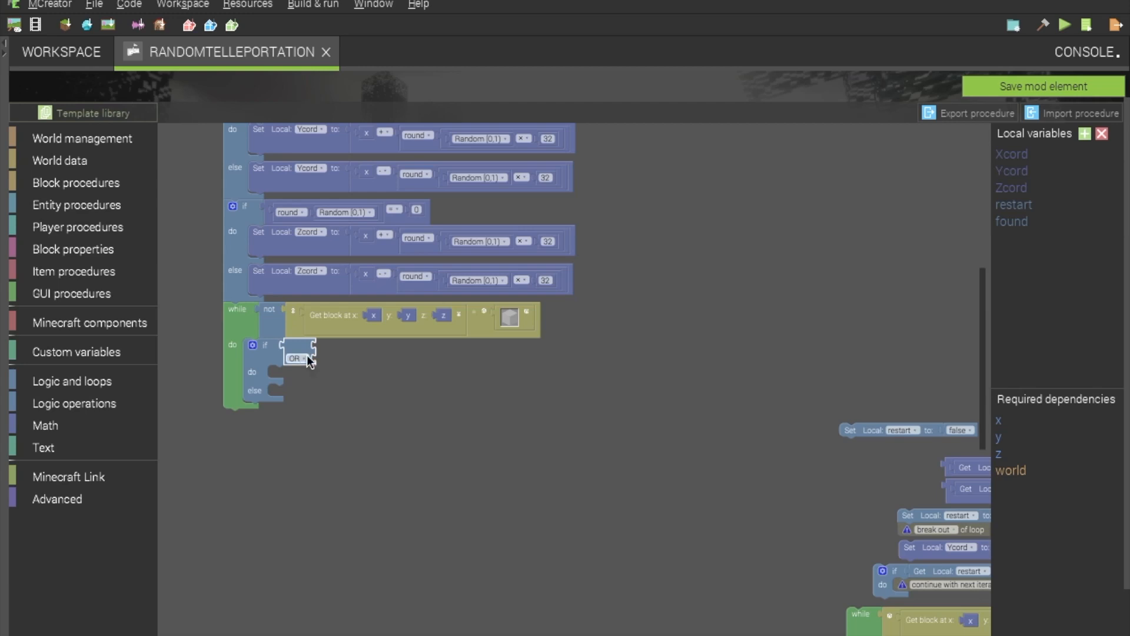
- Switch the loop's if/else block with its OR condition to Inline Inputs
right_click(295, 358)
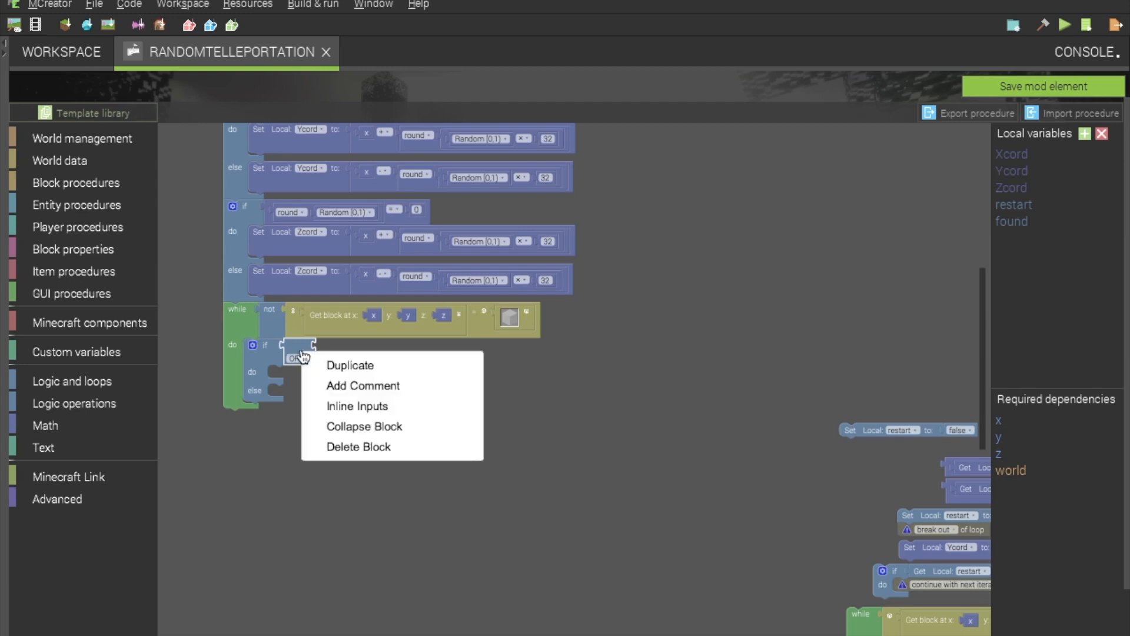
mouse_move(349, 410)
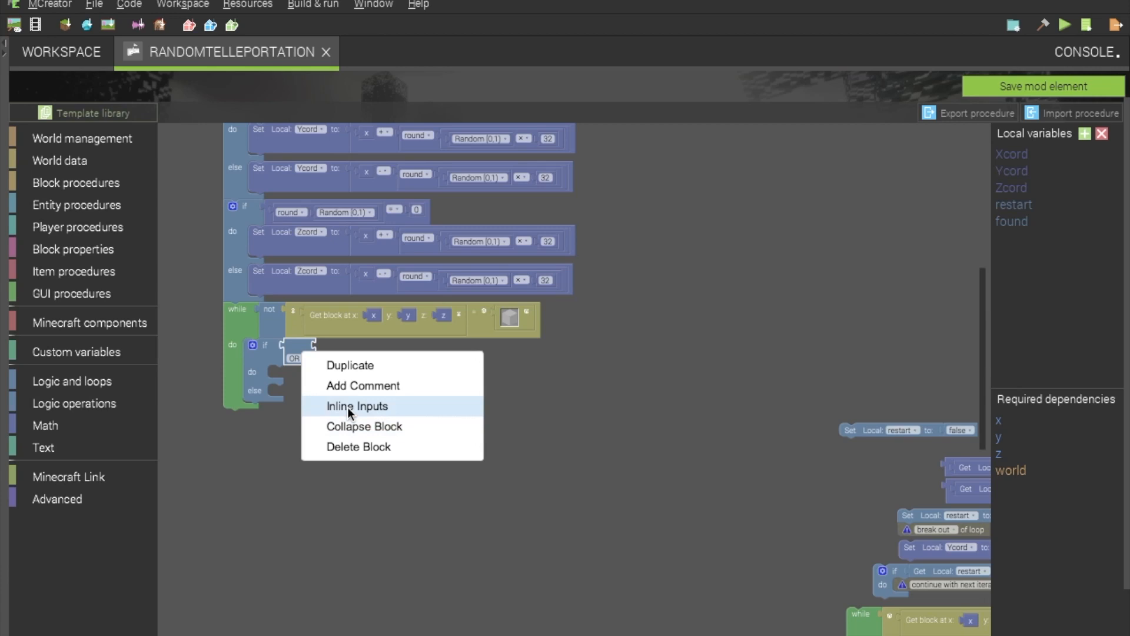
click(357, 405)
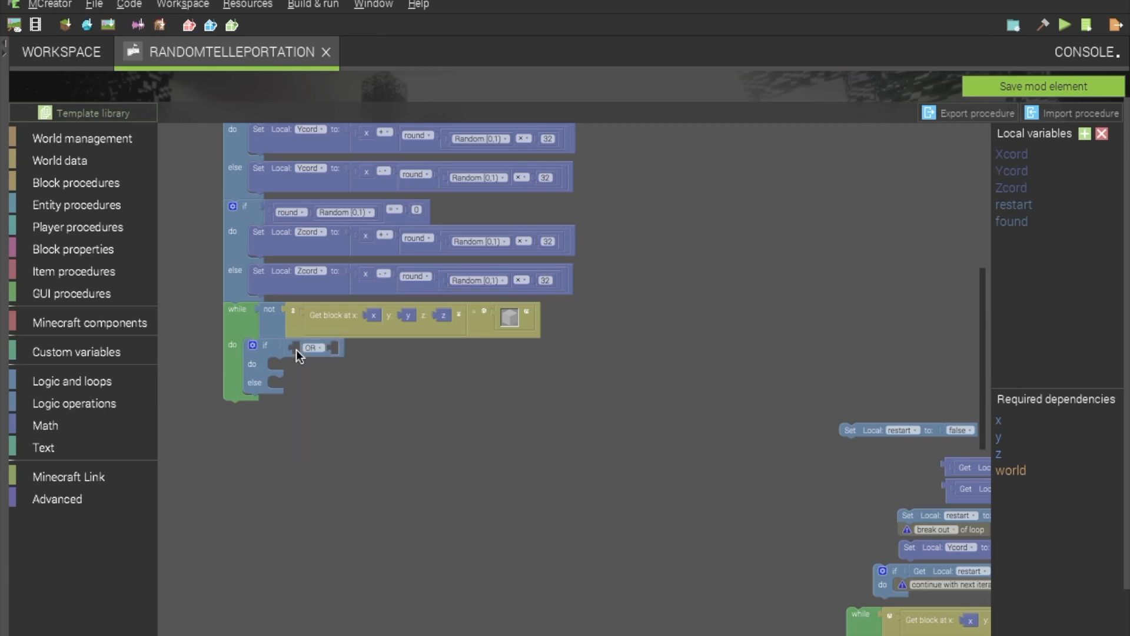
mouse_move(832, 440)
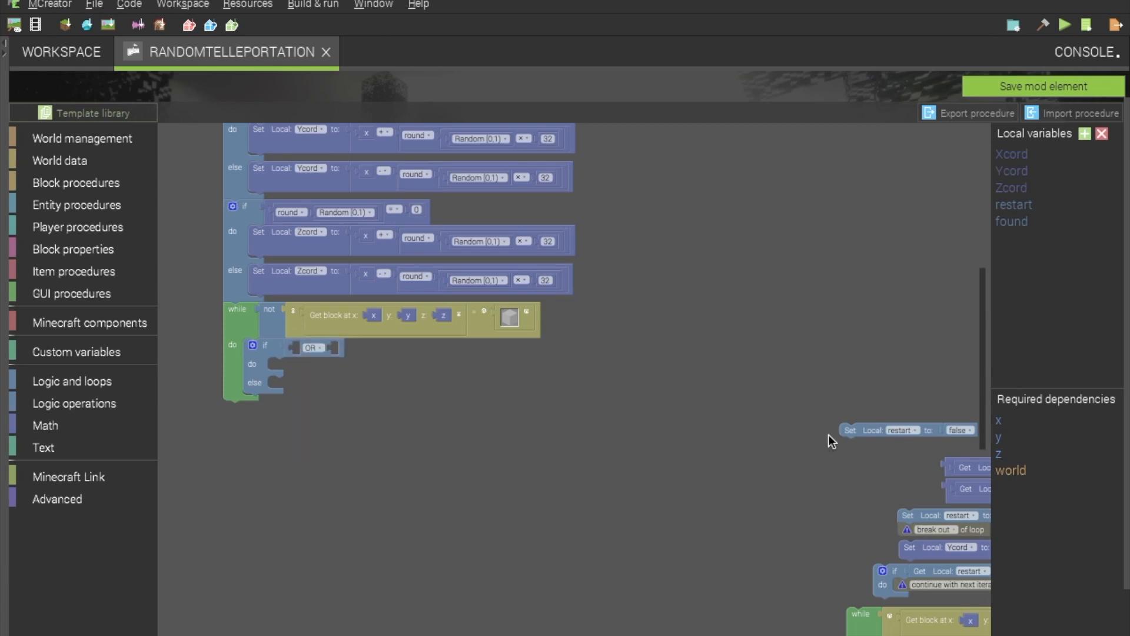
mouse_move(954, 477)
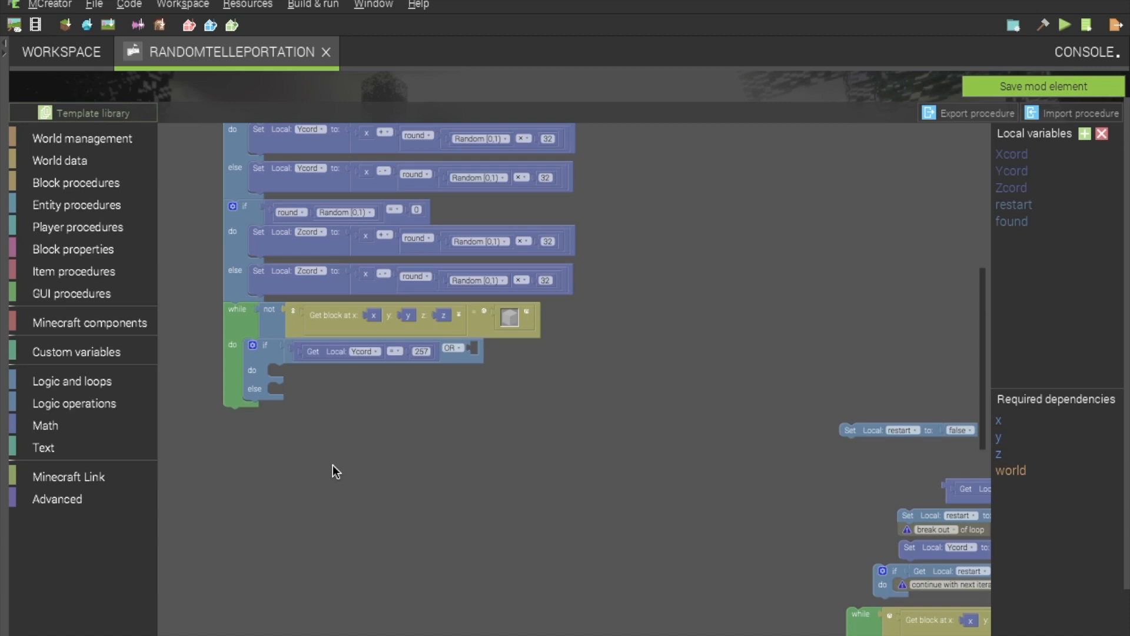
mouse_move(425, 363)
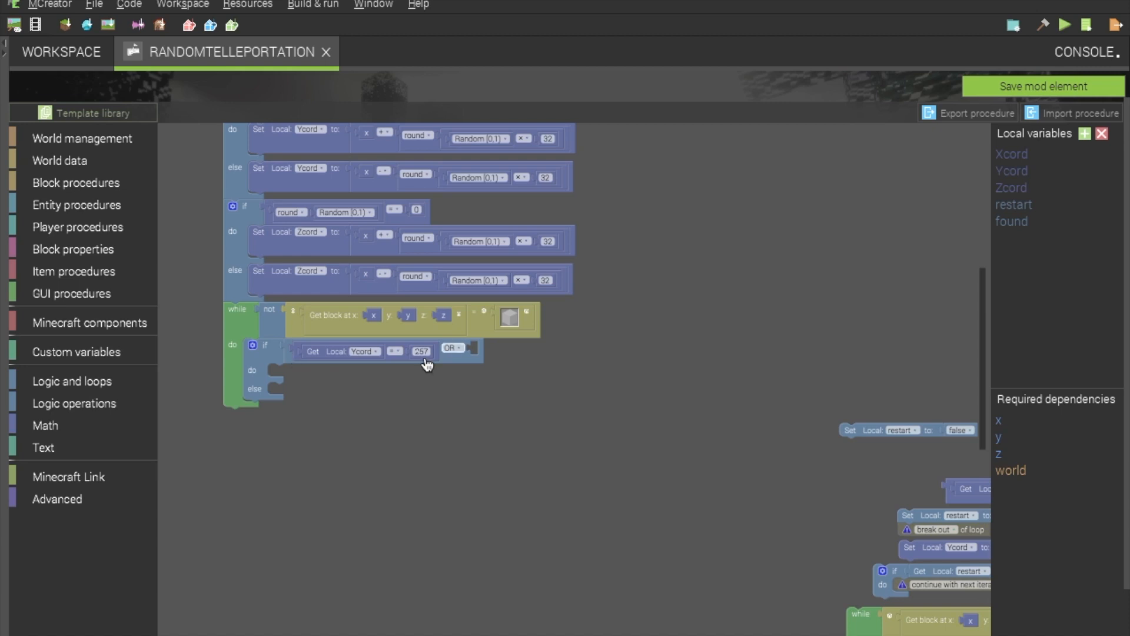
mouse_move(405, 399)
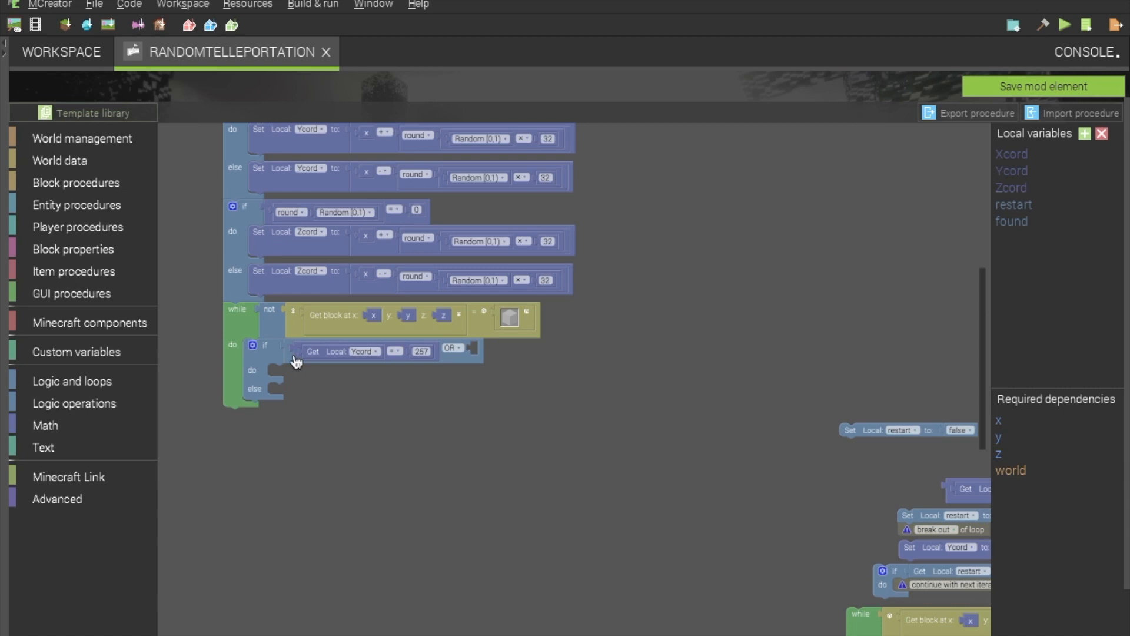
mouse_move(305, 397)
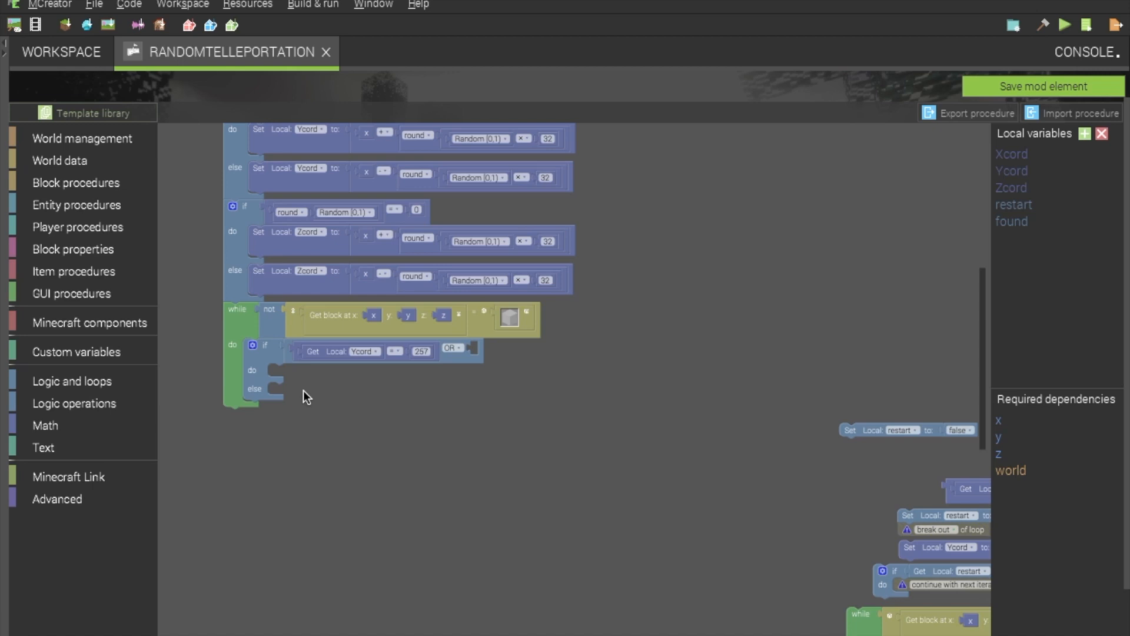
mouse_move(342, 401)
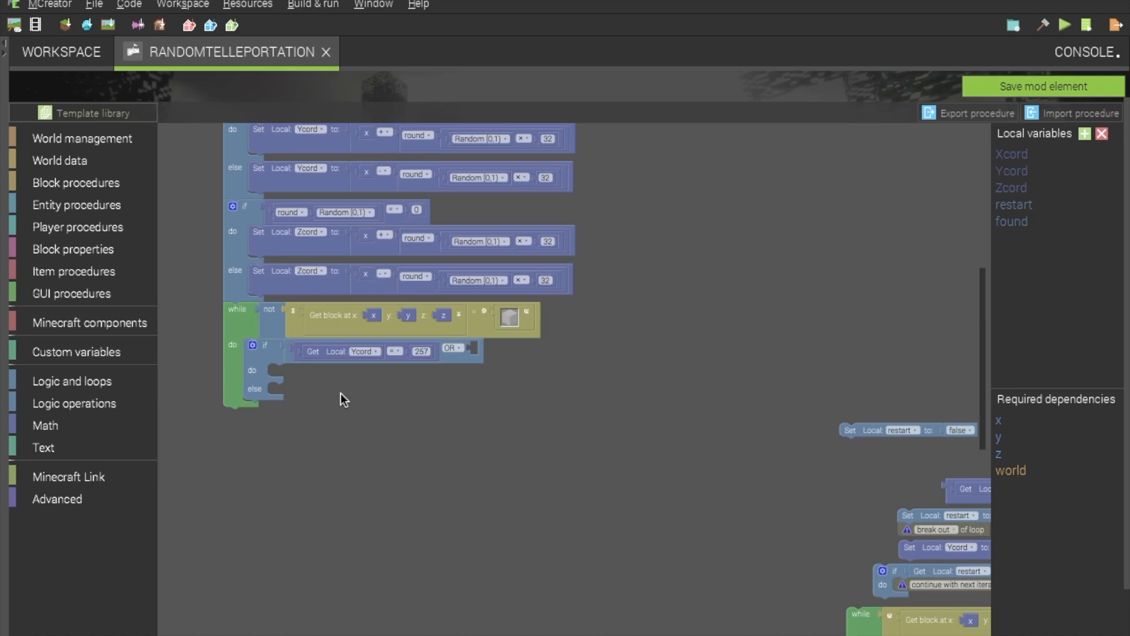
mouse_move(395, 356)
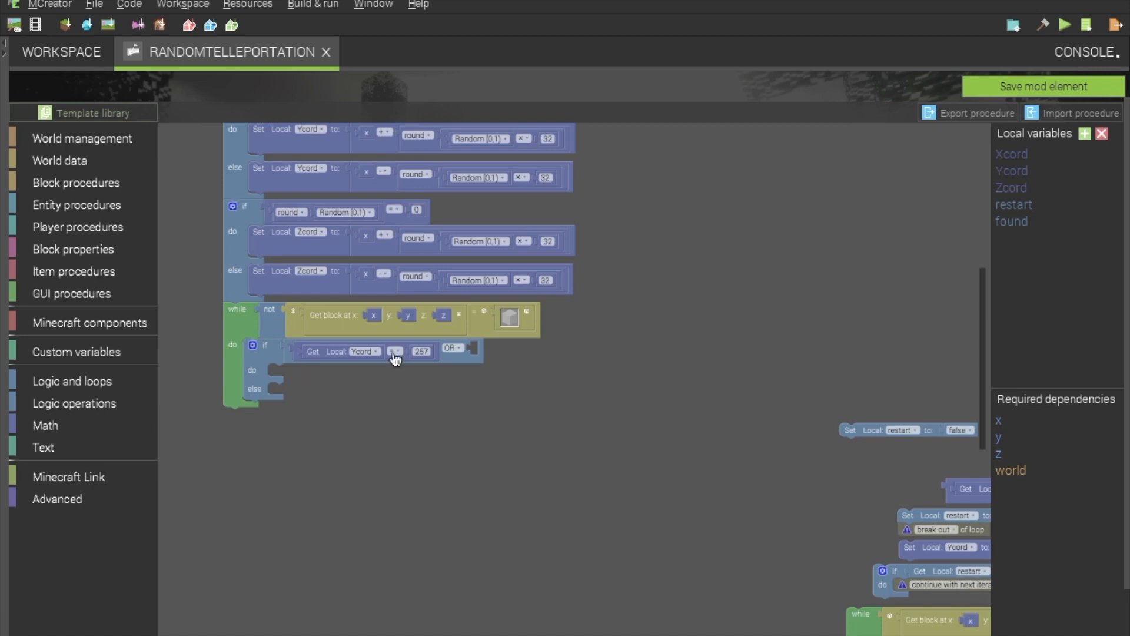
mouse_move(423, 363)
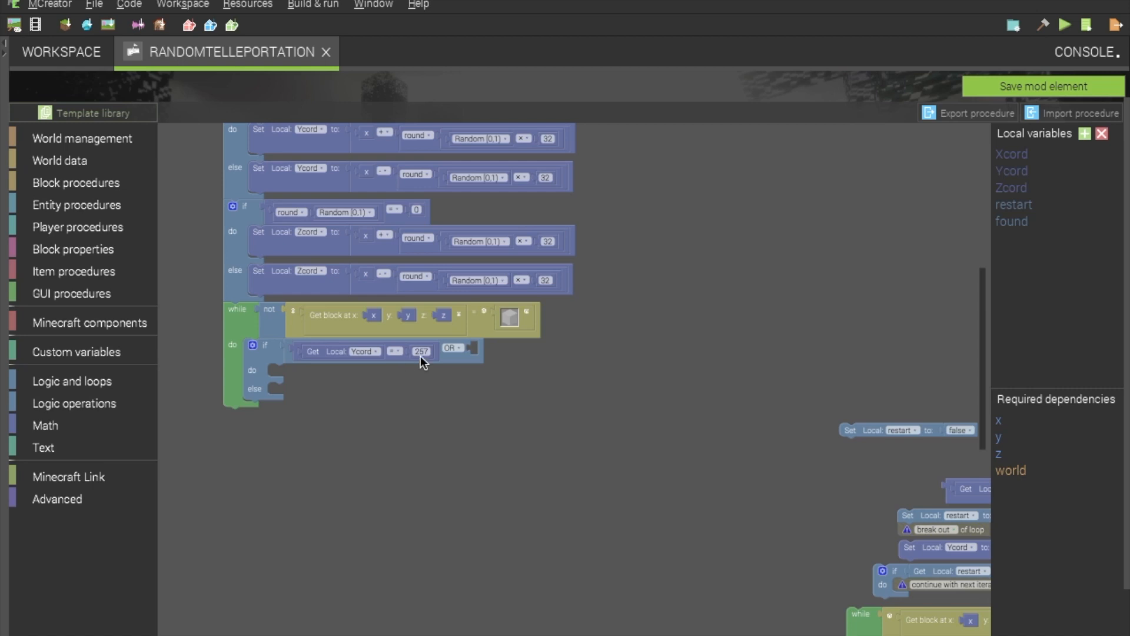
mouse_move(336, 359)
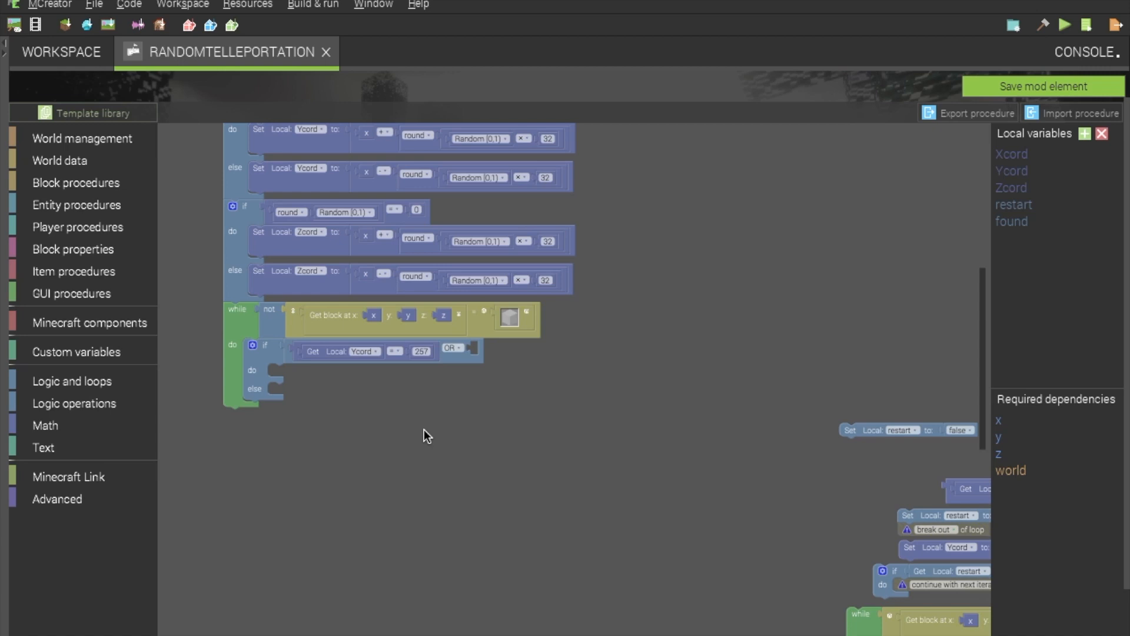
mouse_move(450, 390)
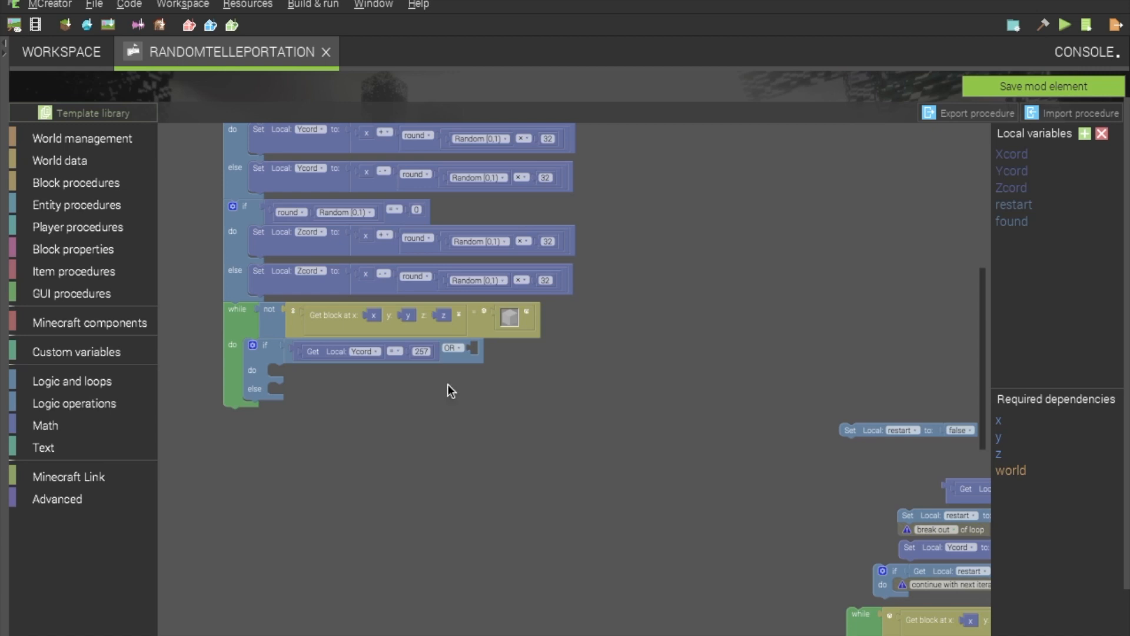
- Complete the first OR operand comparing Local Ycord with 257
click(422, 351)
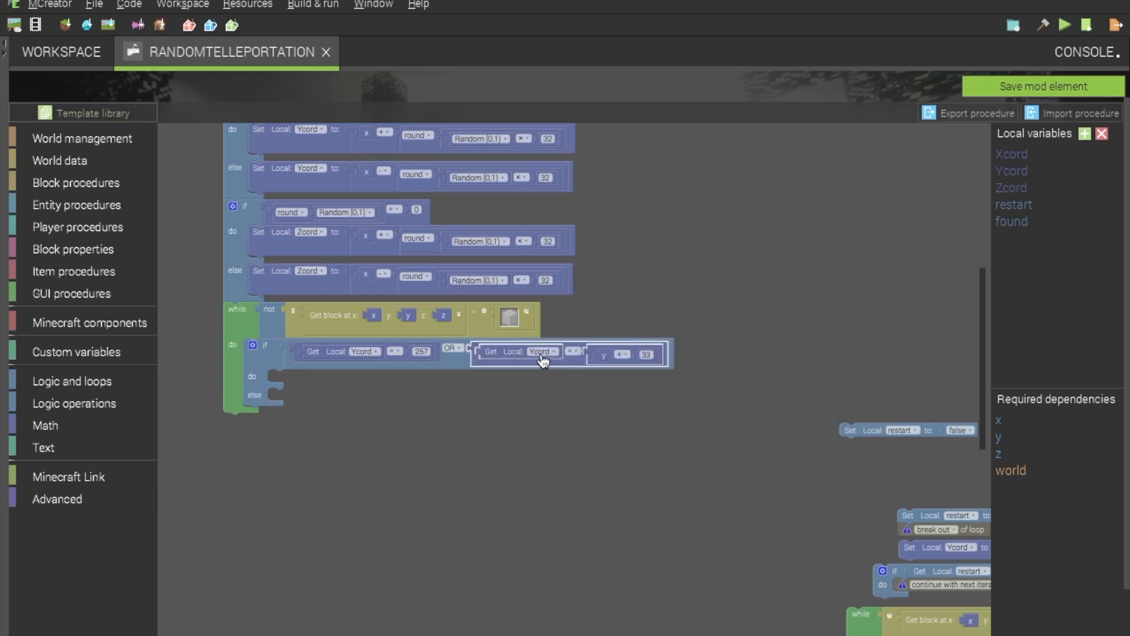
mouse_move(495, 372)
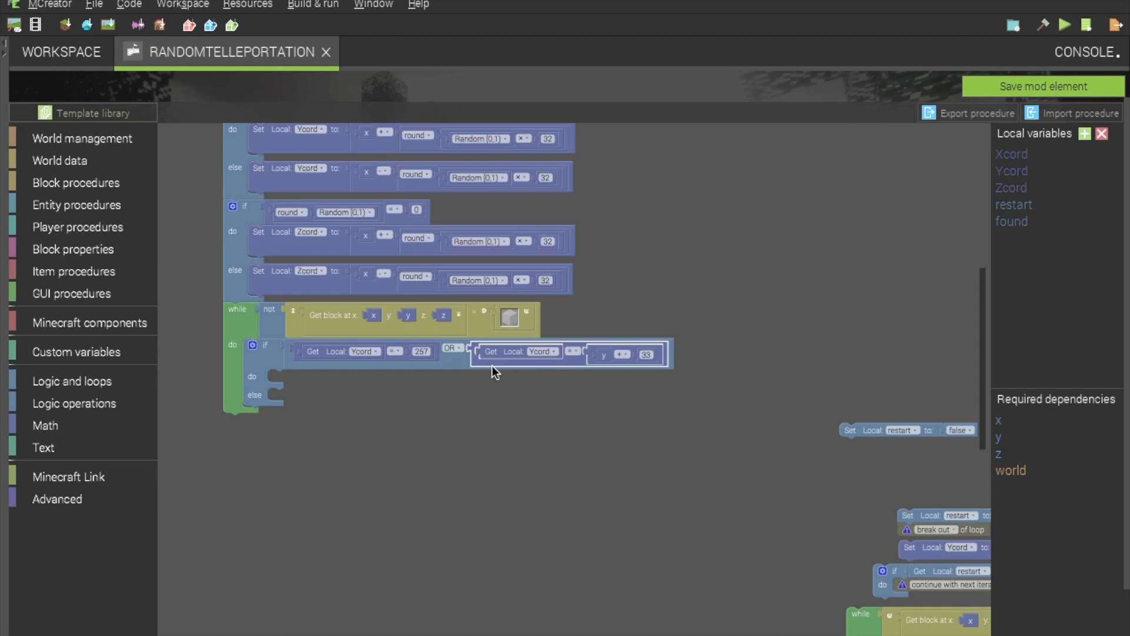
mouse_move(593, 392)
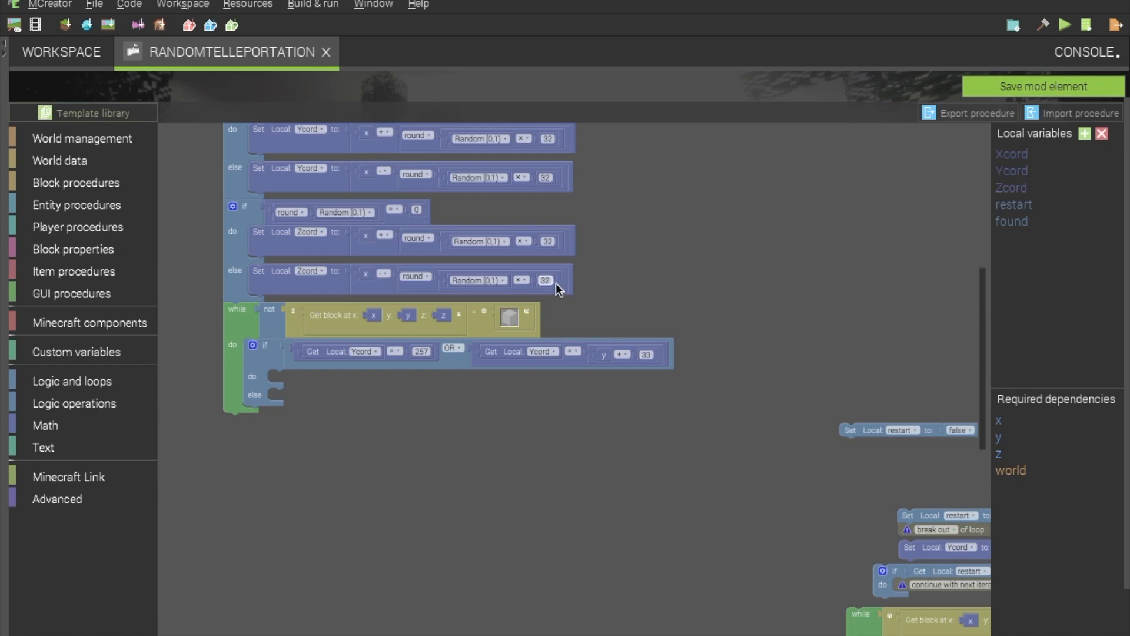
mouse_move(555, 290)
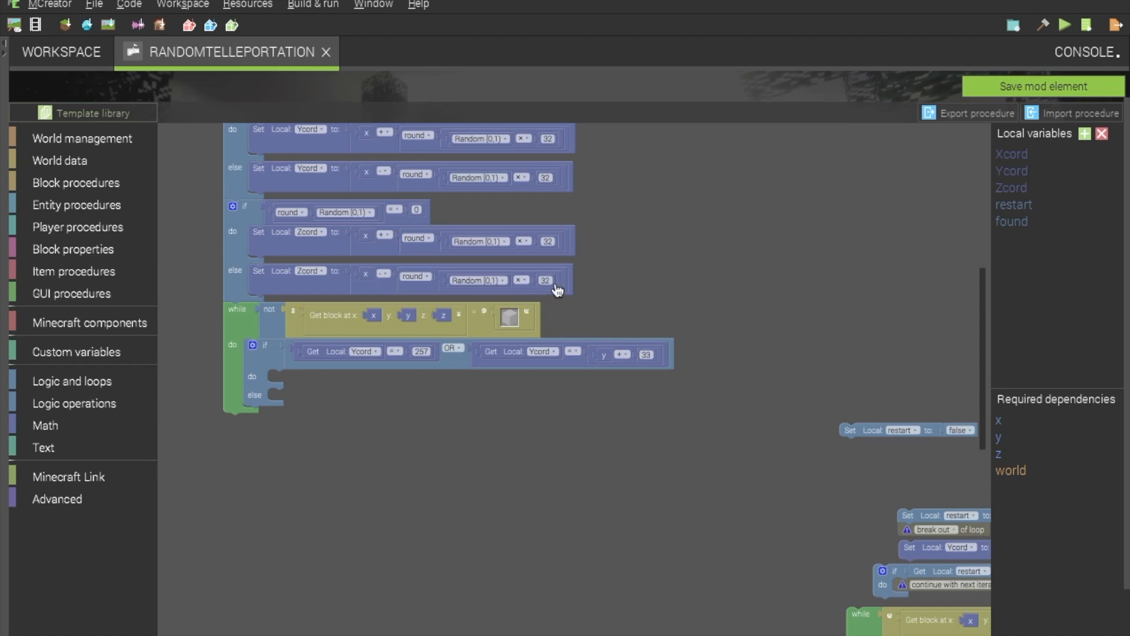
mouse_move(605, 362)
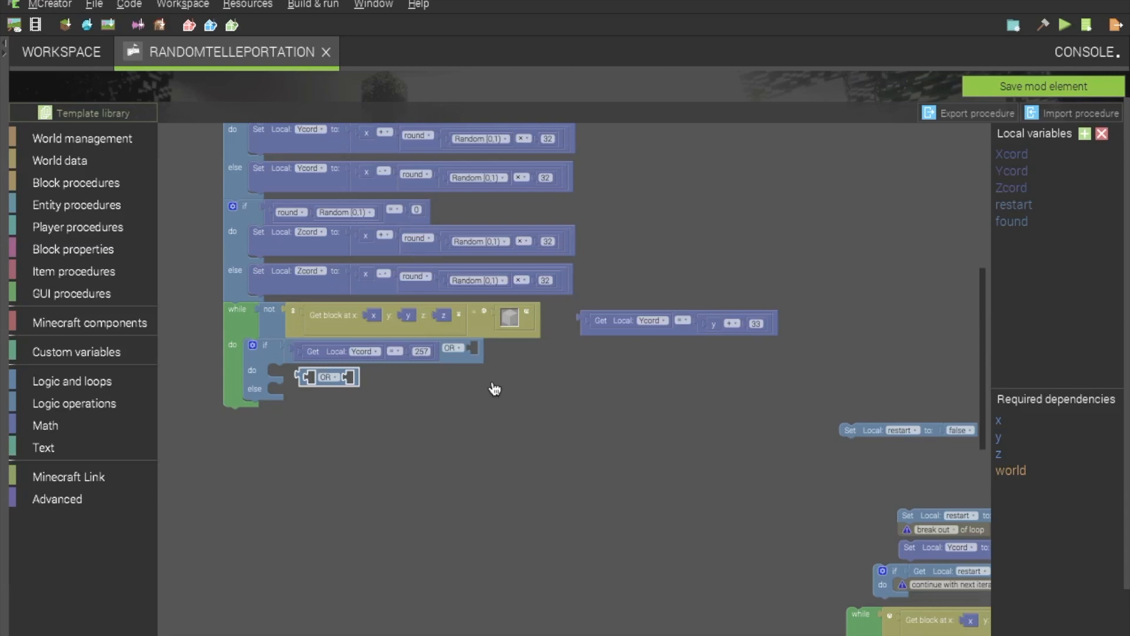
drag(326, 377, 503, 350)
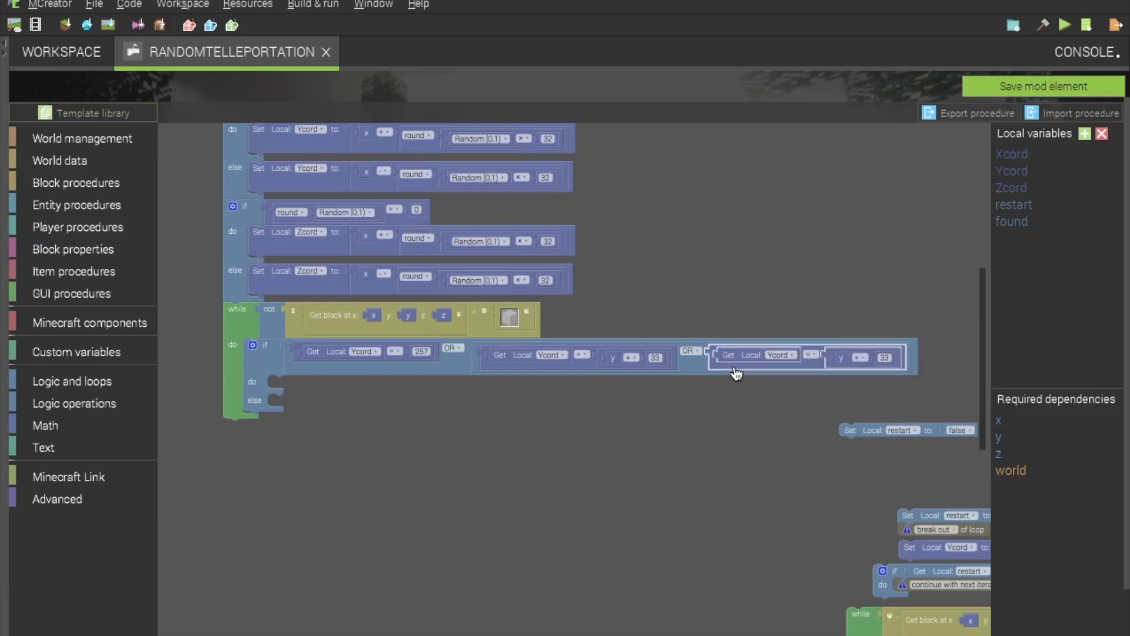
mouse_move(743, 372)
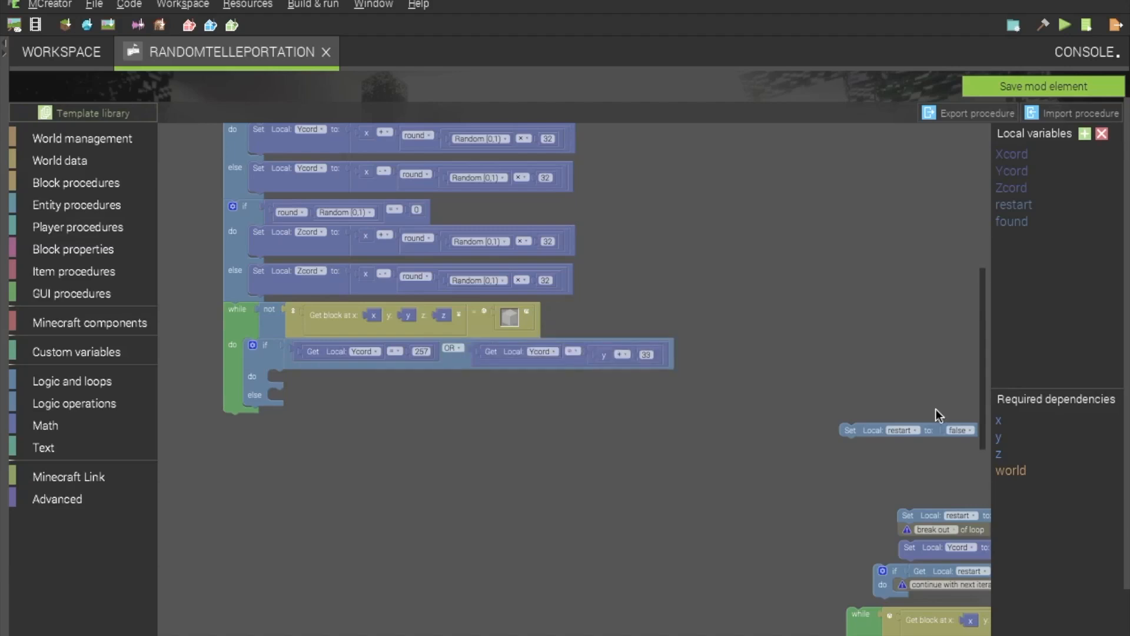
mouse_move(917, 535)
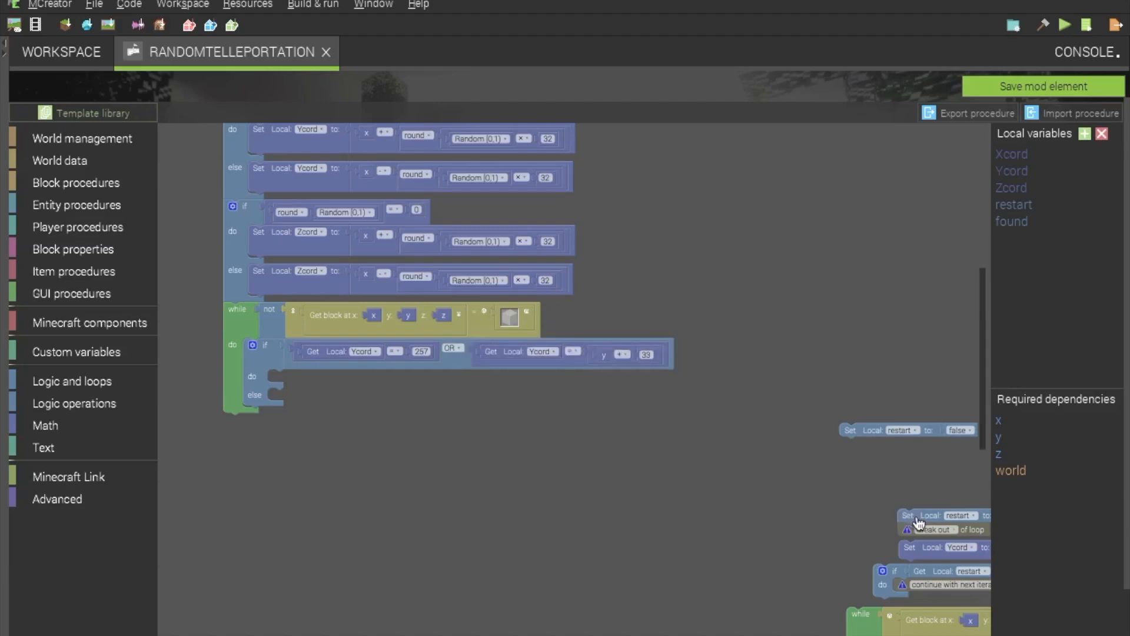
mouse_move(917, 525)
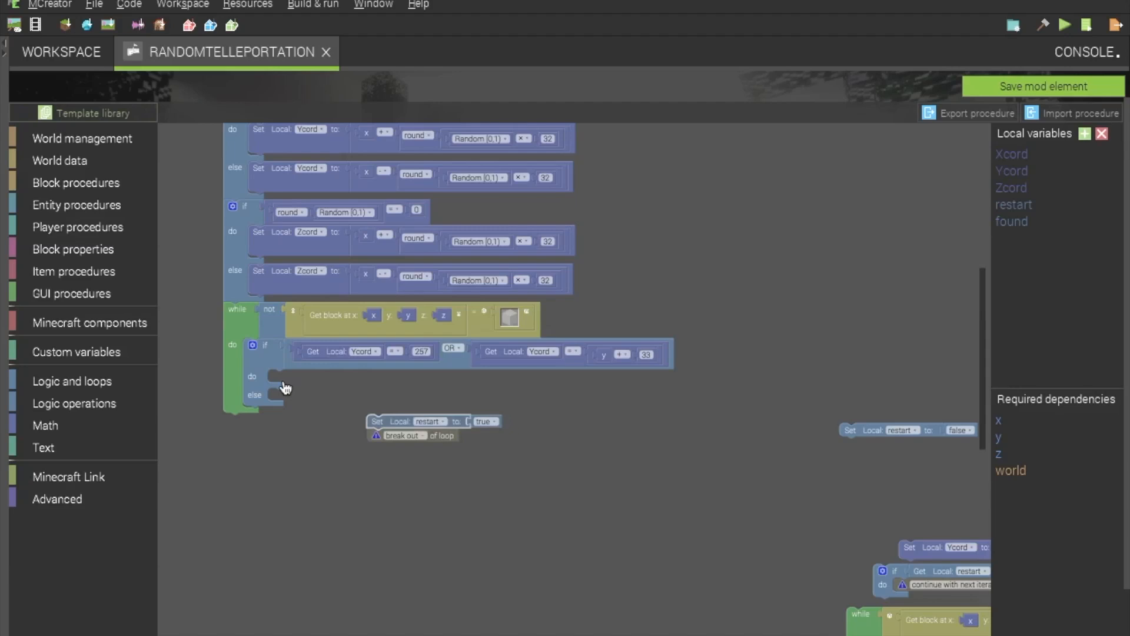
- Make the if branch set restart true and break, and reset restart to false before the while loop
drag(375, 421, 285, 376)
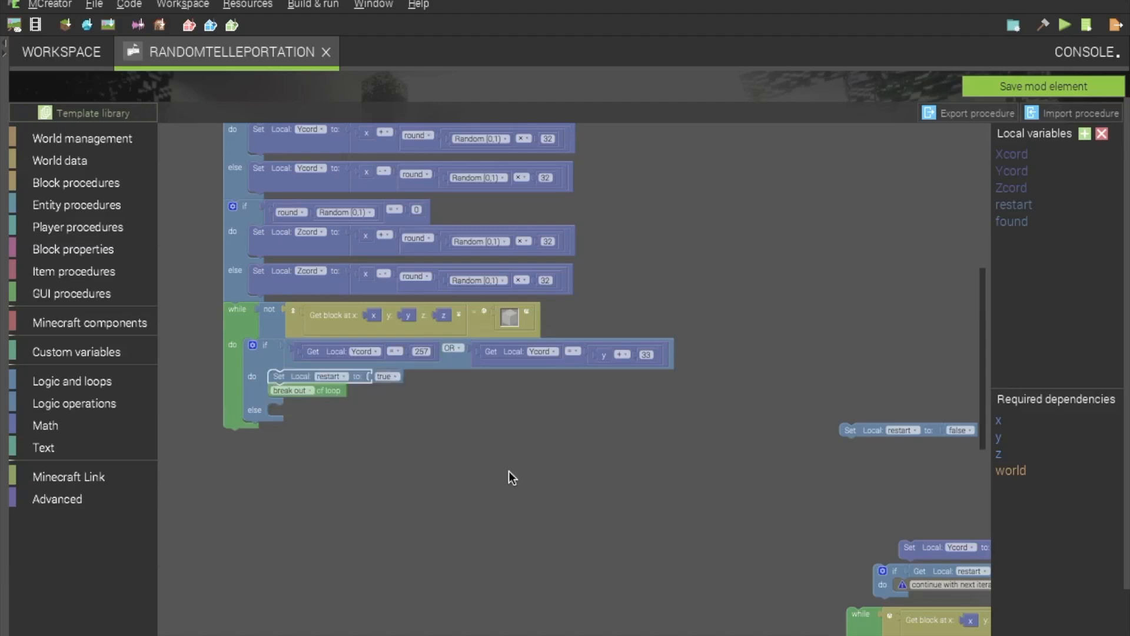
mouse_move(431, 431)
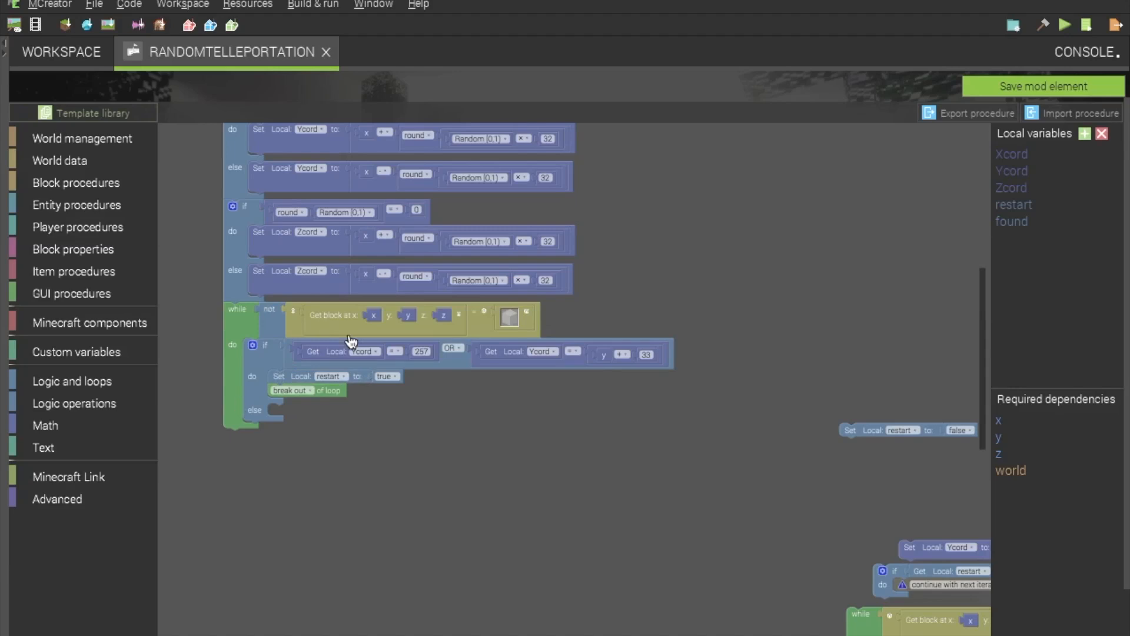
mouse_move(318, 535)
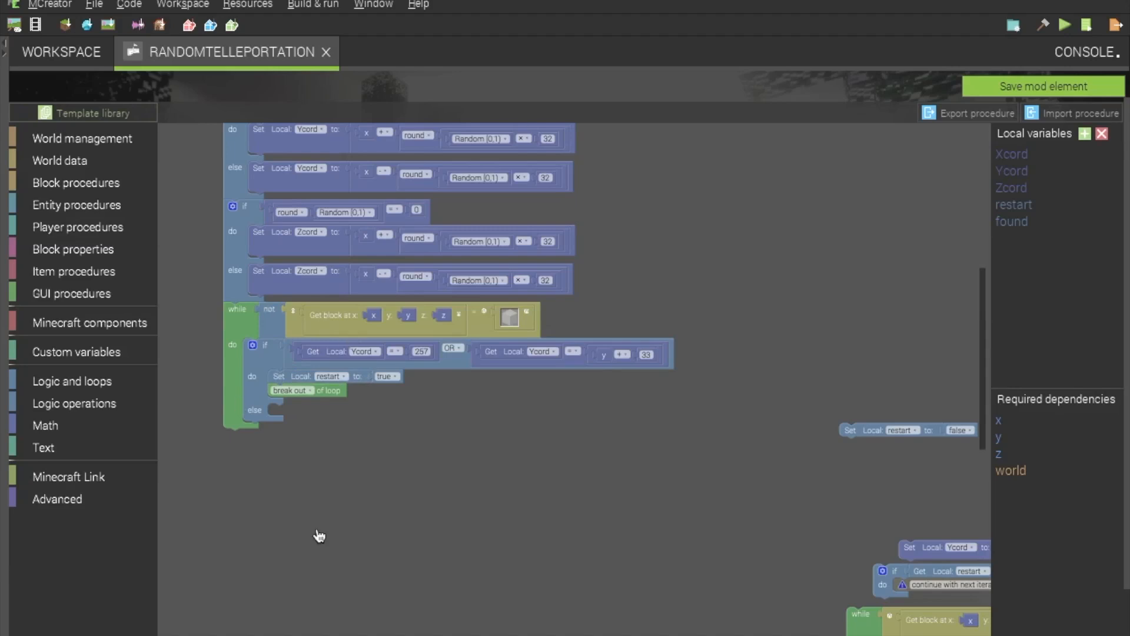
mouse_move(655, 473)
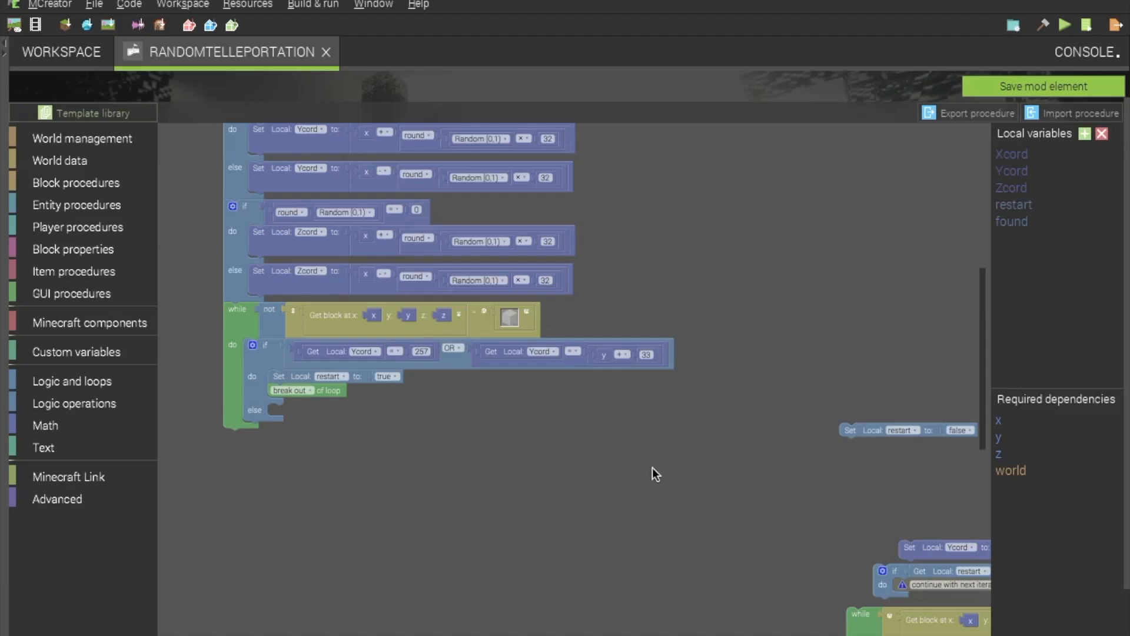
mouse_move(388, 397)
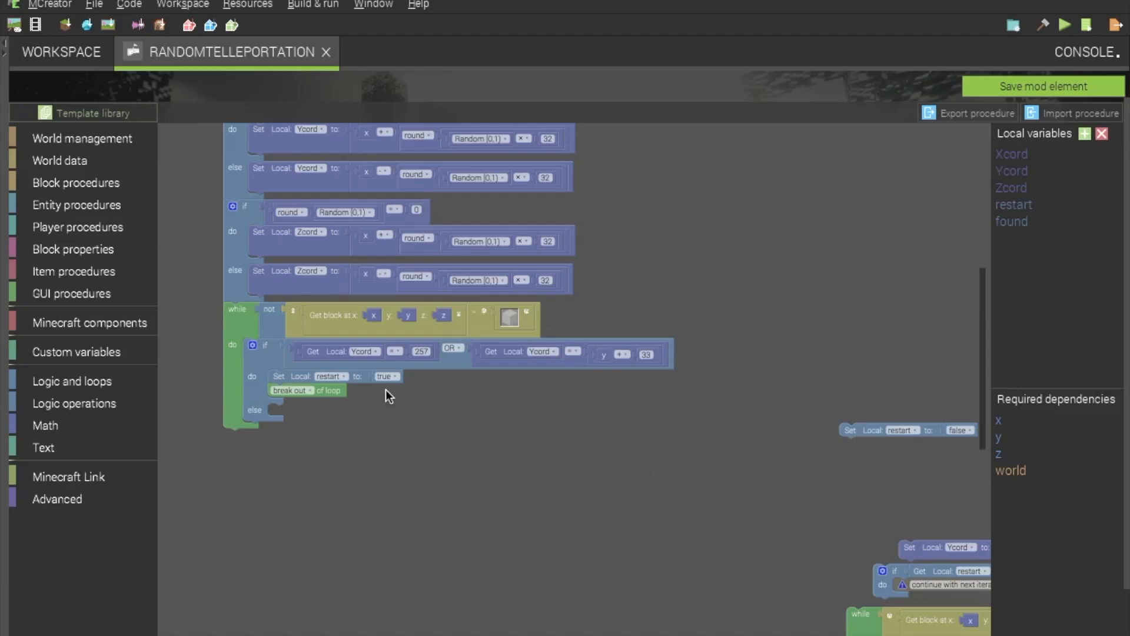
mouse_move(300, 438)
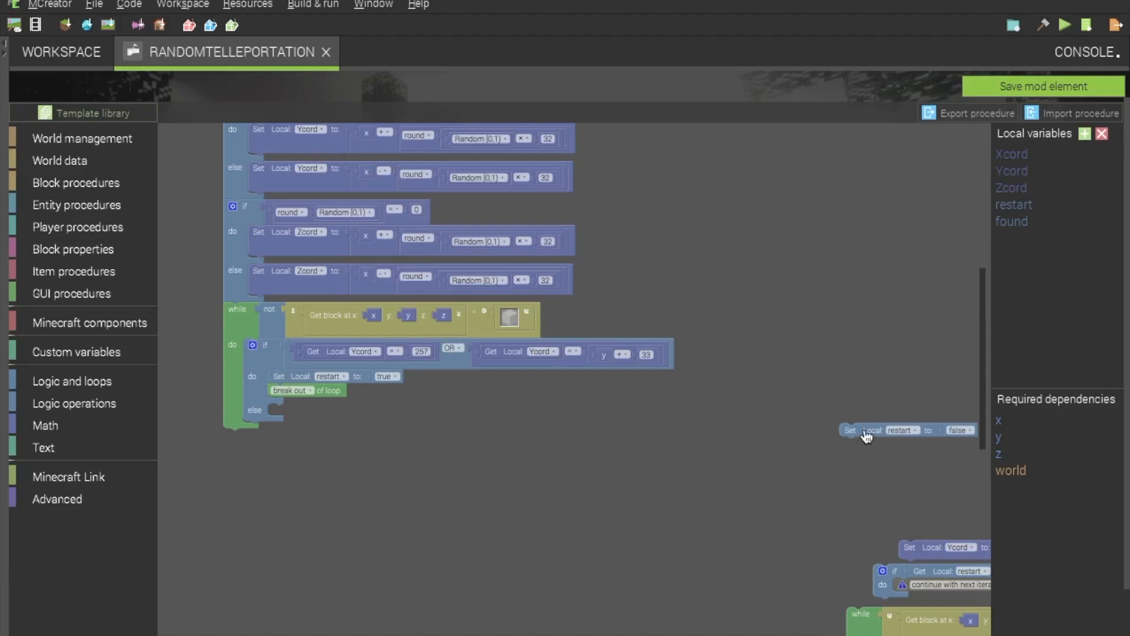
drag(849, 430, 228, 304)
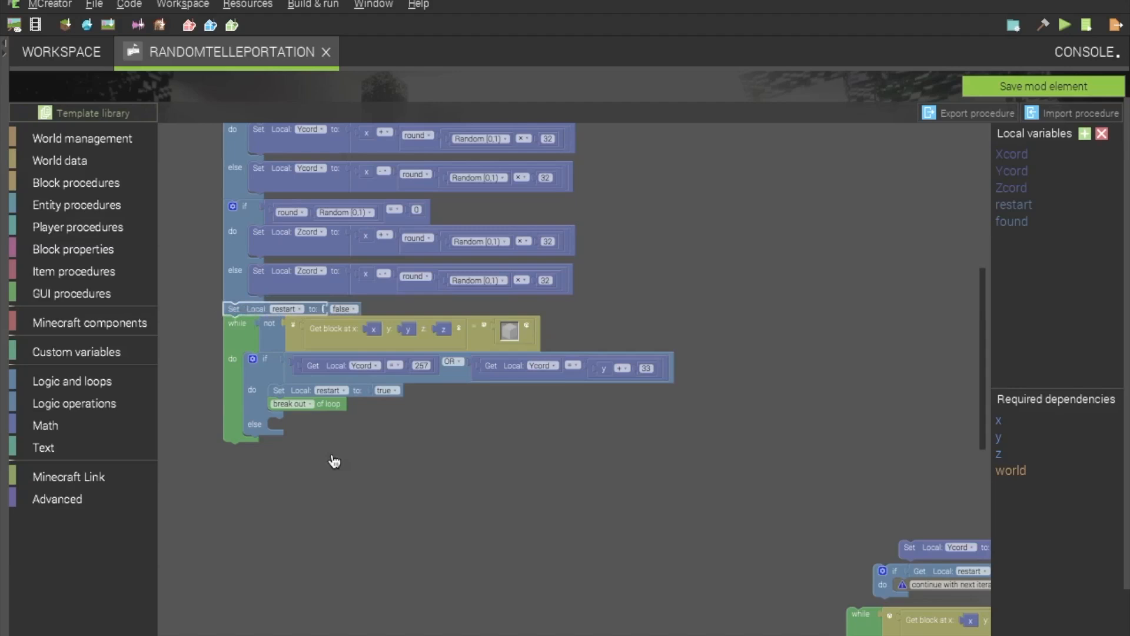
mouse_move(416, 457)
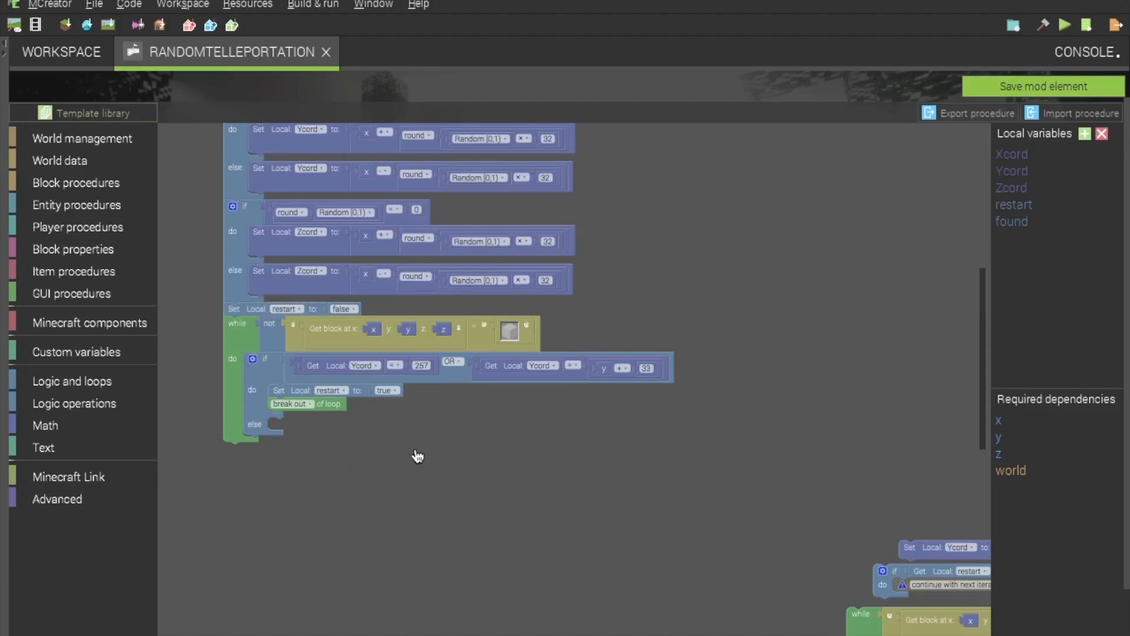
mouse_move(436, 494)
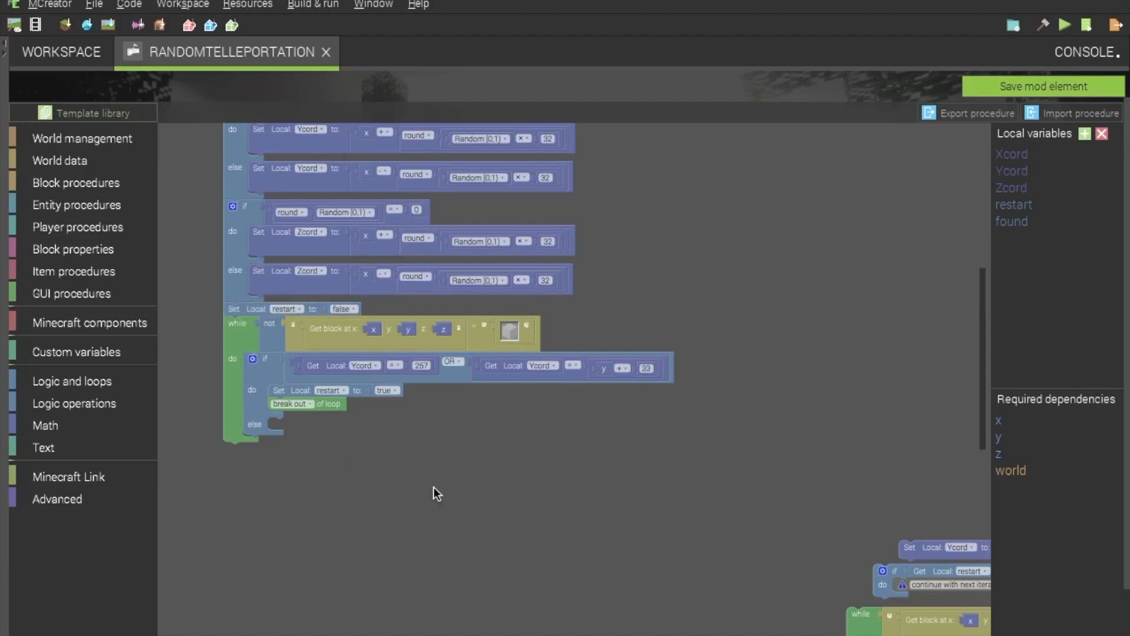
- Move the 'Set Ycord to Get Ycord ± 1' block into the if's else branch
scroll(down, 3)
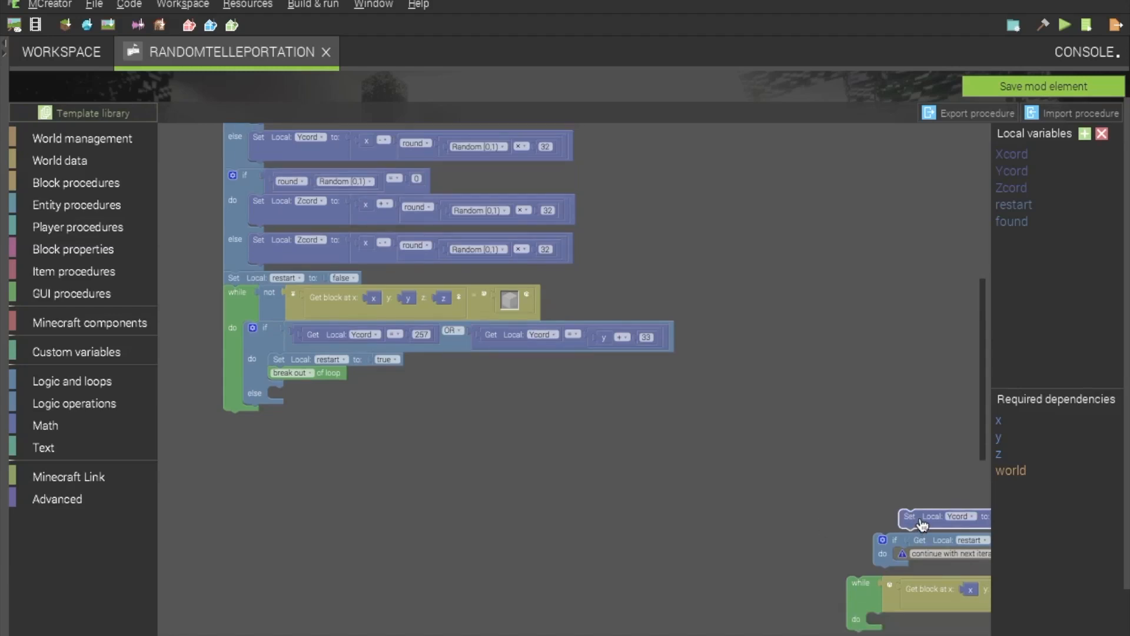
drag(923, 516, 432, 473)
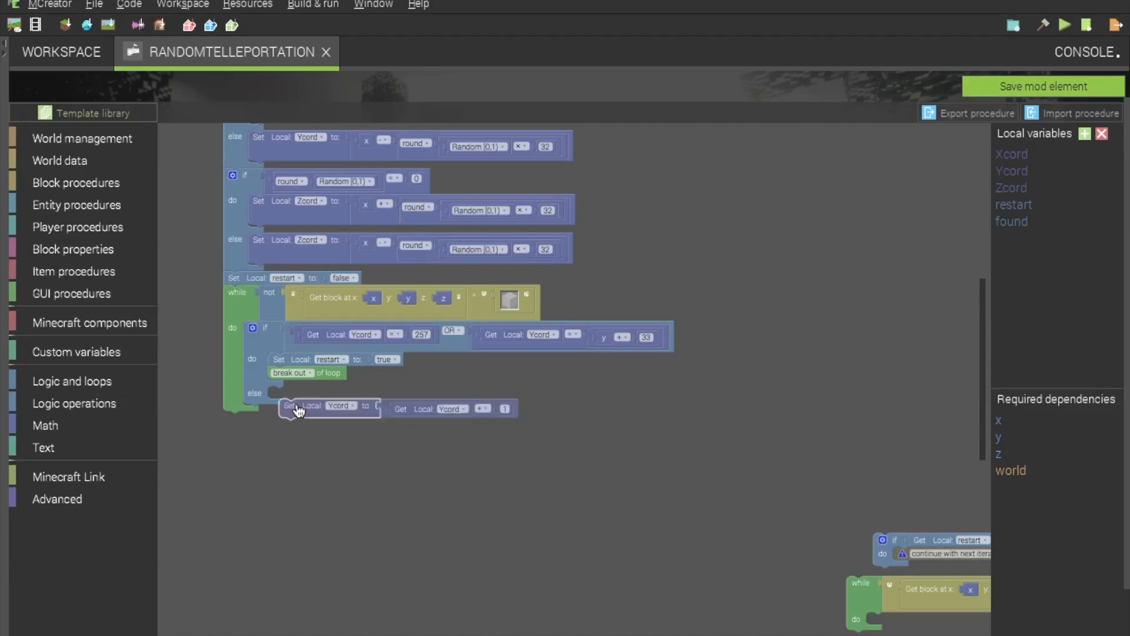
drag(299, 411, 267, 396)
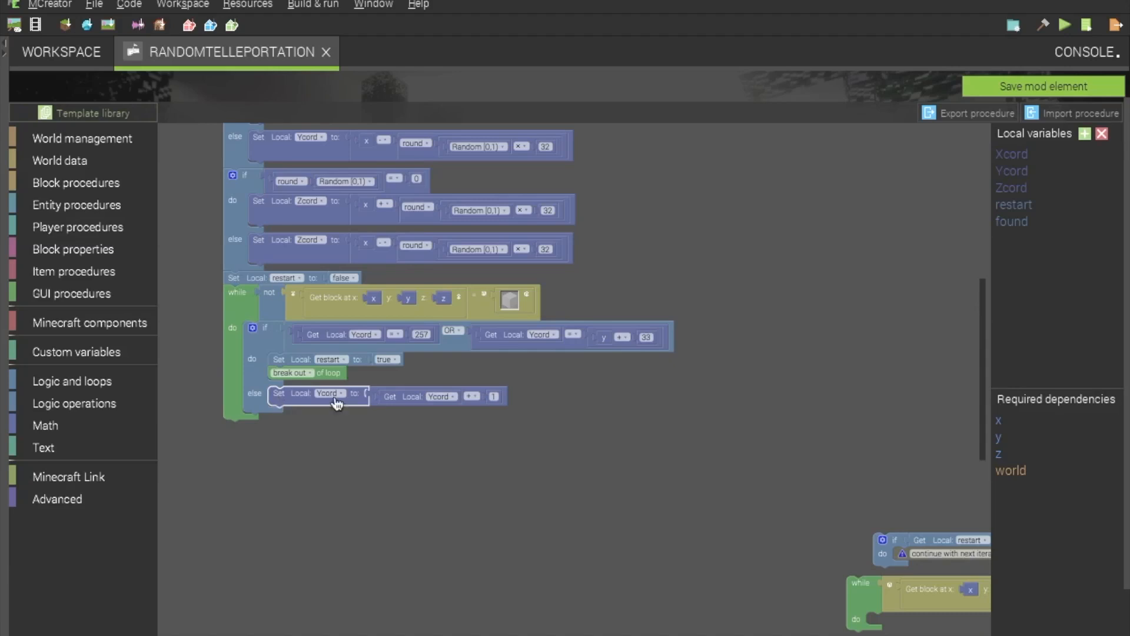
mouse_move(478, 412)
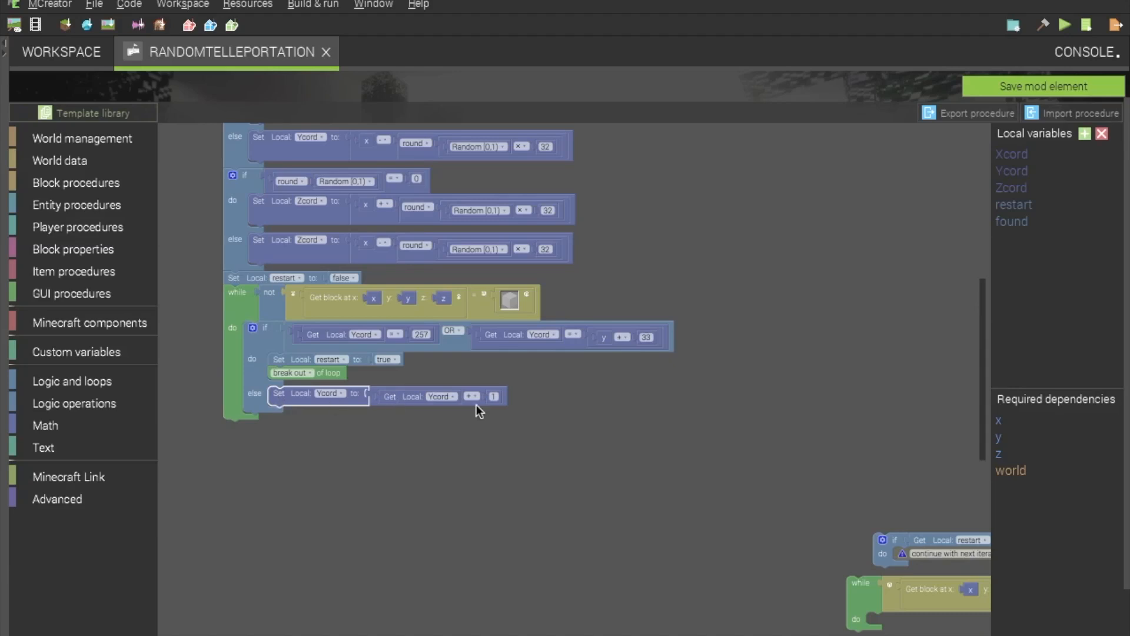
mouse_move(511, 452)
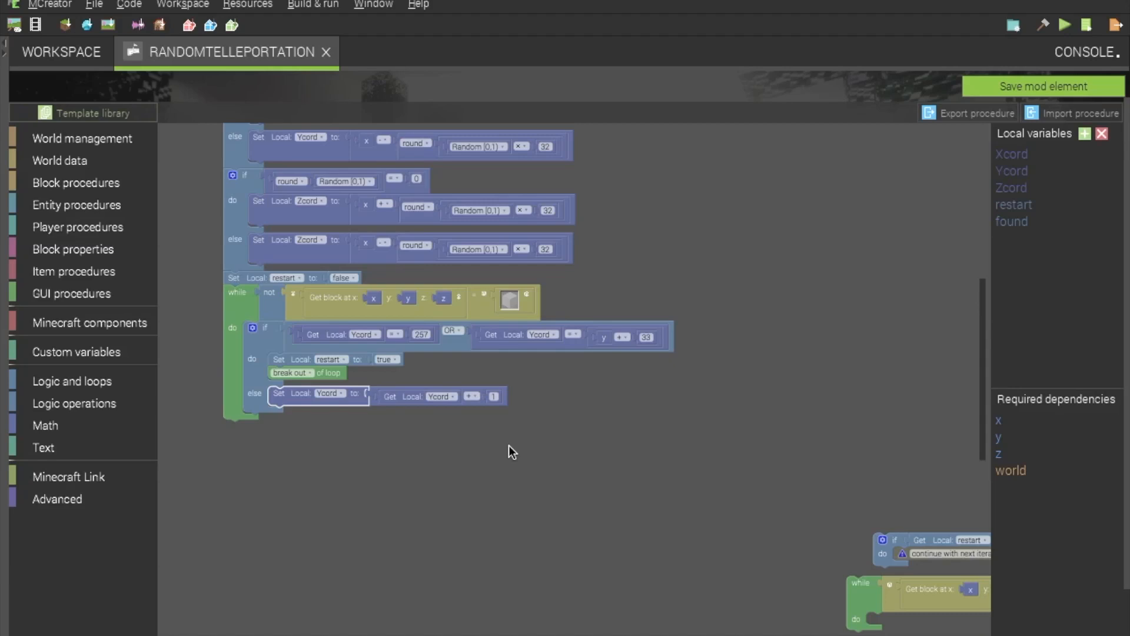
mouse_move(294, 419)
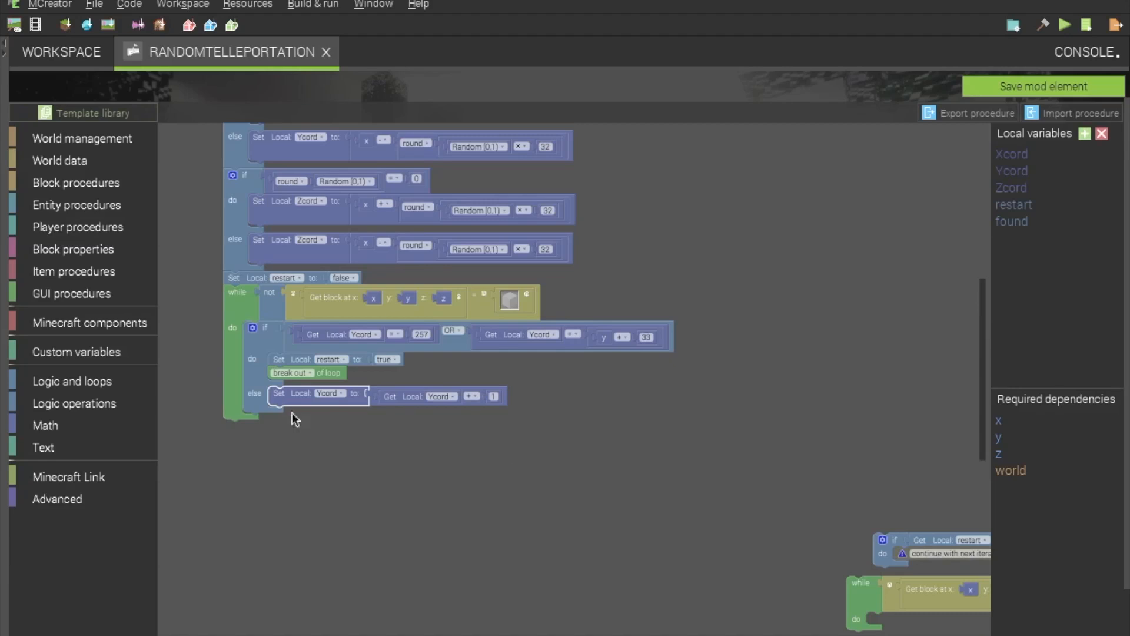
mouse_move(535, 402)
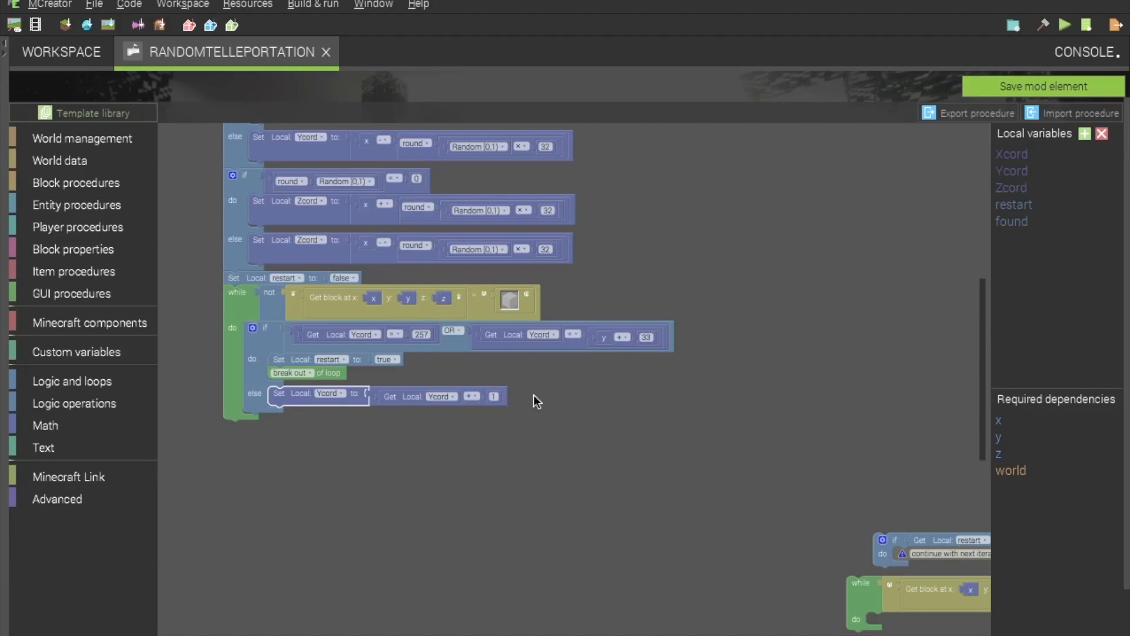
mouse_move(466, 325)
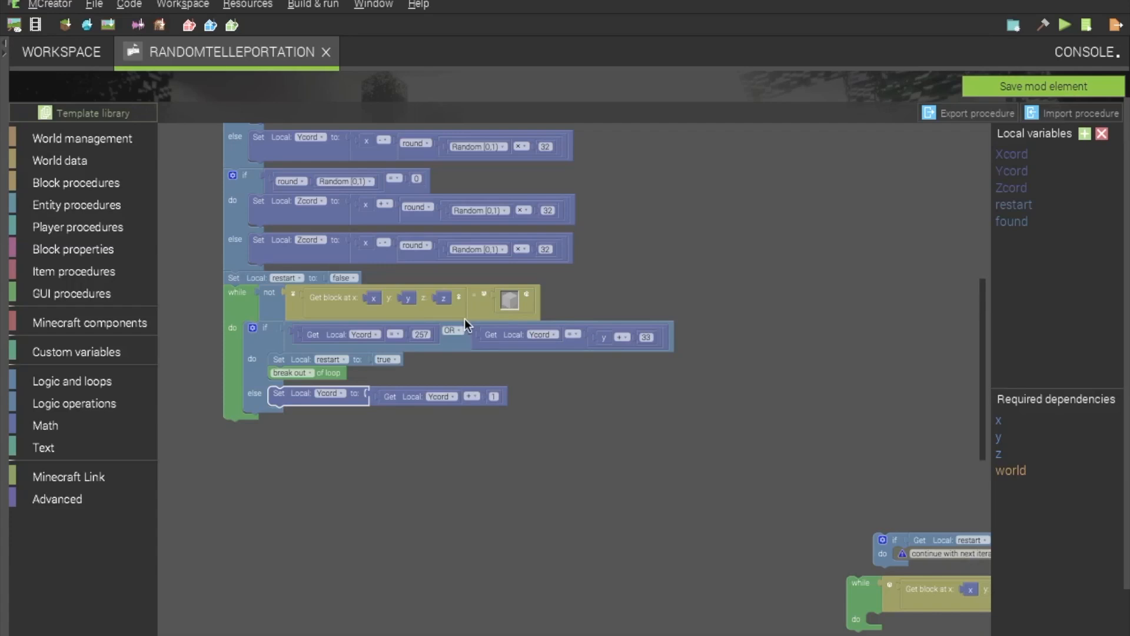
mouse_move(886, 560)
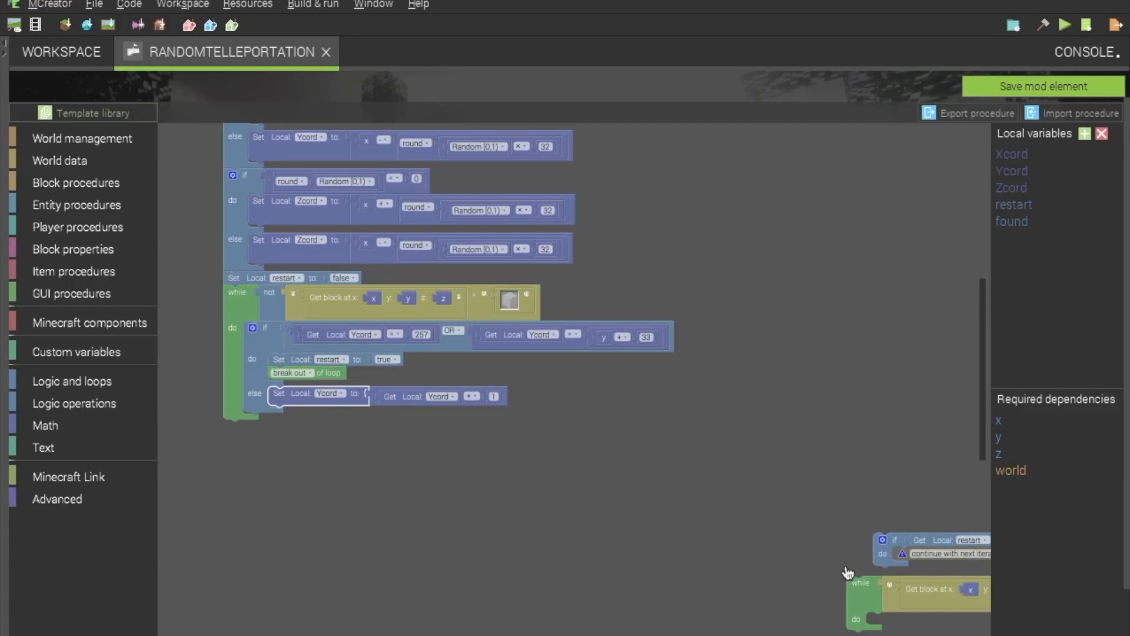
mouse_move(259, 444)
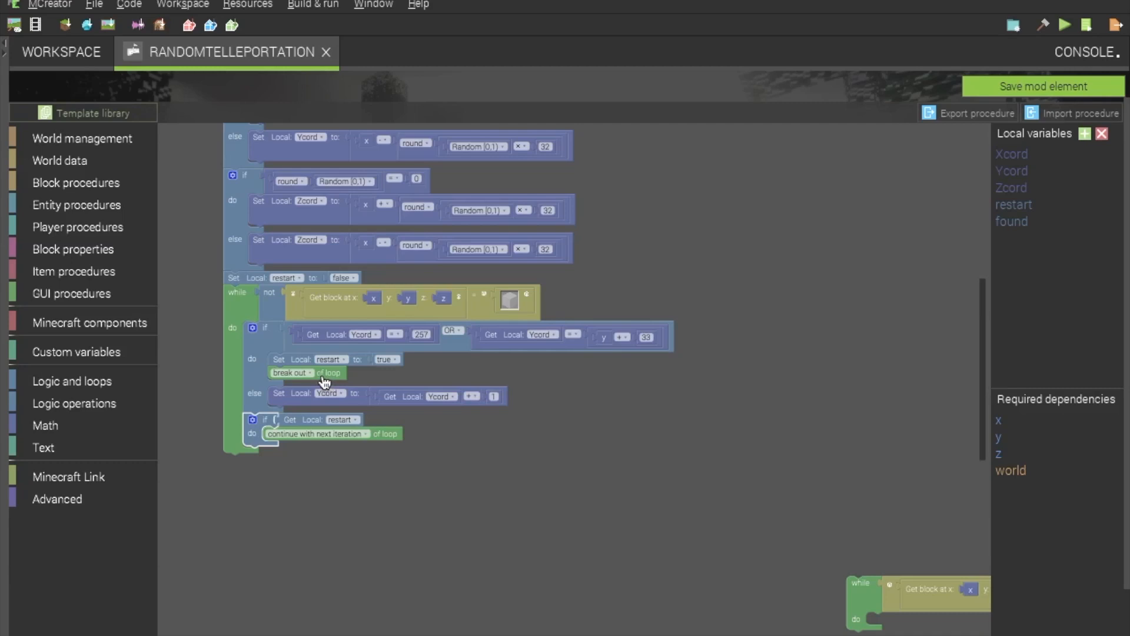
mouse_move(273, 381)
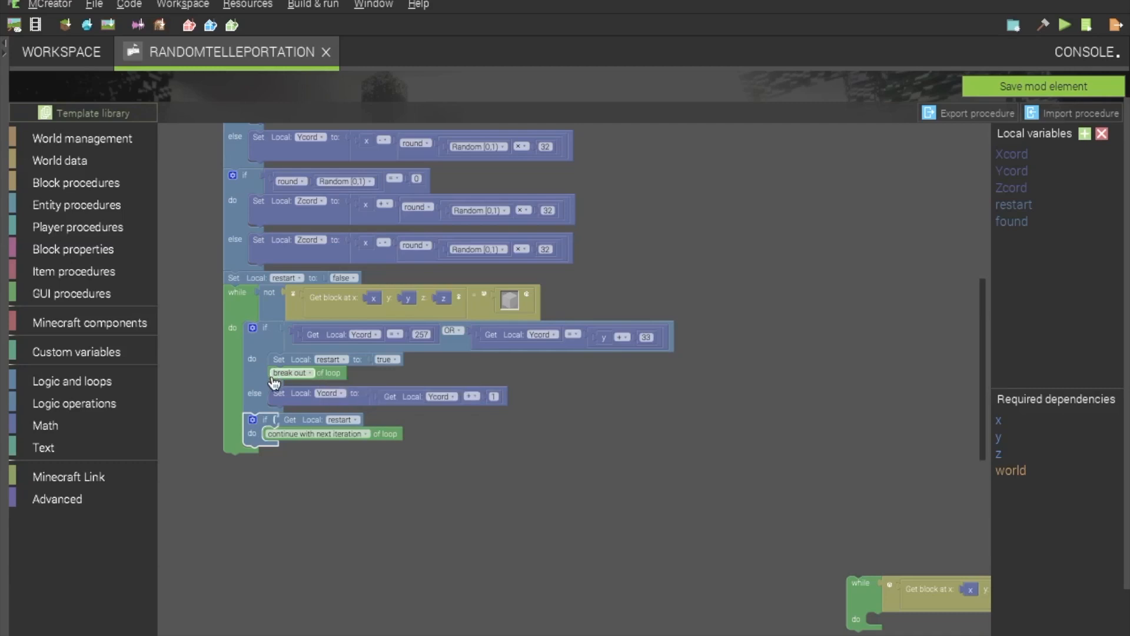
mouse_move(365, 377)
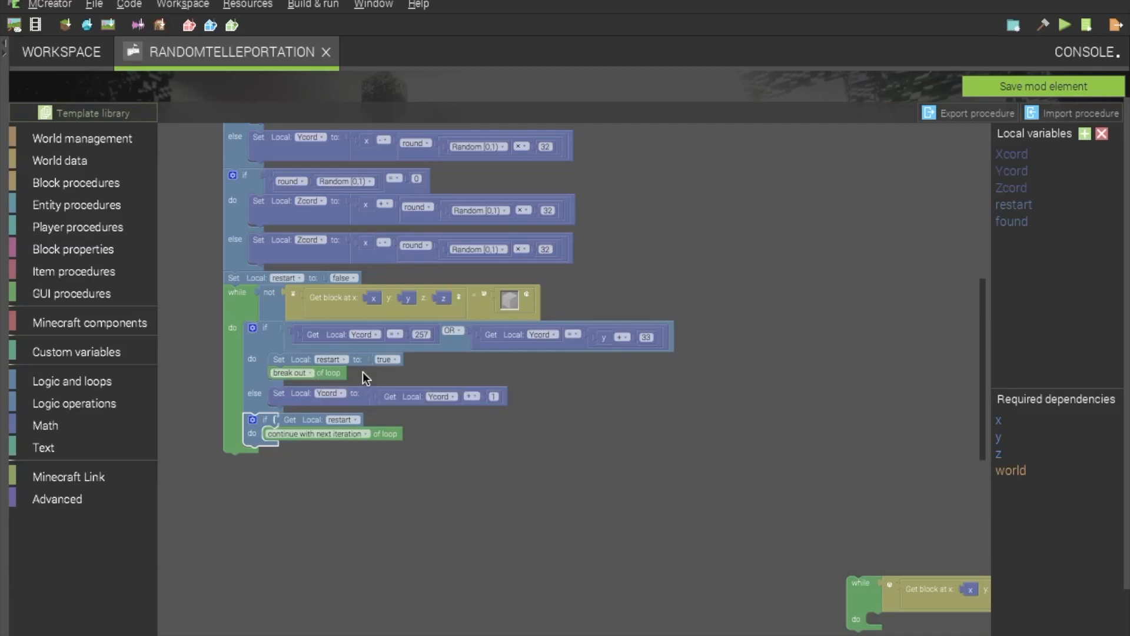
mouse_move(99, 387)
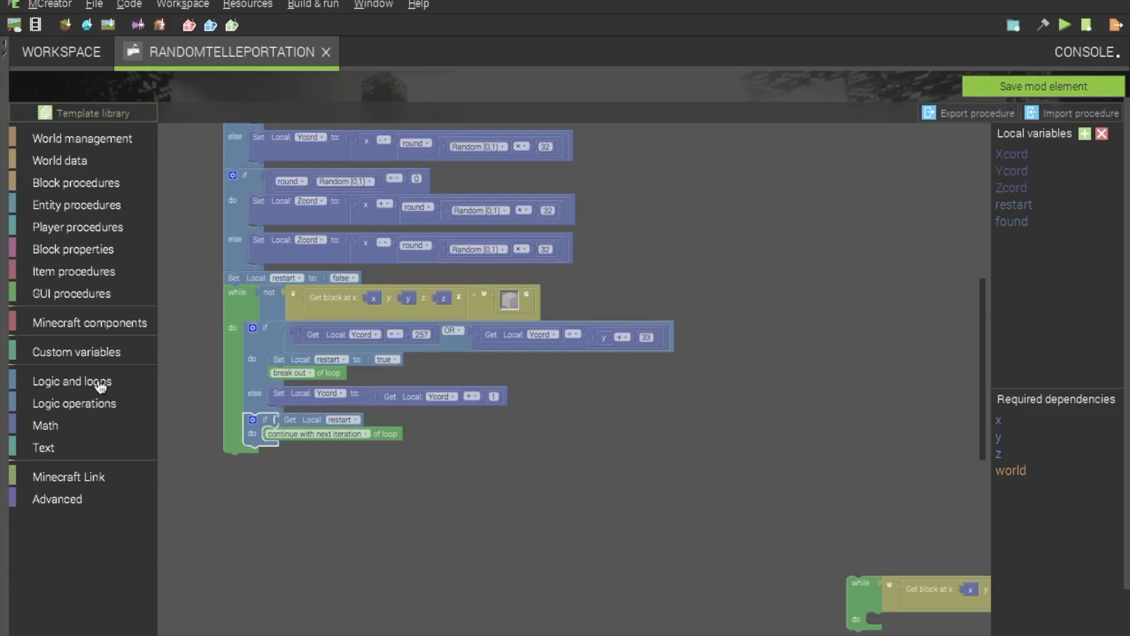
mouse_move(257, 432)
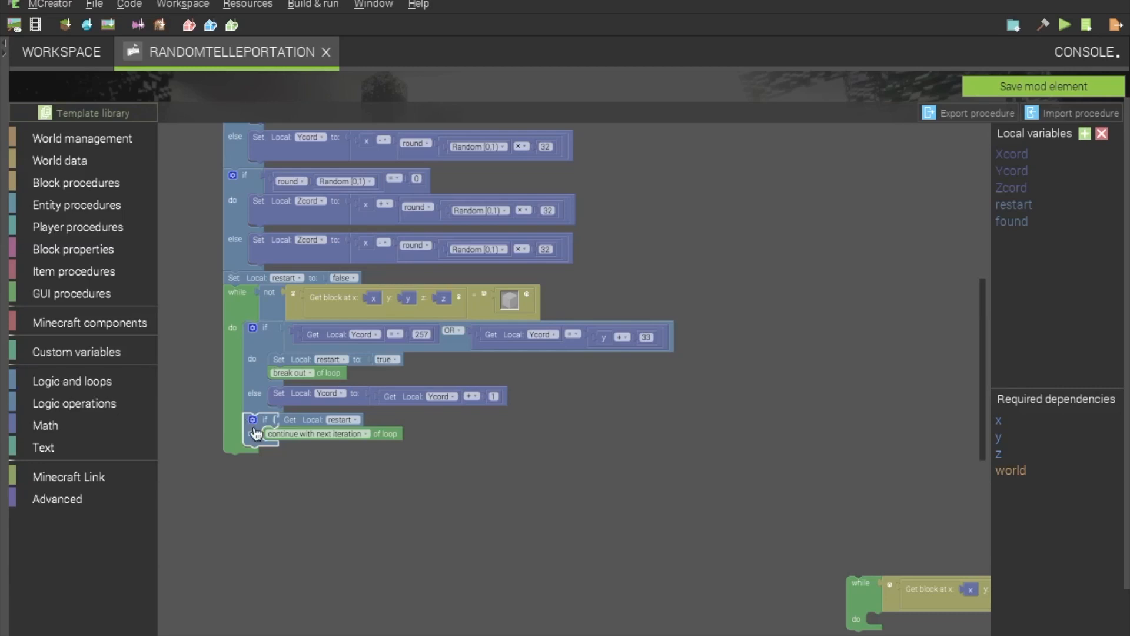
mouse_move(256, 434)
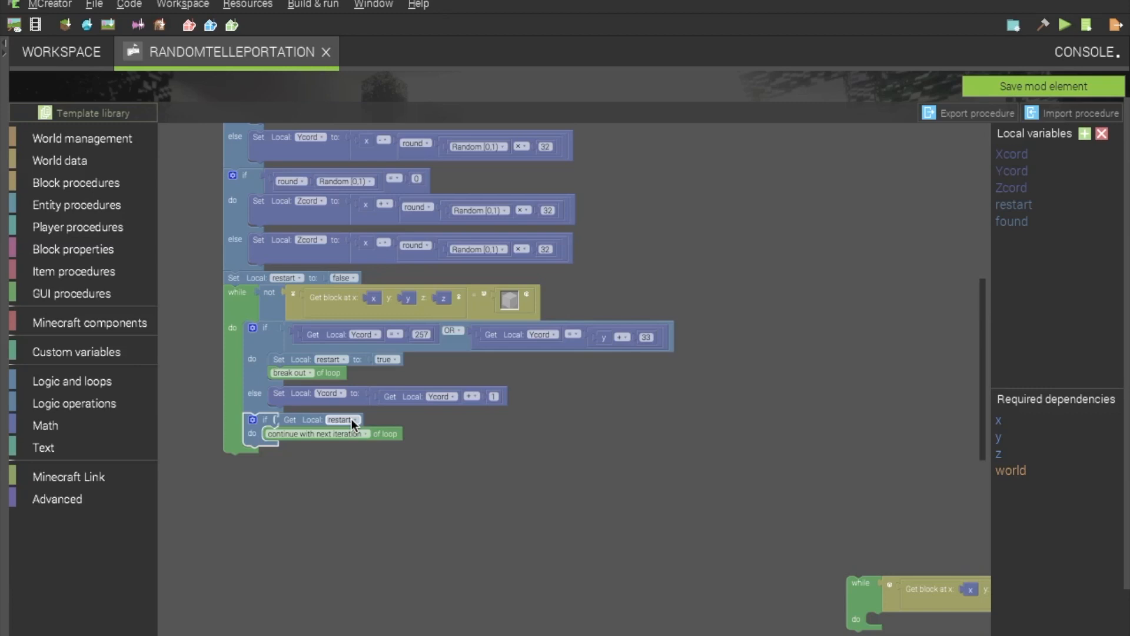
mouse_move(354, 431)
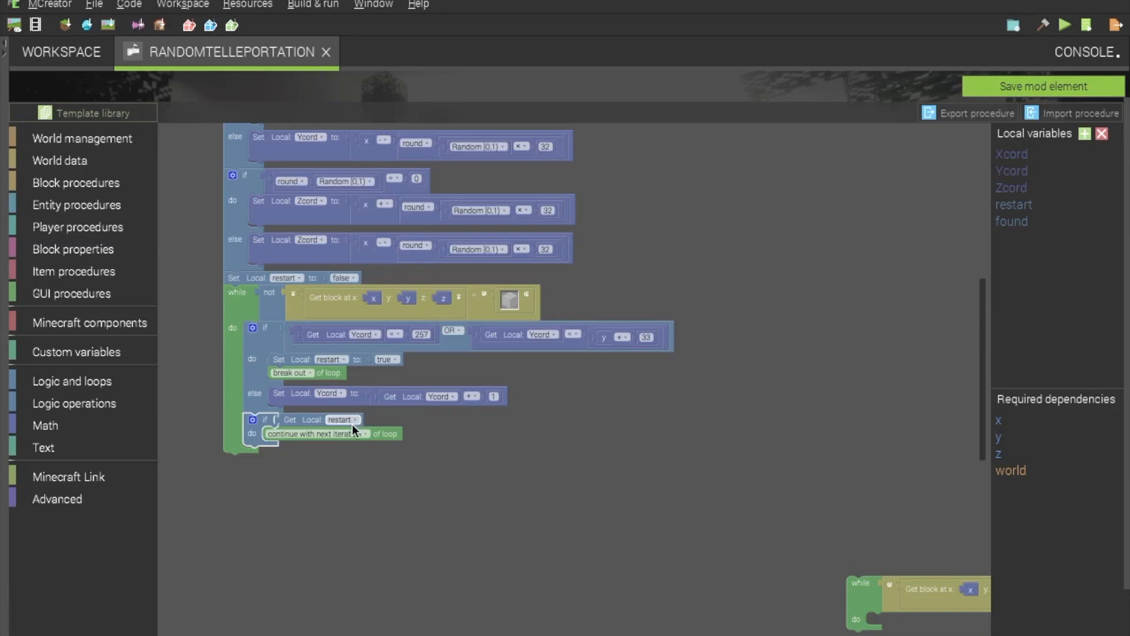
mouse_move(292, 447)
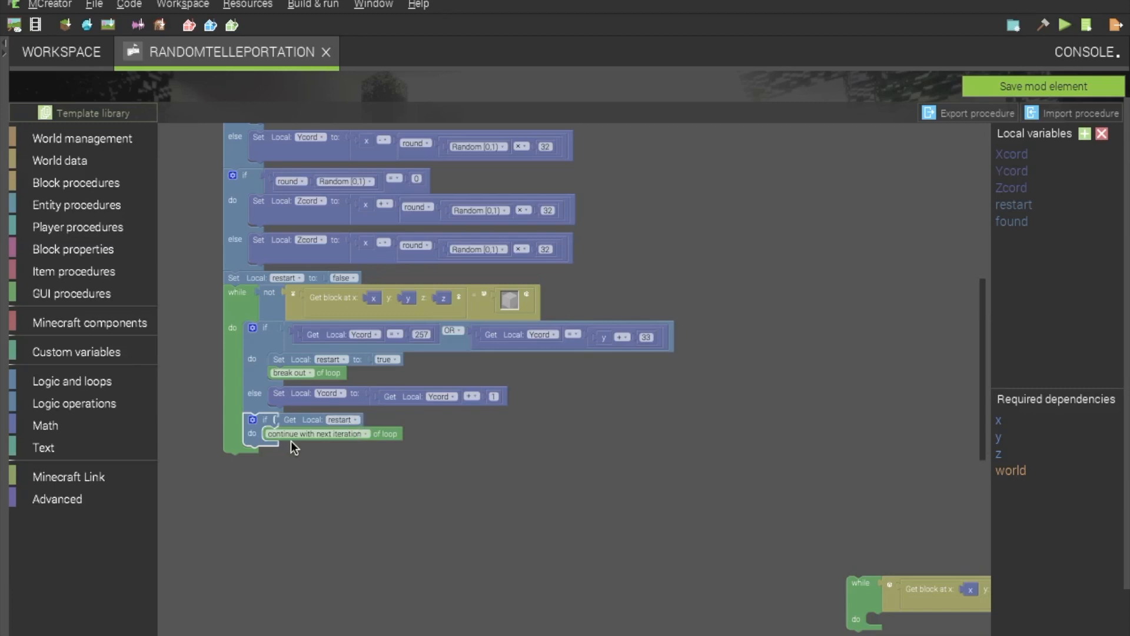
mouse_move(252, 466)
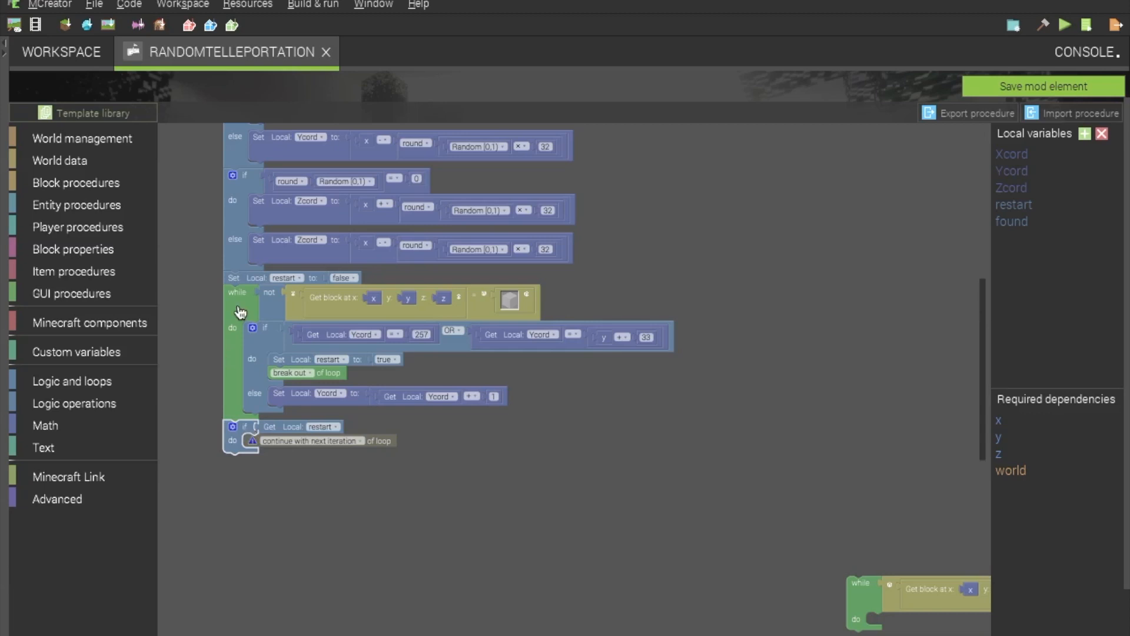
mouse_move(384, 471)
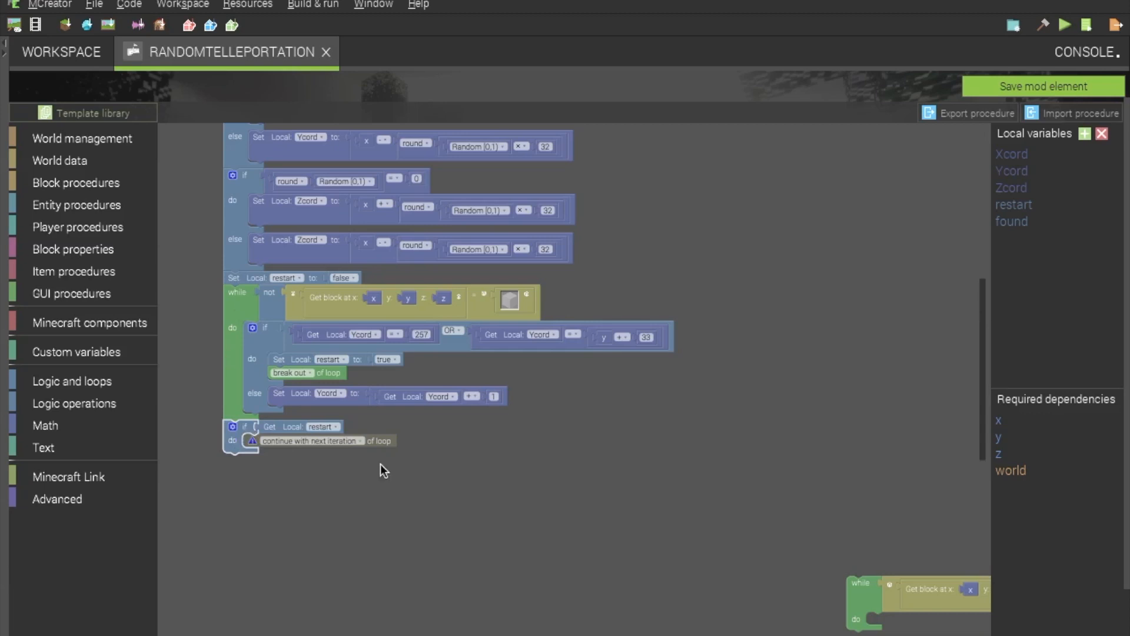
mouse_move(978, 449)
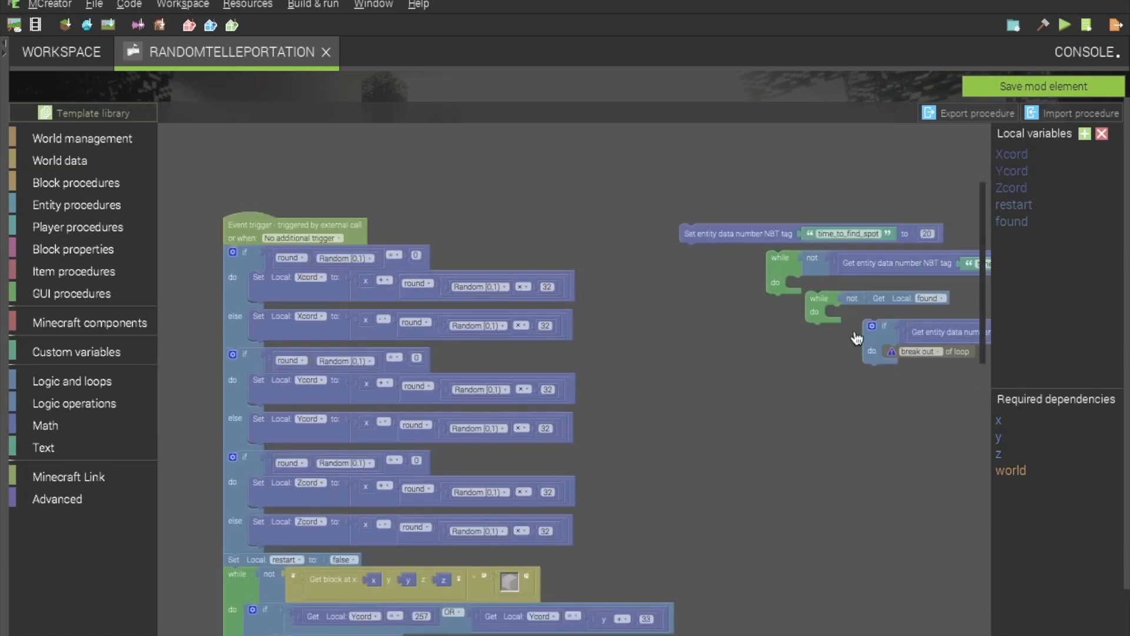
mouse_move(822, 312)
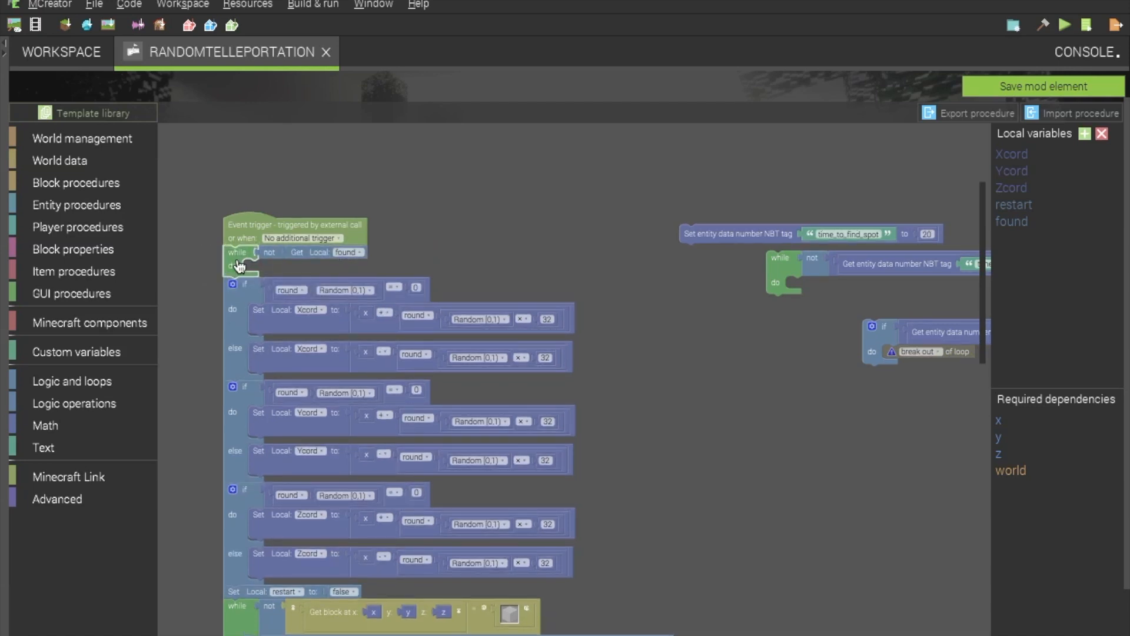
mouse_move(273, 262)
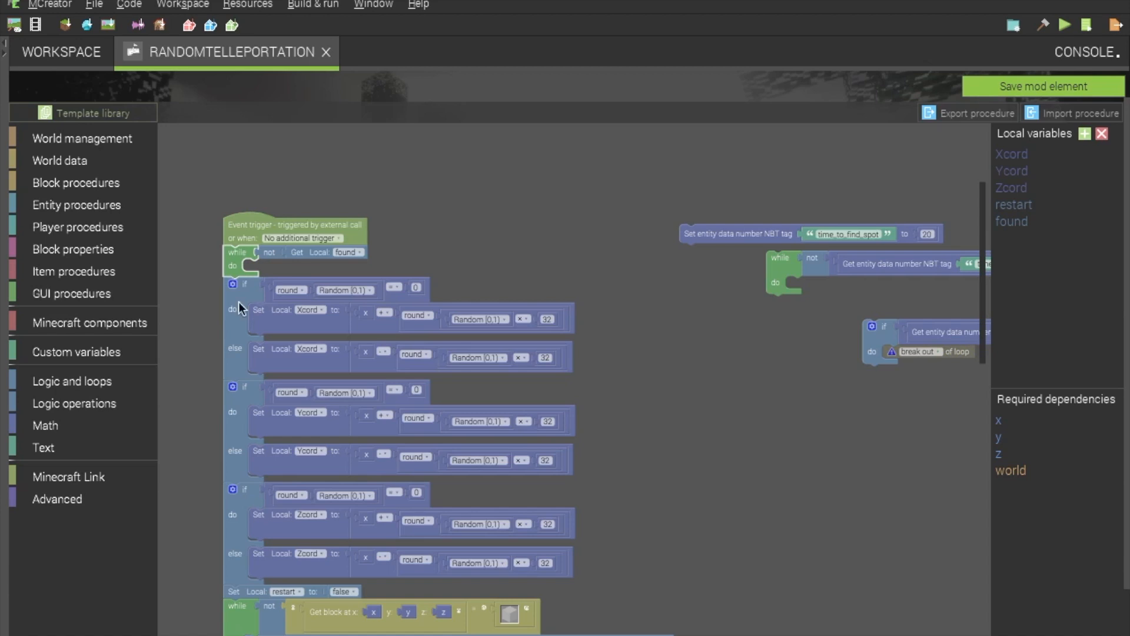
mouse_move(242, 301)
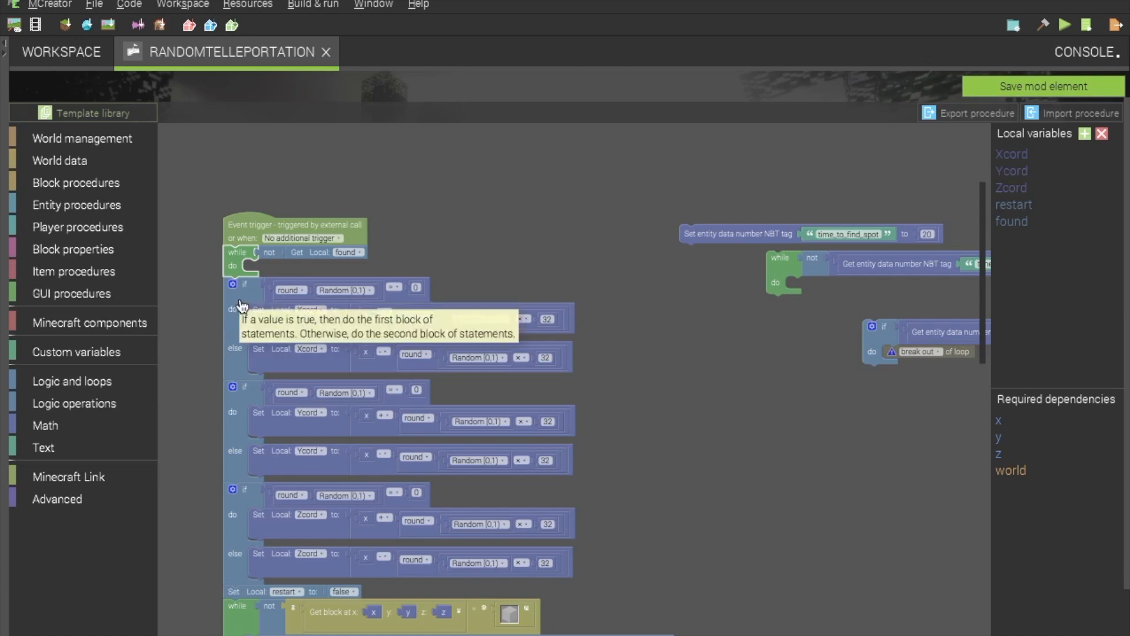
mouse_move(267, 301)
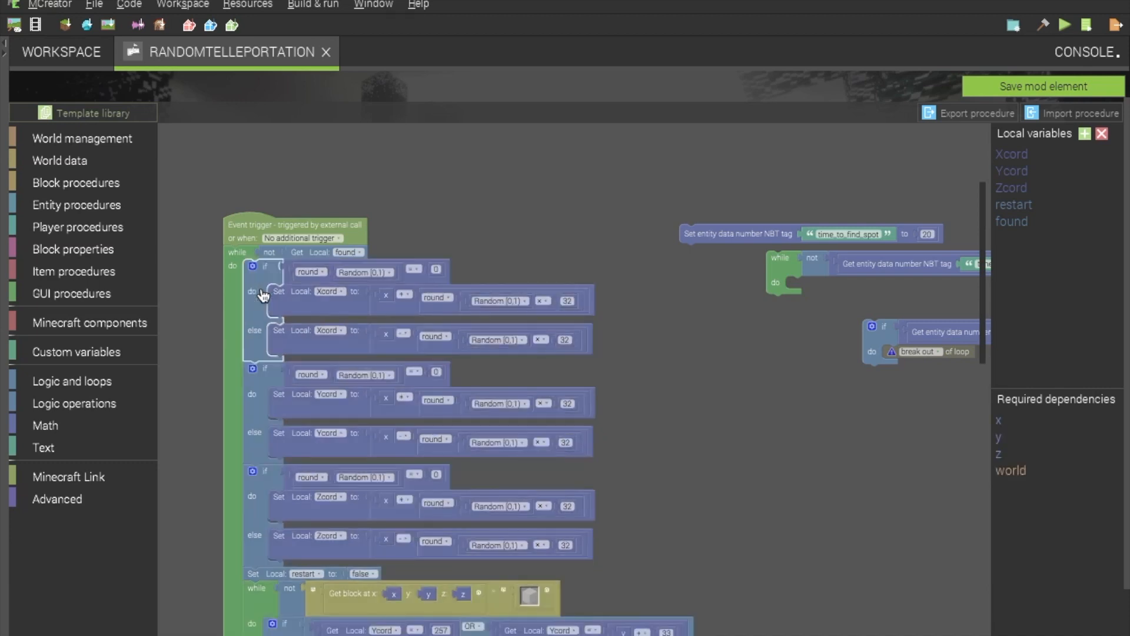
mouse_move(713, 473)
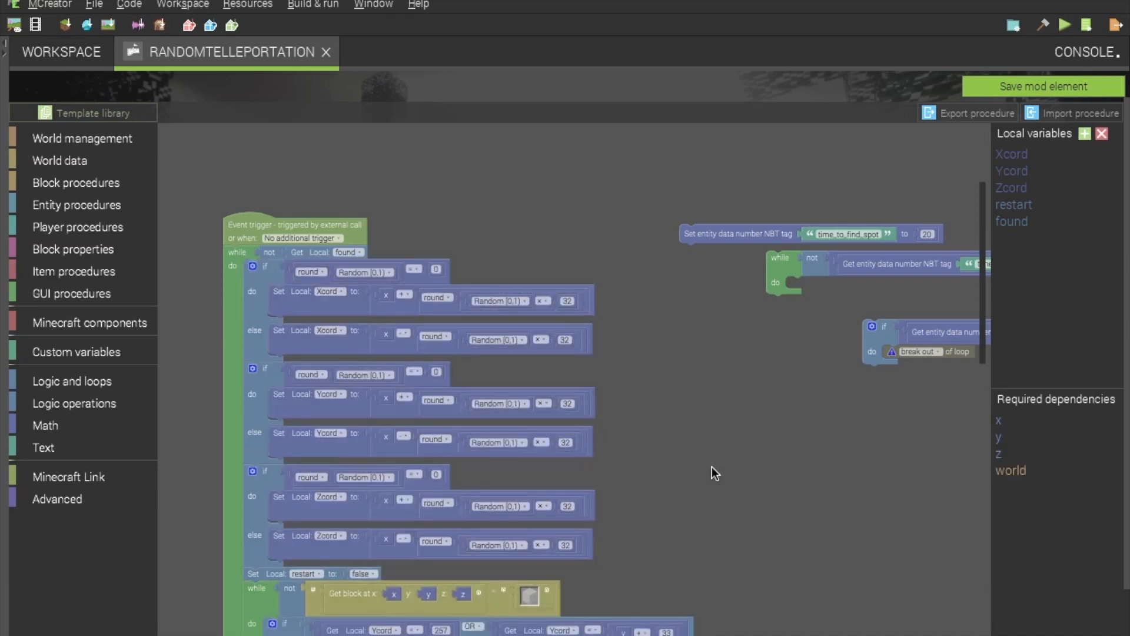
mouse_move(985, 367)
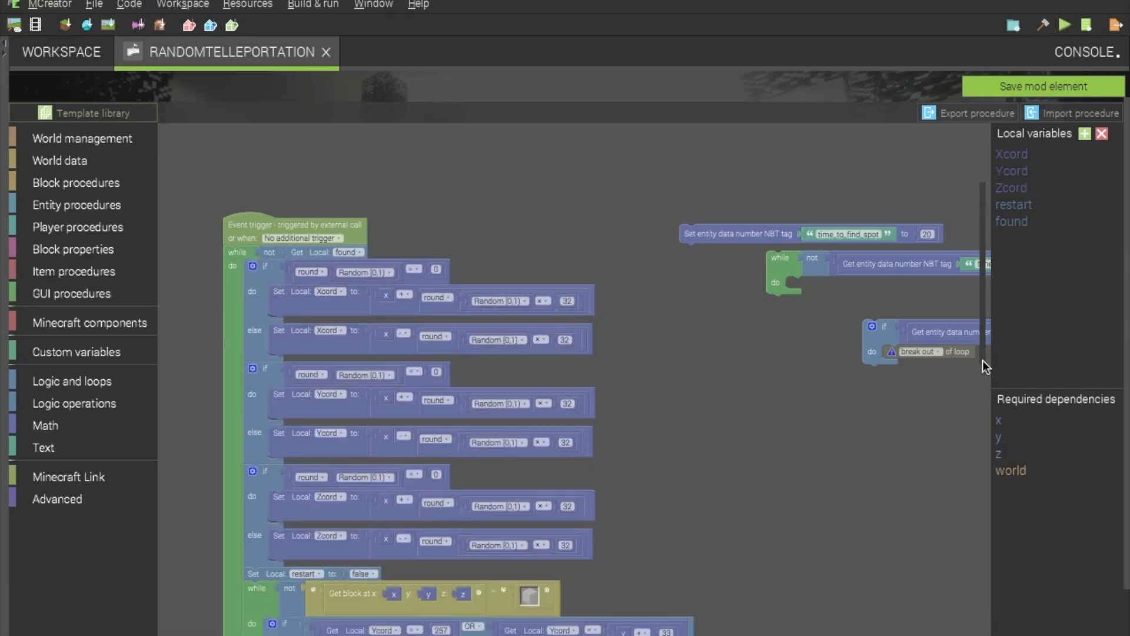
- Scroll down the workspace past the outer while-not-found loop
scroll(down, 3)
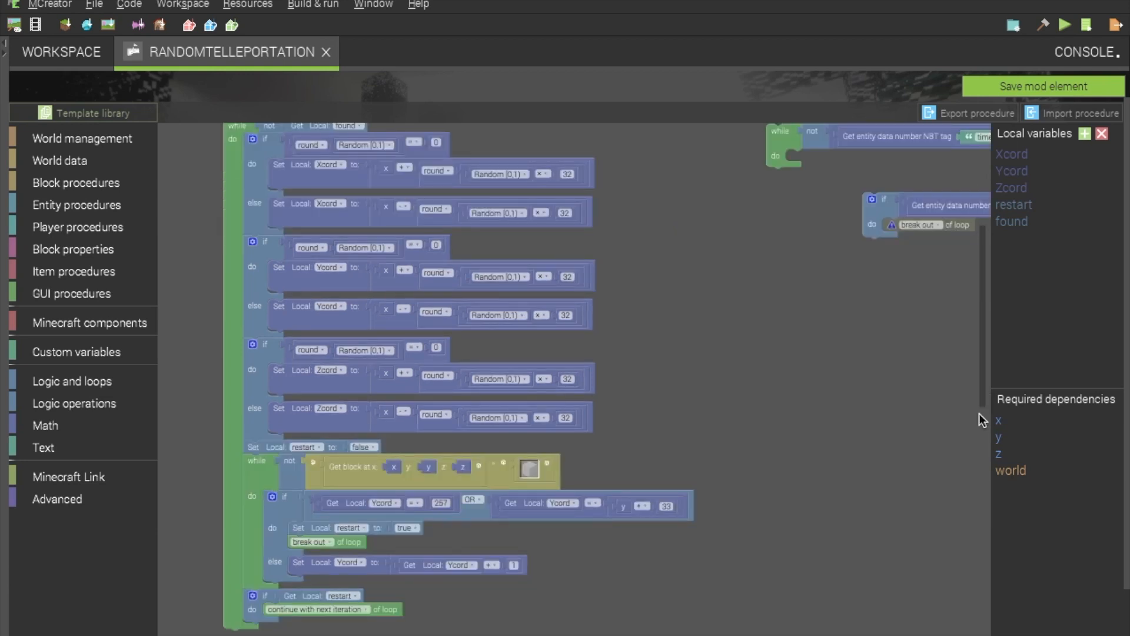
scroll(down, 3)
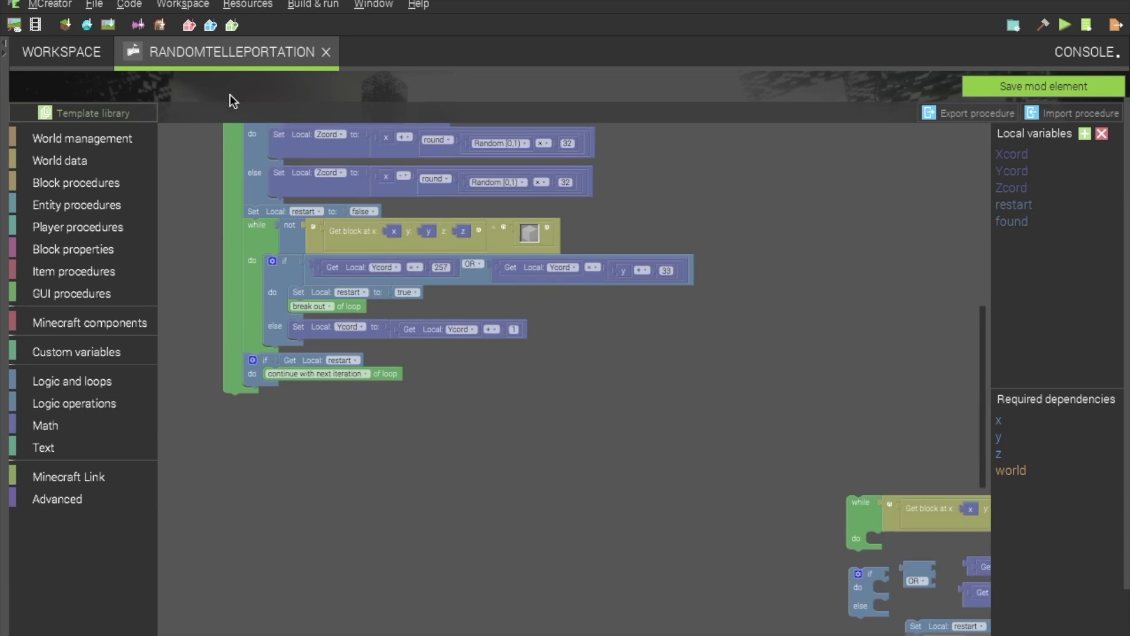
mouse_move(278, 427)
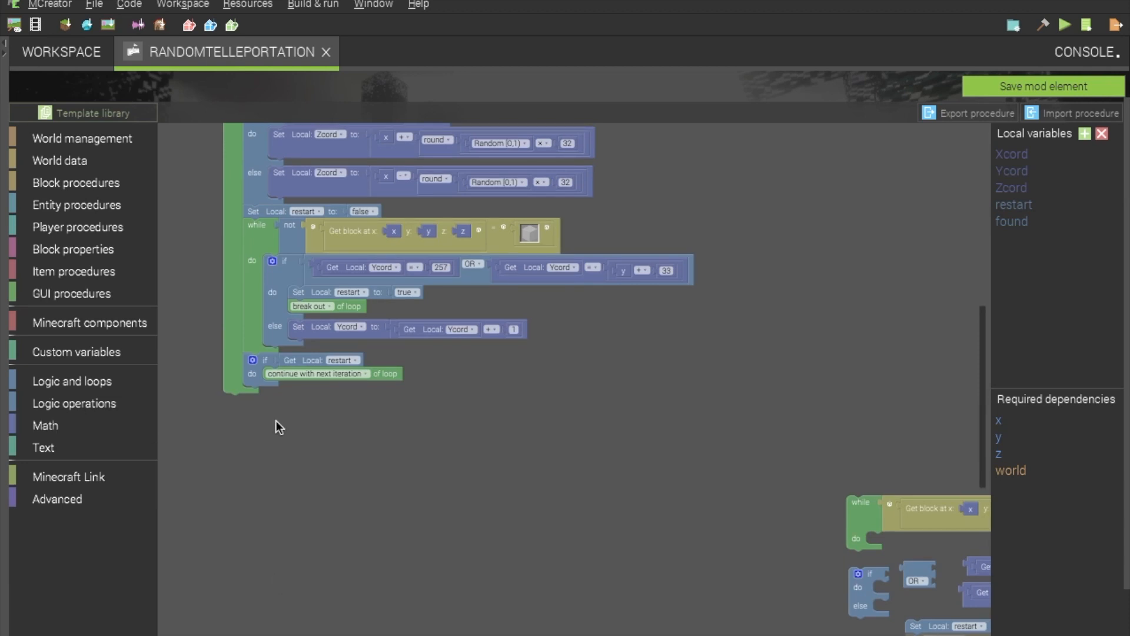
mouse_move(987, 381)
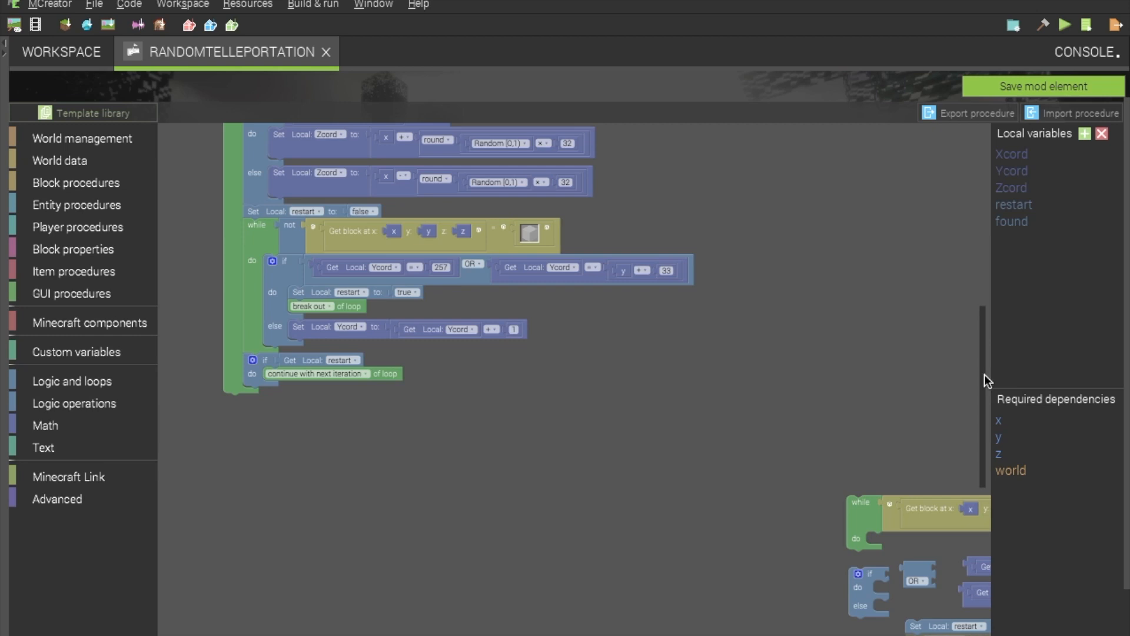
mouse_move(864, 526)
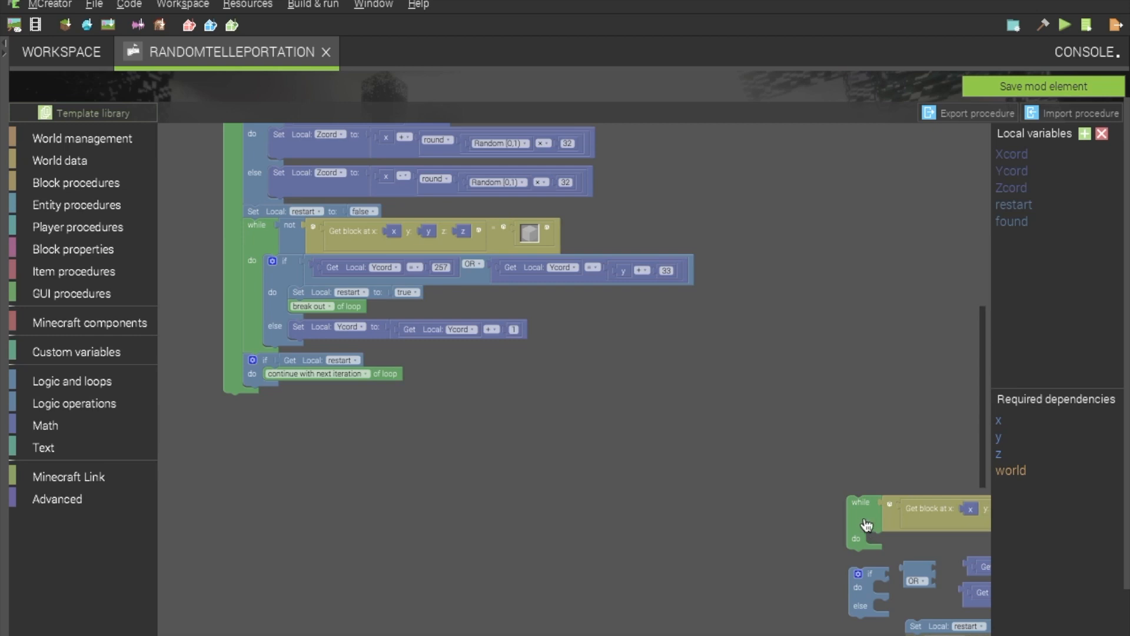
mouse_move(304, 462)
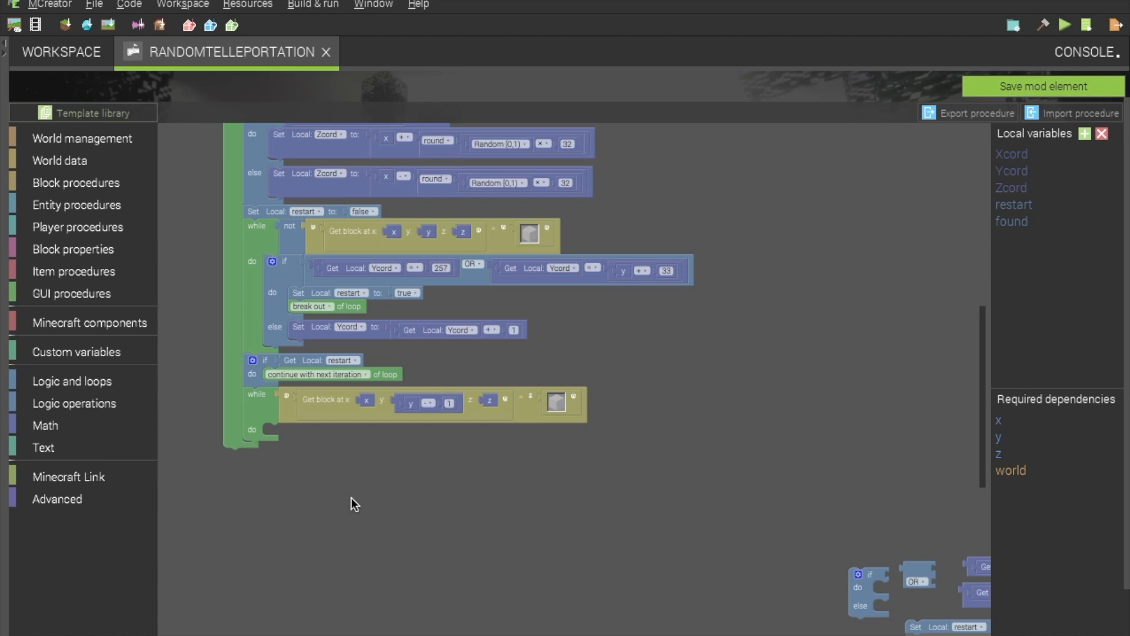
mouse_move(807, 568)
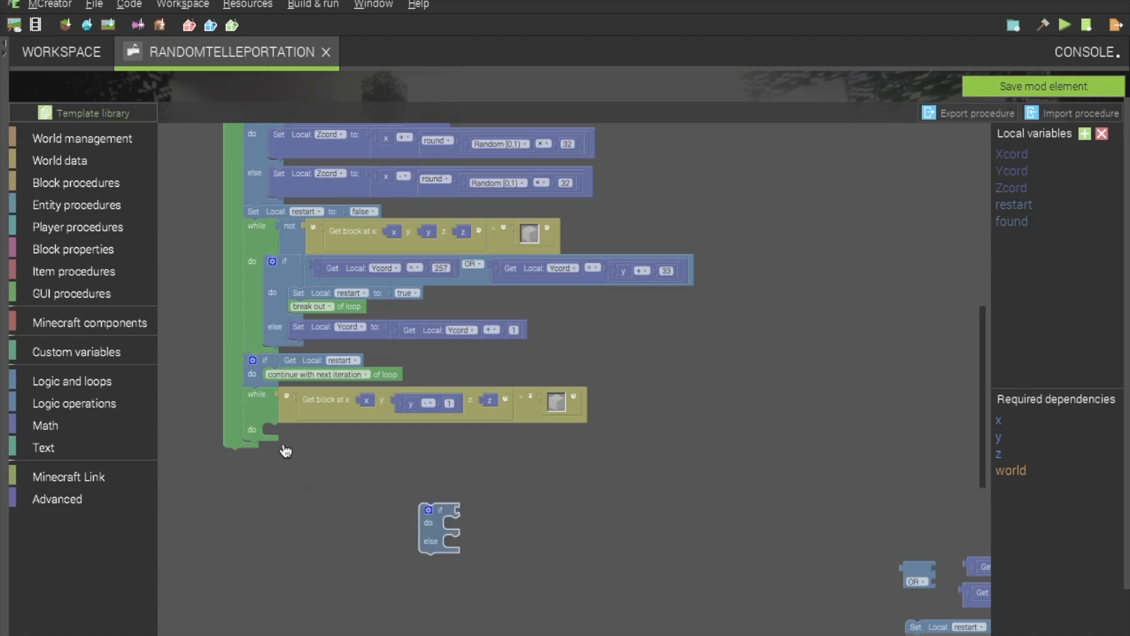
- Fill the new loop with an if/else whose OR condition starts with a Ycord comparison
drag(438, 527, 278, 451)
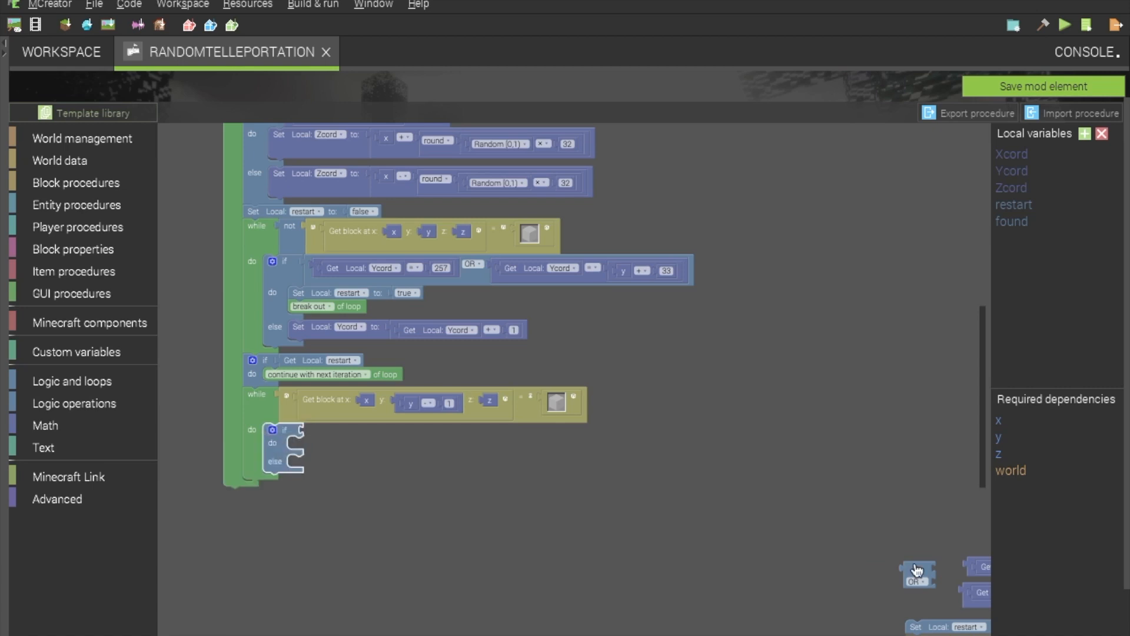
drag(916, 572, 323, 439)
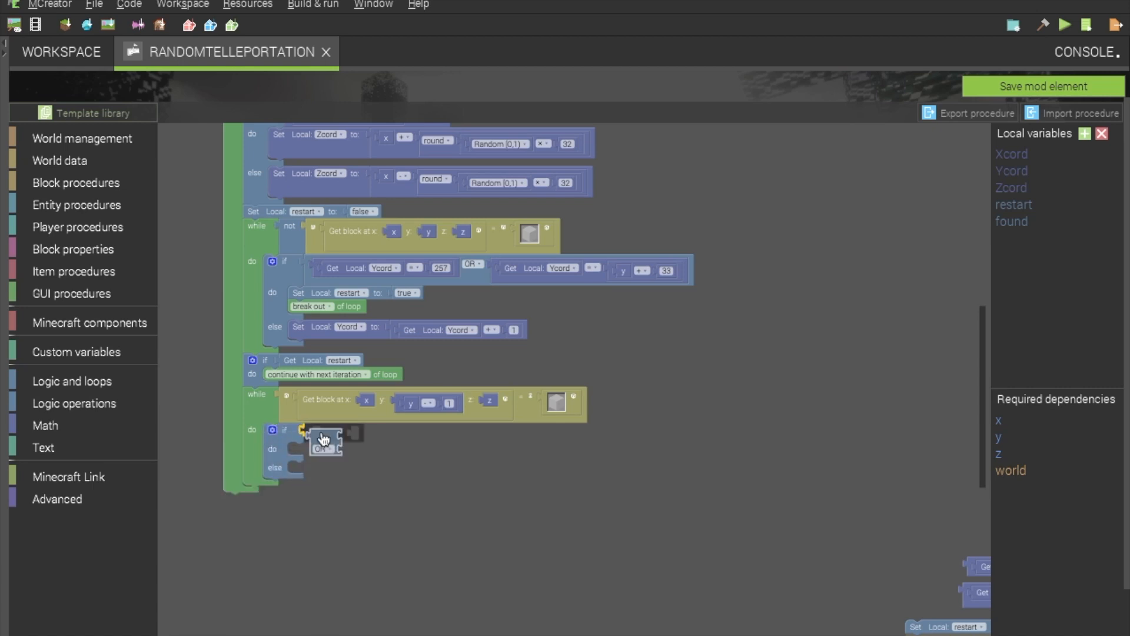
right_click(324, 439)
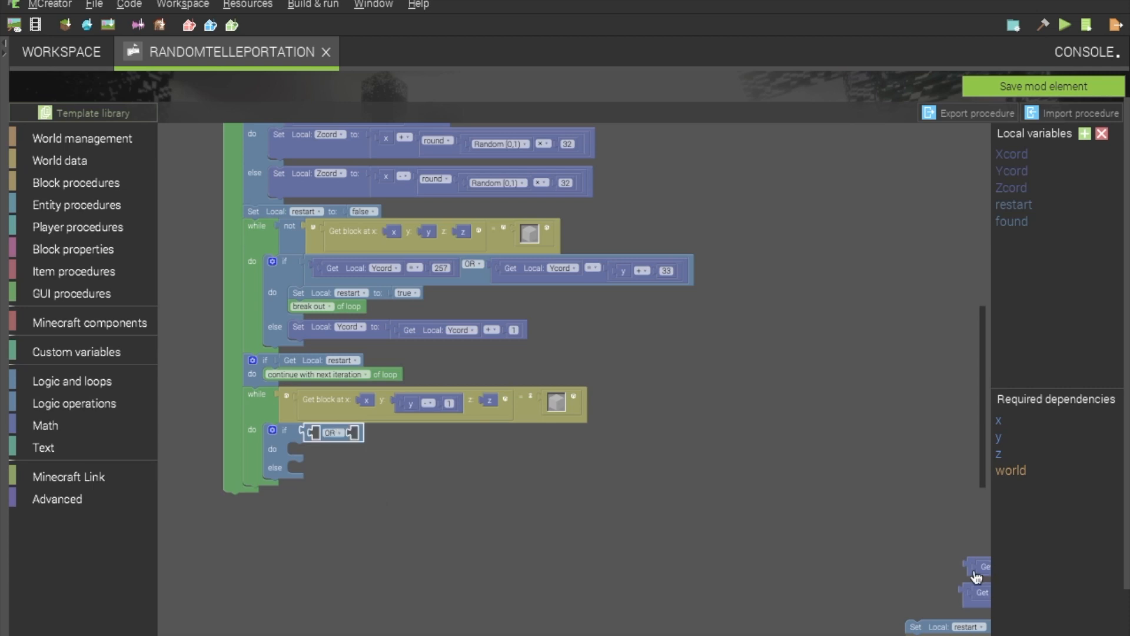
drag(981, 577, 309, 503)
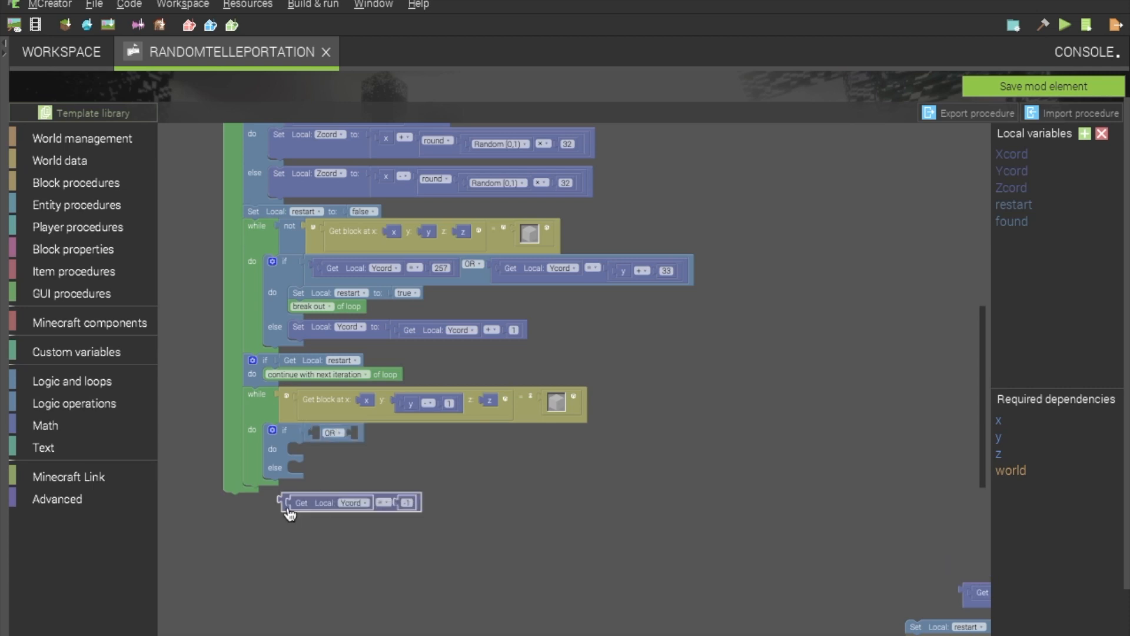
drag(332, 502, 415, 458)
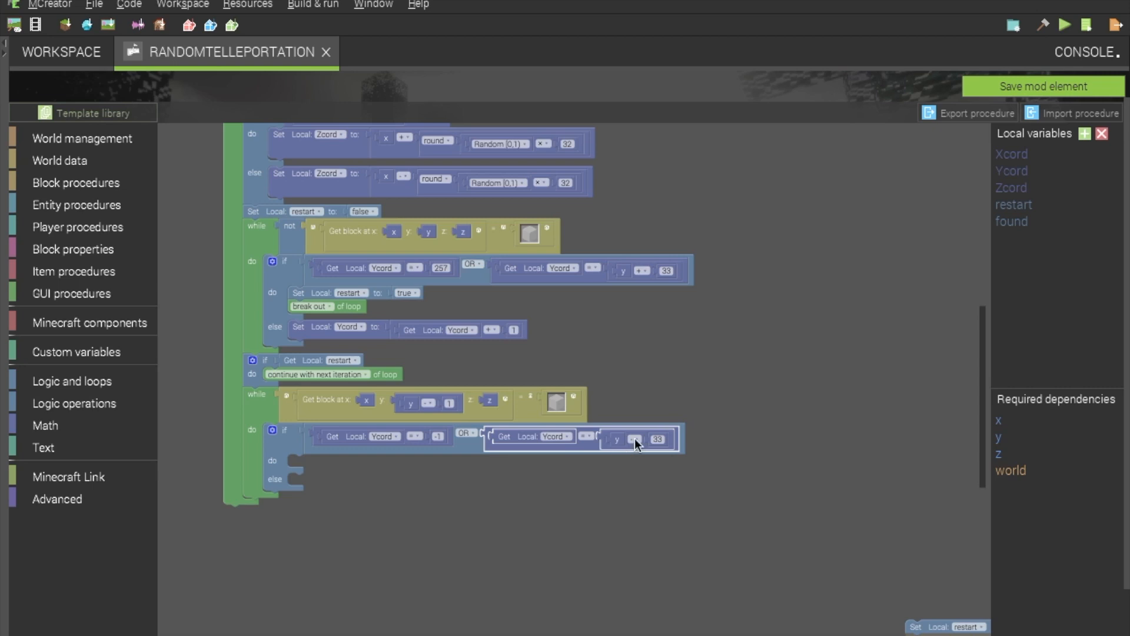
mouse_move(655, 455)
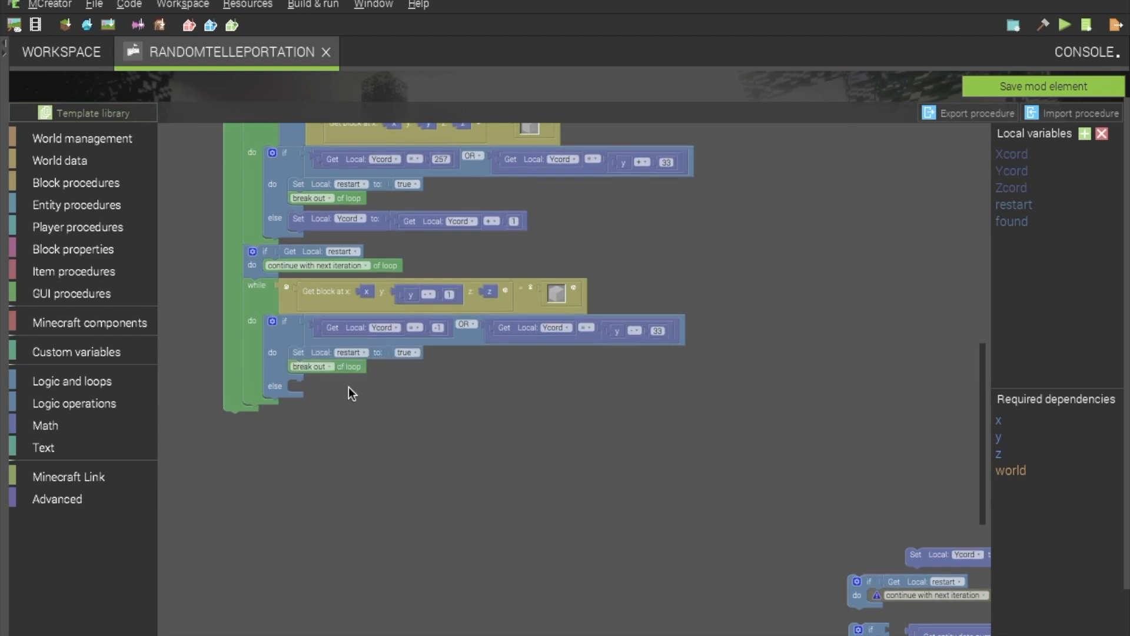
mouse_move(920, 563)
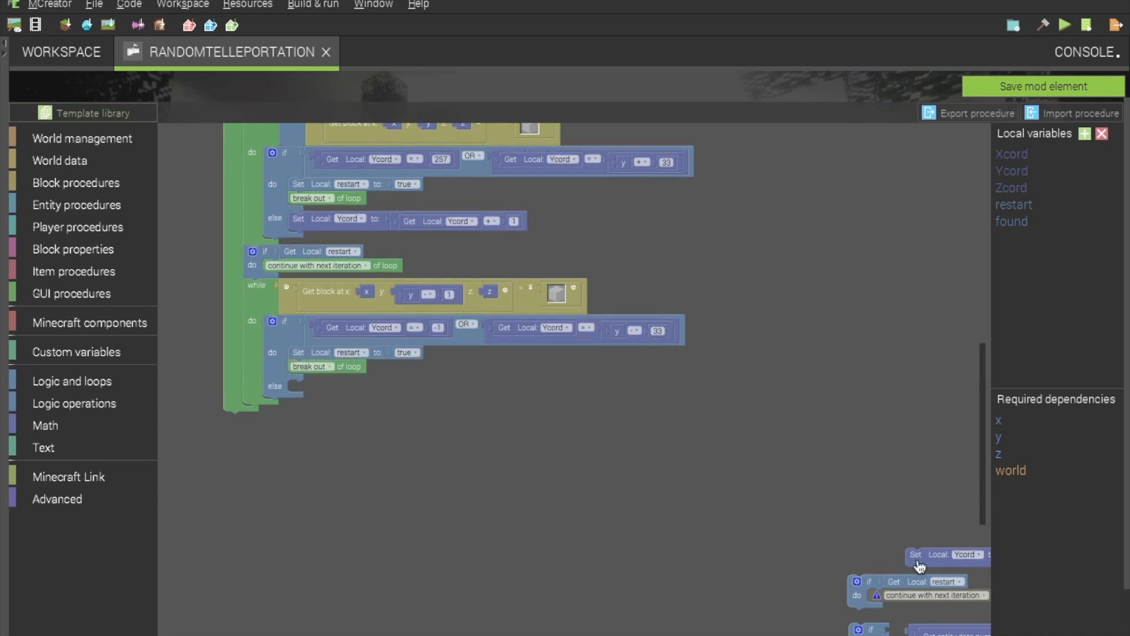
- Drop the 'Set Local Ycord to Get Local Ycord - 1' block into the else branch
drag(946, 554, 339, 388)
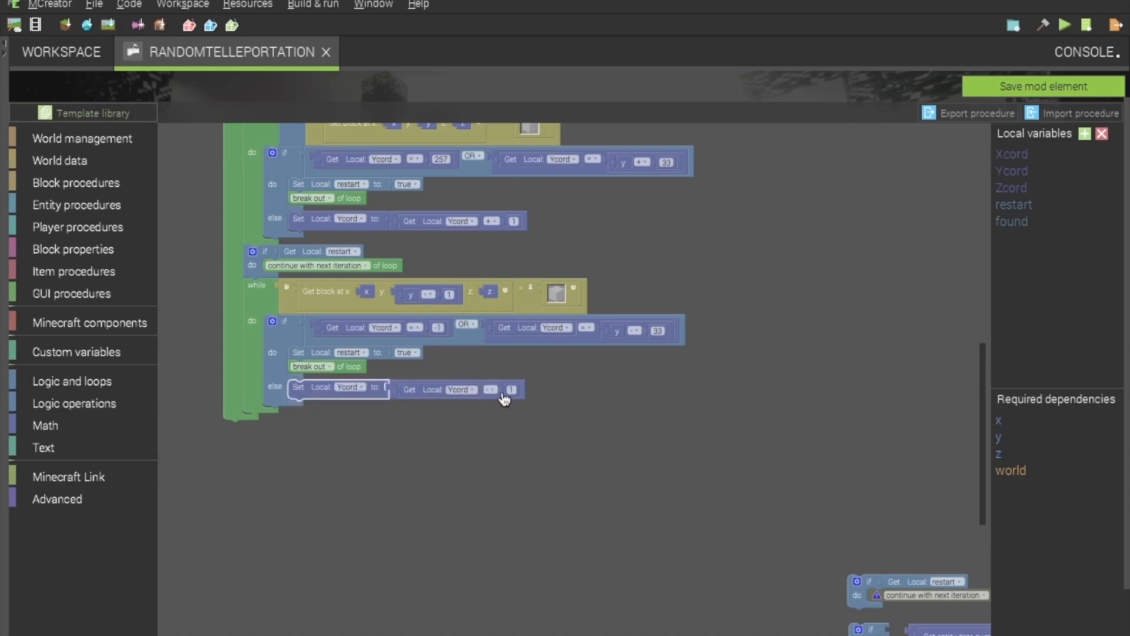
mouse_move(489, 393)
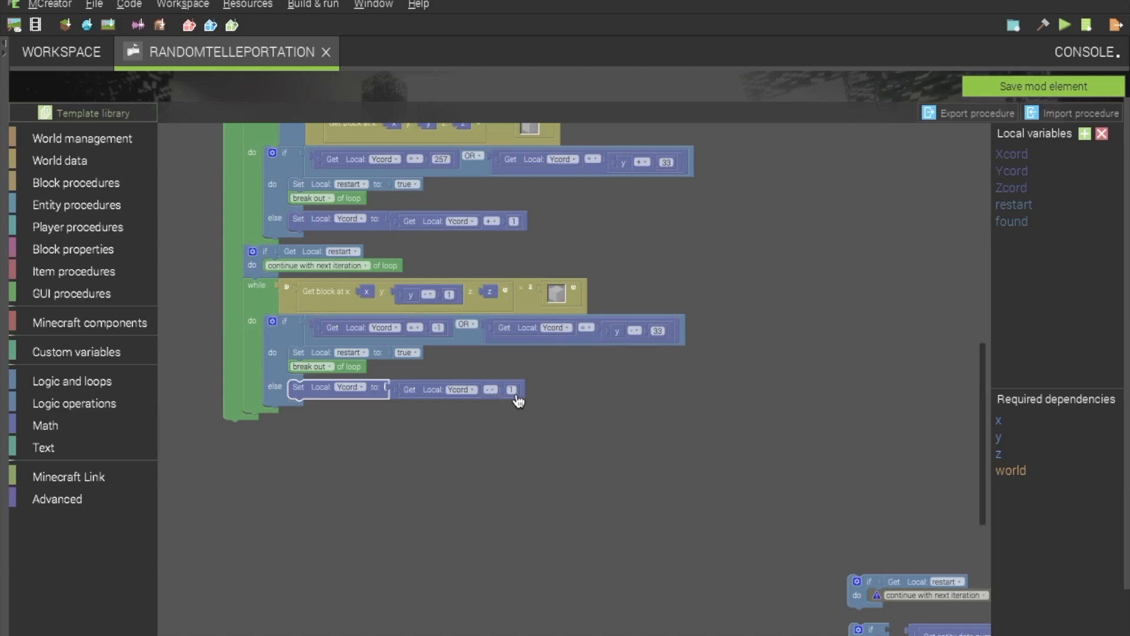
mouse_move(299, 302)
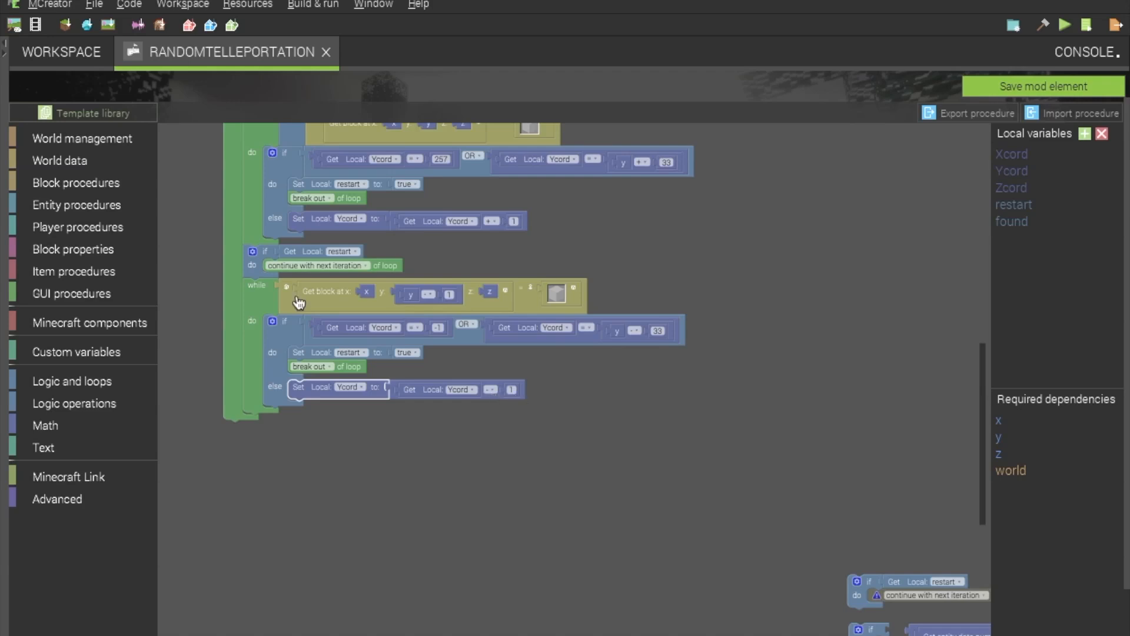
mouse_move(467, 414)
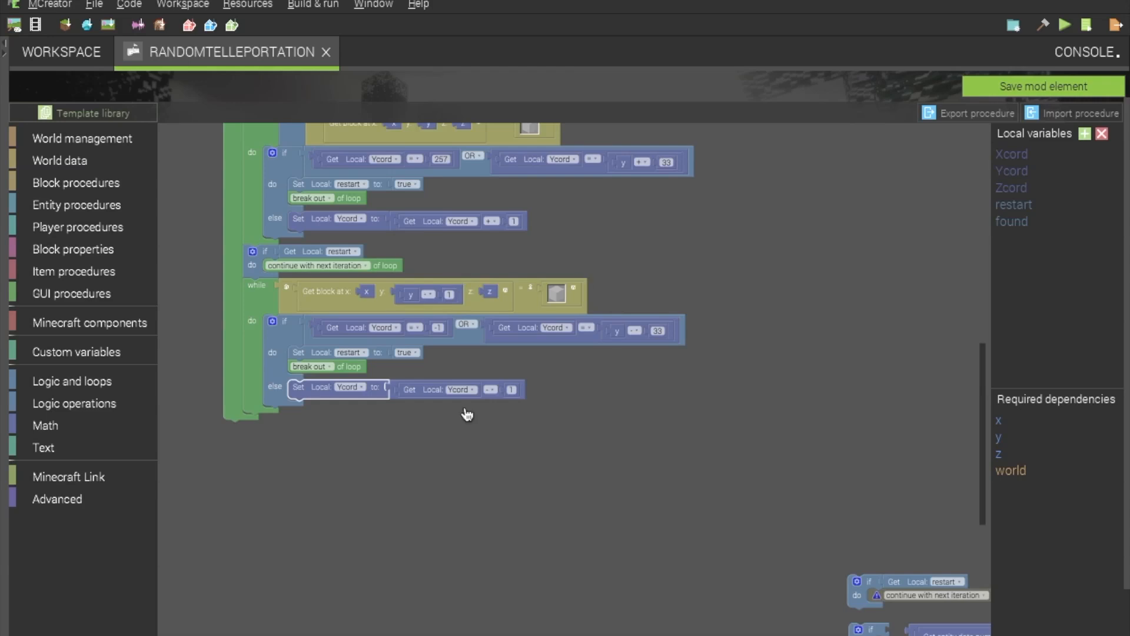
mouse_move(593, 363)
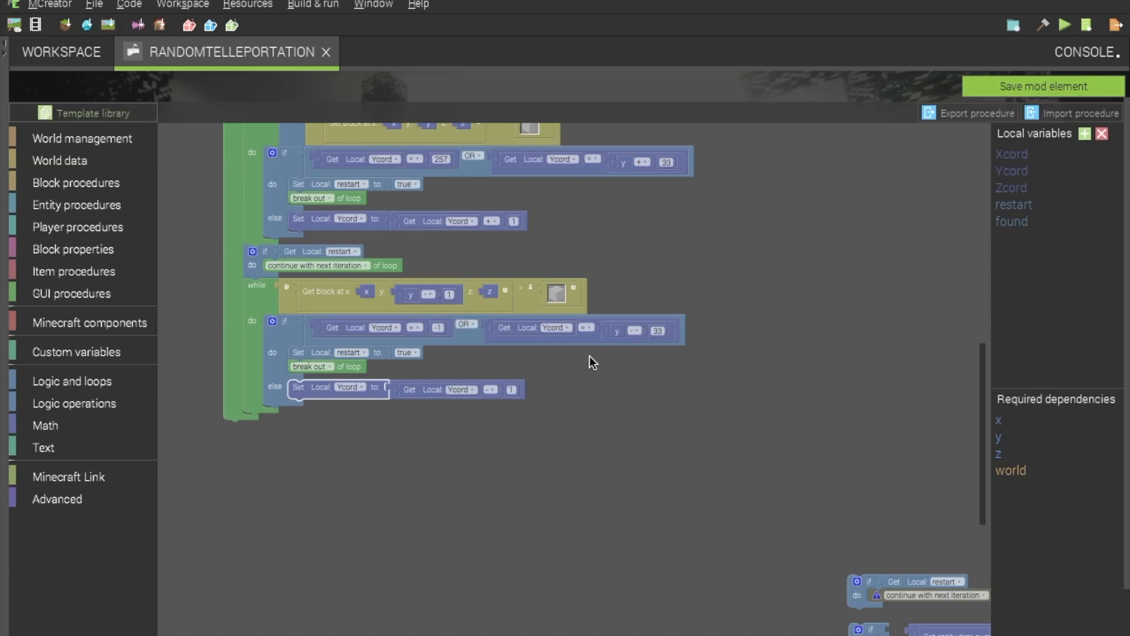
mouse_move(482, 407)
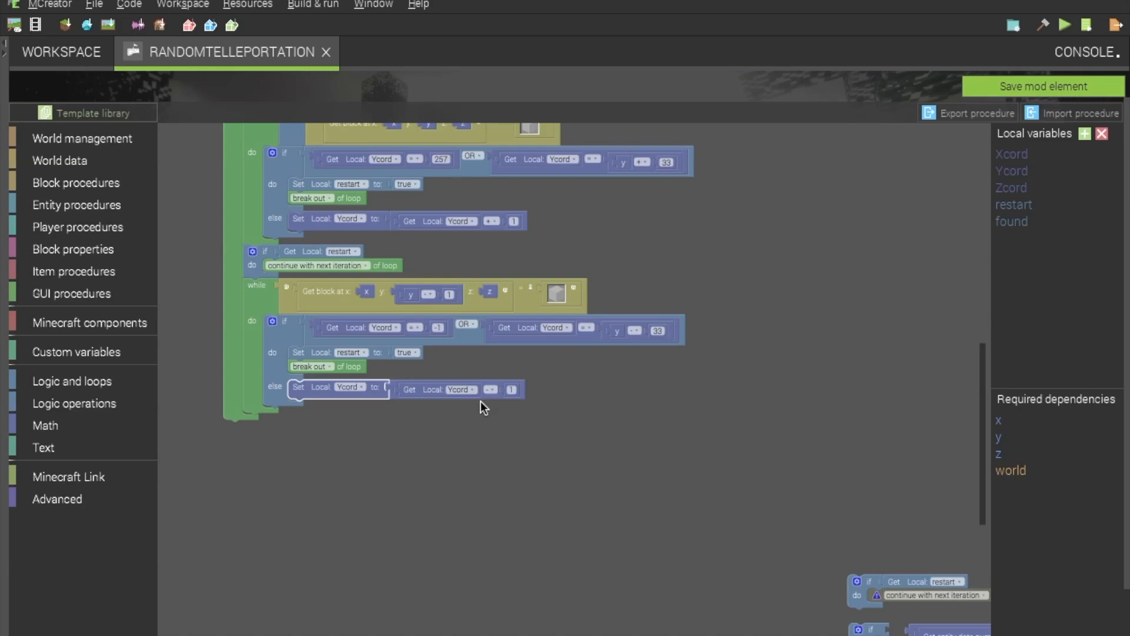
mouse_move(283, 360)
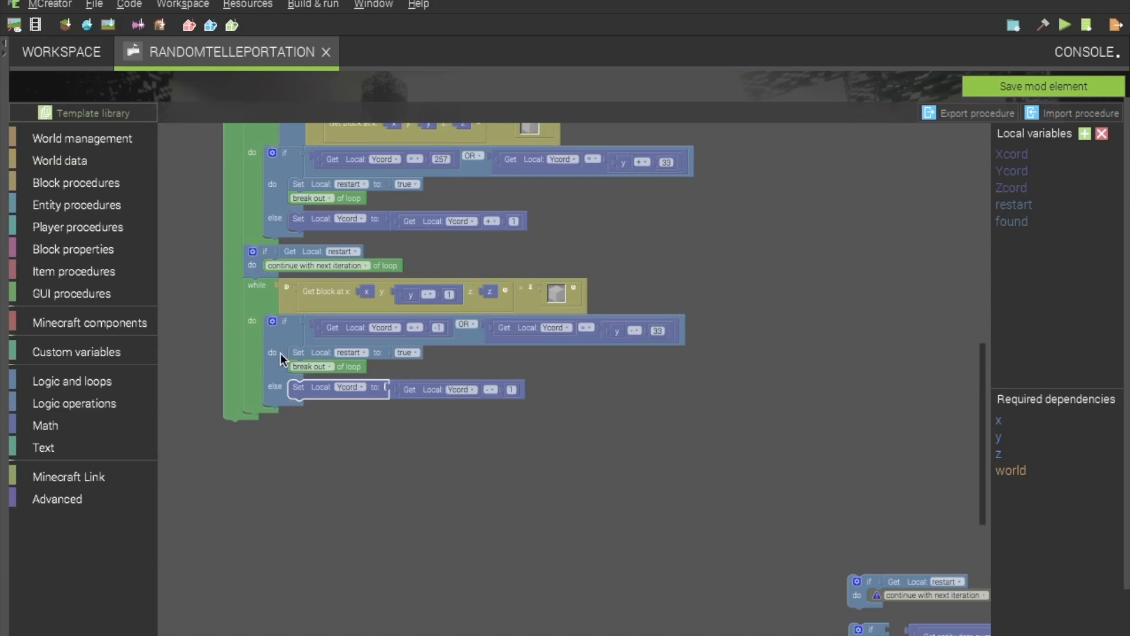
mouse_move(502, 404)
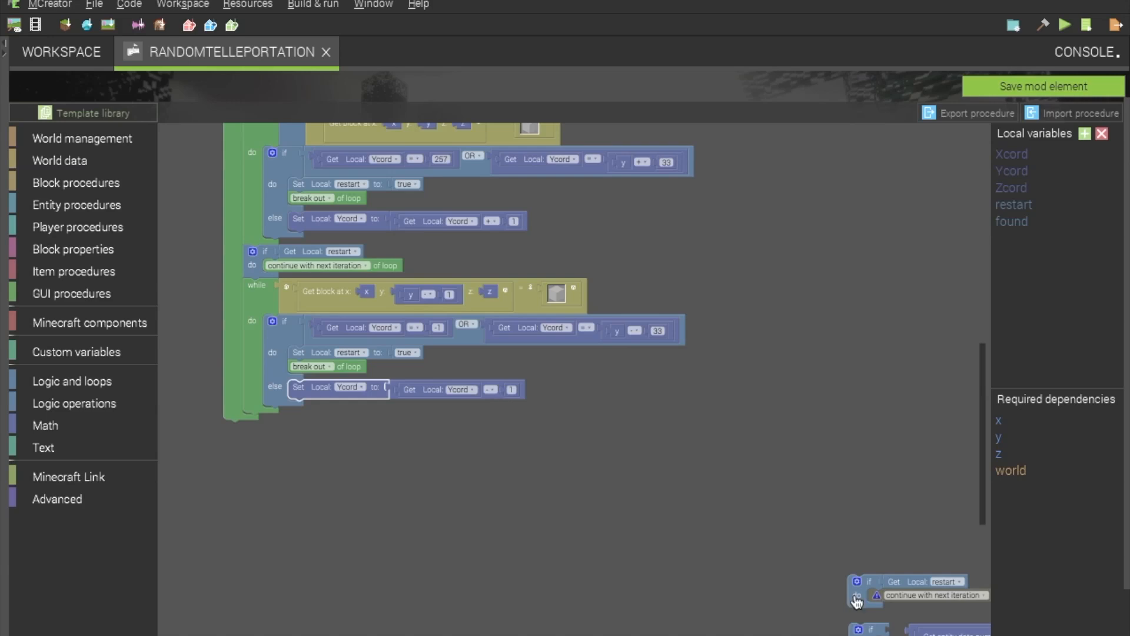
mouse_move(859, 600)
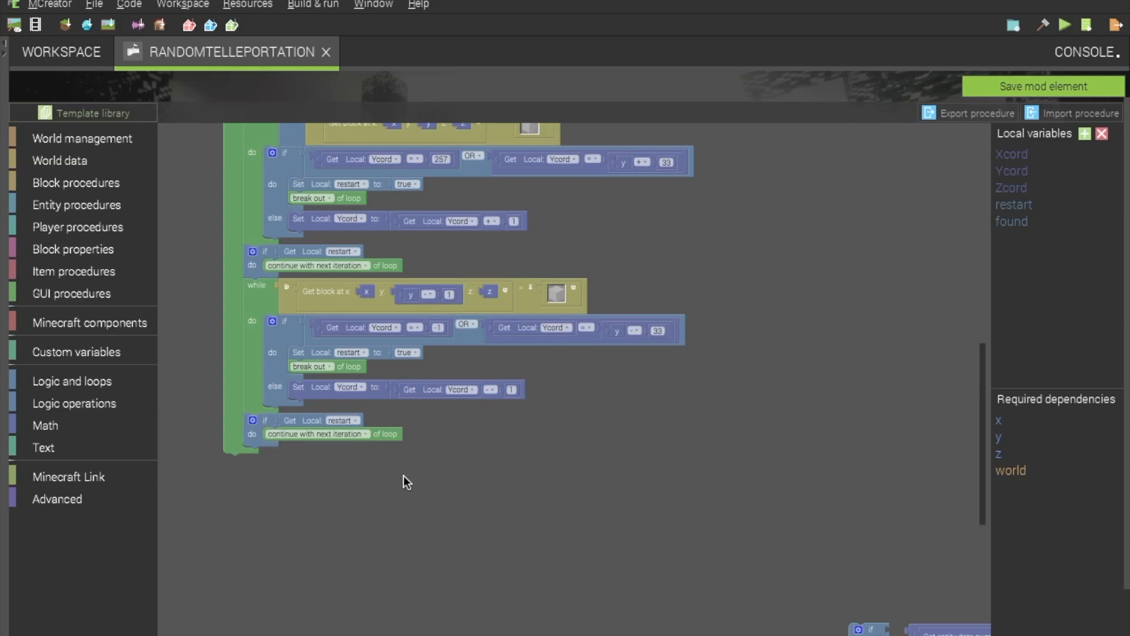
mouse_move(954, 494)
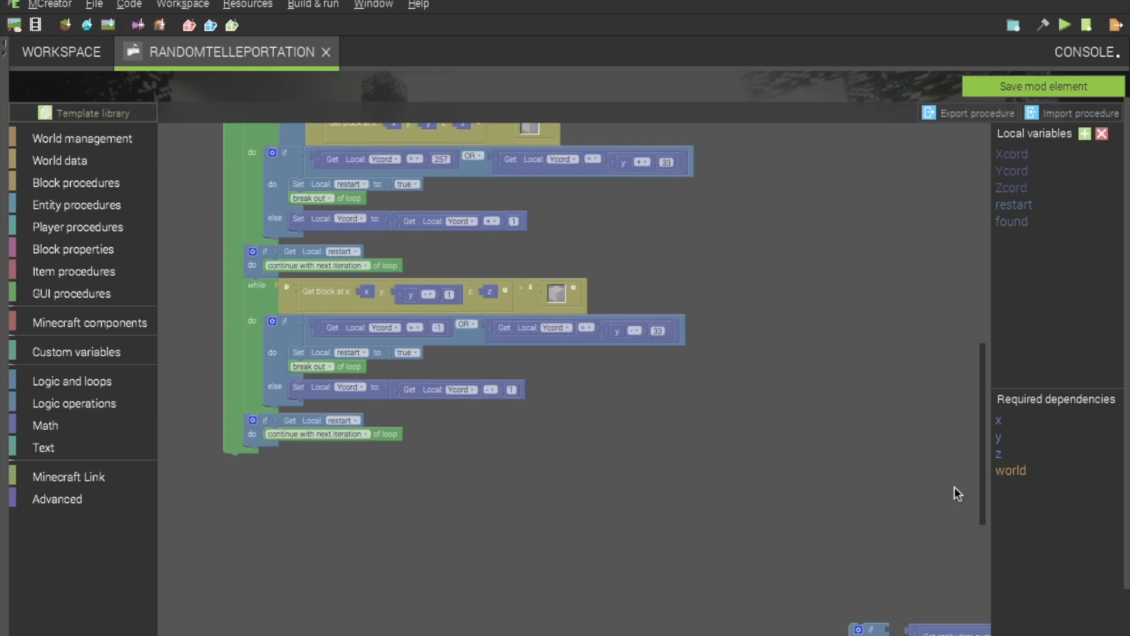
mouse_move(308, 271)
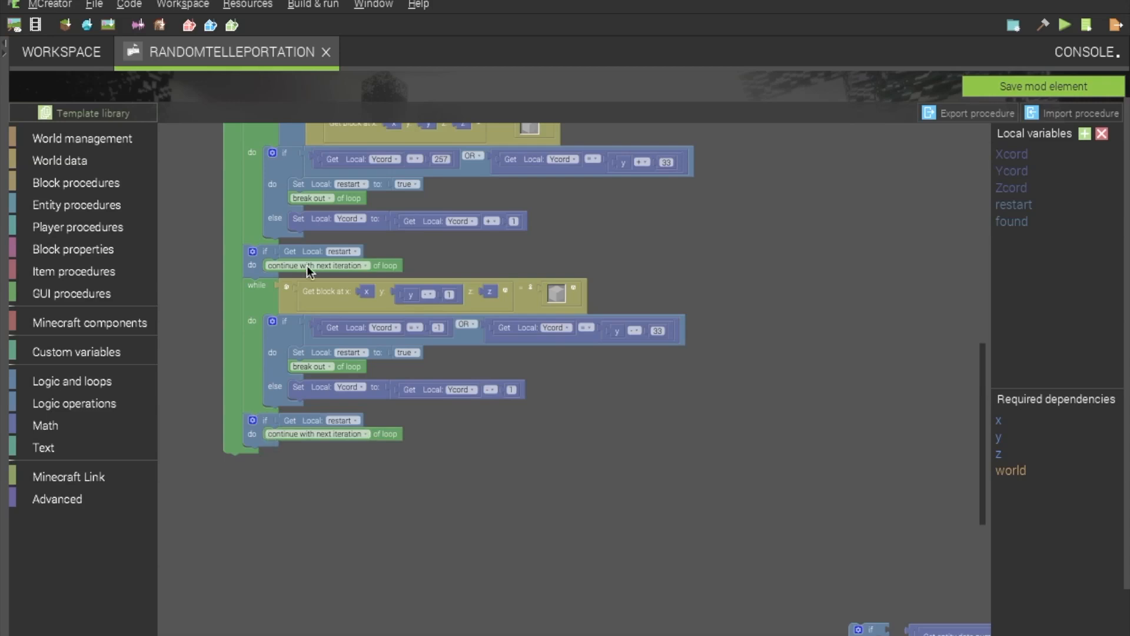
mouse_move(987, 389)
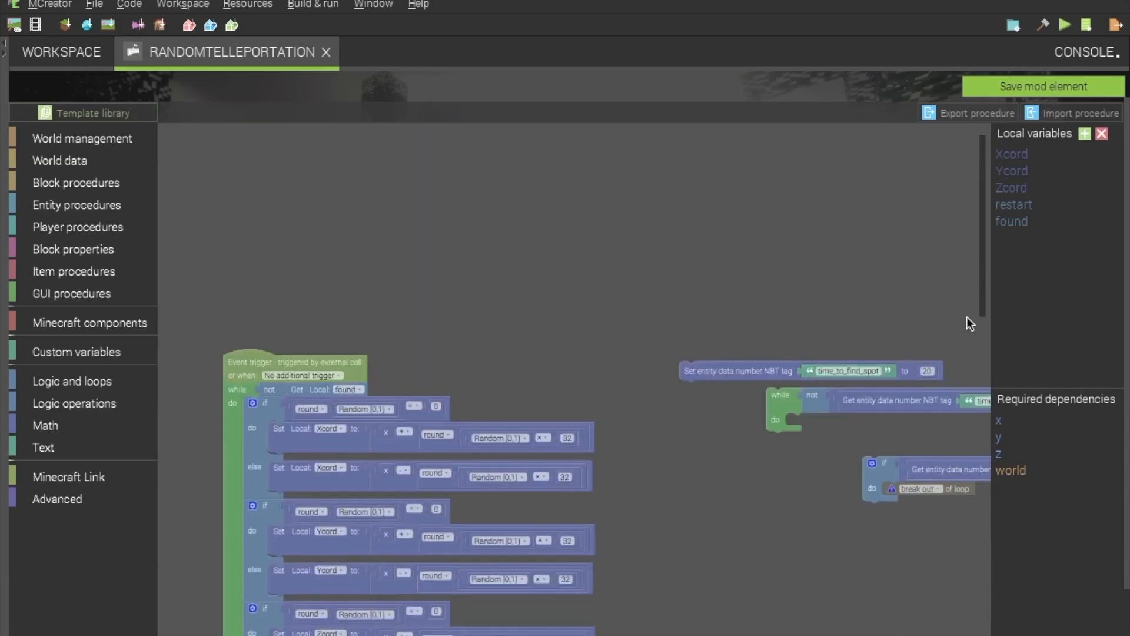
- Move the empty if-else block away from the loose entity-data blocks into open space
scroll(down, 3)
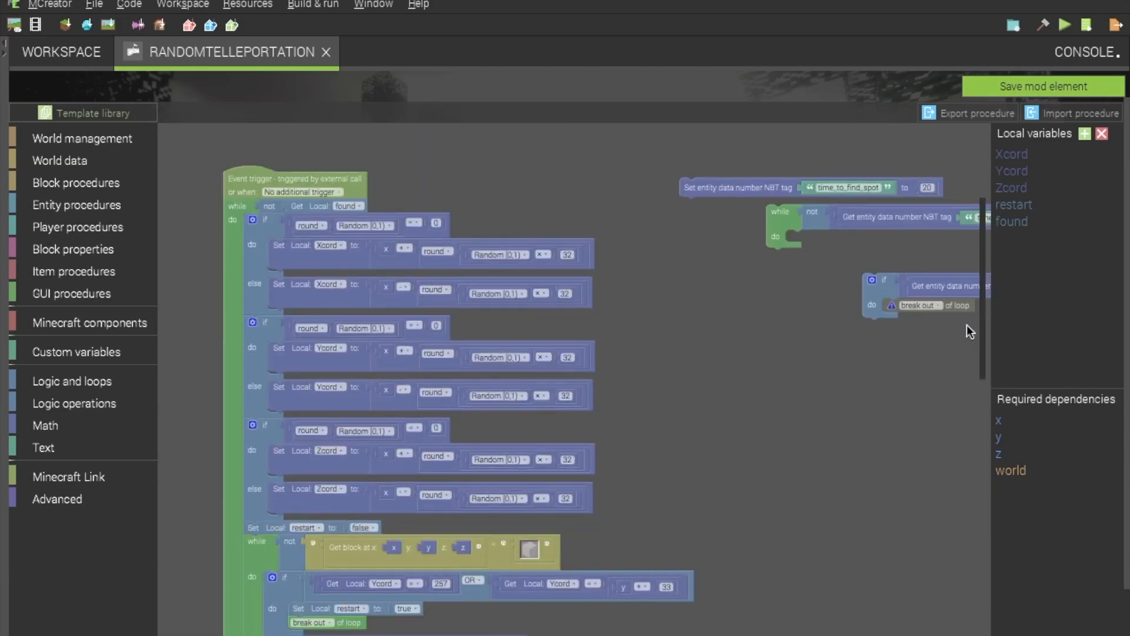
scroll(down, 3)
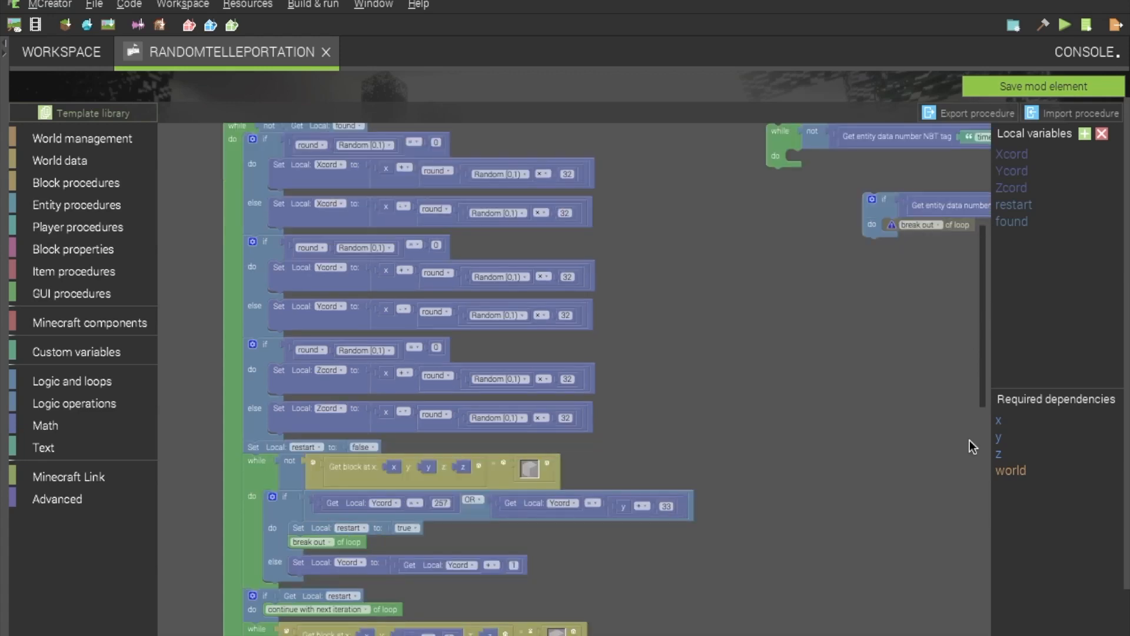
scroll(down, 3)
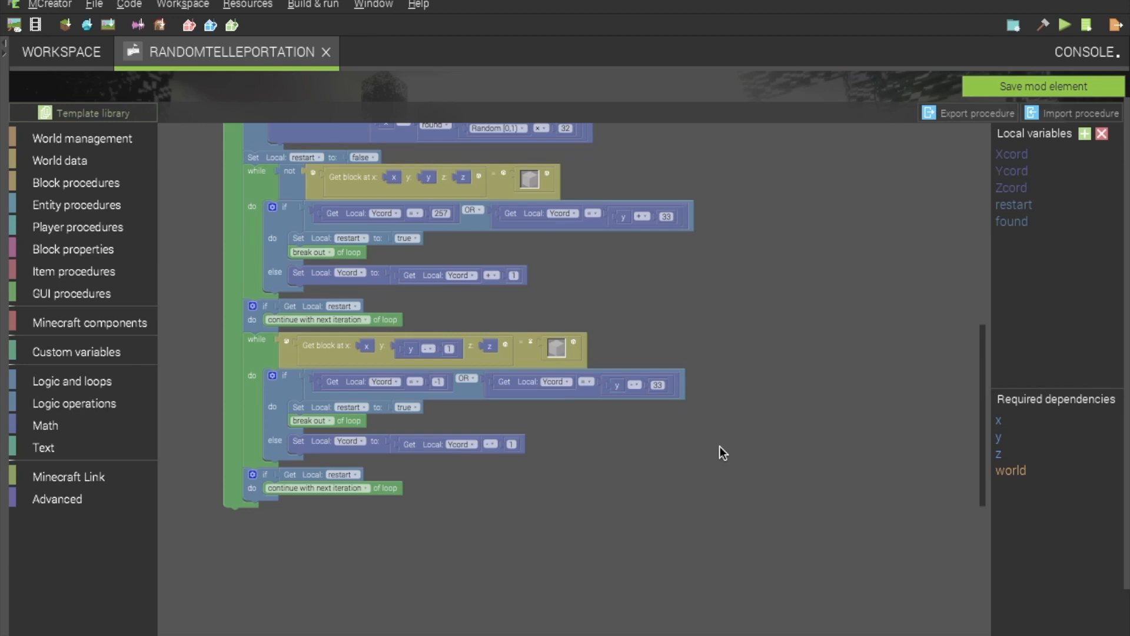
mouse_move(985, 484)
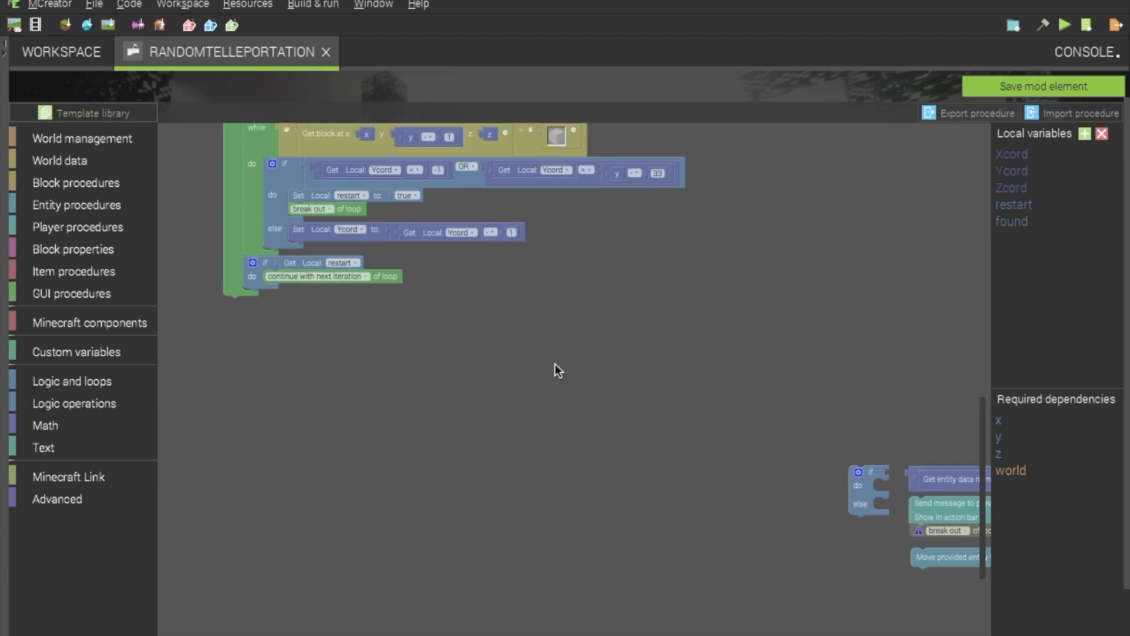
mouse_move(668, 490)
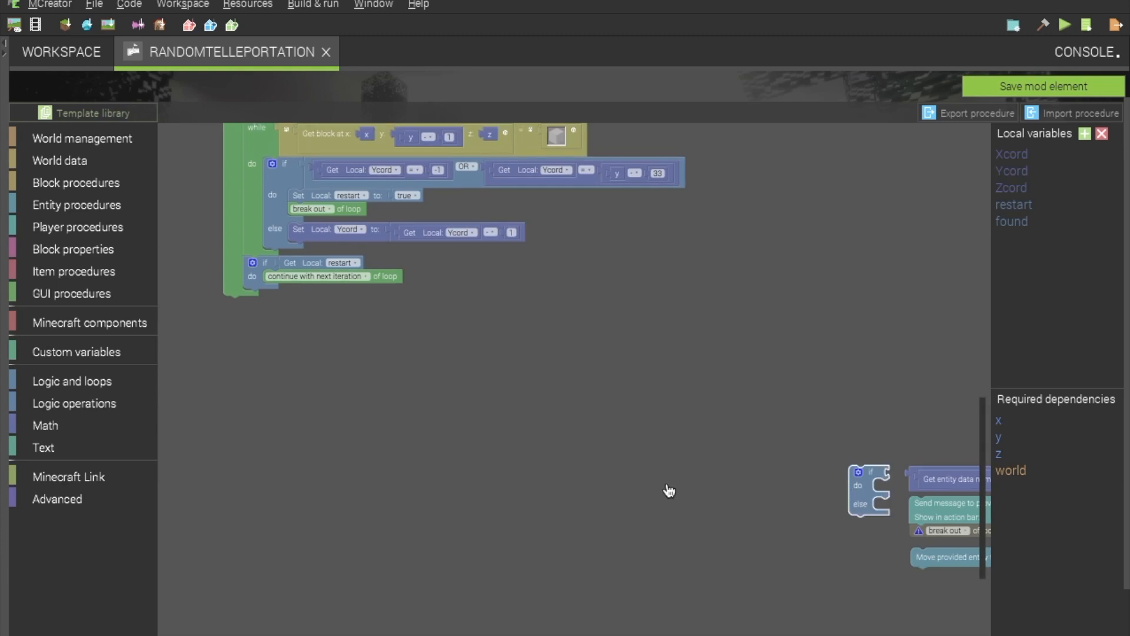
drag(869, 490, 566, 457)
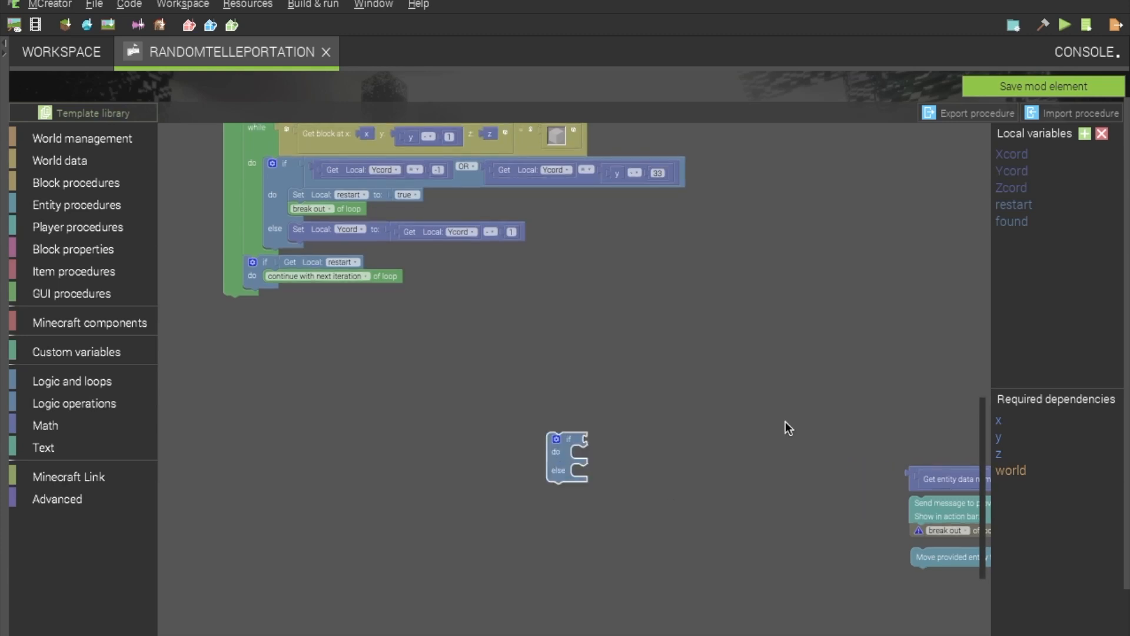
mouse_move(697, 429)
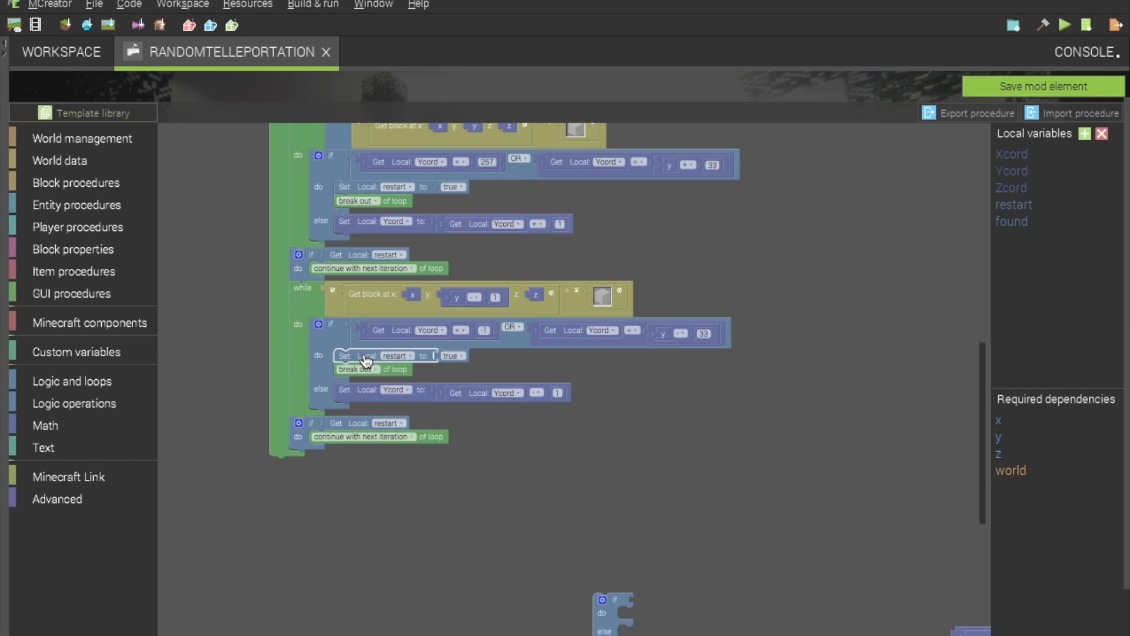
- End the outer loop with a copied setter changed from restart to found = true
drag(366, 358, 373, 386)
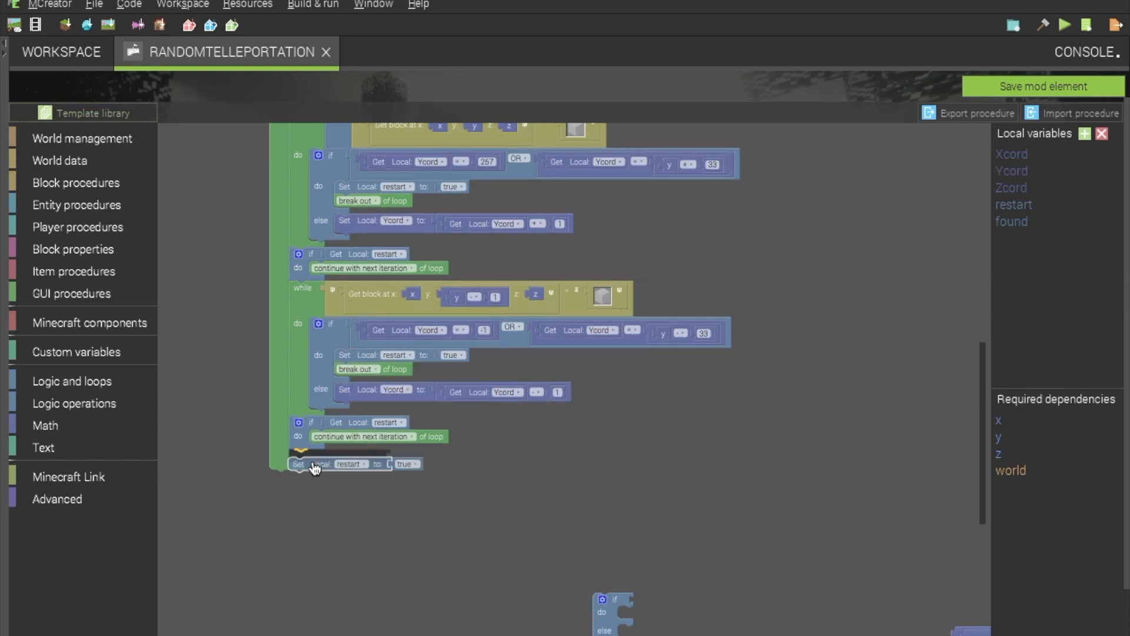
click(351, 464)
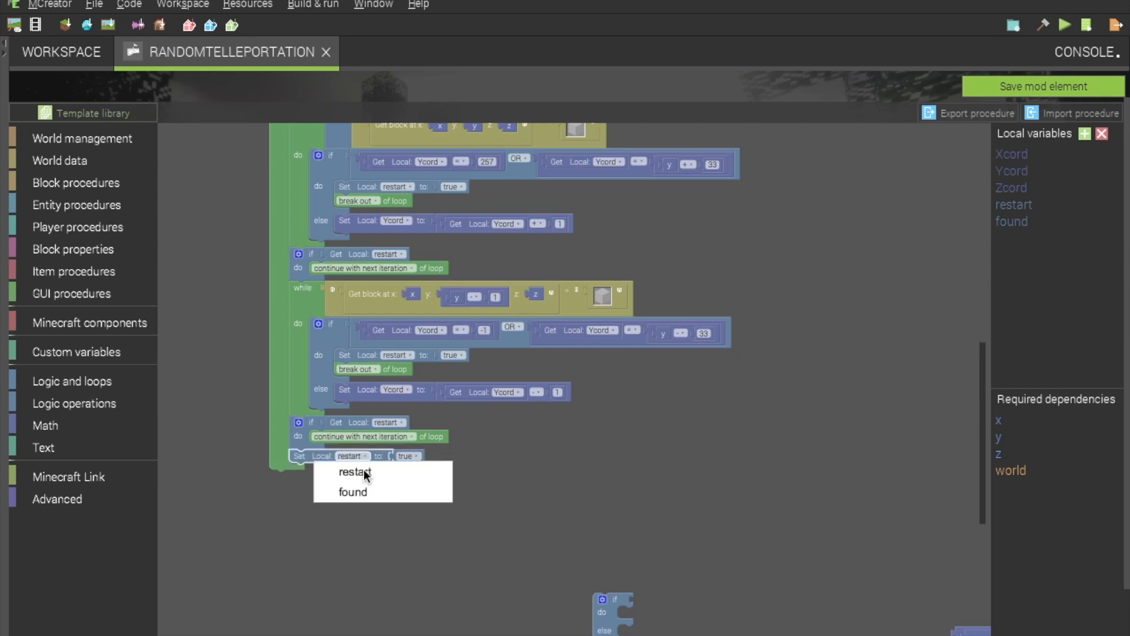
click(352, 493)
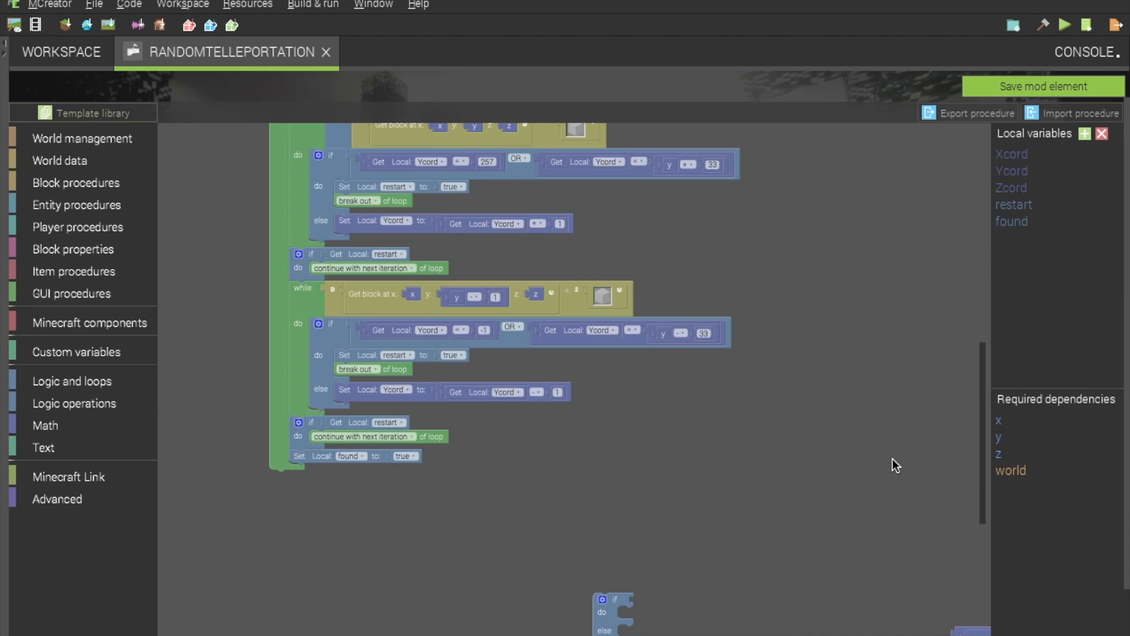
mouse_move(426, 502)
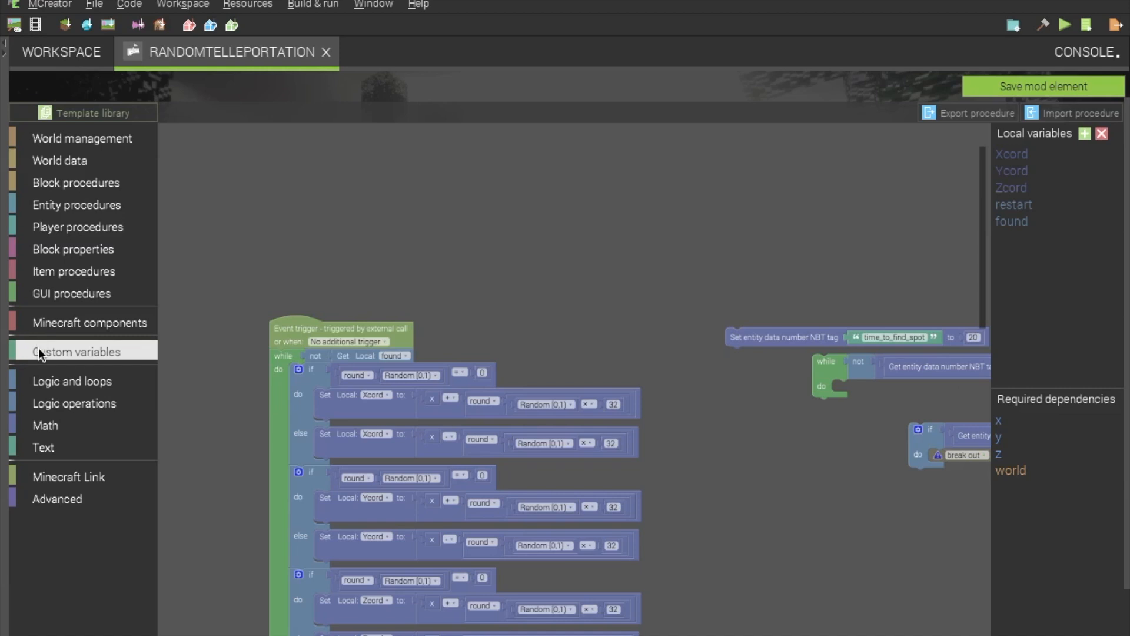
- Add a Set Local found = false block with a Logic boolean ahead of the while loop
click(76, 350)
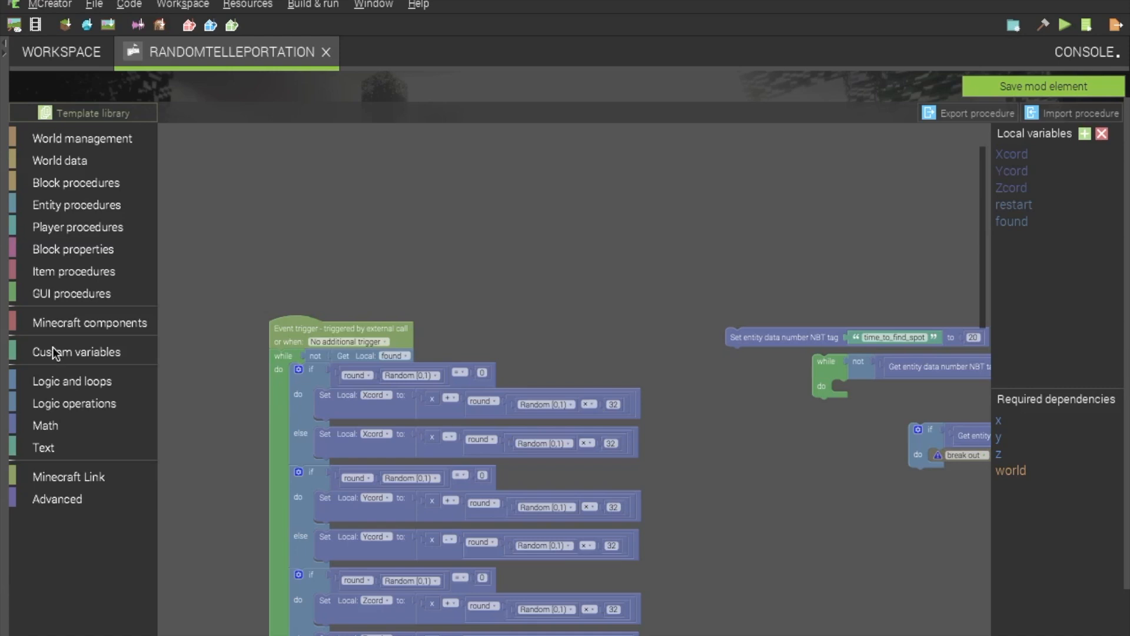
click(76, 351)
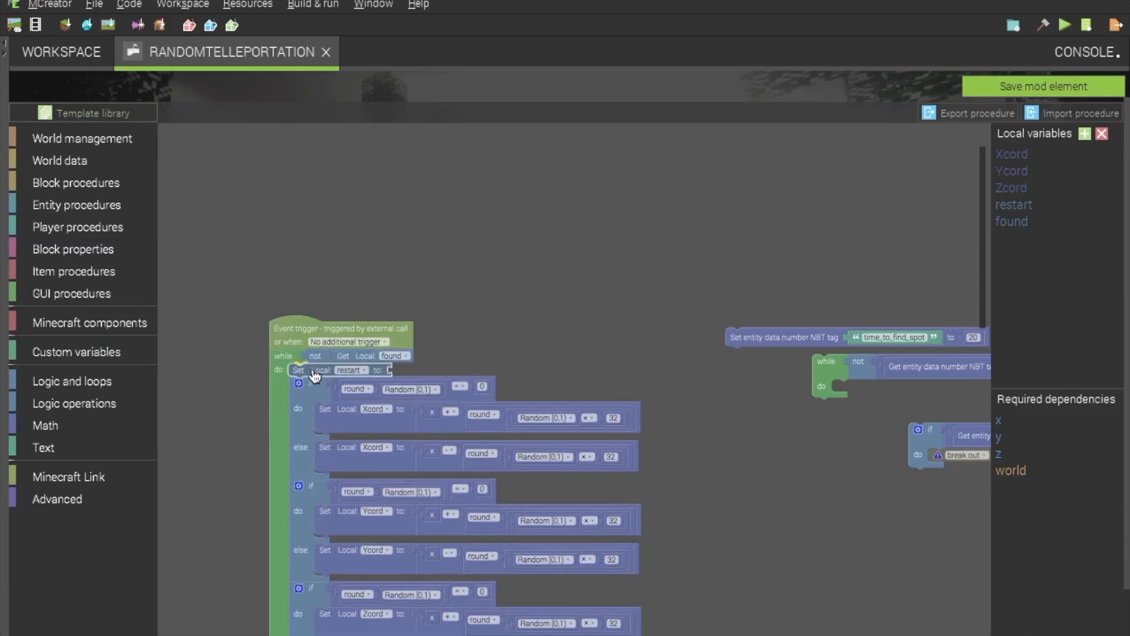
click(351, 369)
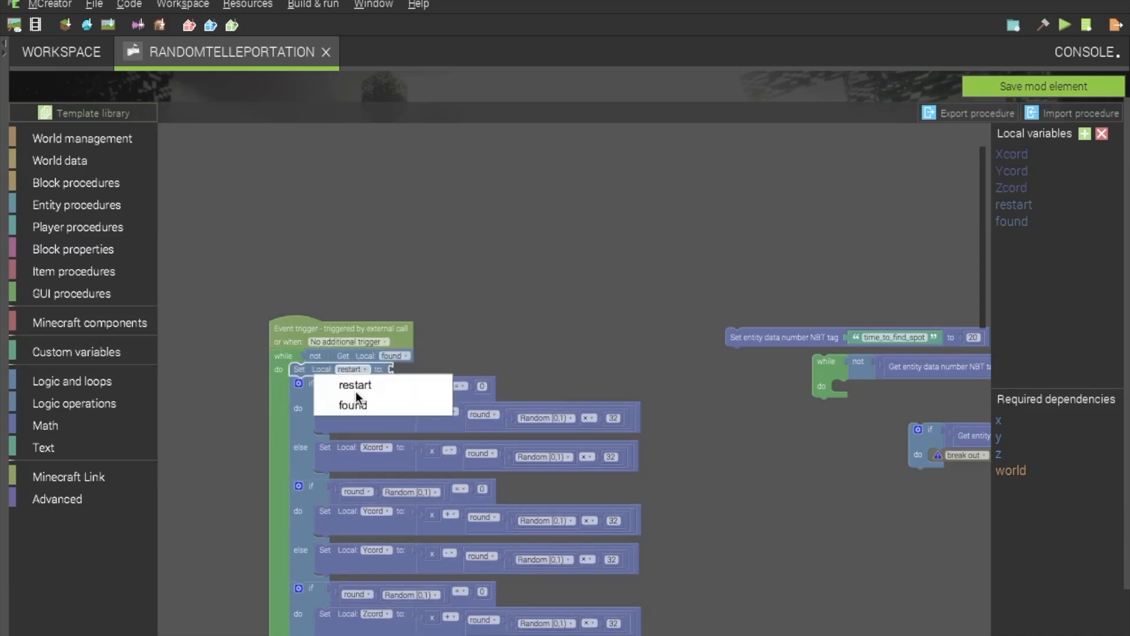
click(352, 405)
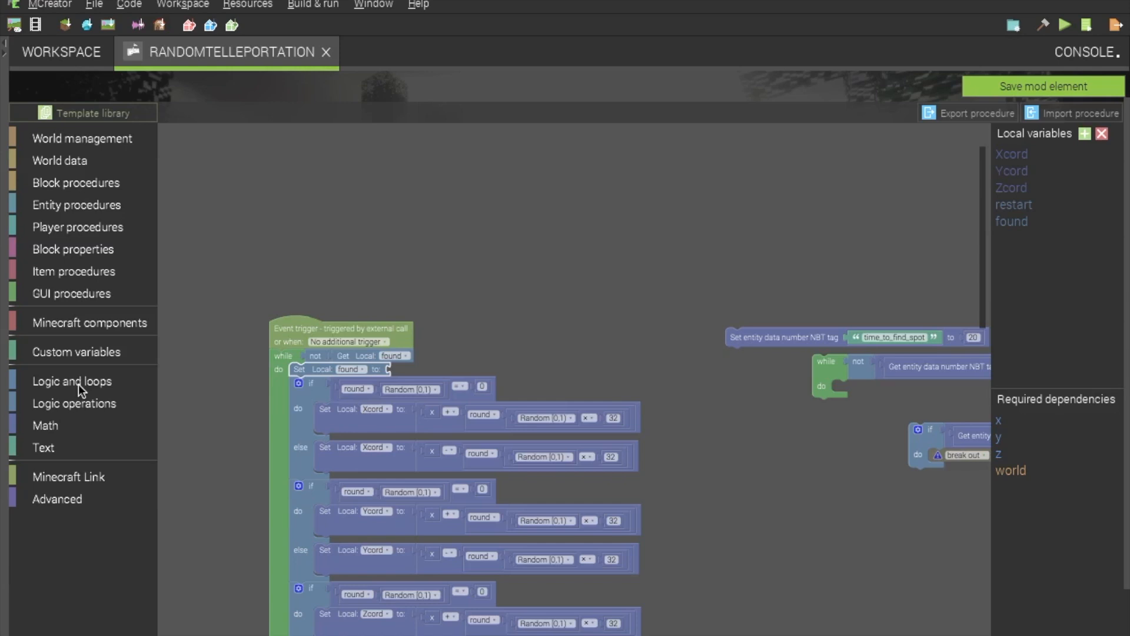
click(72, 381)
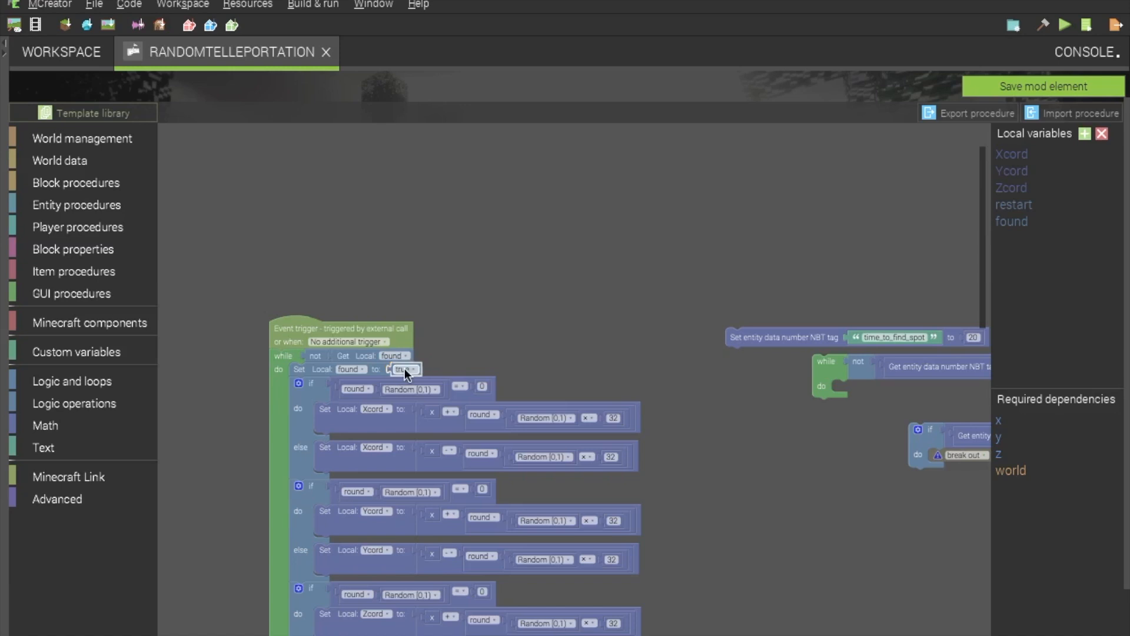
click(405, 369)
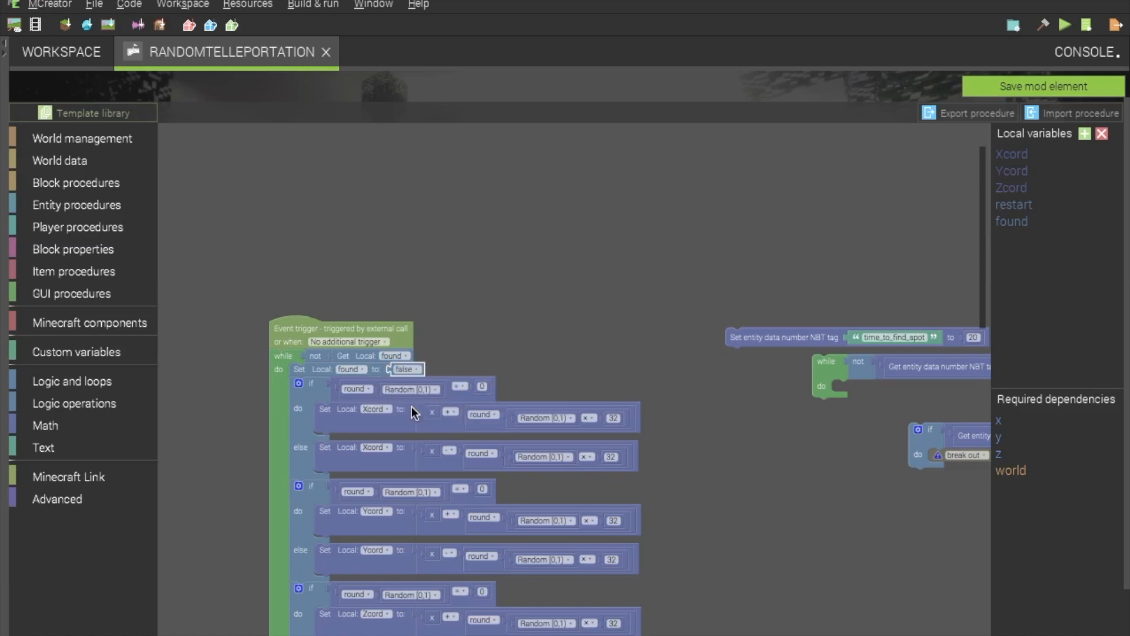
mouse_move(345, 353)
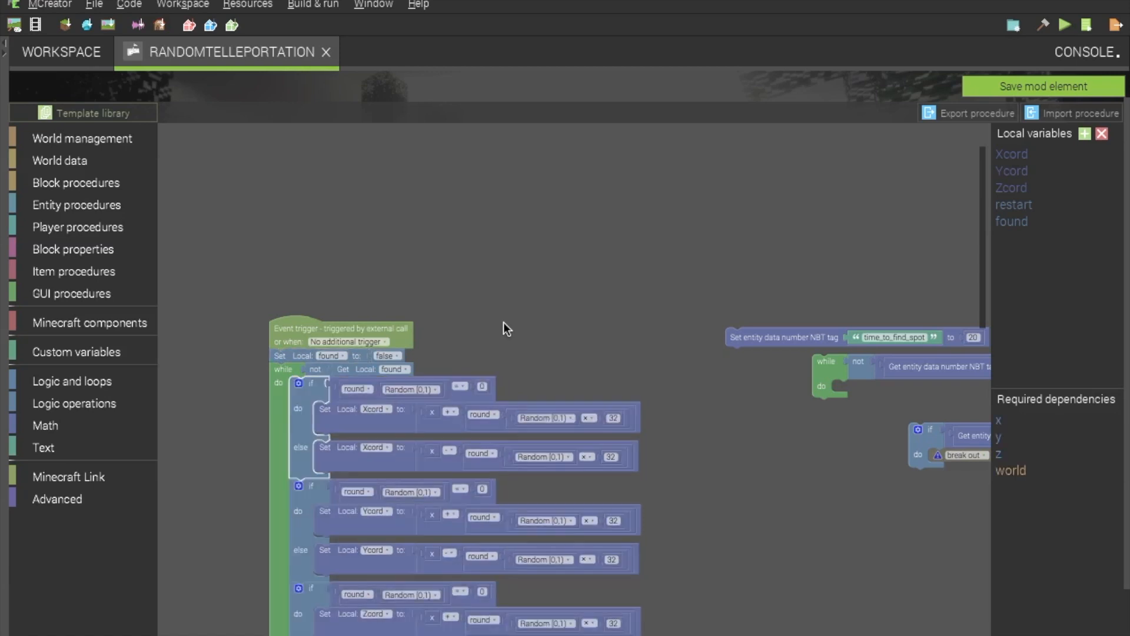
mouse_move(985, 323)
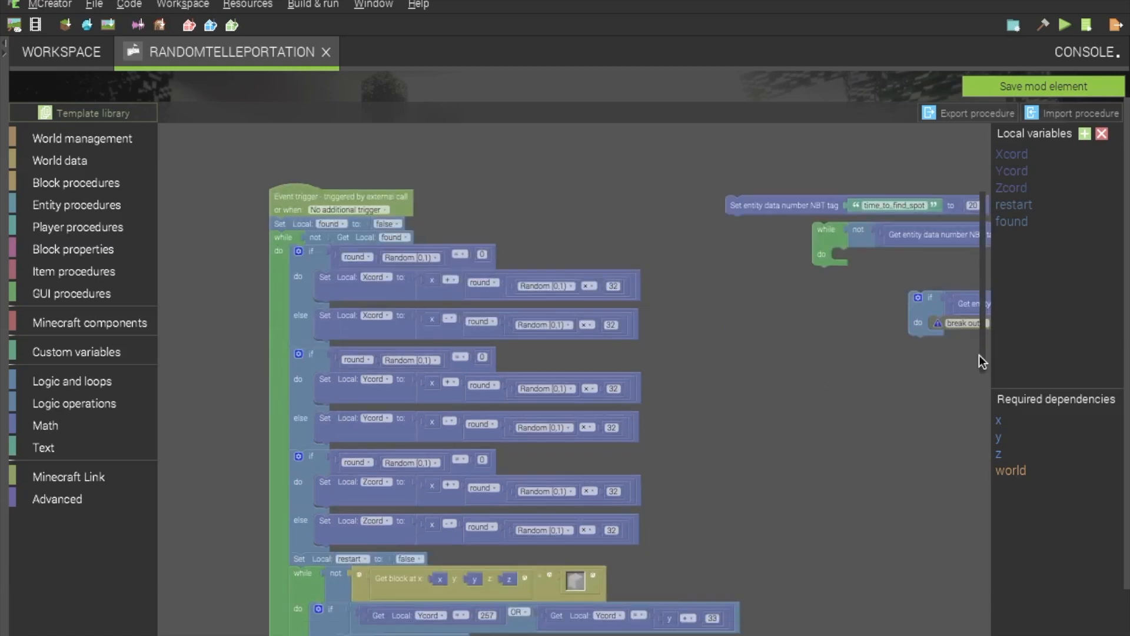
- Pull the time_to_find_spot = 0 comparison out beside the empty if-else as its condition
scroll(down, 3)
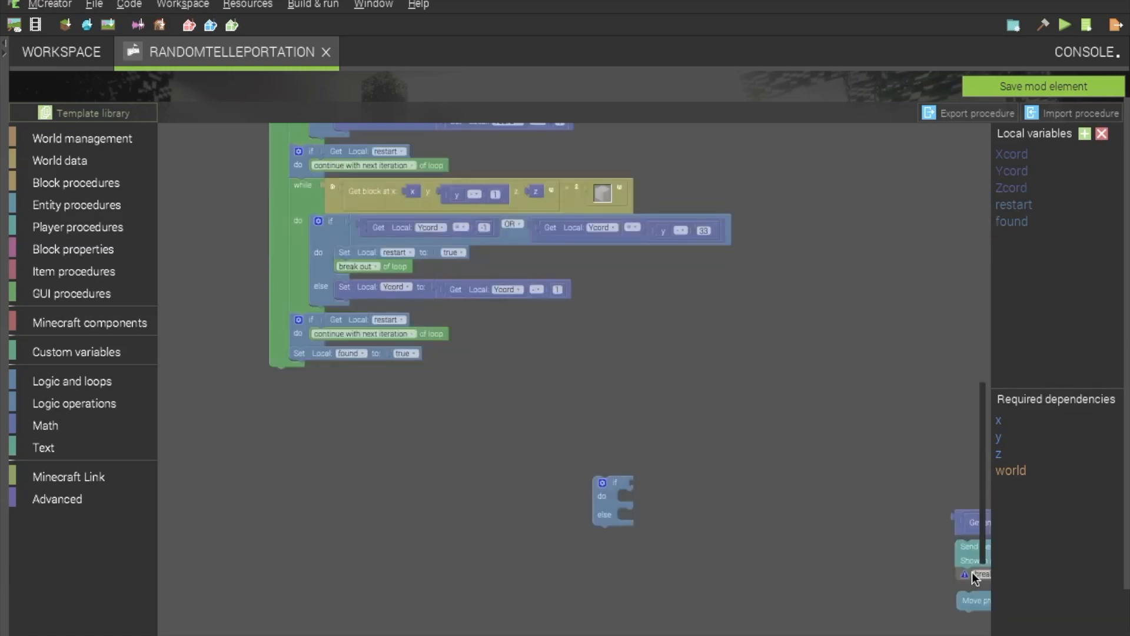
scroll(down, 3)
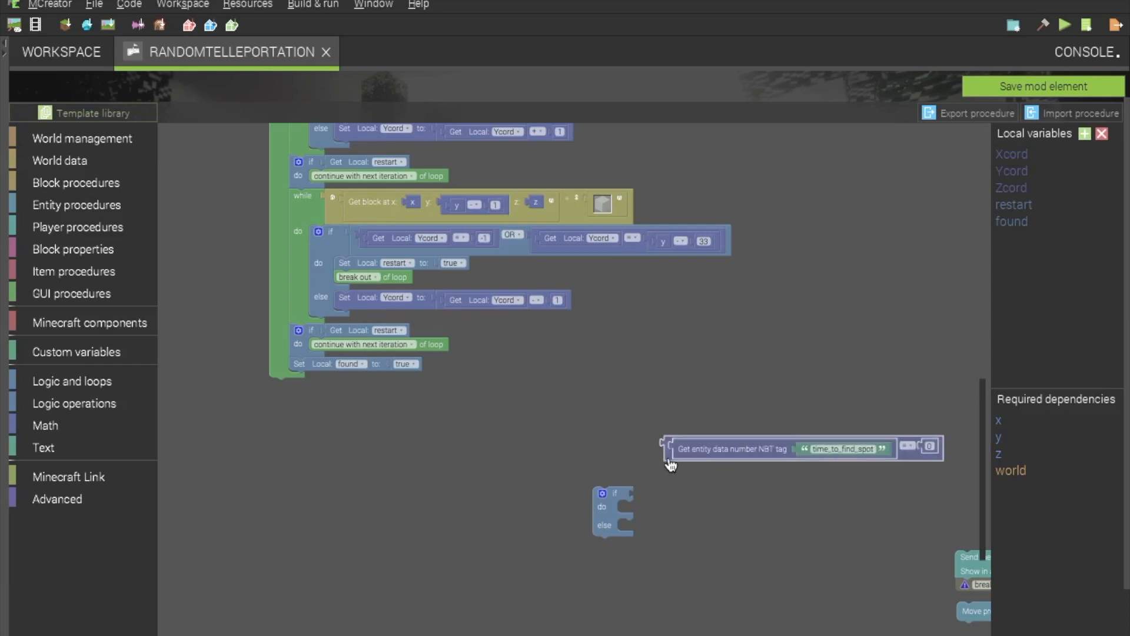
drag(670, 448, 662, 482)
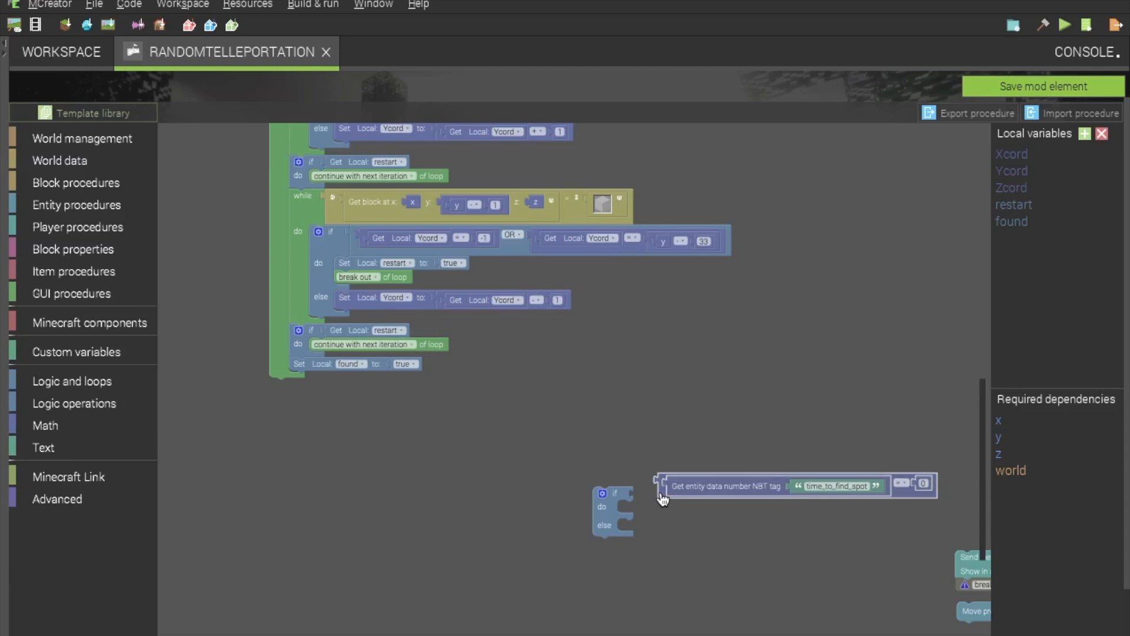
drag(661, 485, 647, 500)
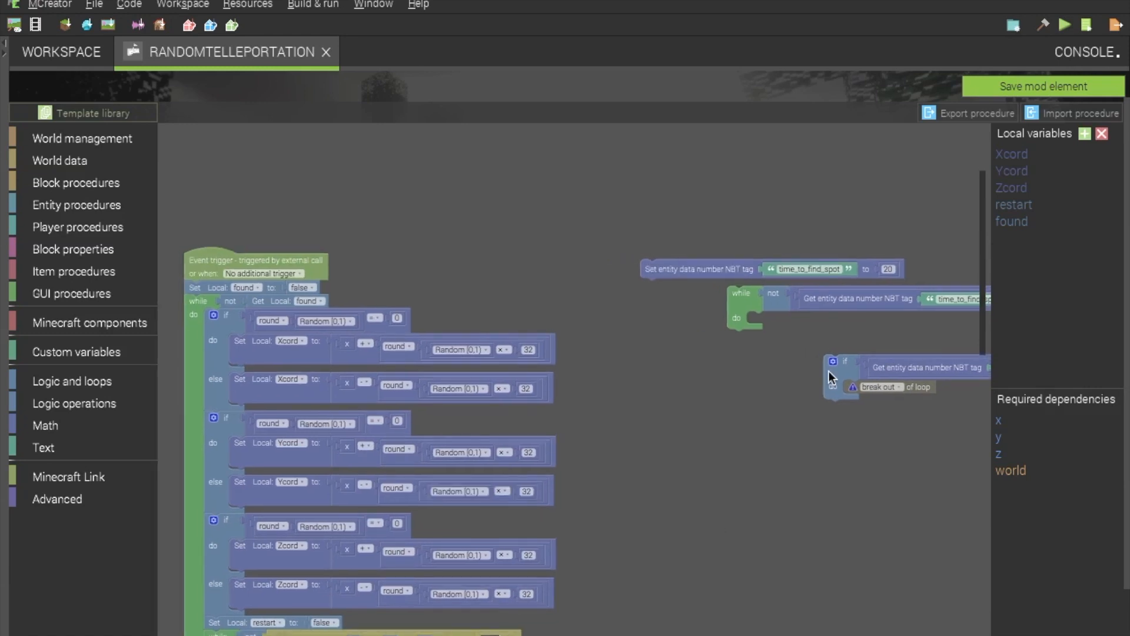
drag(833, 378, 624, 381)
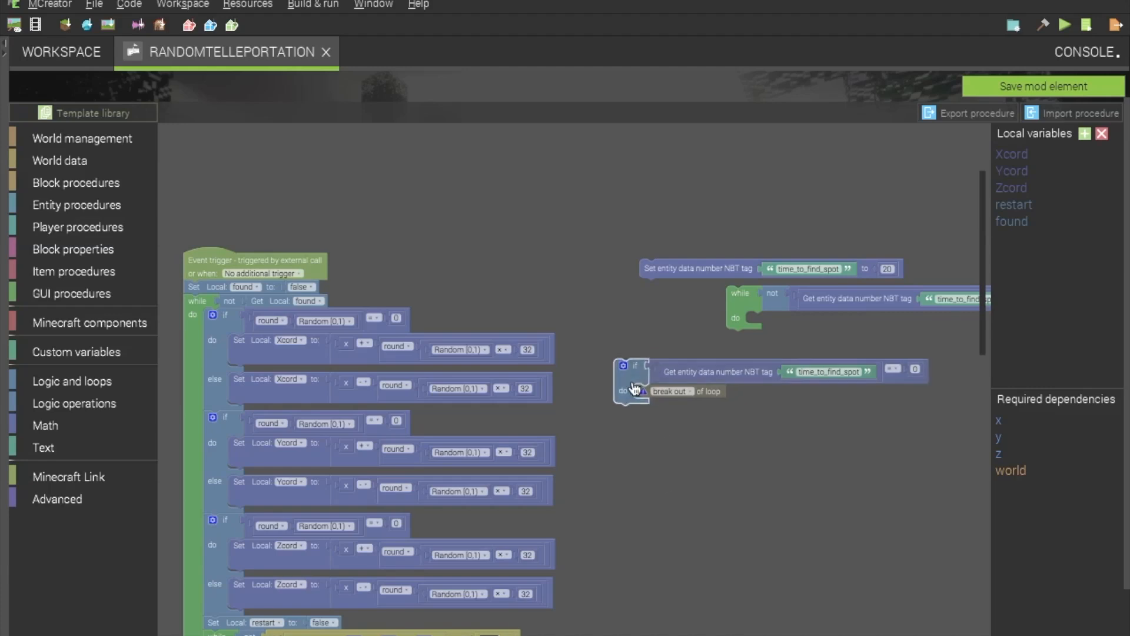
mouse_move(634, 387)
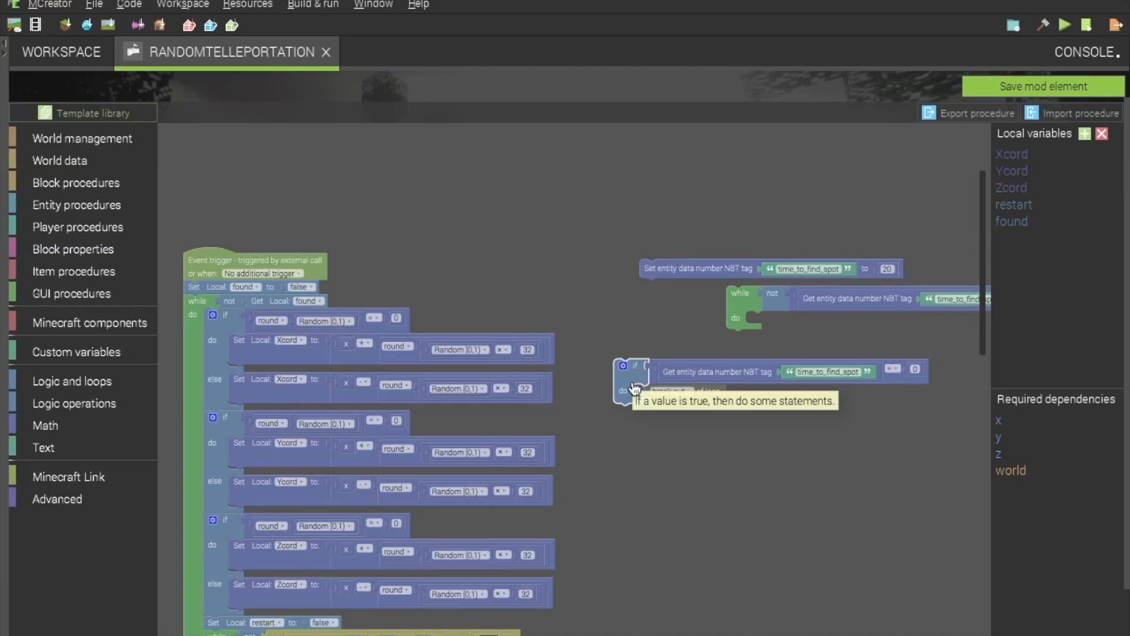
mouse_move(742, 309)
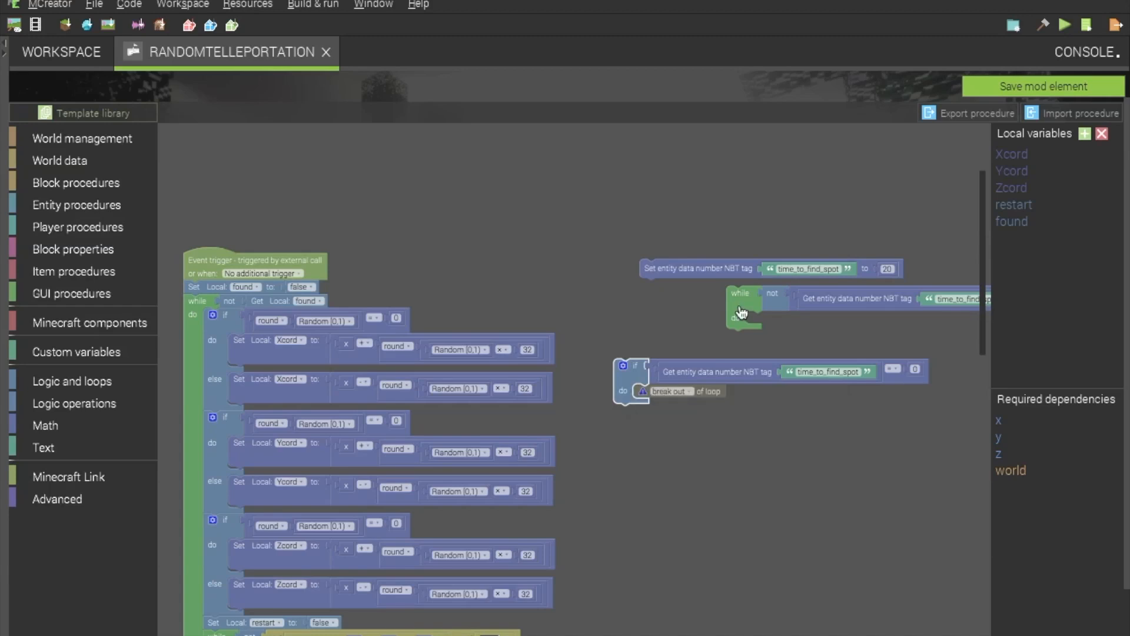
mouse_move(472, 284)
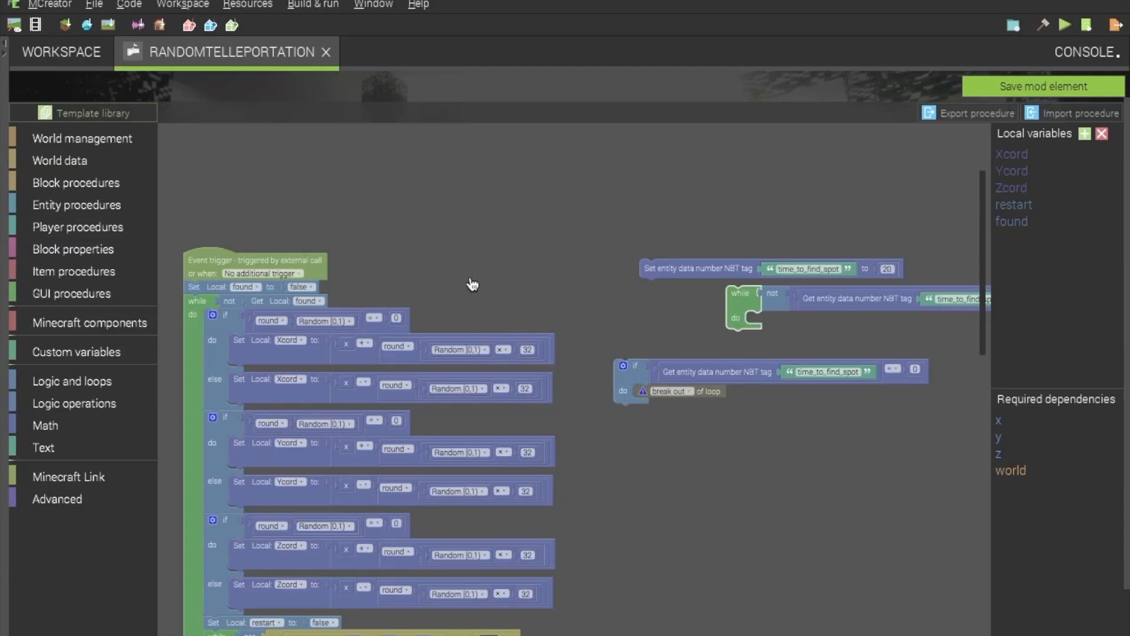
- Wrap the 'while not found' loop inside the 'while time_to_find_spot not 0' loop
drag(734, 303, 448, 271)
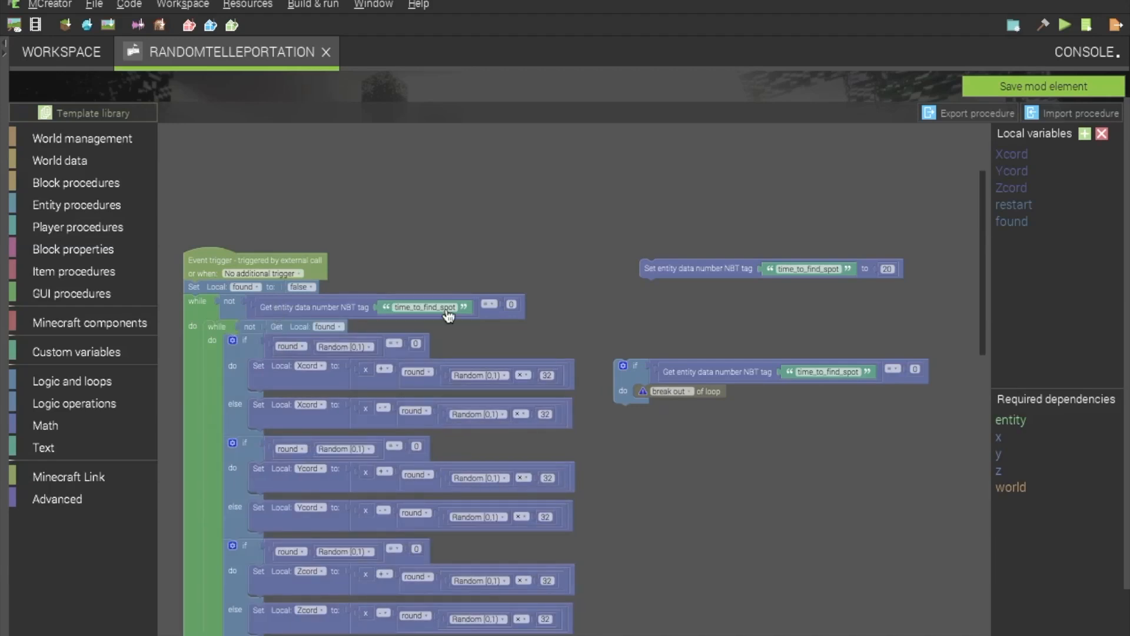
mouse_move(496, 322)
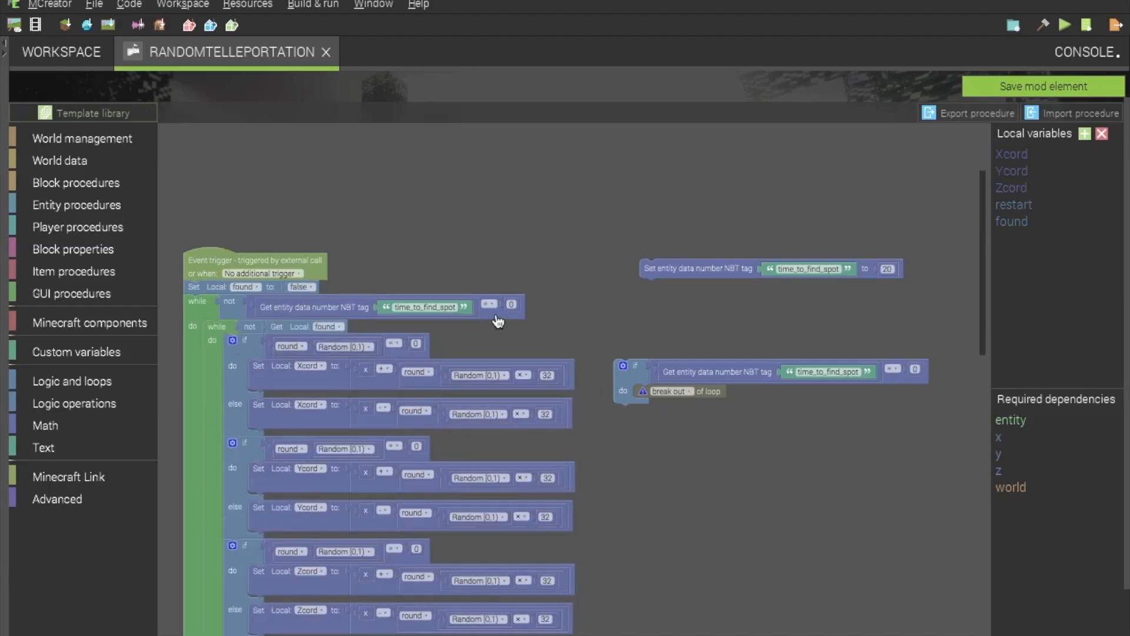
mouse_move(292, 304)
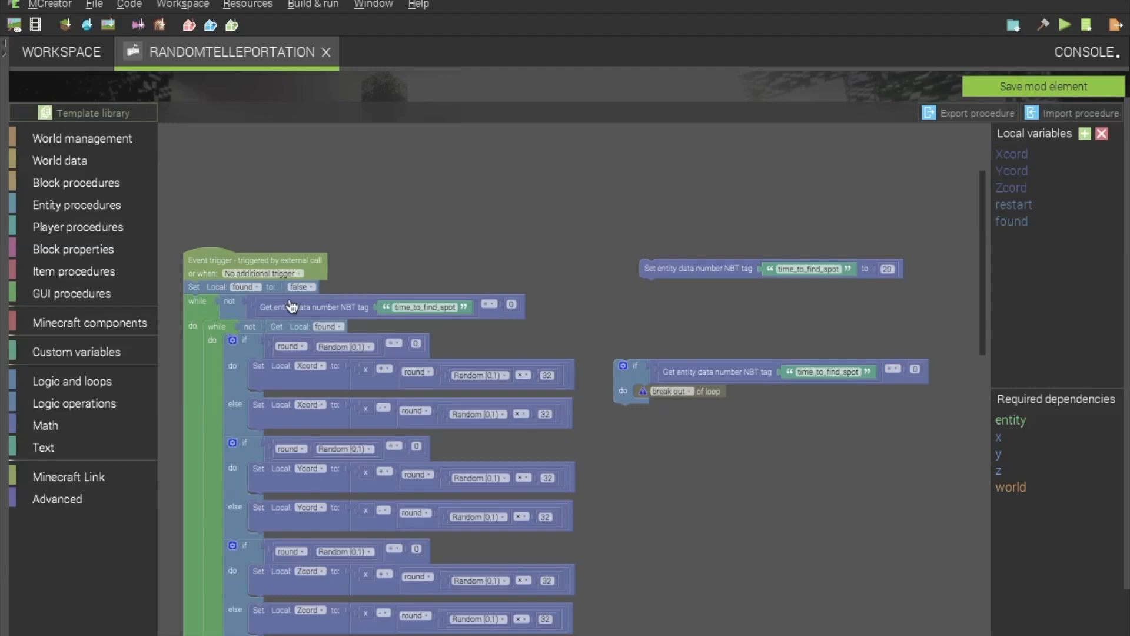
mouse_move(304, 309)
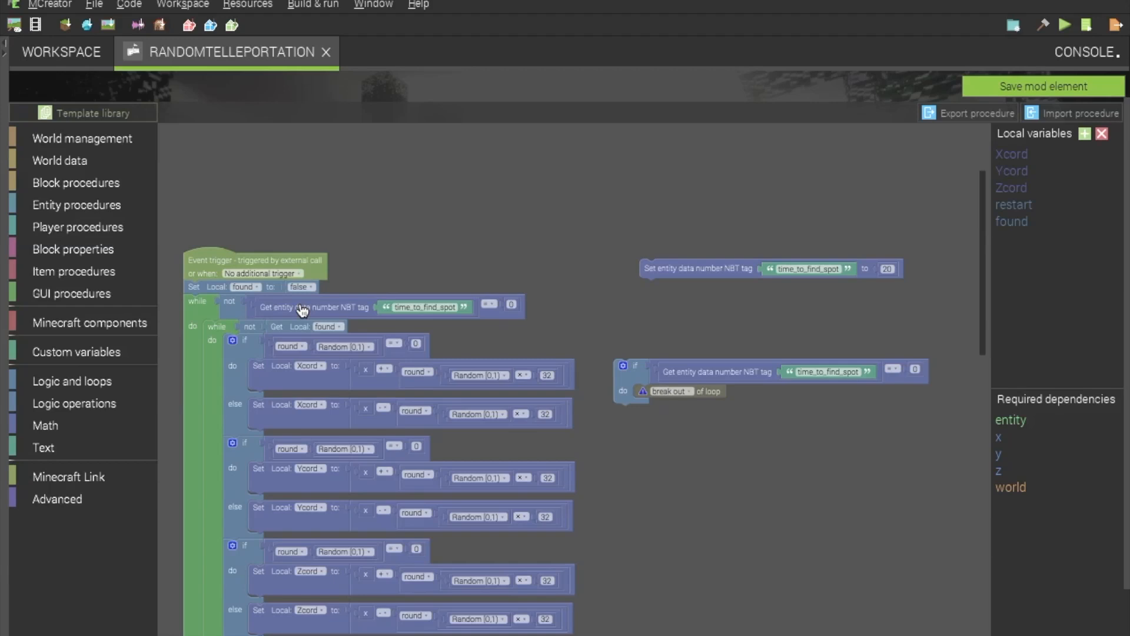
mouse_move(693, 273)
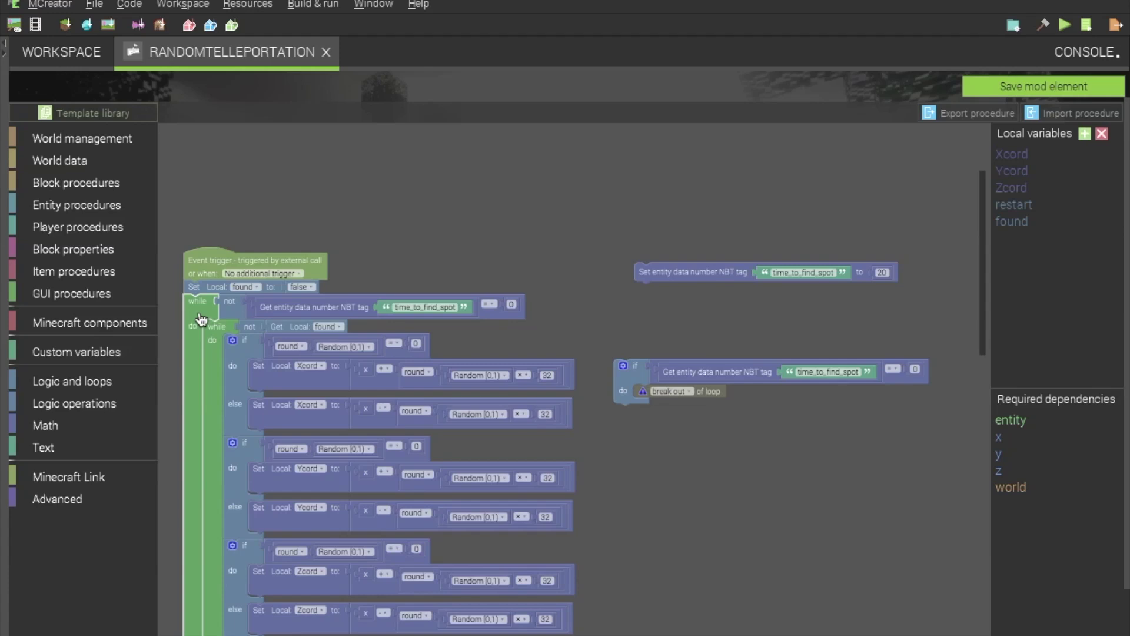
mouse_move(238, 312)
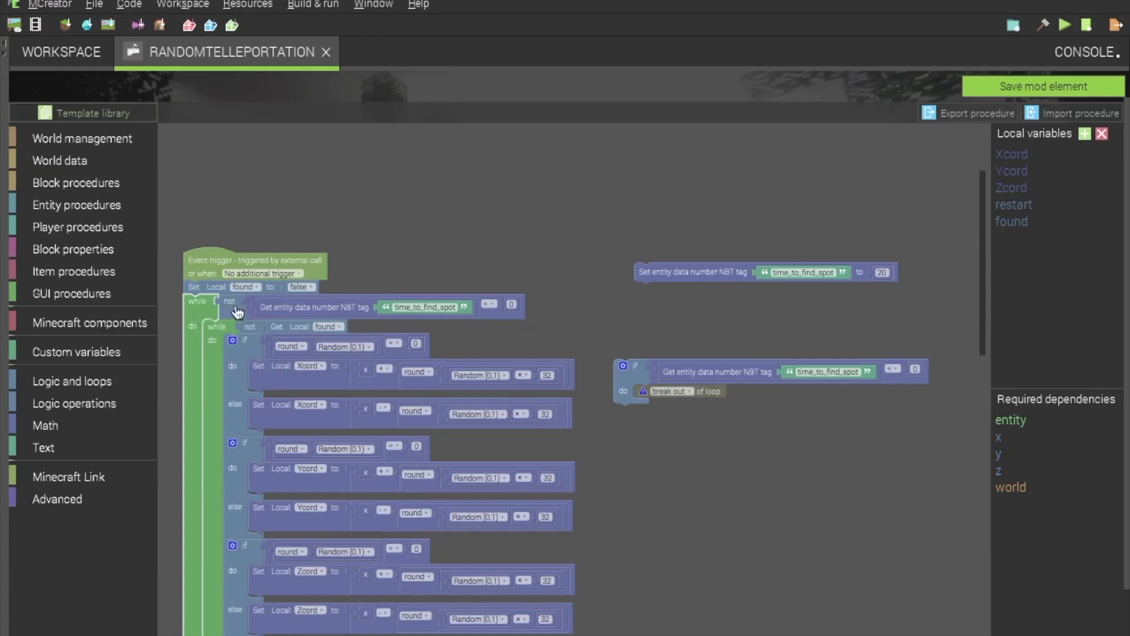
mouse_move(226, 315)
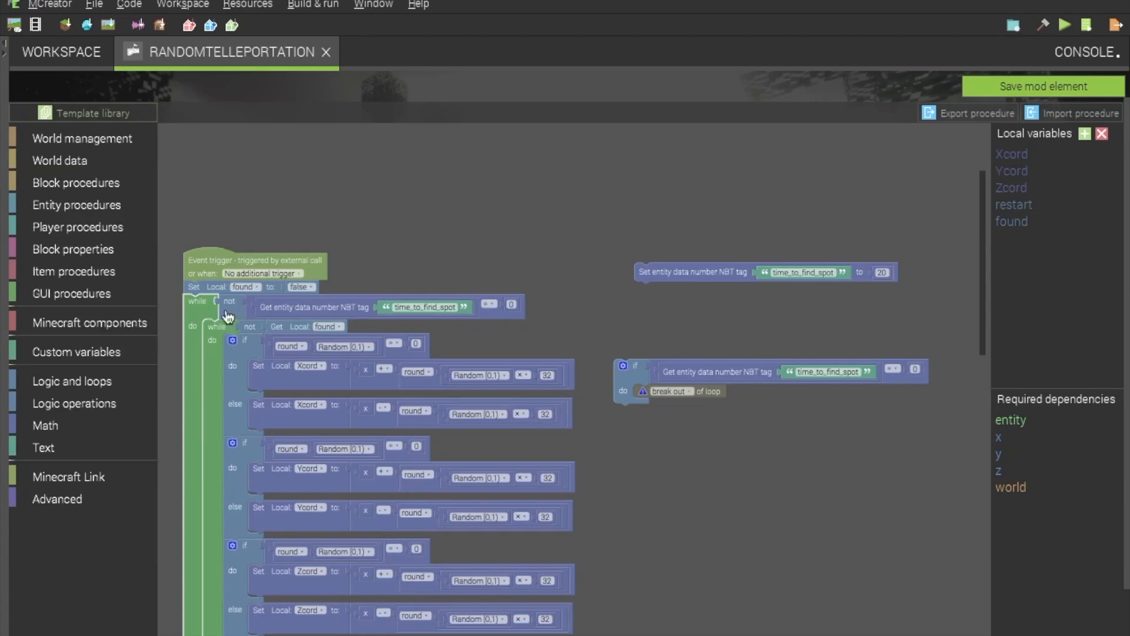
mouse_move(257, 318)
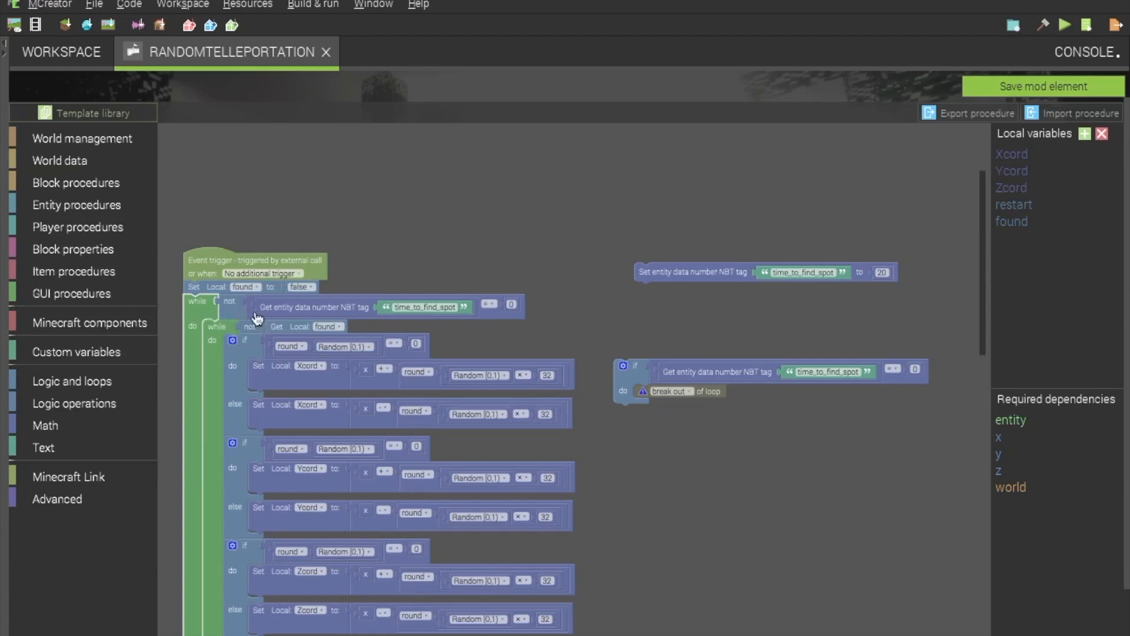
mouse_move(565, 333)
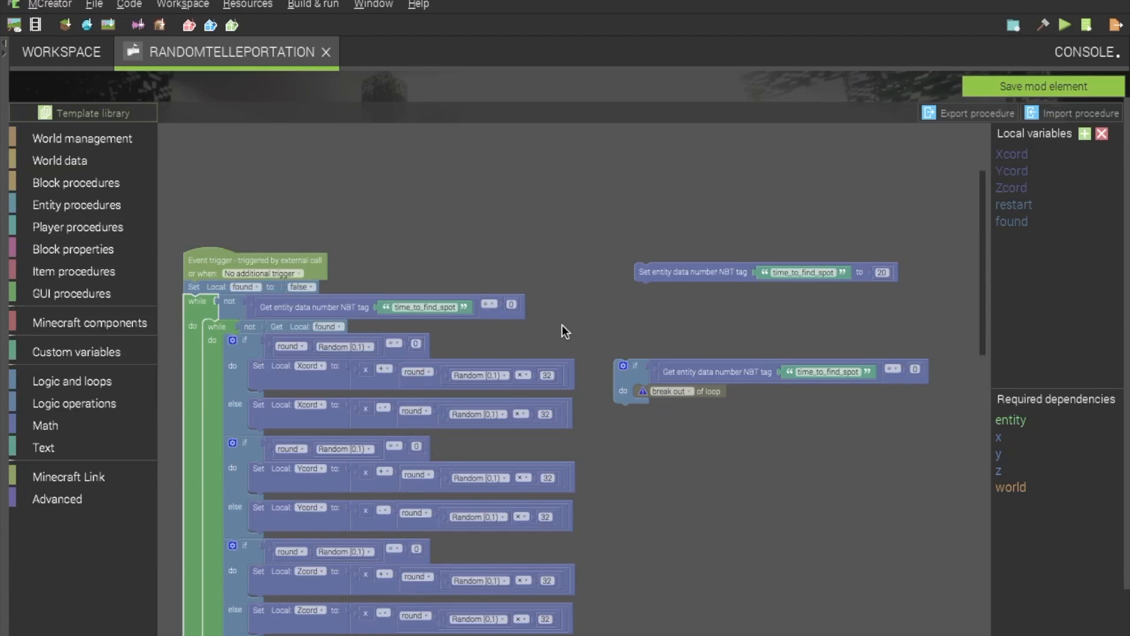
mouse_move(510, 335)
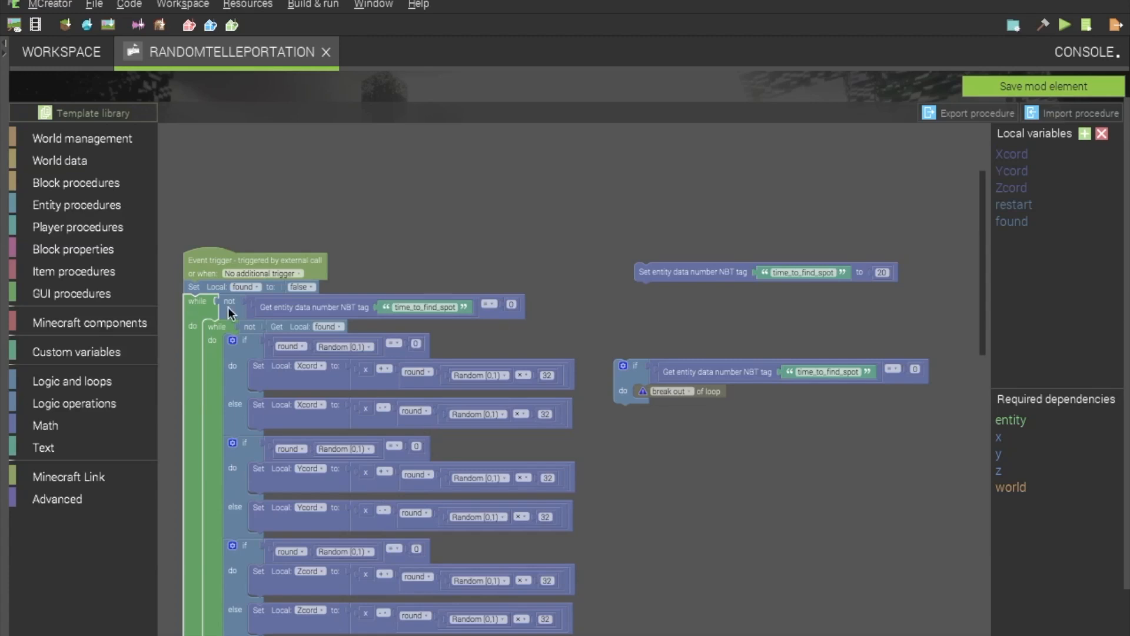
mouse_move(501, 306)
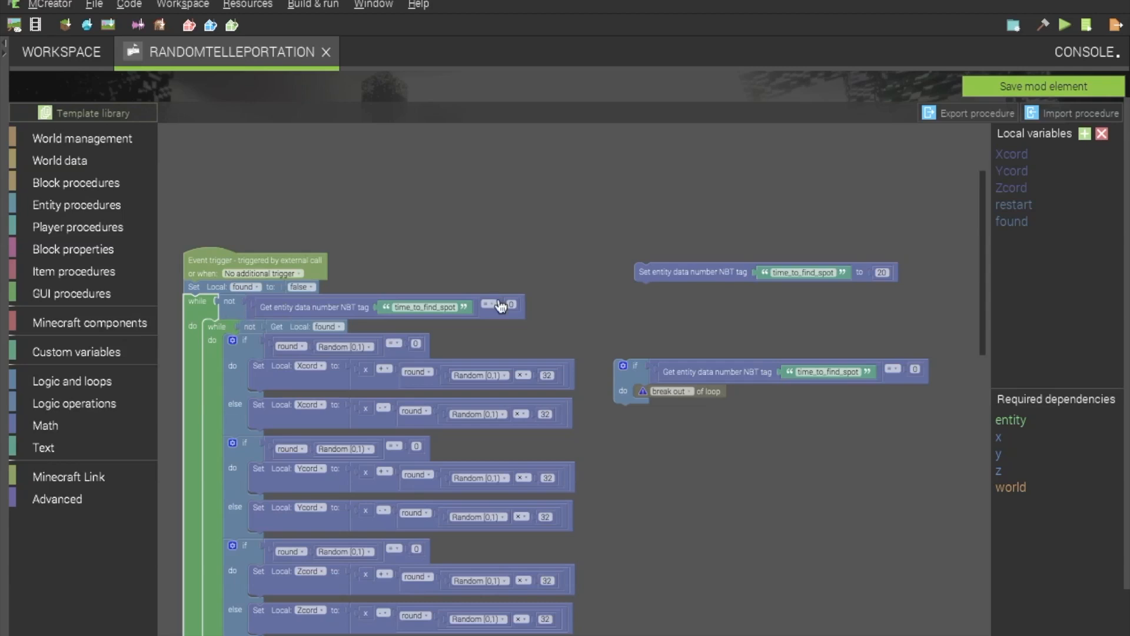
mouse_move(299, 313)
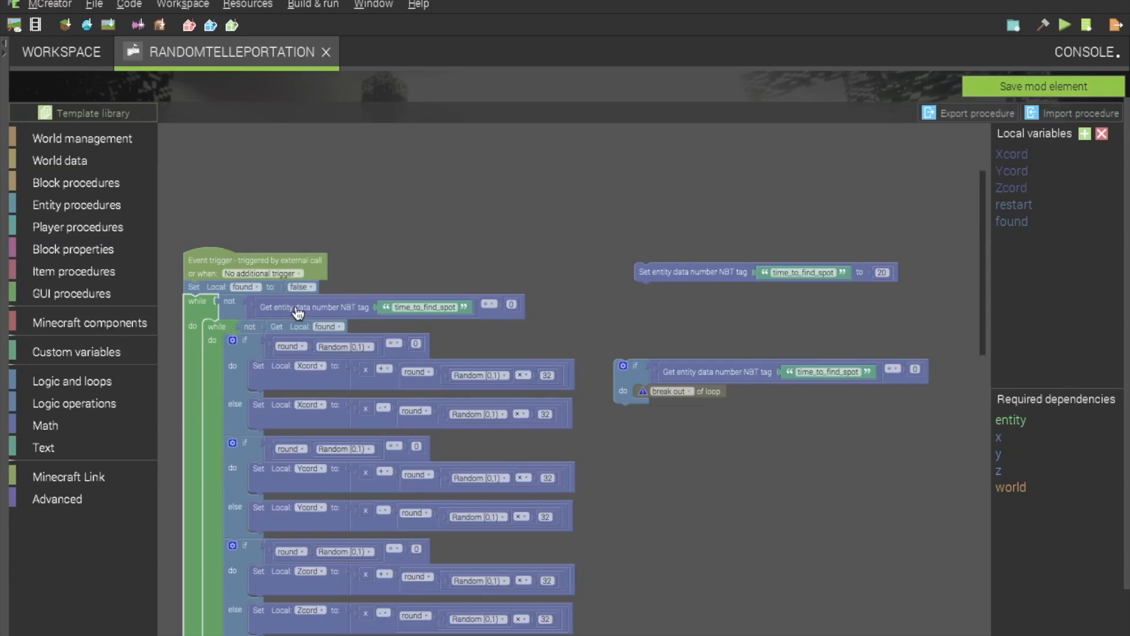
mouse_move(364, 315)
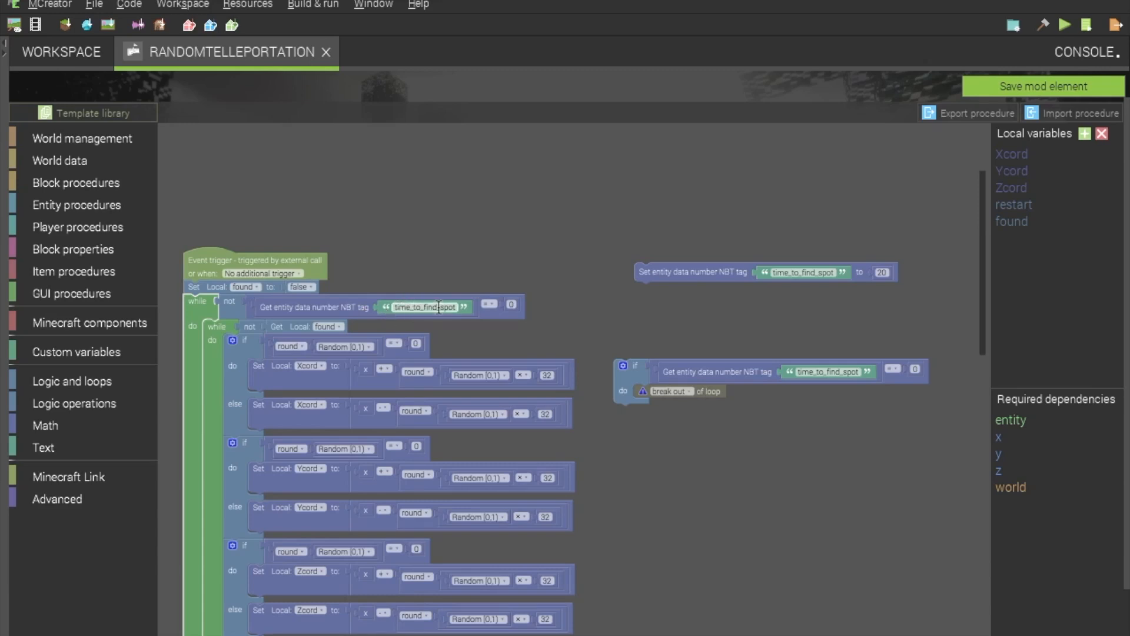
mouse_move(555, 323)
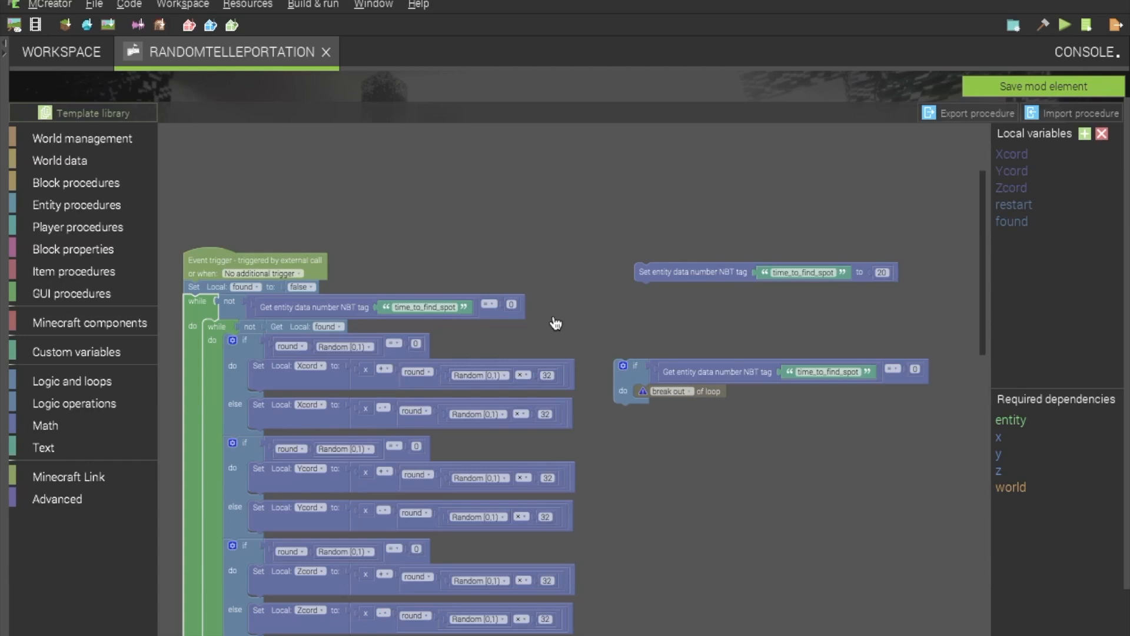
mouse_move(549, 311)
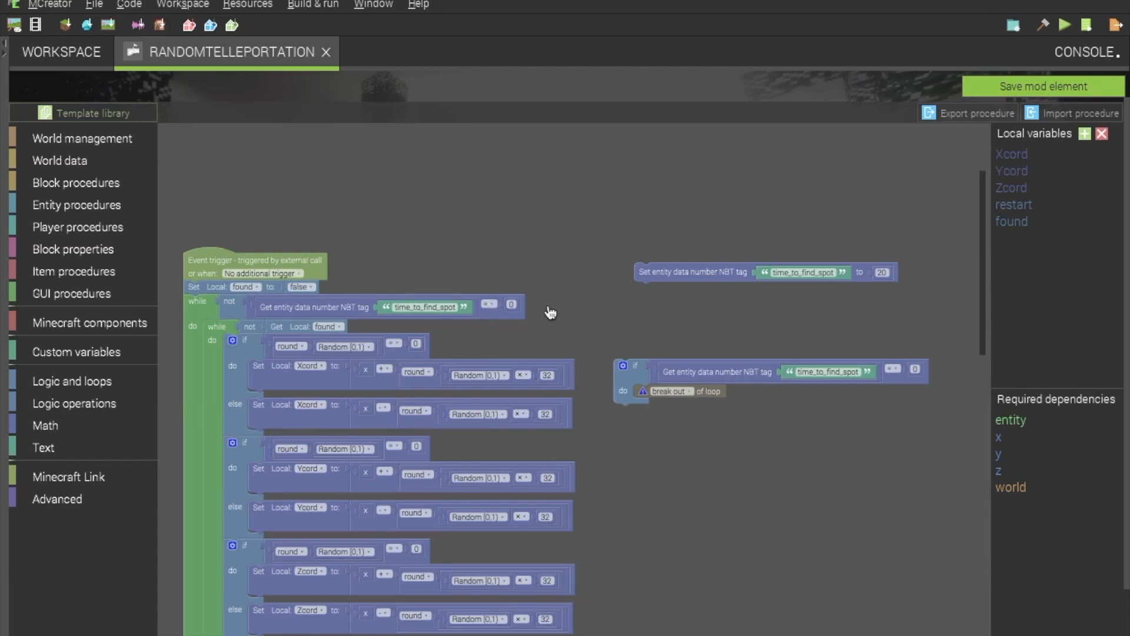
mouse_move(327, 399)
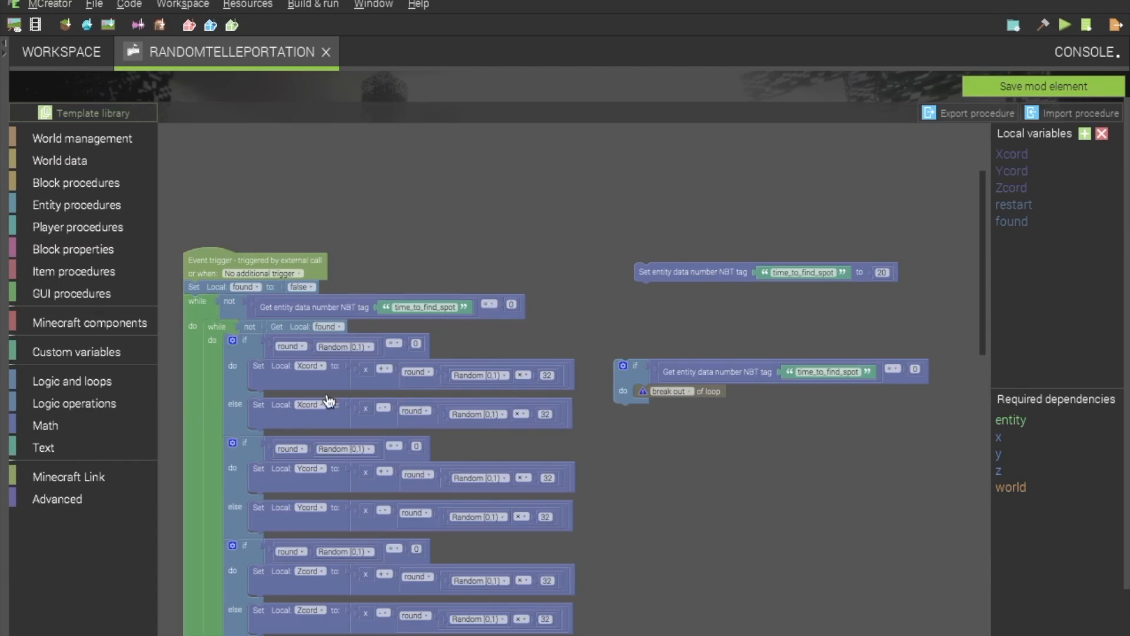
mouse_move(596, 375)
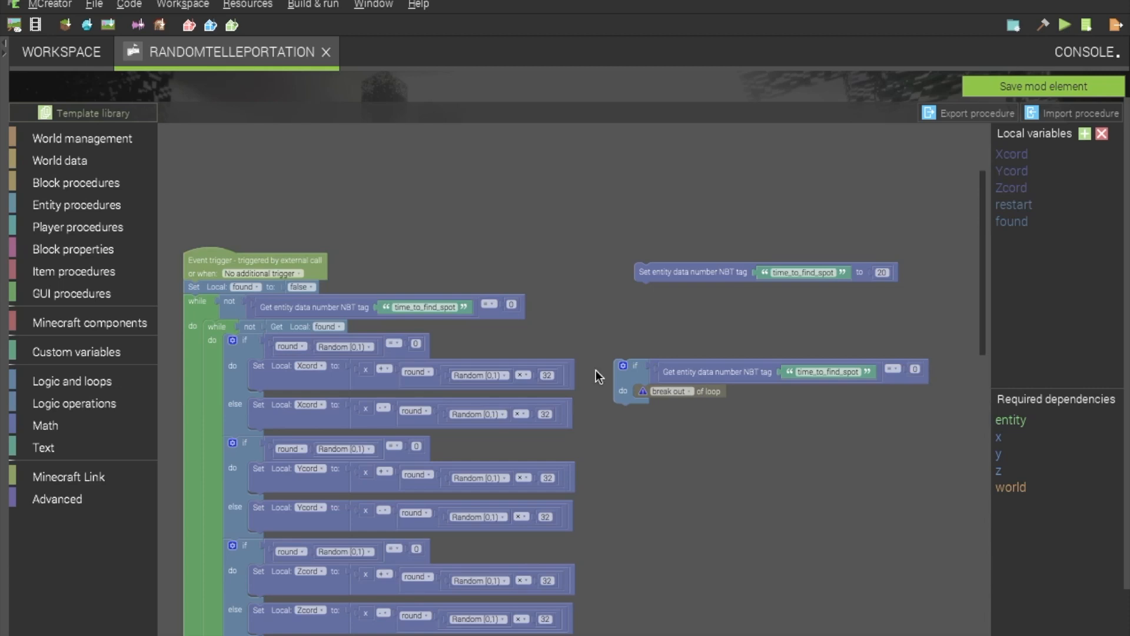
mouse_move(670, 278)
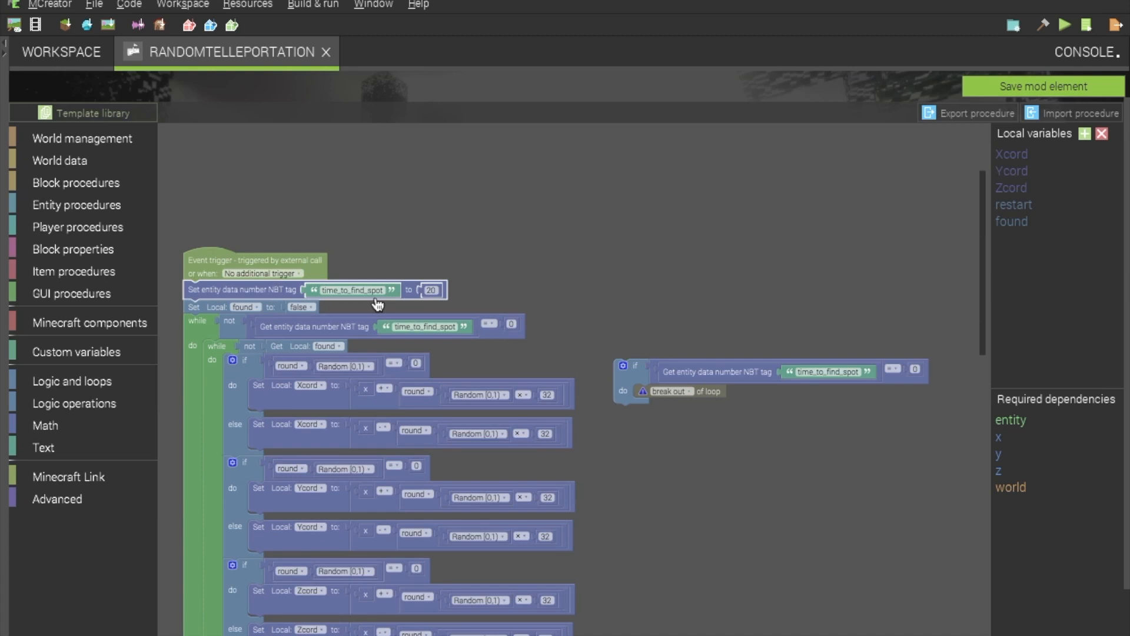
- Place the 'Set NBT time_to_find_spot to 20' block right under the event trigger
click(432, 289)
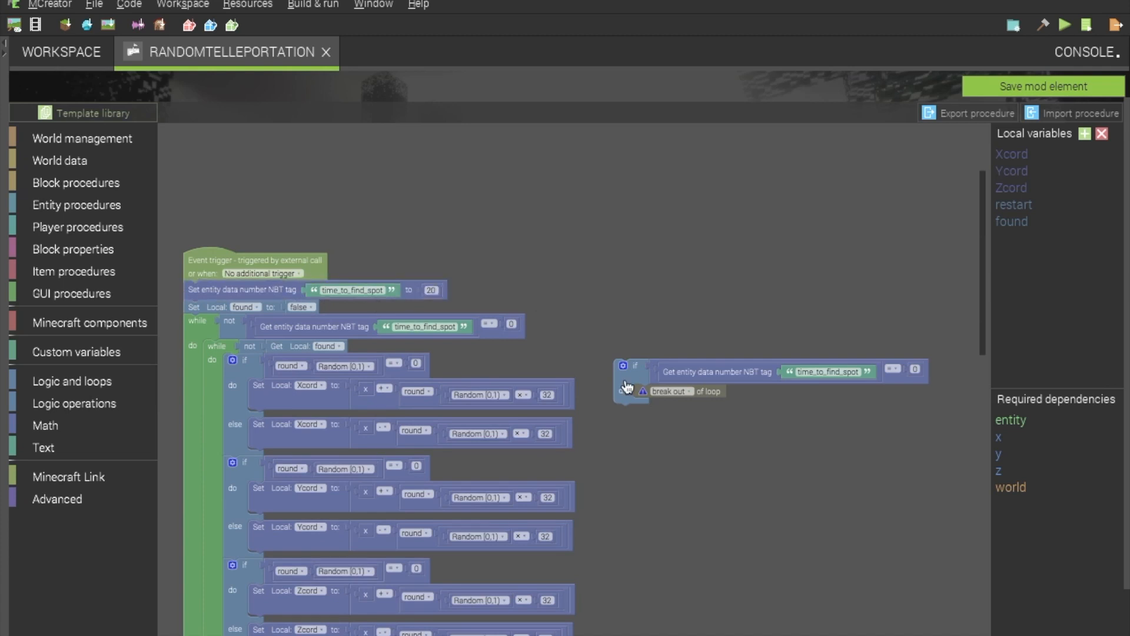
mouse_move(627, 386)
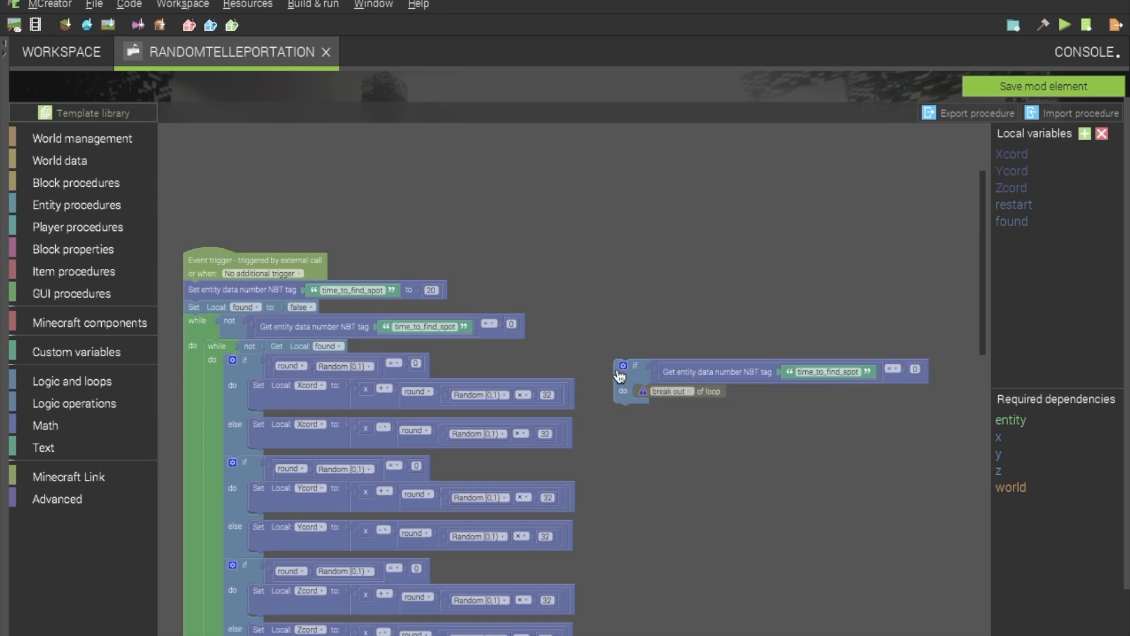
mouse_move(625, 375)
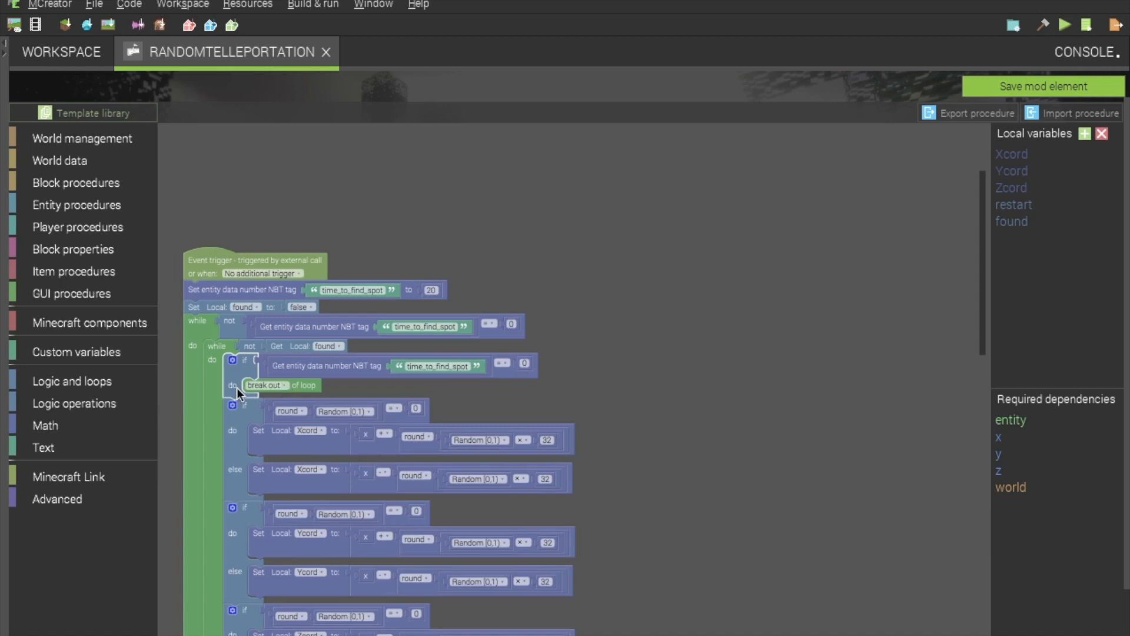
mouse_move(555, 369)
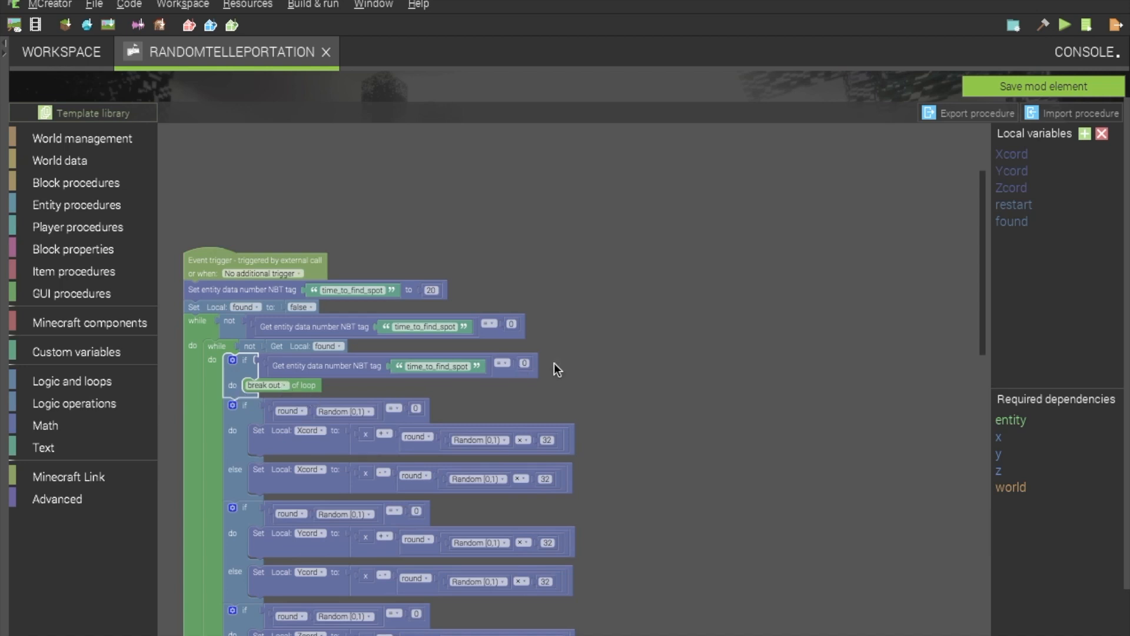
mouse_move(619, 389)
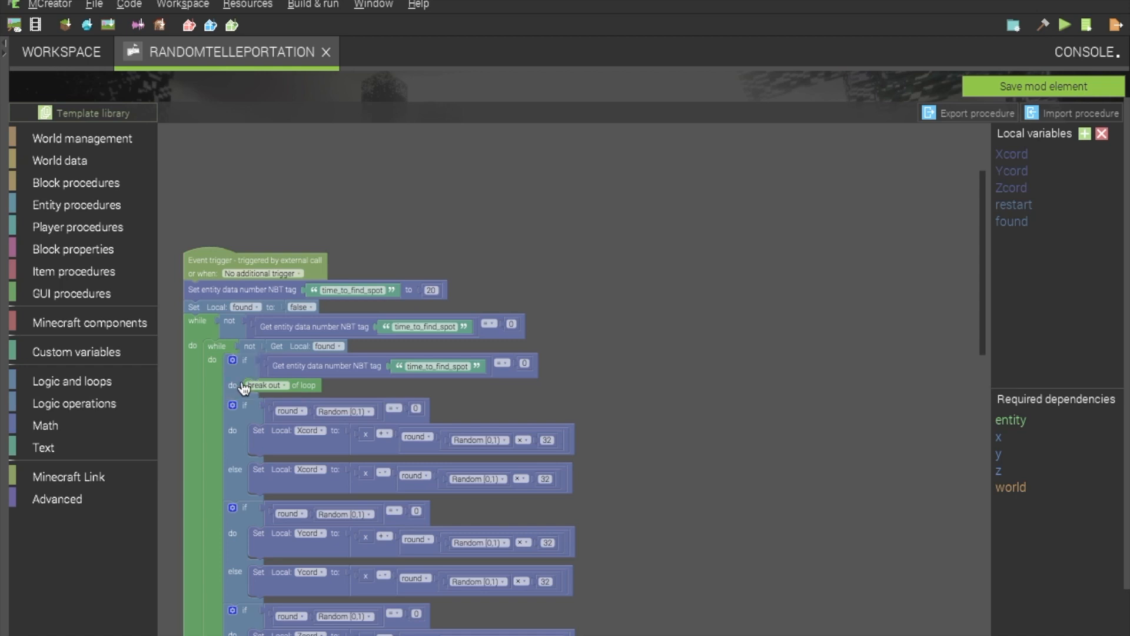
mouse_move(214, 419)
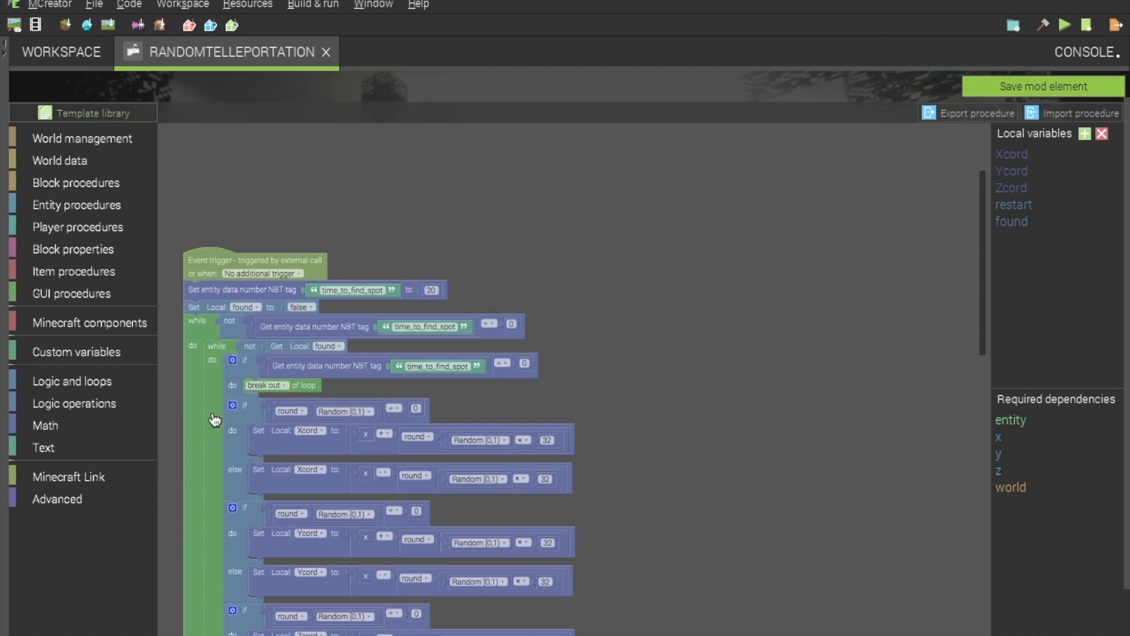
mouse_move(869, 411)
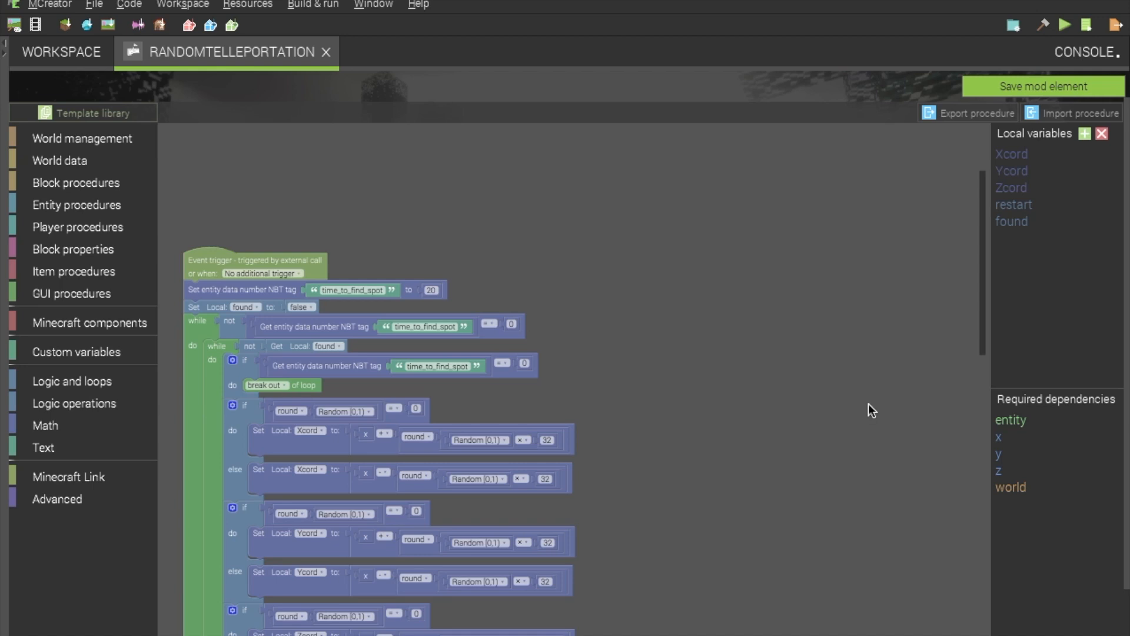
mouse_move(975, 412)
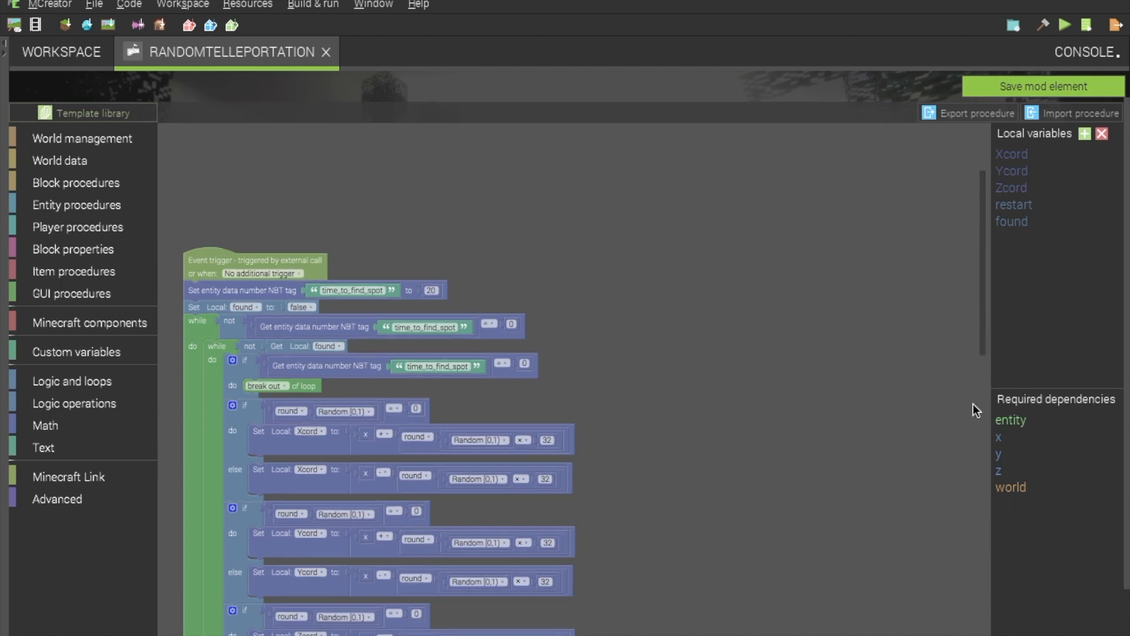
- Fill the if-else do branch with the 'could not find spot' message and loop break
scroll(down, 3)
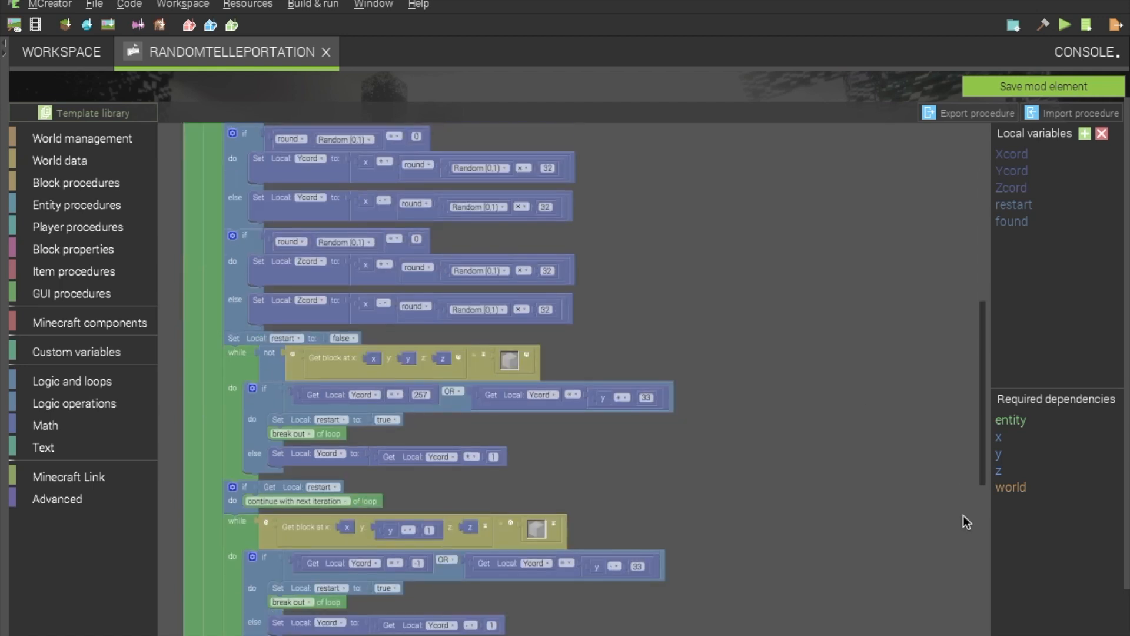
scroll(down, 3)
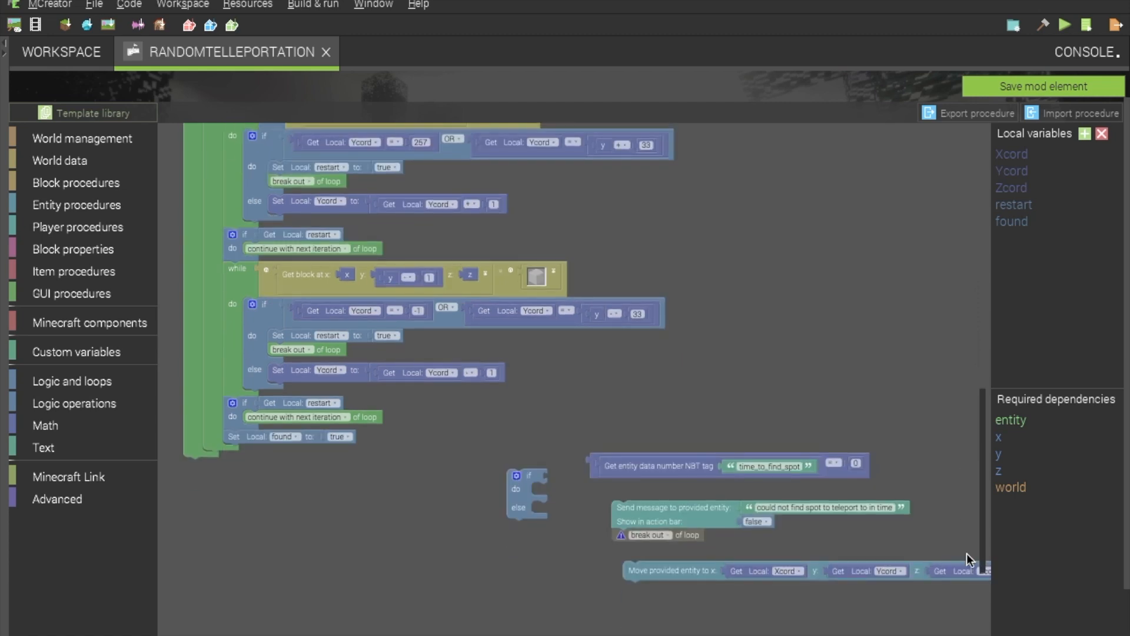
scroll(down, 3)
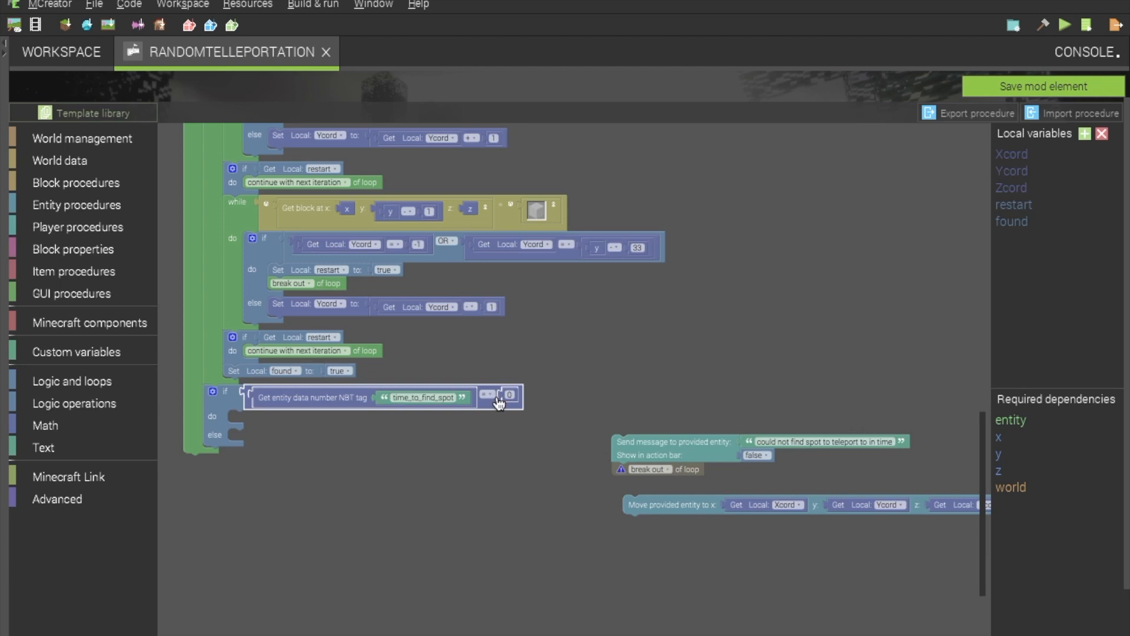
mouse_move(332, 452)
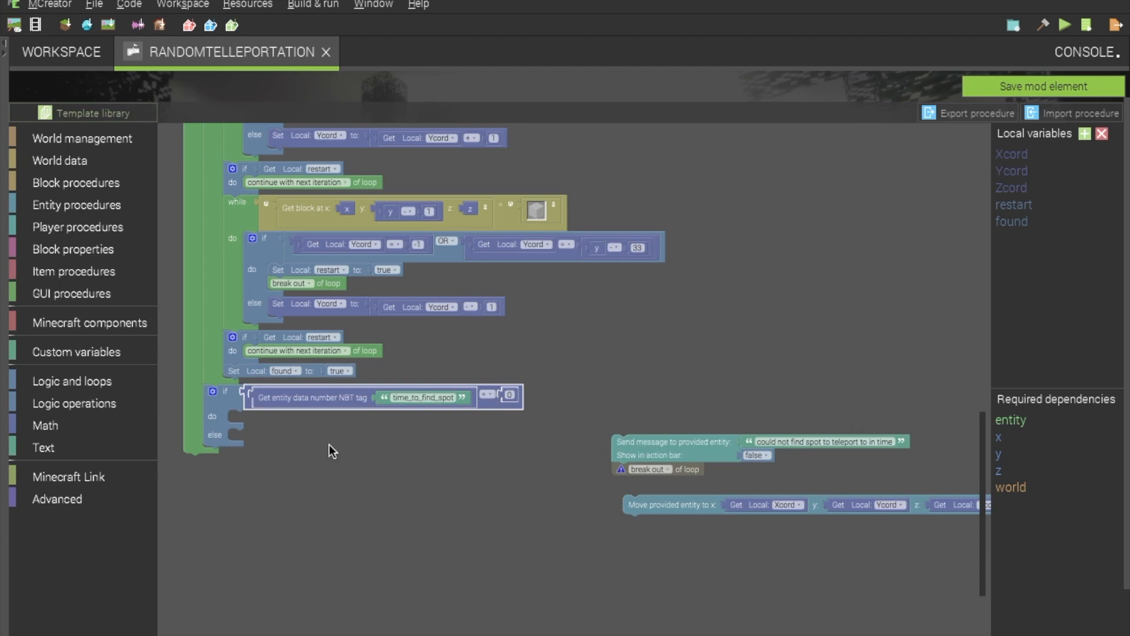
drag(672, 441, 272, 433)
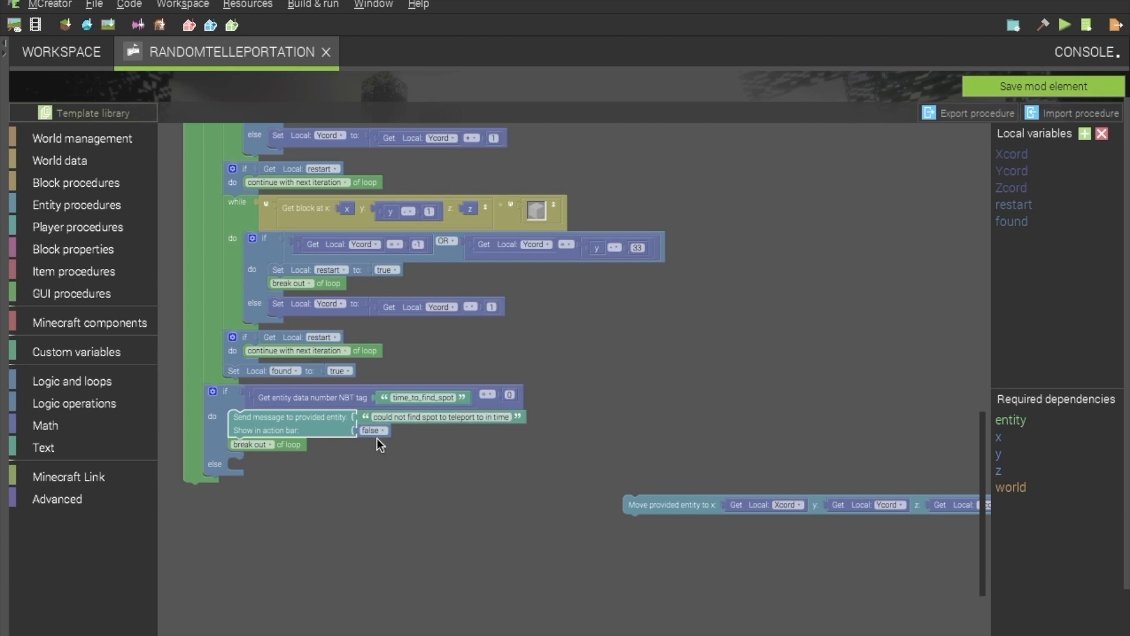
mouse_move(289, 451)
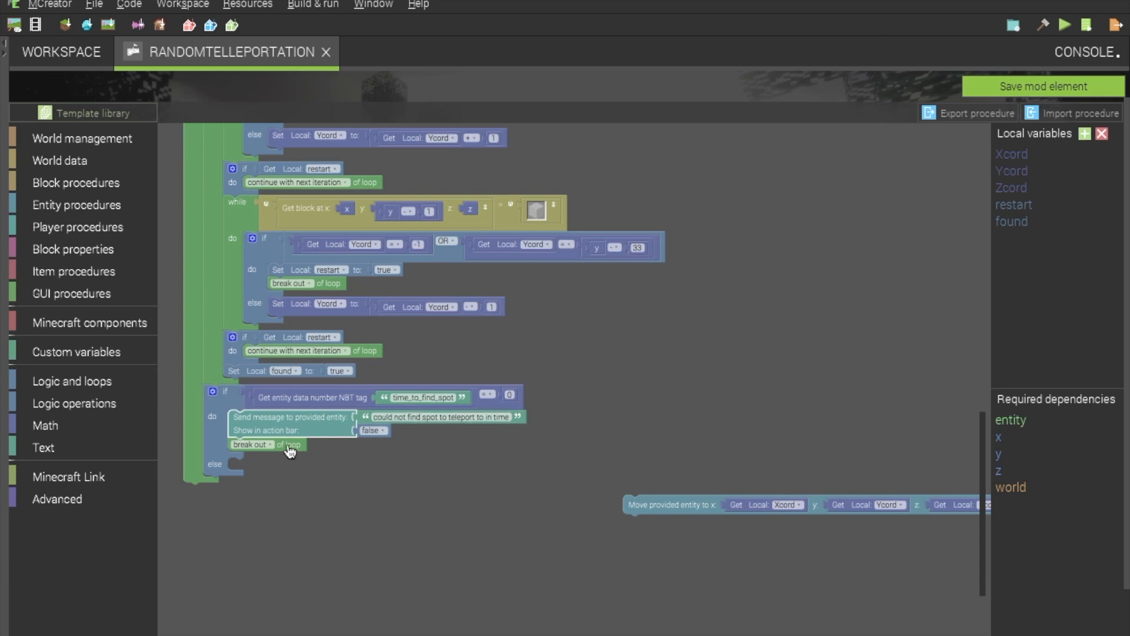
mouse_move(654, 510)
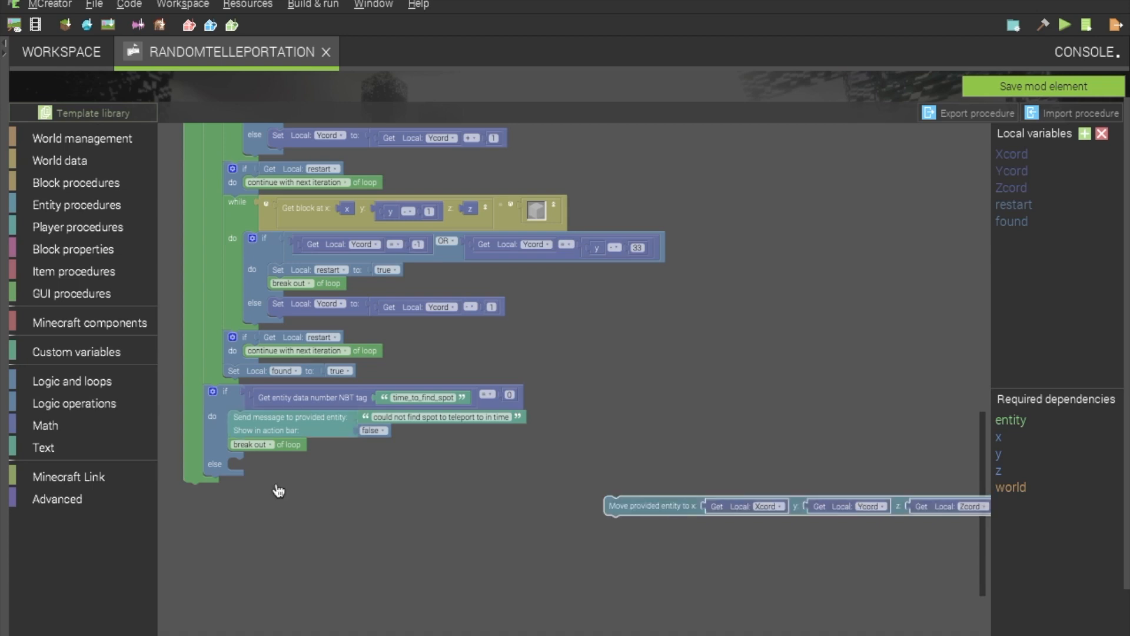
- Make the else branch move the entity to Xcord, Ycord, Zcord
drag(653, 506, 282, 471)
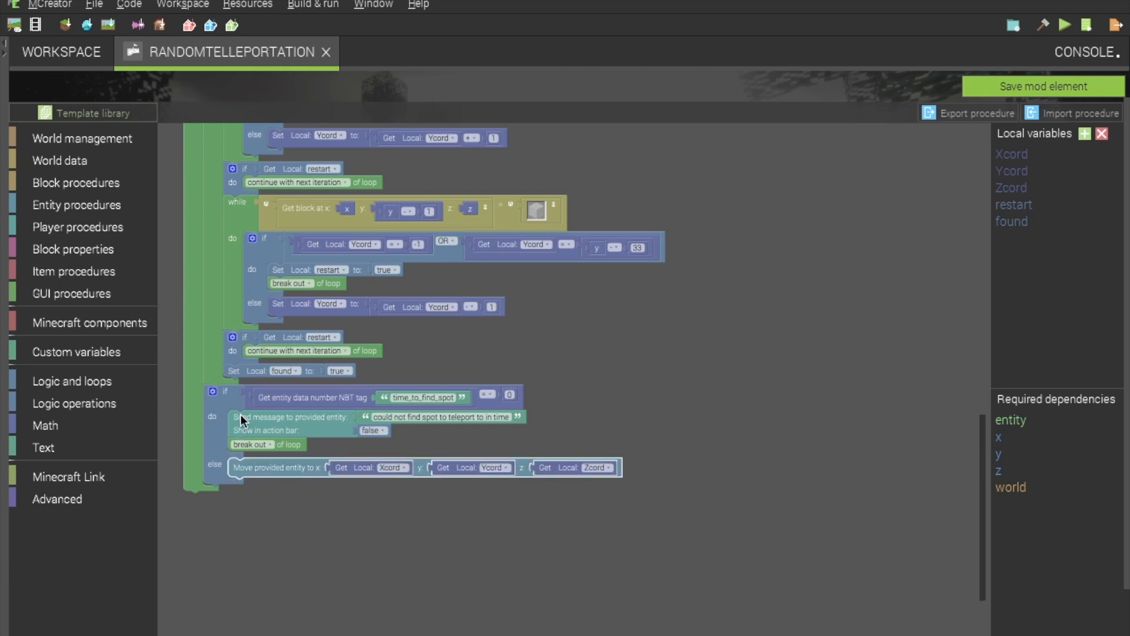
mouse_move(231, 417)
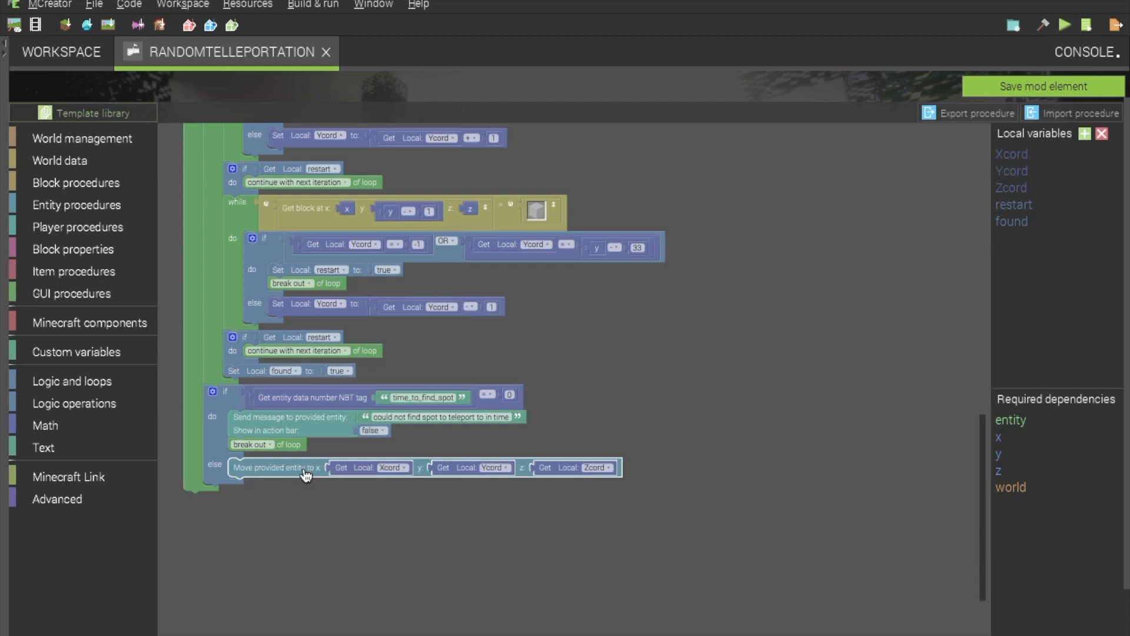
mouse_move(374, 482)
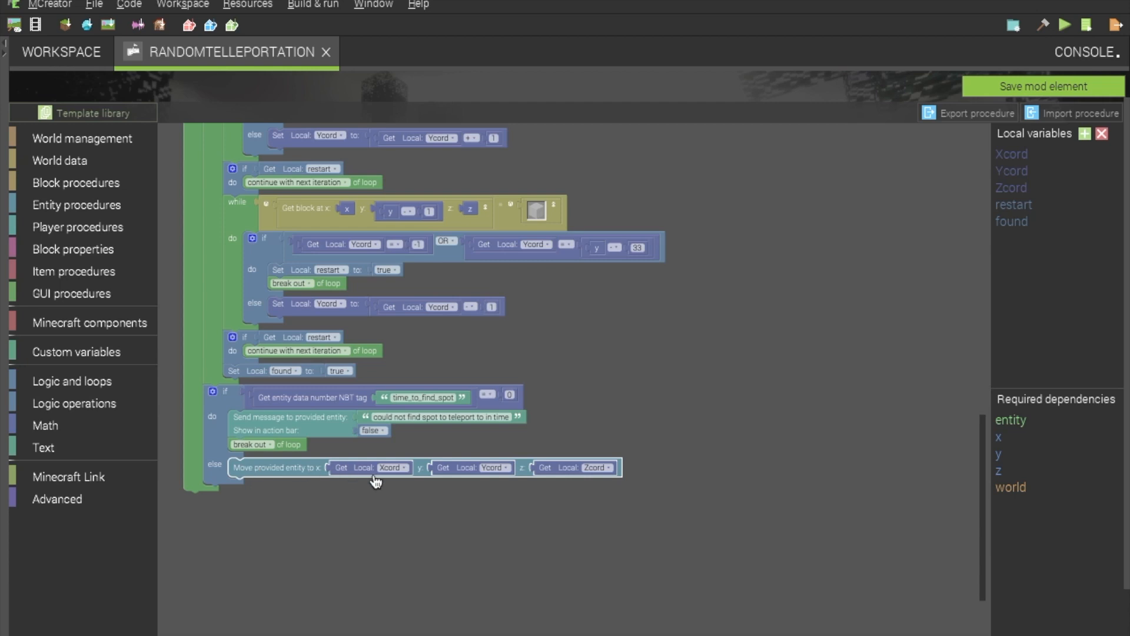
mouse_move(508, 525)
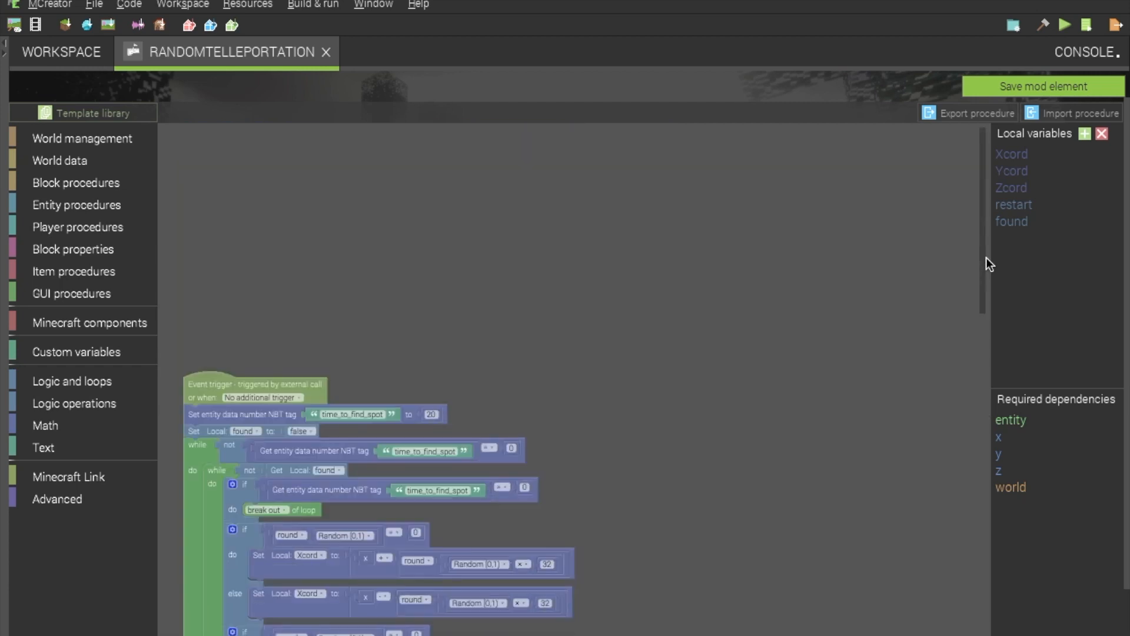
scroll(down, 3)
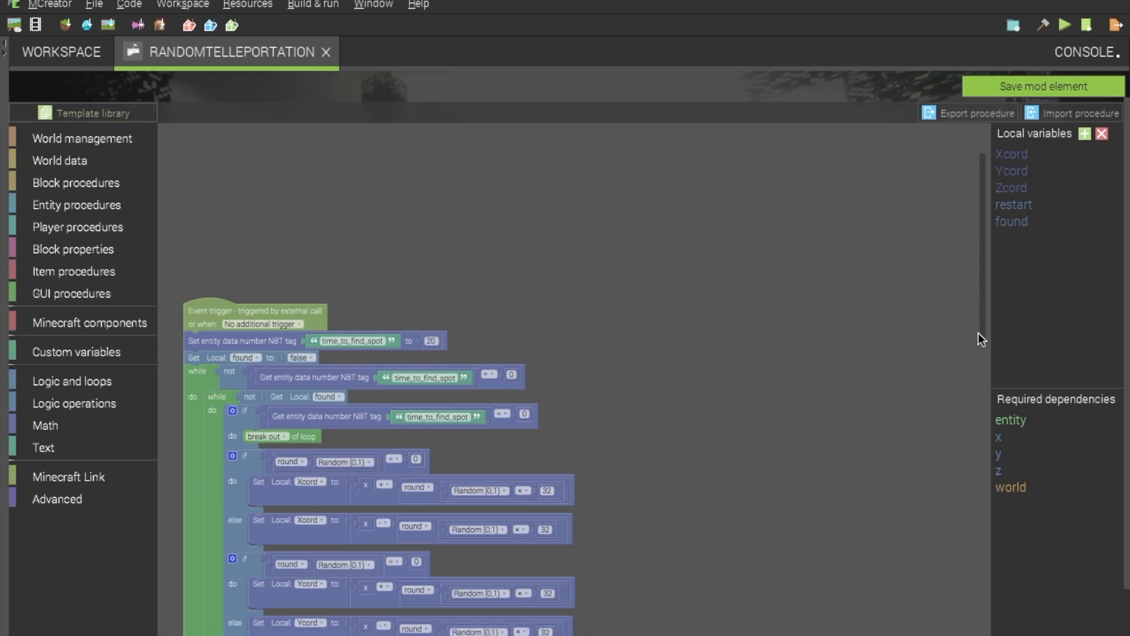
scroll(down, 3)
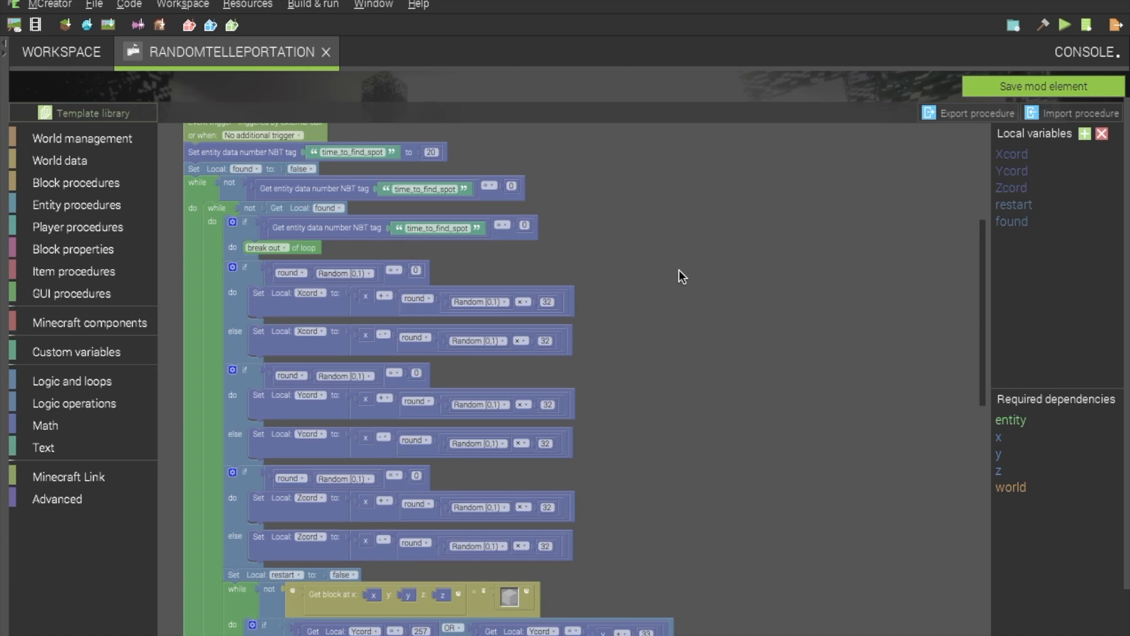
mouse_move(629, 254)
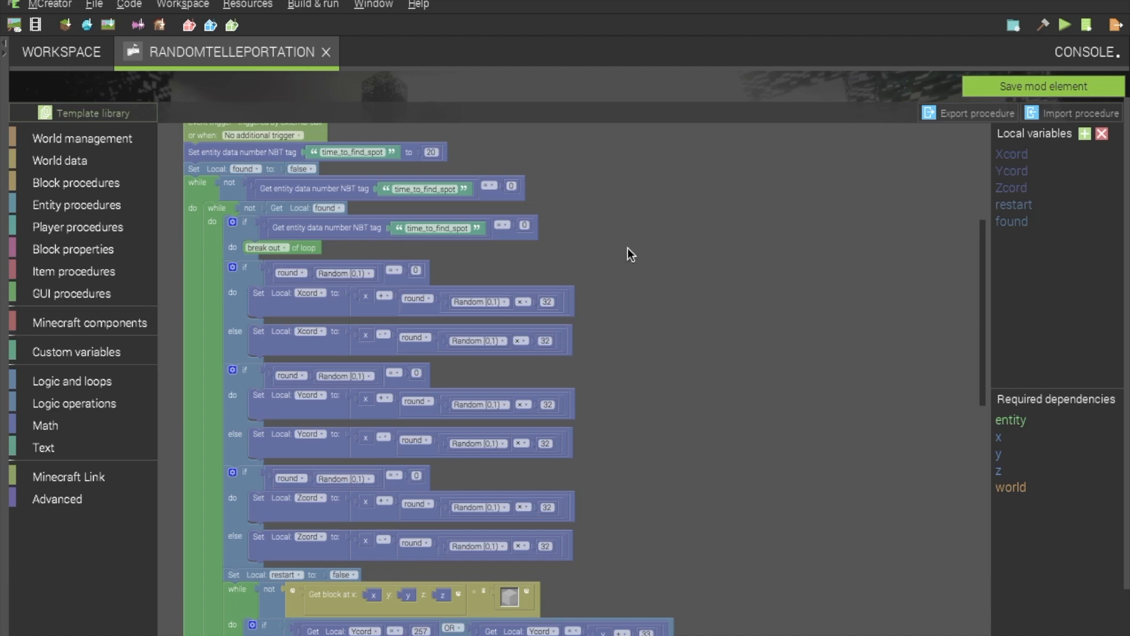
mouse_move(263, 169)
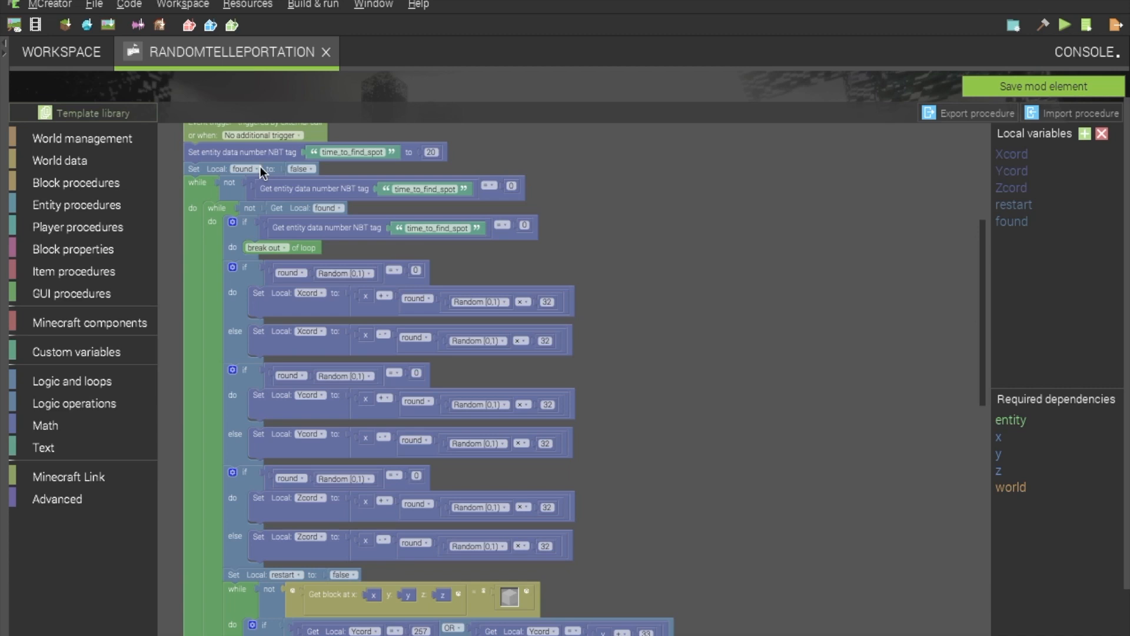
mouse_move(253, 161)
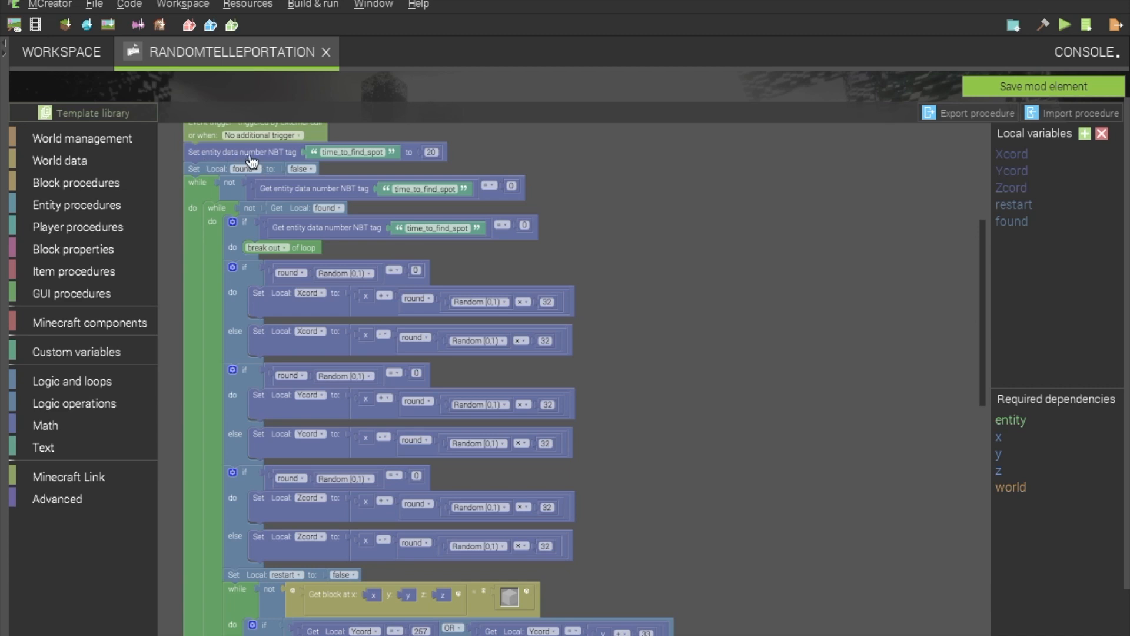
mouse_move(287, 167)
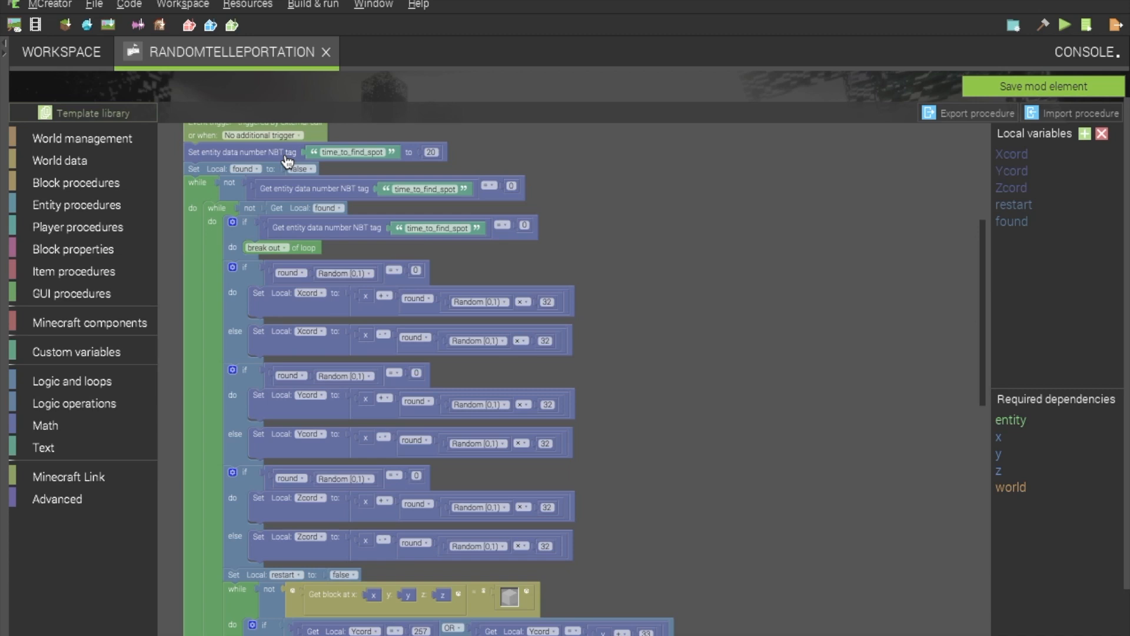
mouse_move(646, 171)
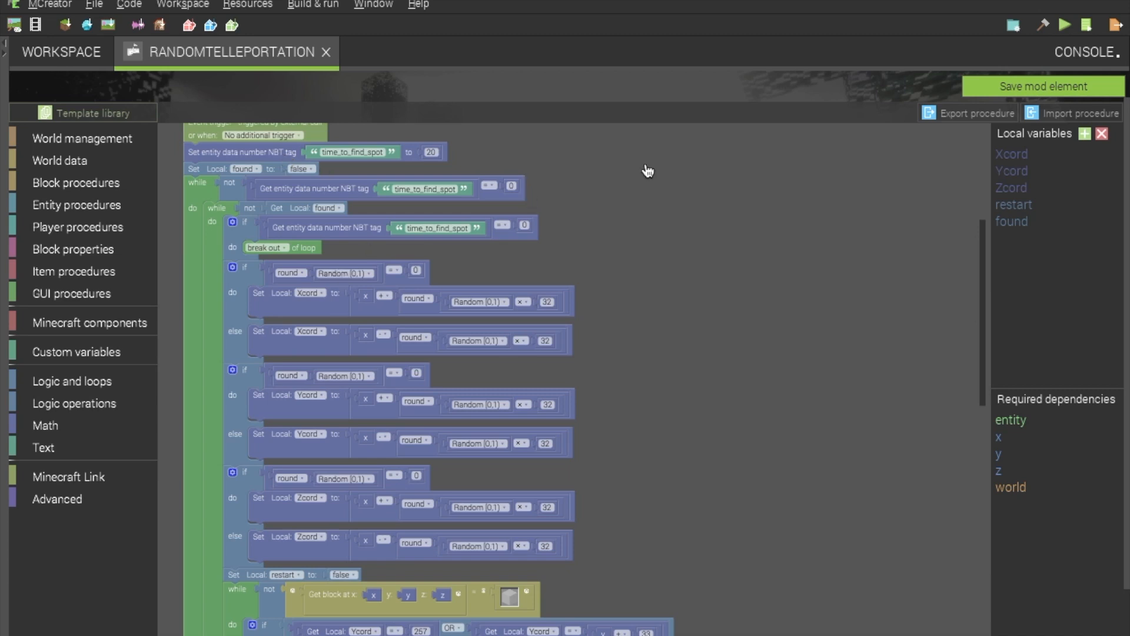
mouse_move(657, 182)
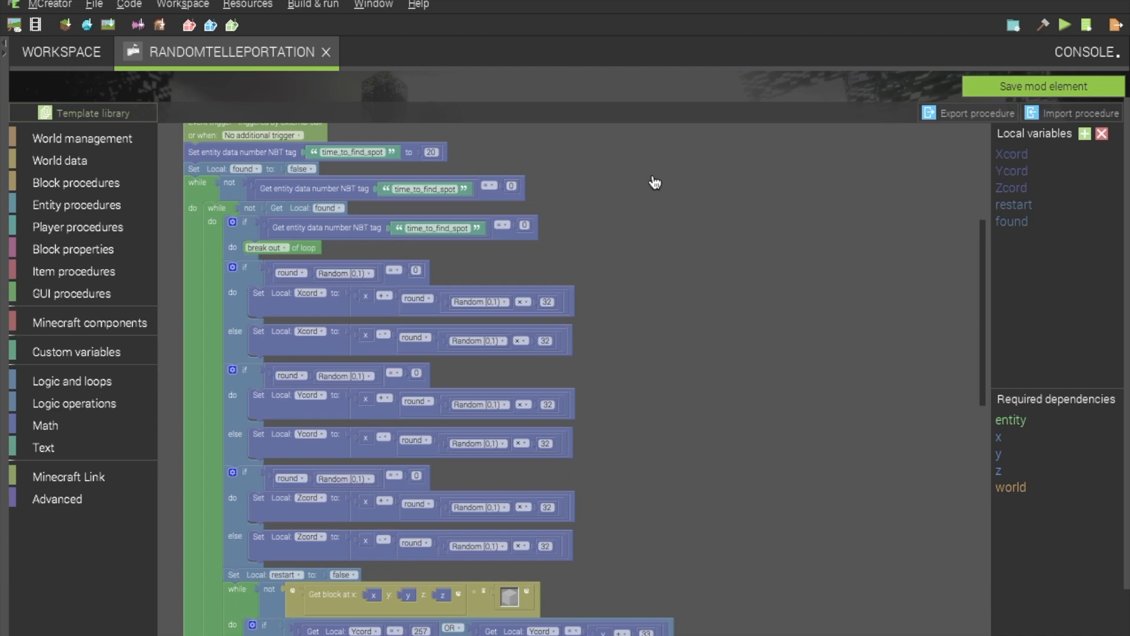
mouse_move(978, 277)
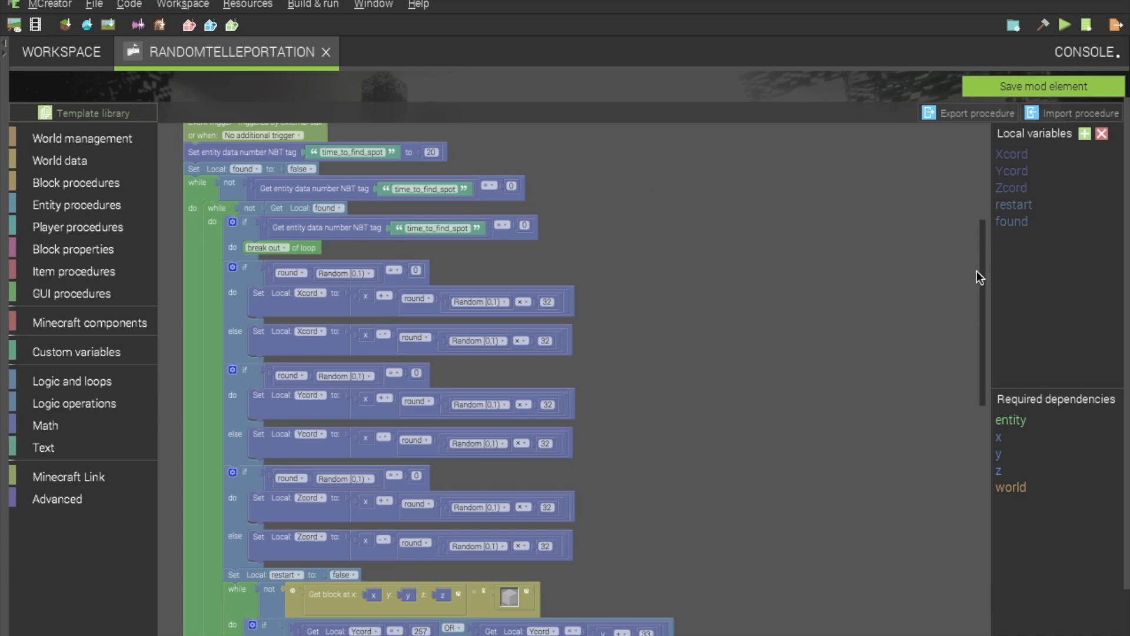
mouse_move(965, 467)
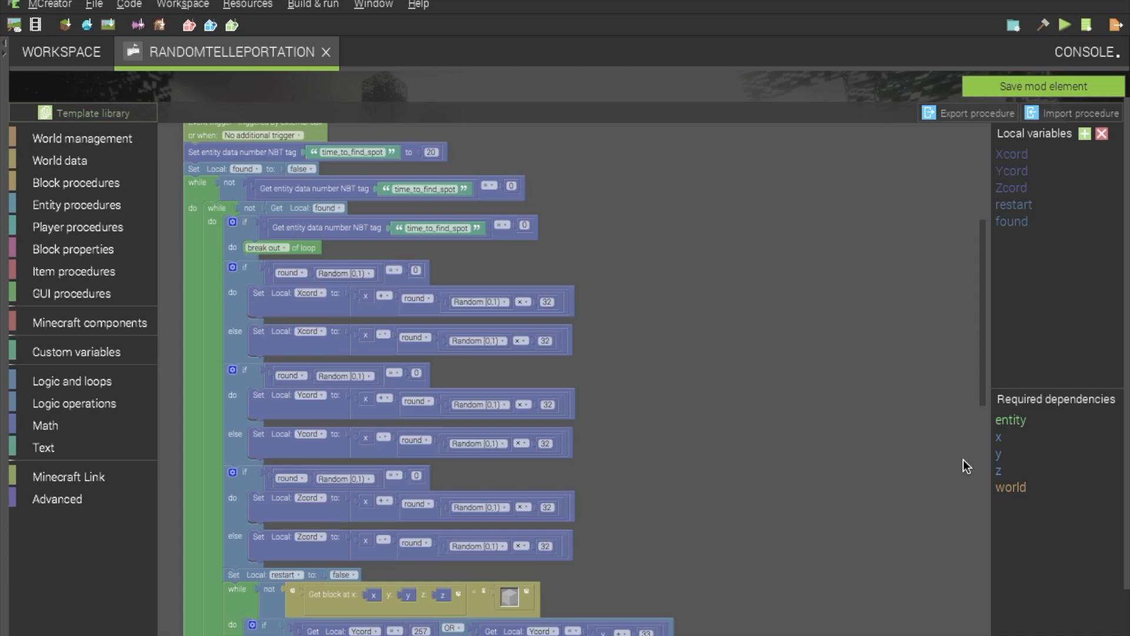
scroll(down, 3)
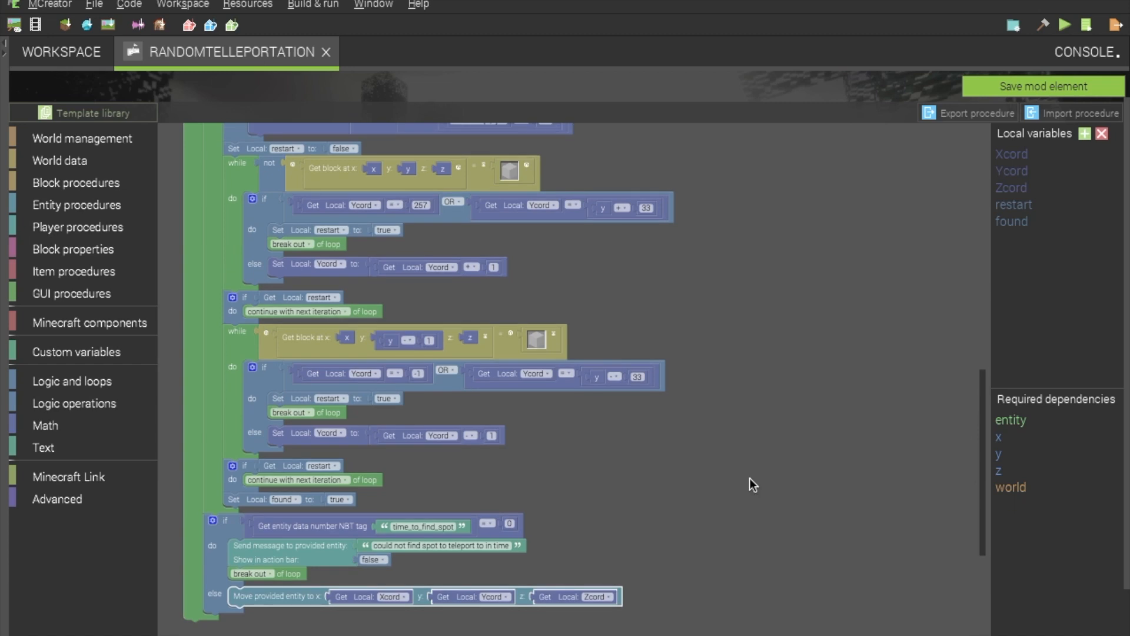
mouse_move(827, 346)
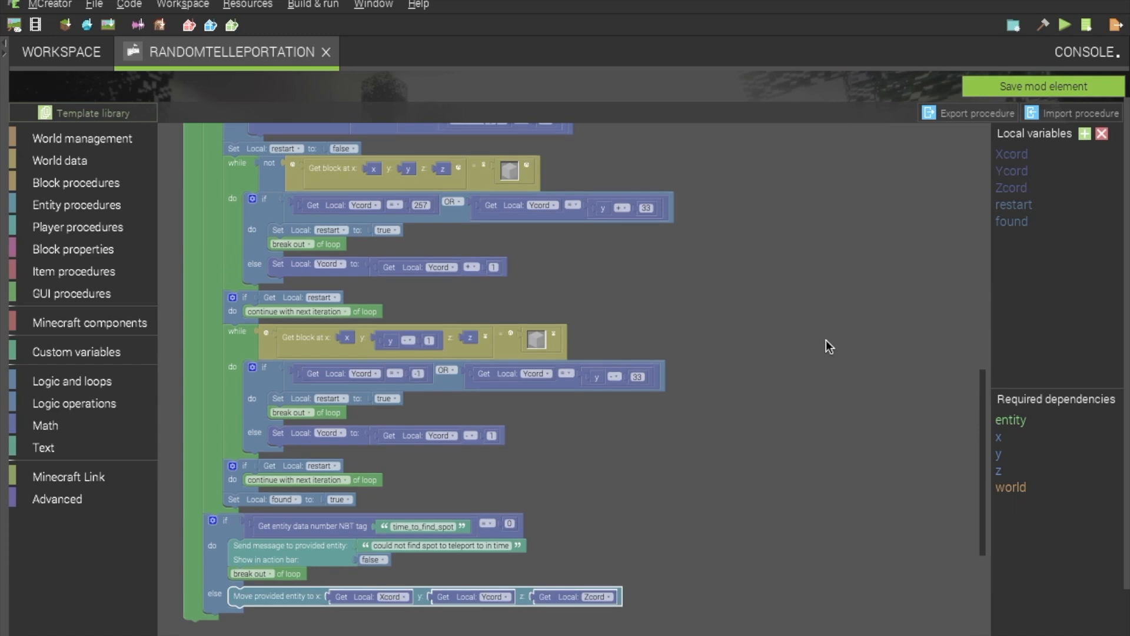
mouse_move(980, 458)
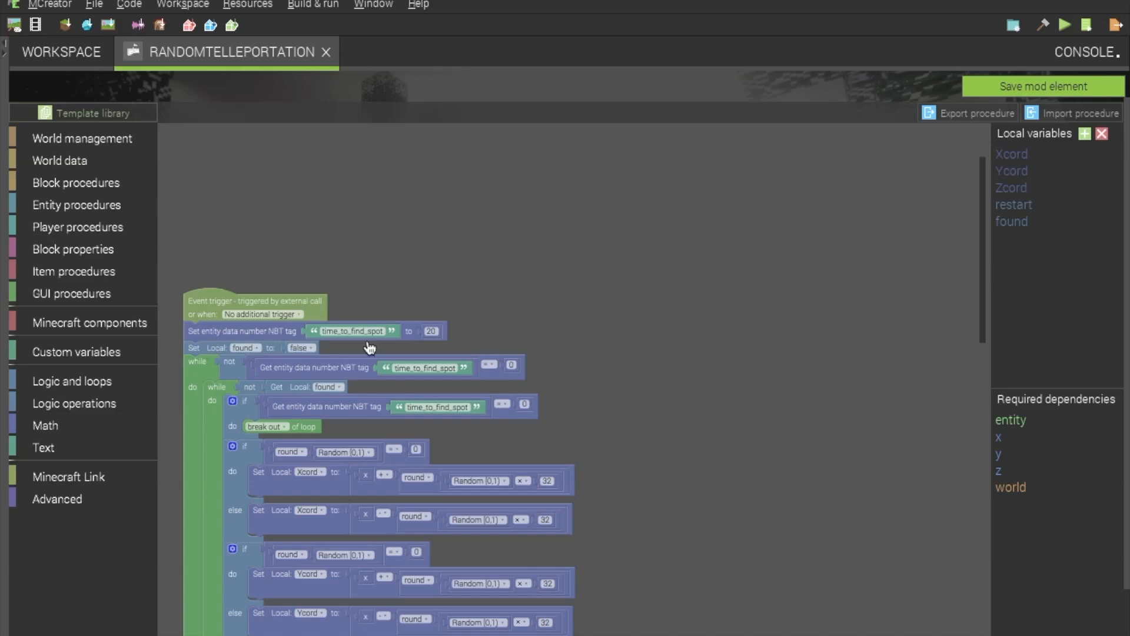
mouse_move(465, 334)
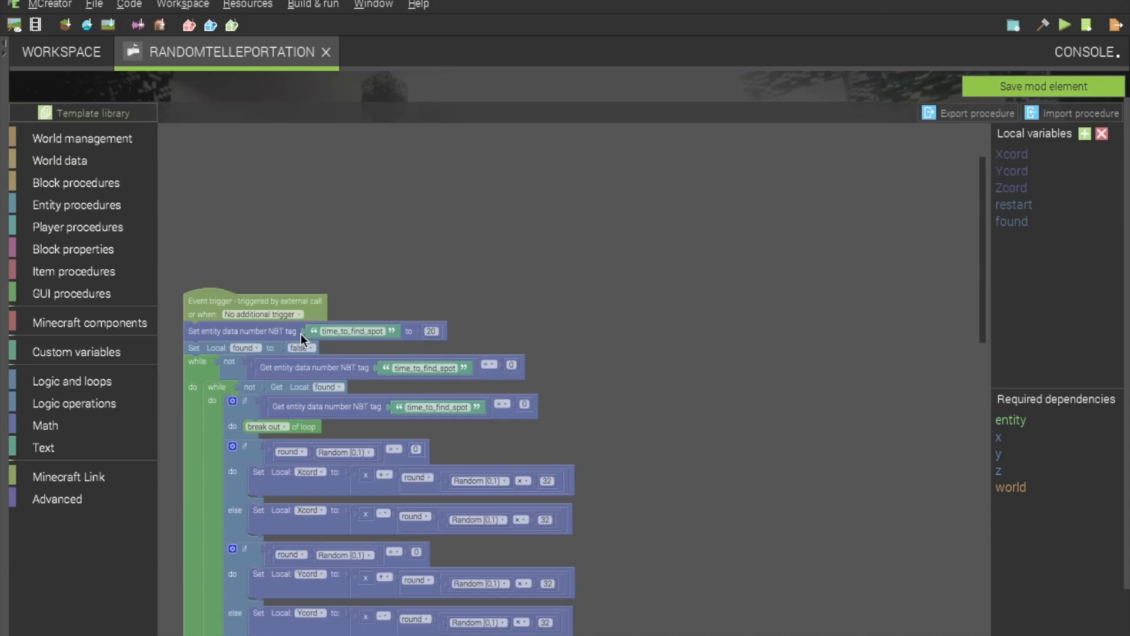
mouse_move(500, 336)
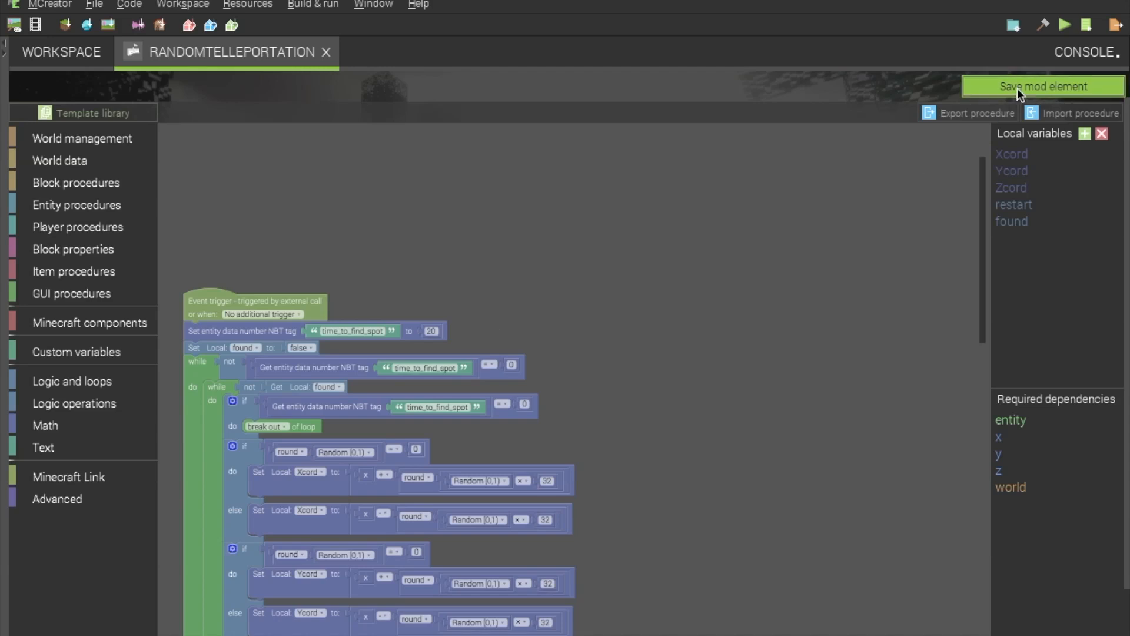
- Save the RandomTelleportation mod element and return to the workspace list
click(1043, 87)
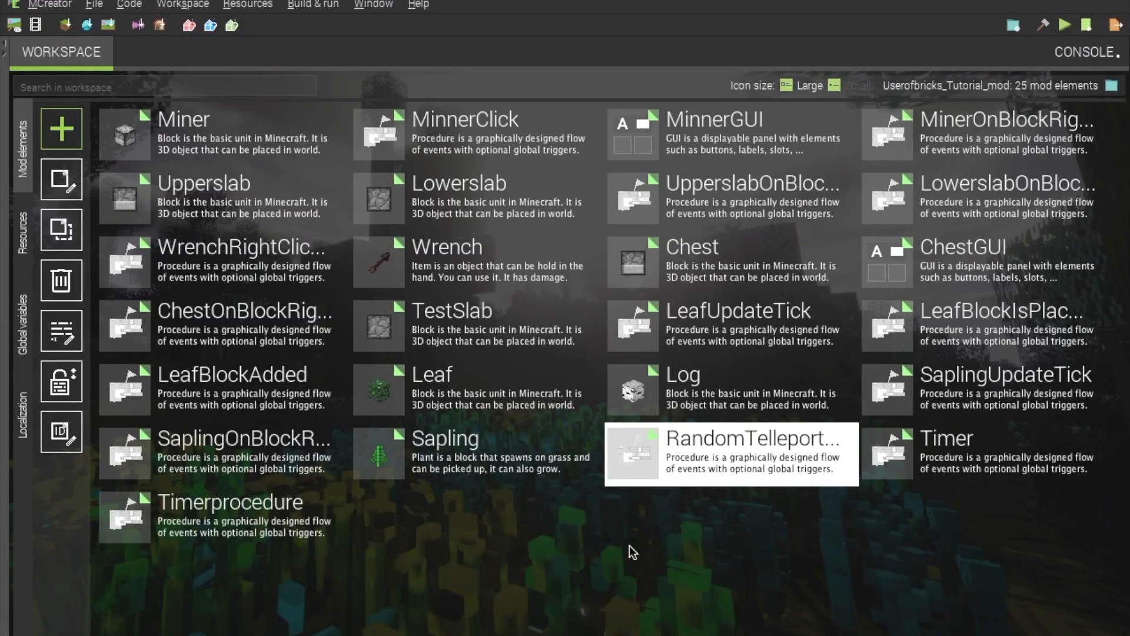
mouse_move(661, 524)
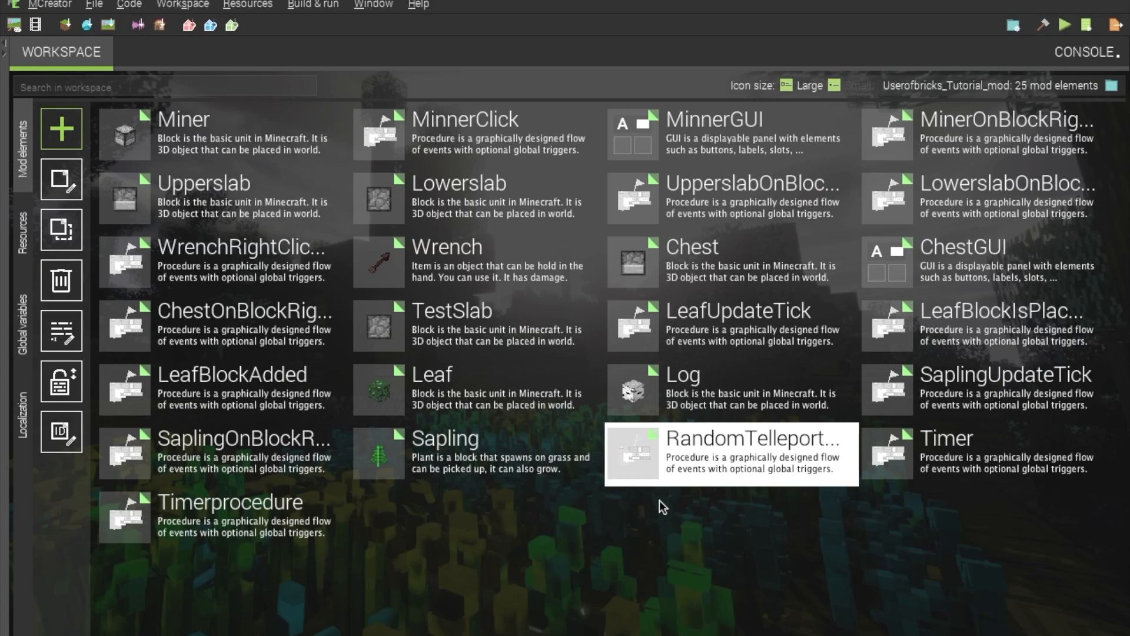
mouse_move(165, 538)
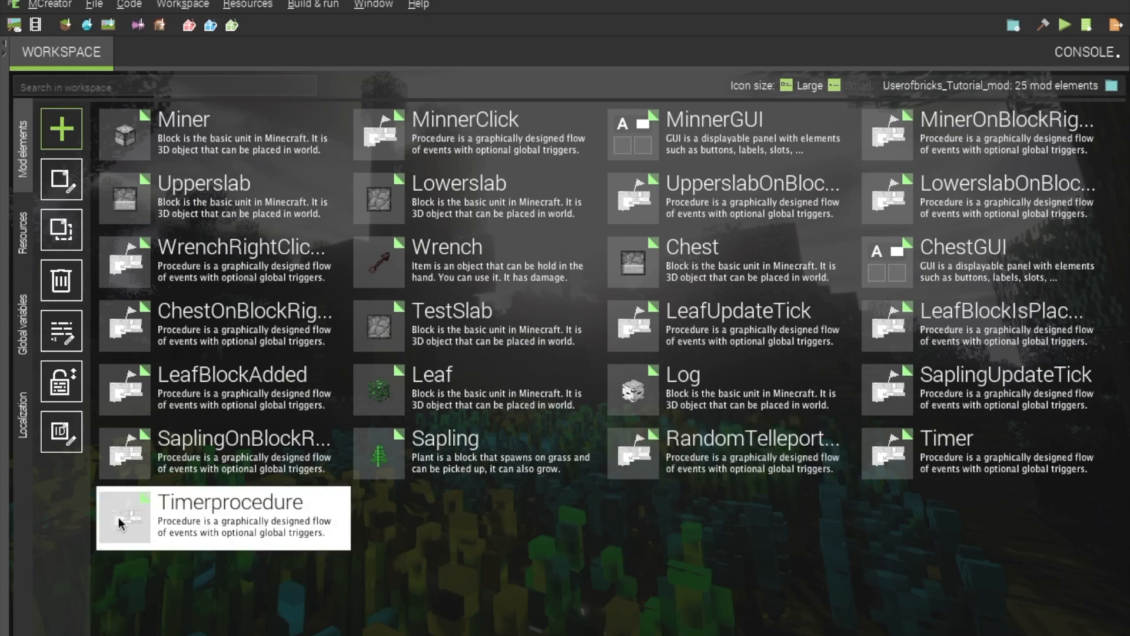
- Reopen the Timerprocedure element for editing from the workspace list
double_click(122, 523)
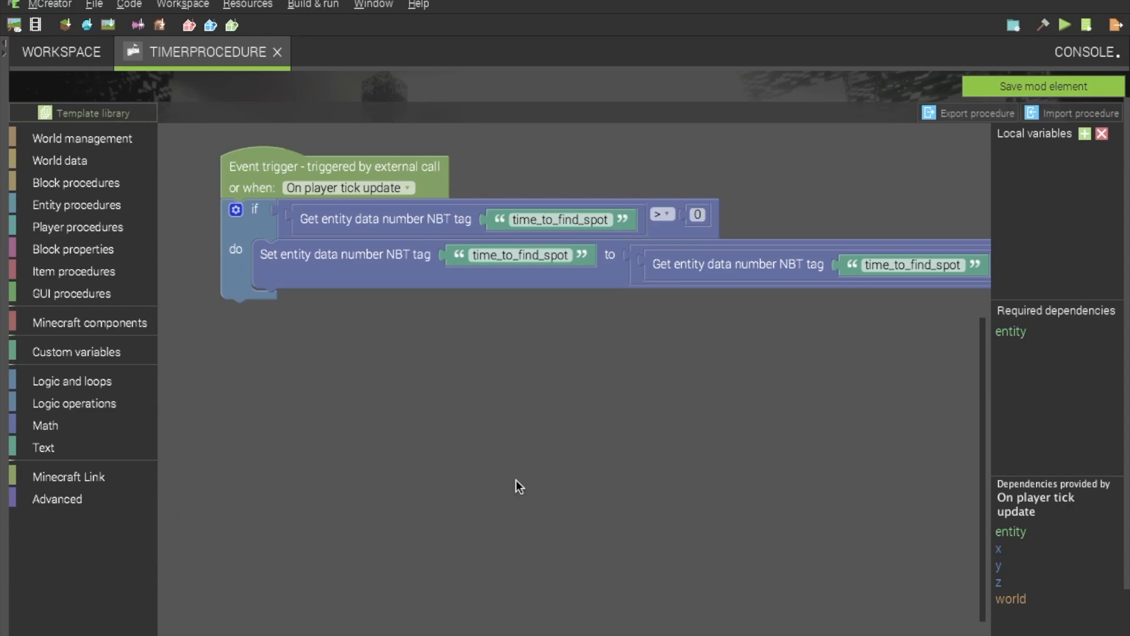
mouse_move(504, 191)
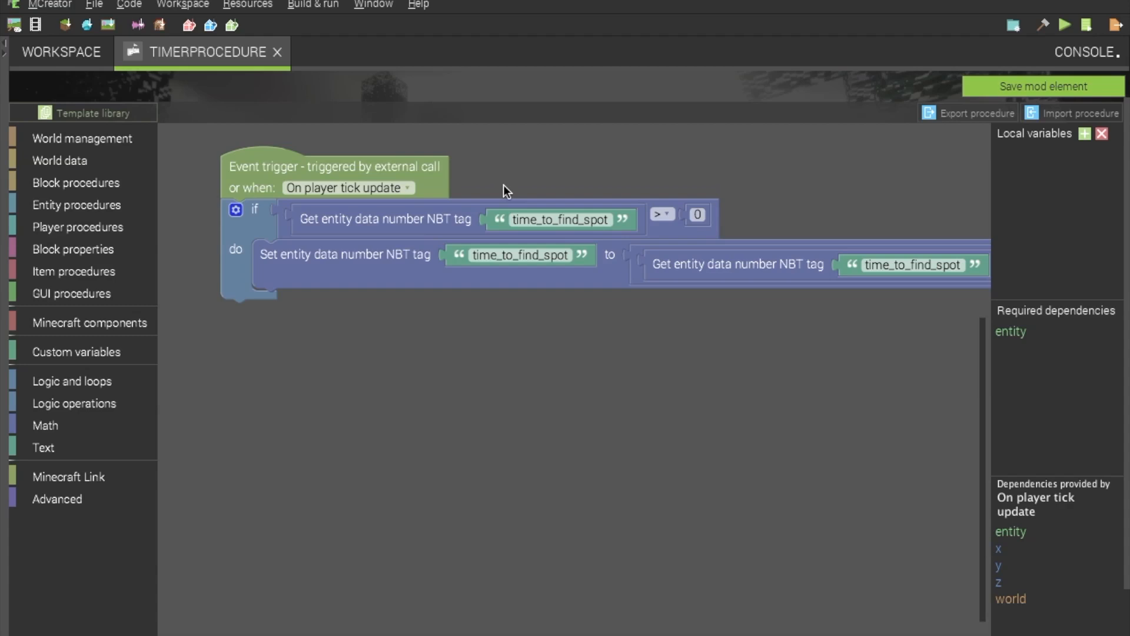
mouse_move(587, 335)
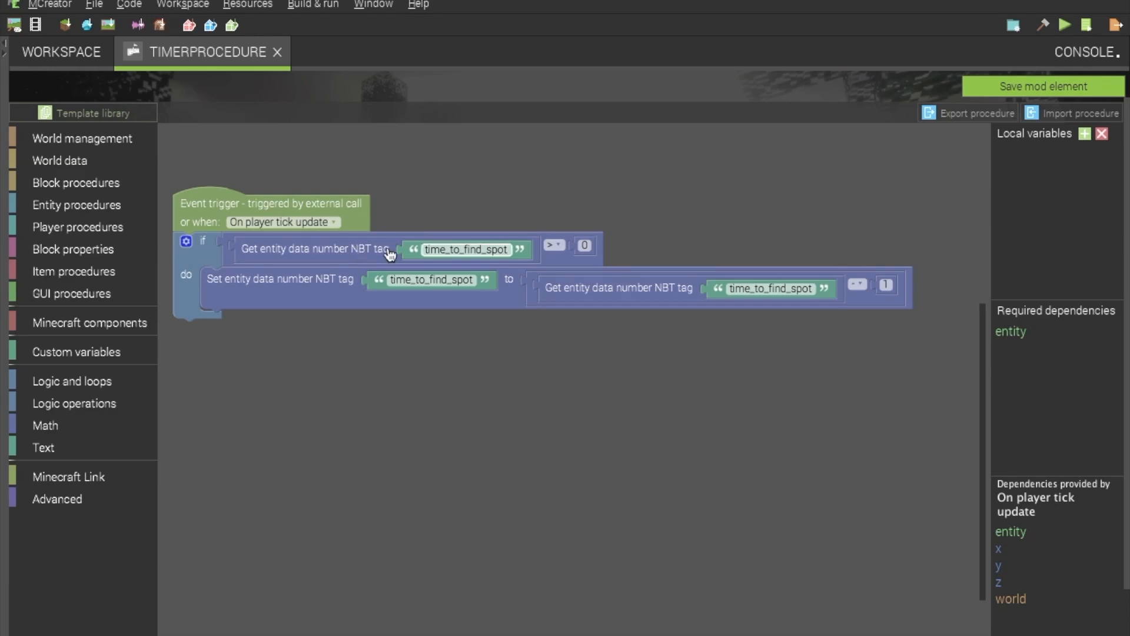
mouse_move(575, 260)
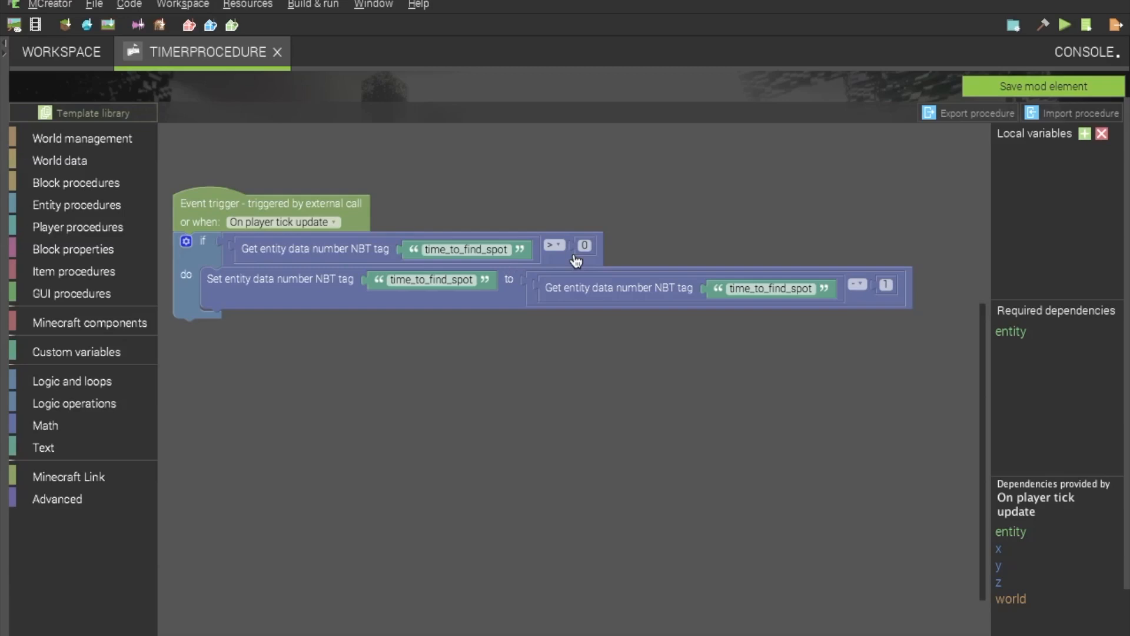
mouse_move(619, 250)
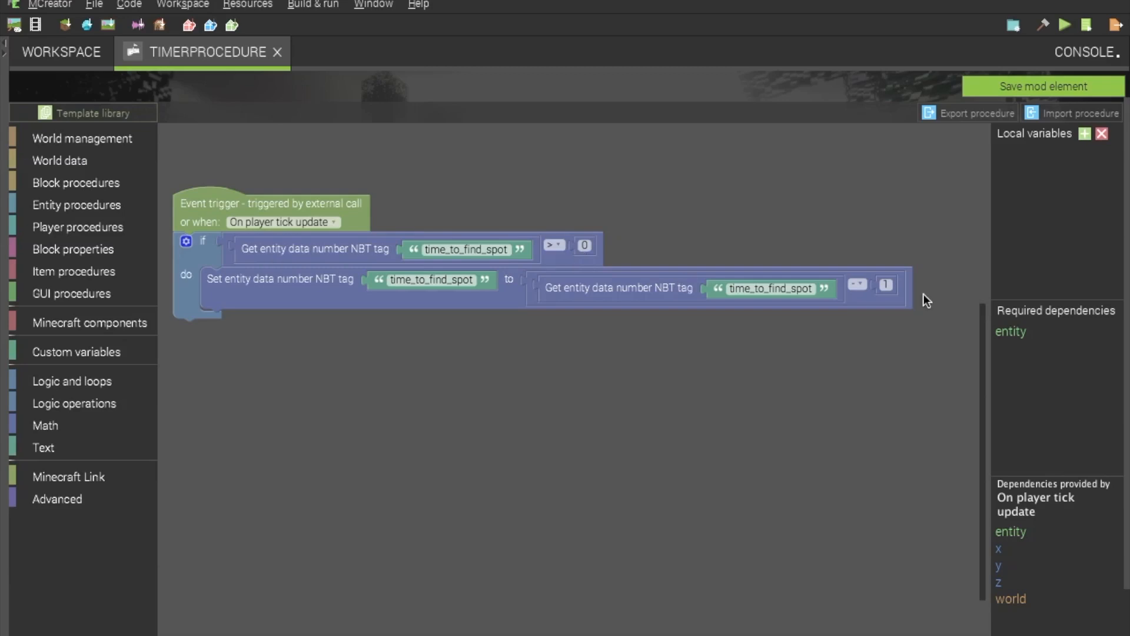
mouse_move(390, 214)
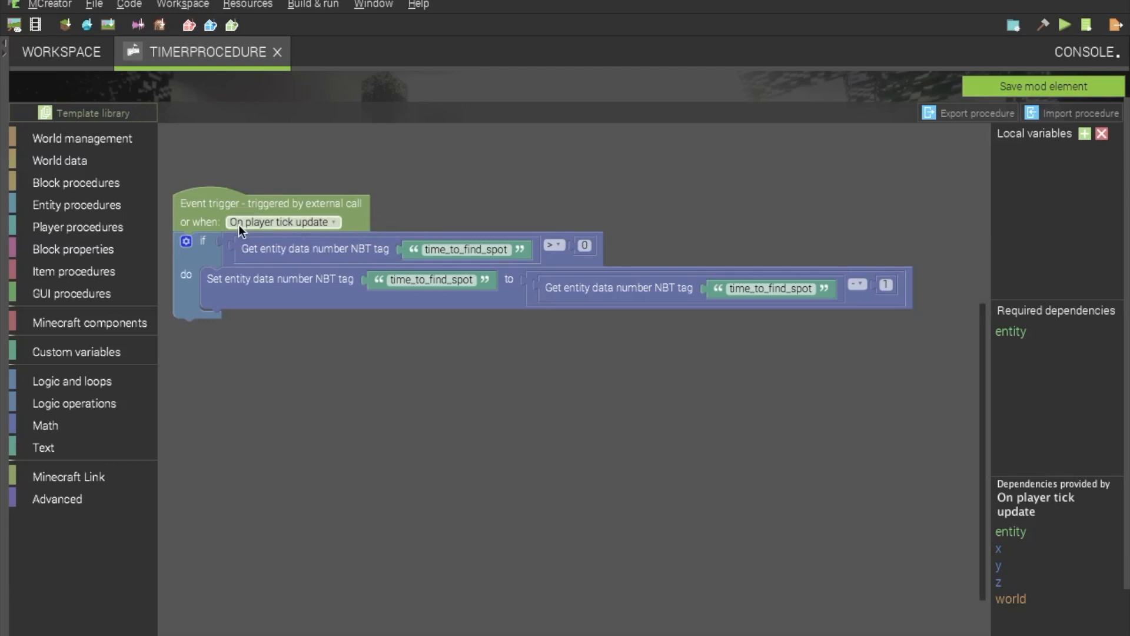
mouse_move(335, 231)
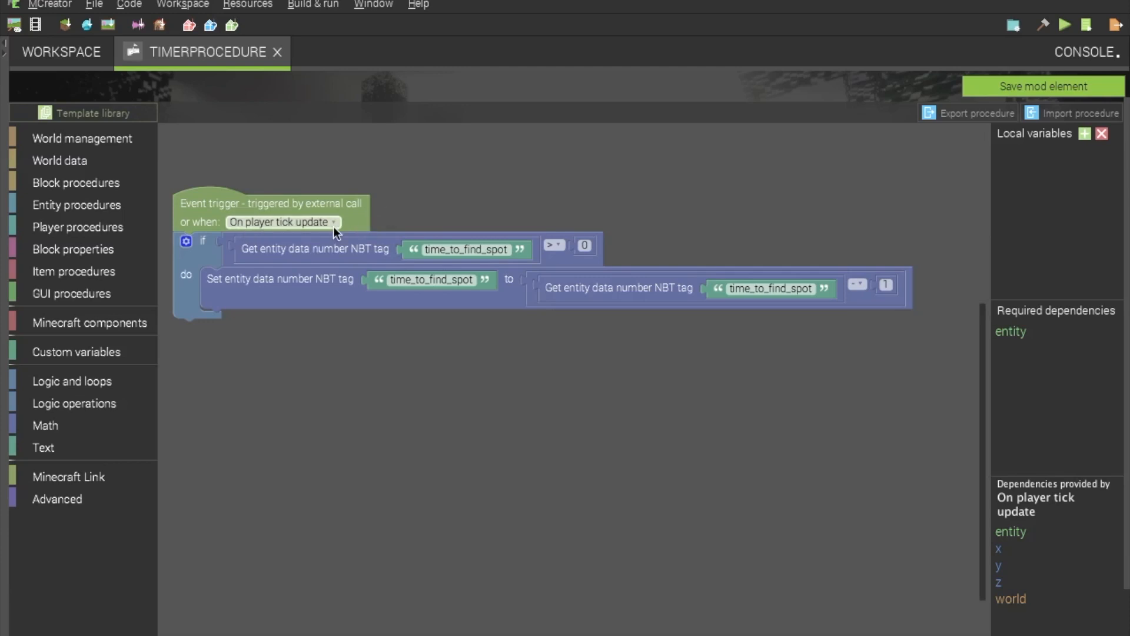
mouse_move(304, 254)
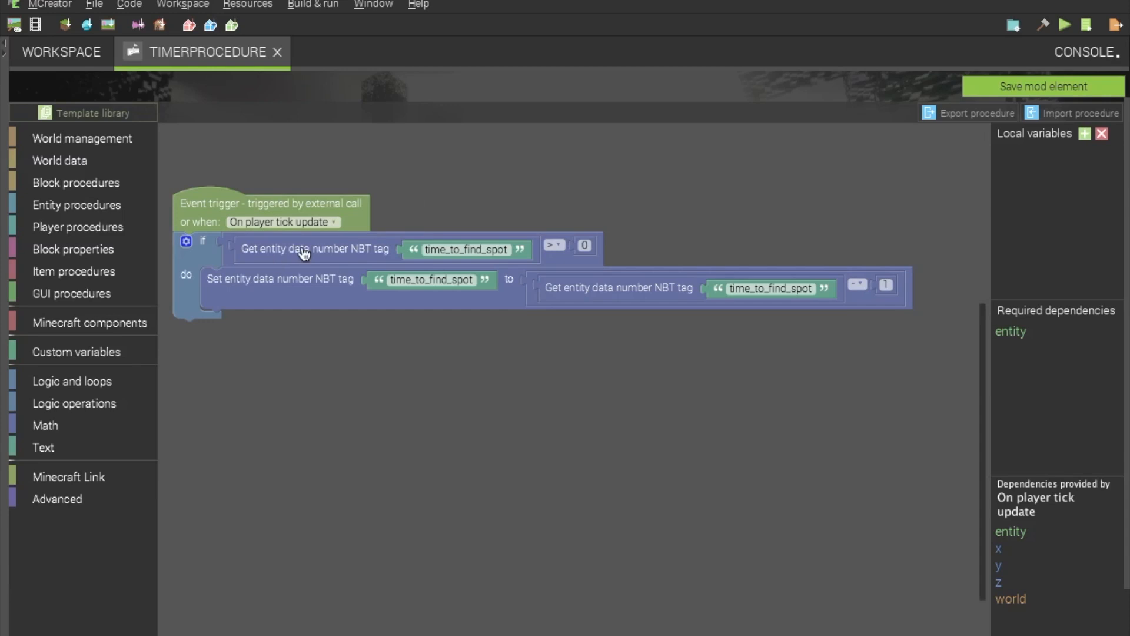
mouse_move(425, 209)
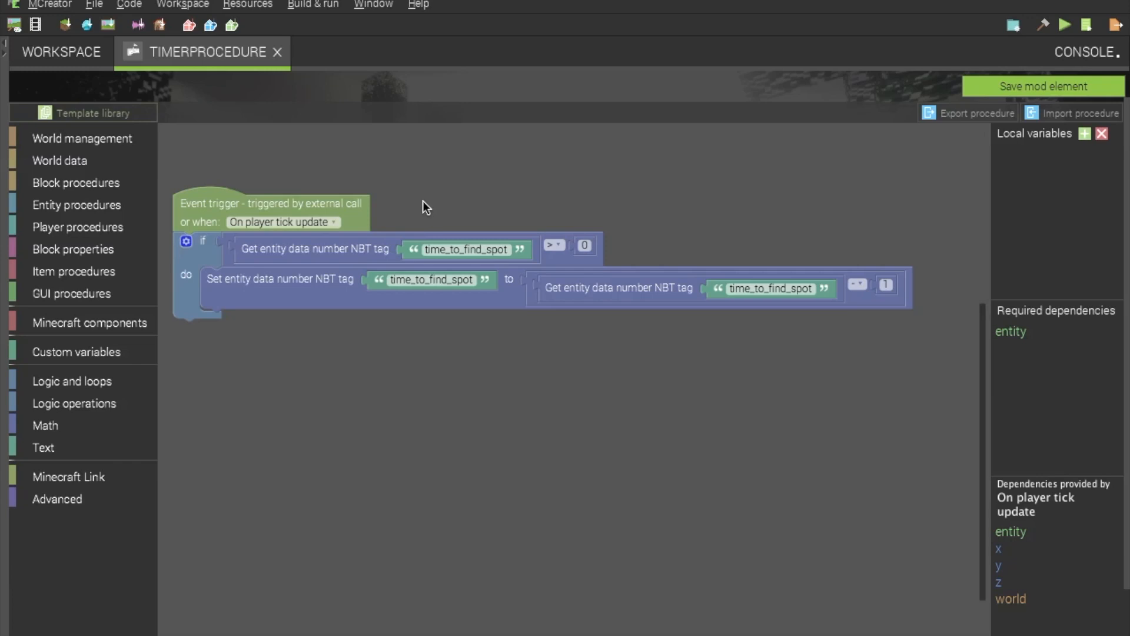
mouse_move(243, 198)
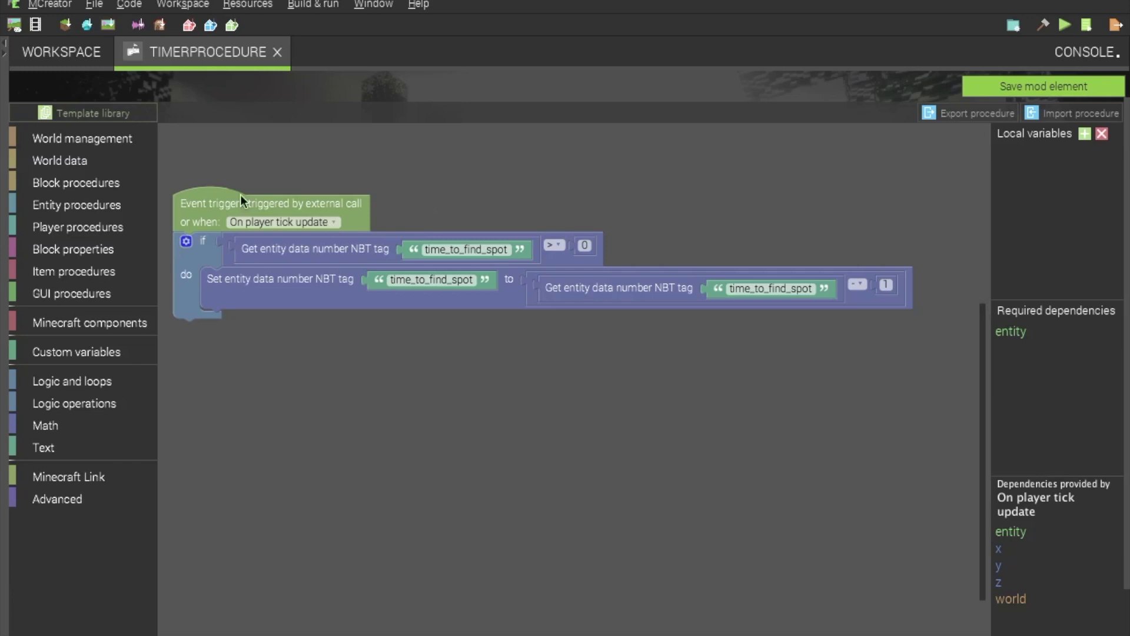
mouse_move(390, 292)
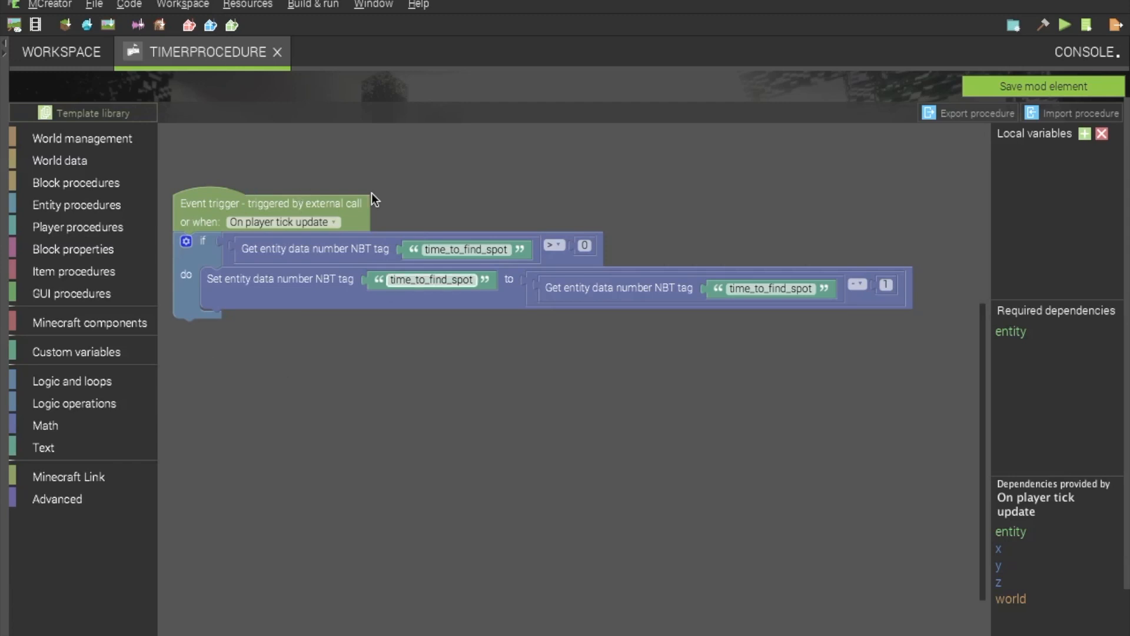
mouse_move(443, 222)
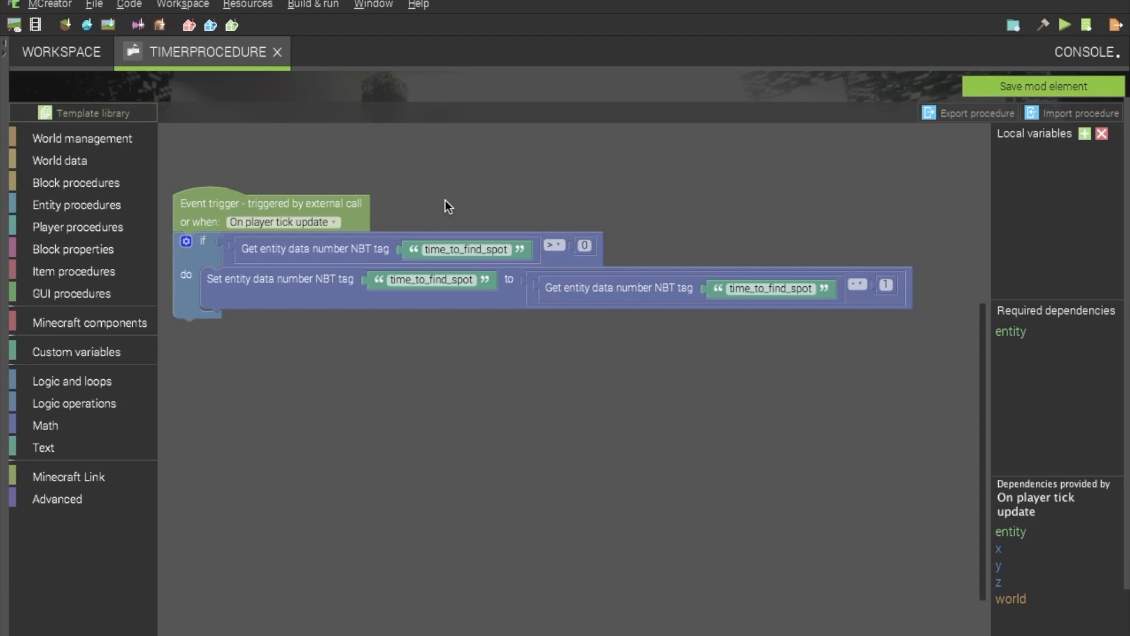
mouse_move(495, 156)
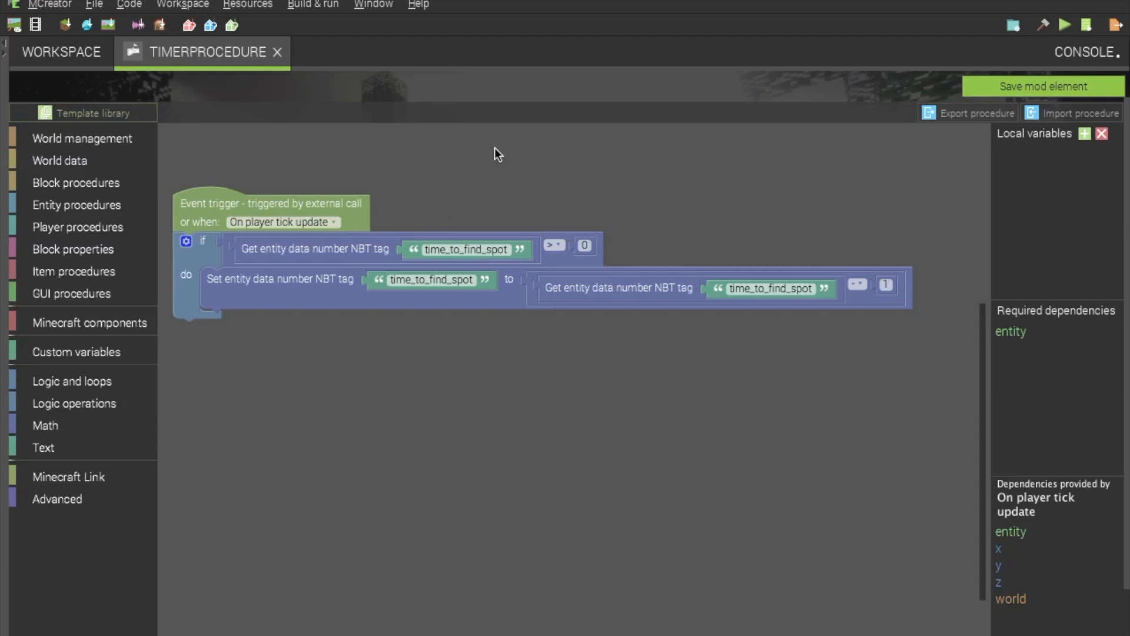
mouse_move(268, 262)
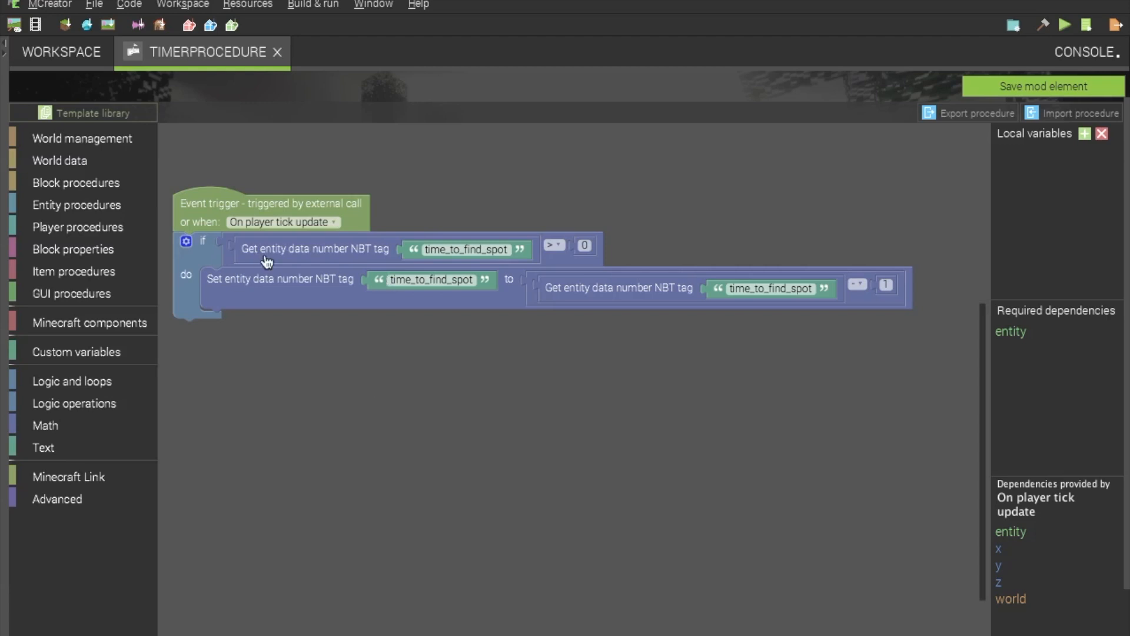
mouse_move(368, 262)
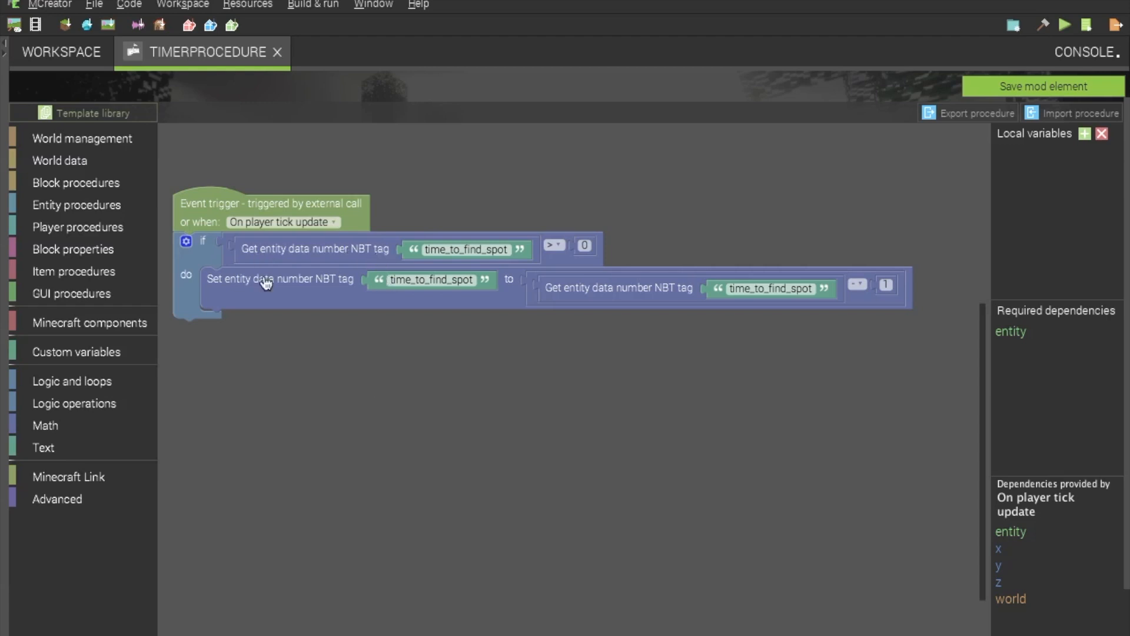
mouse_move(305, 438)
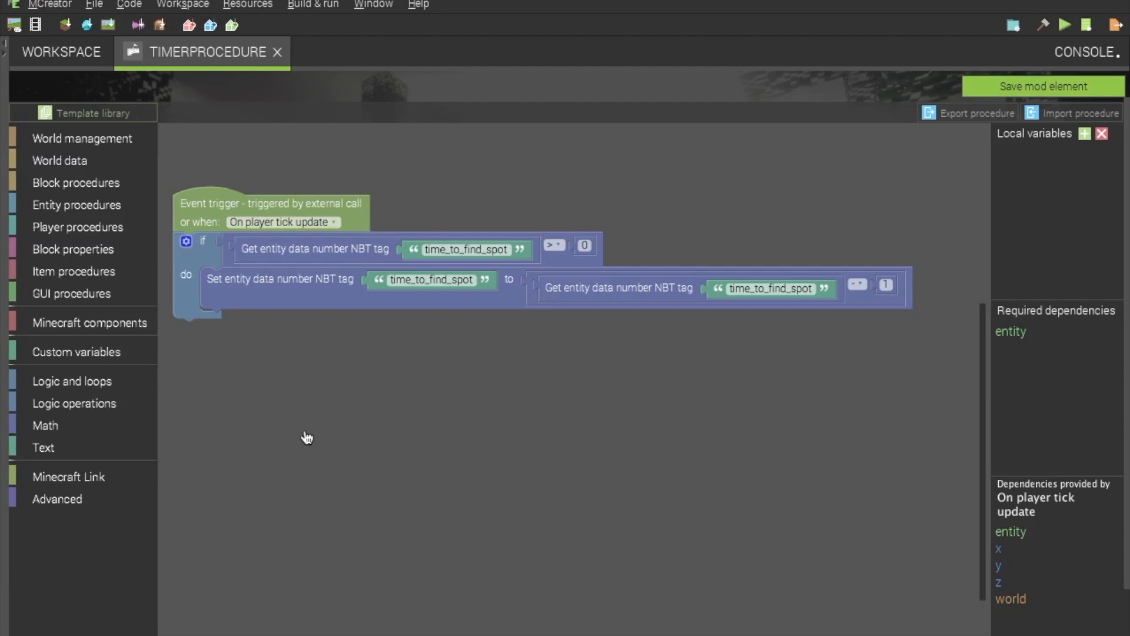
mouse_move(414, 205)
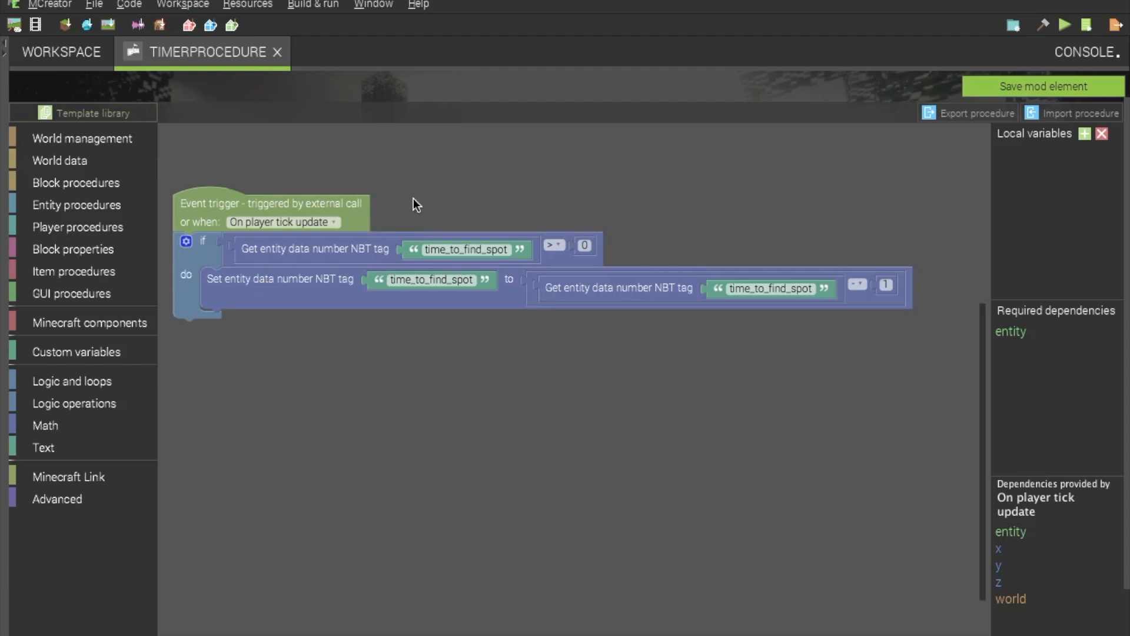
mouse_move(401, 214)
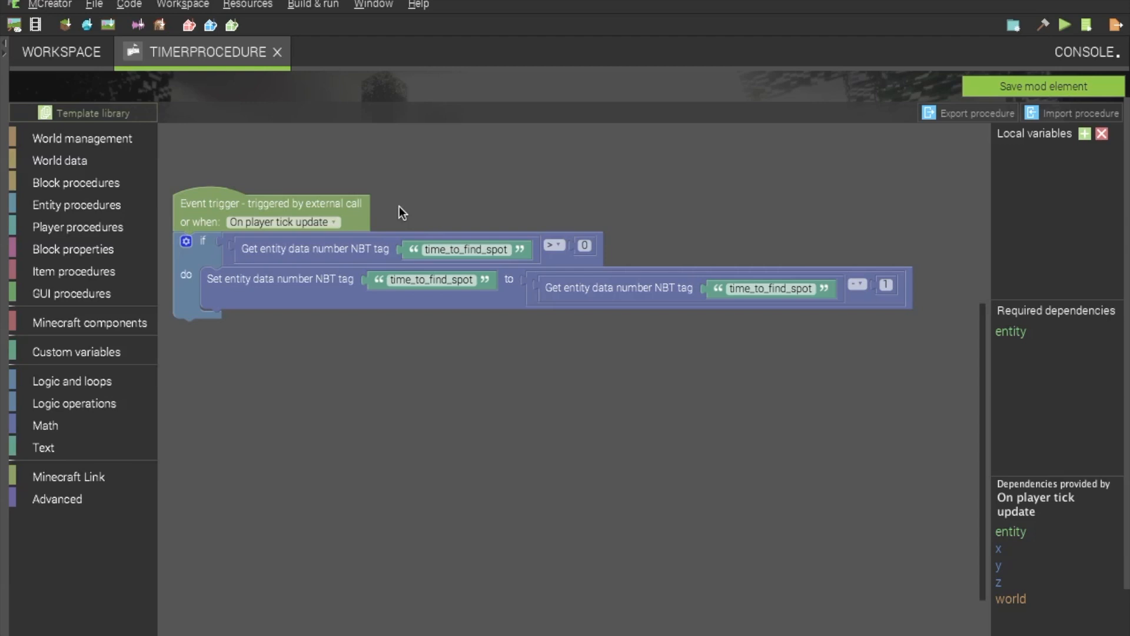
mouse_move(711, 314)
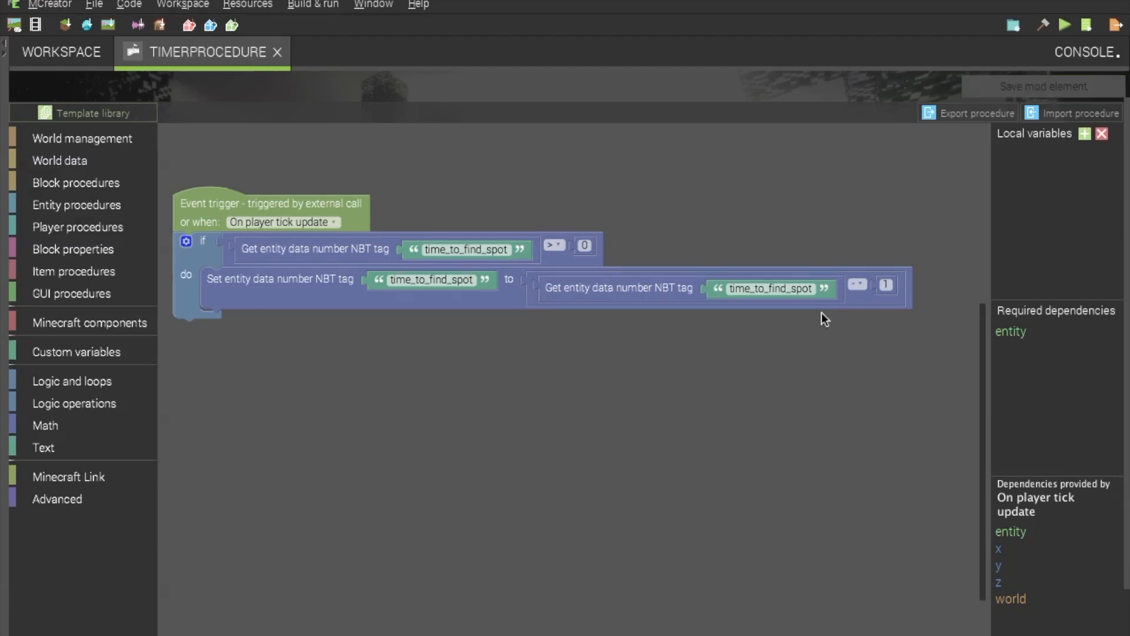
- Look over the RandomTelleportation blocks, save the procedure and return to the workspace element list
click(61, 52)
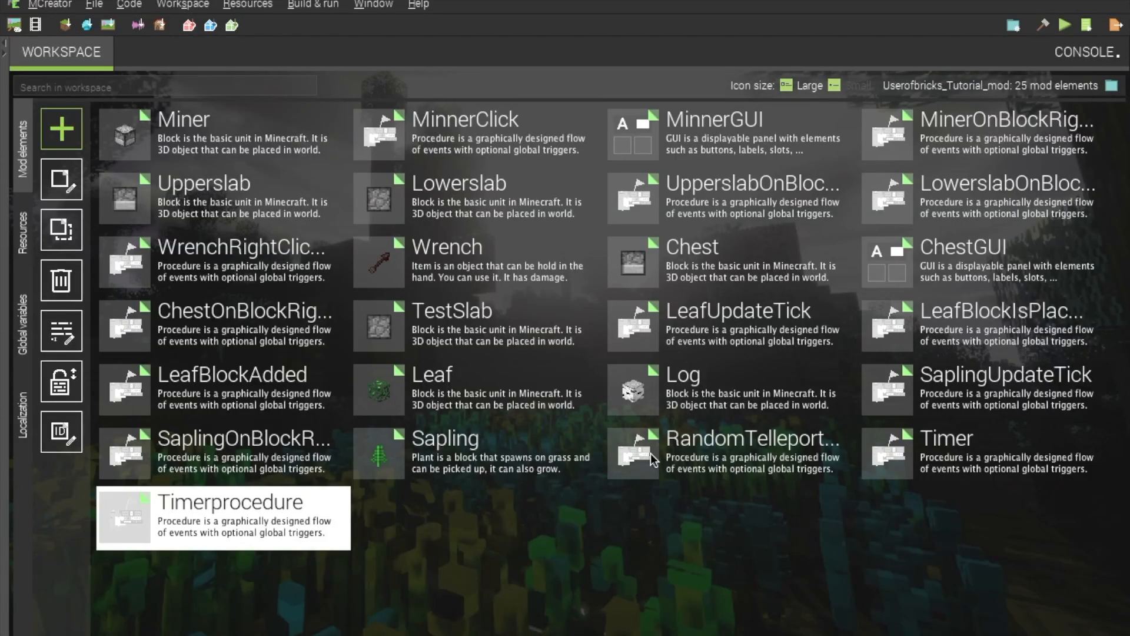
mouse_move(666, 473)
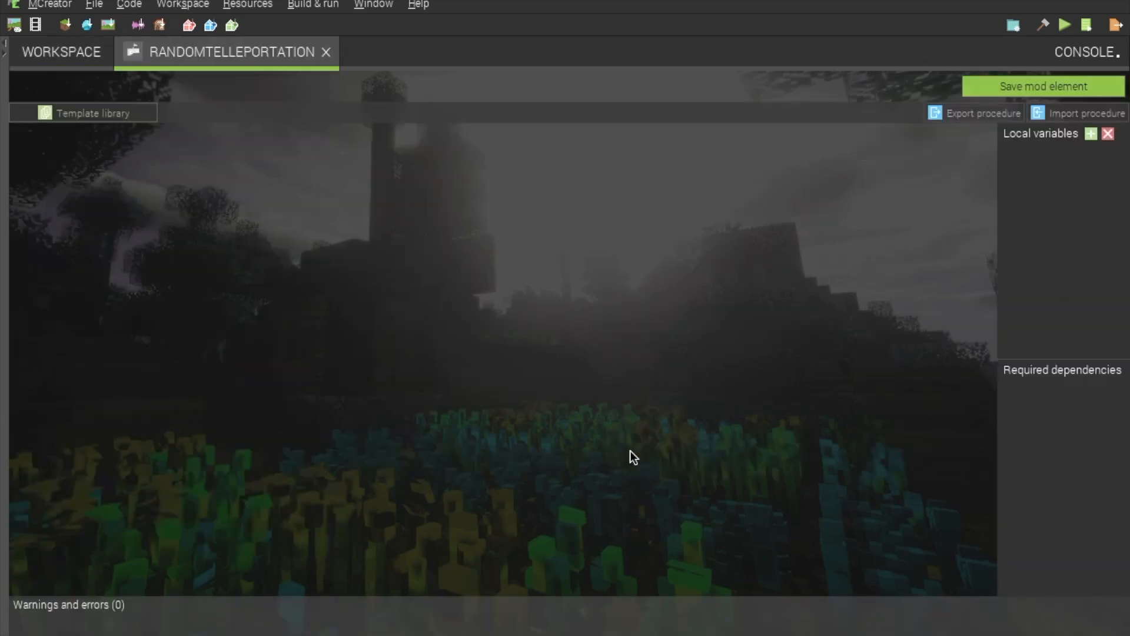
mouse_move(550, 368)
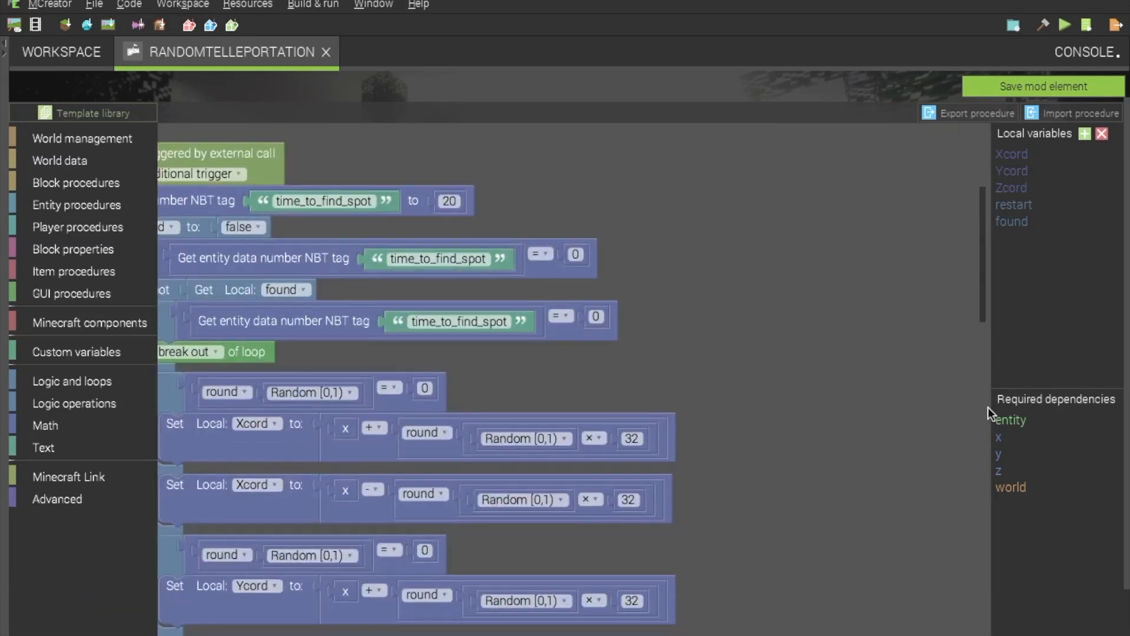
scroll(right, 3)
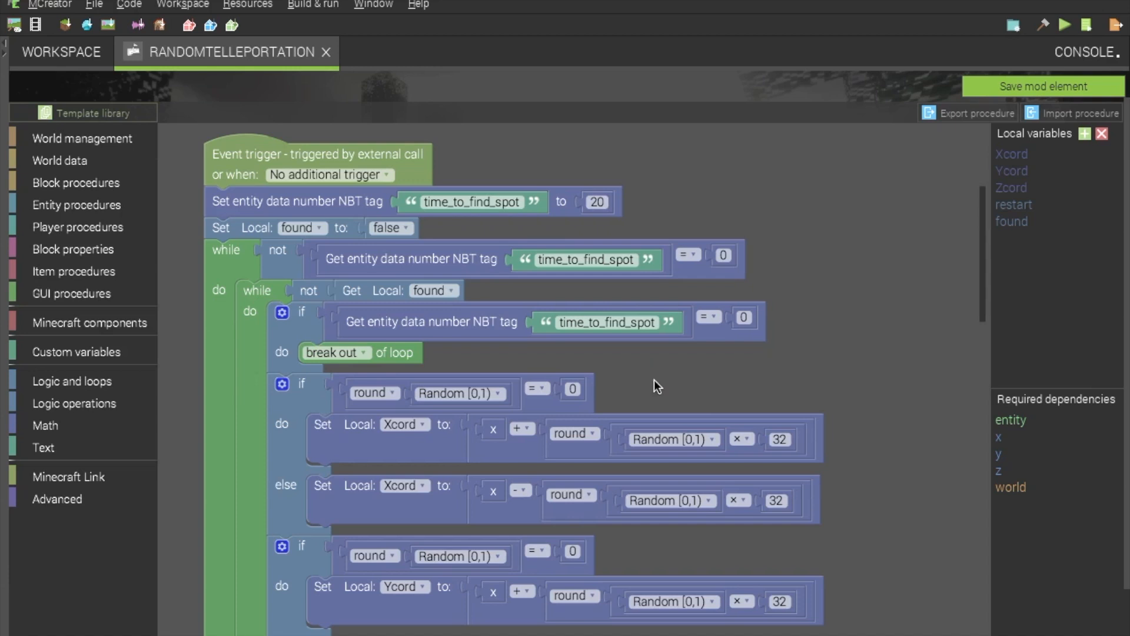
mouse_move(977, 419)
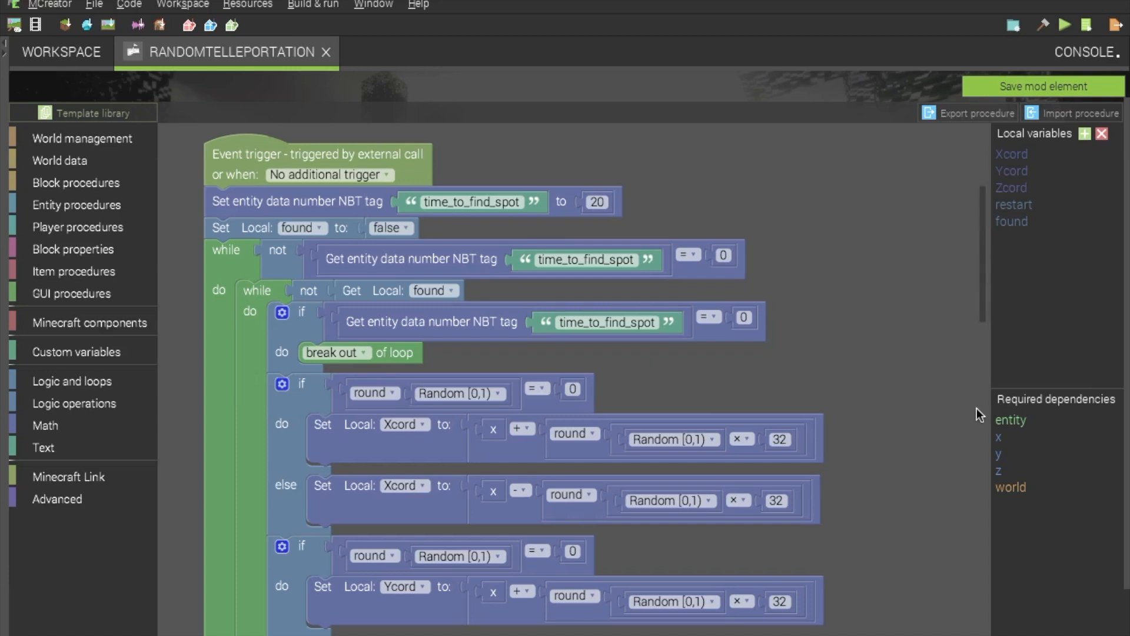
scroll(down, 3)
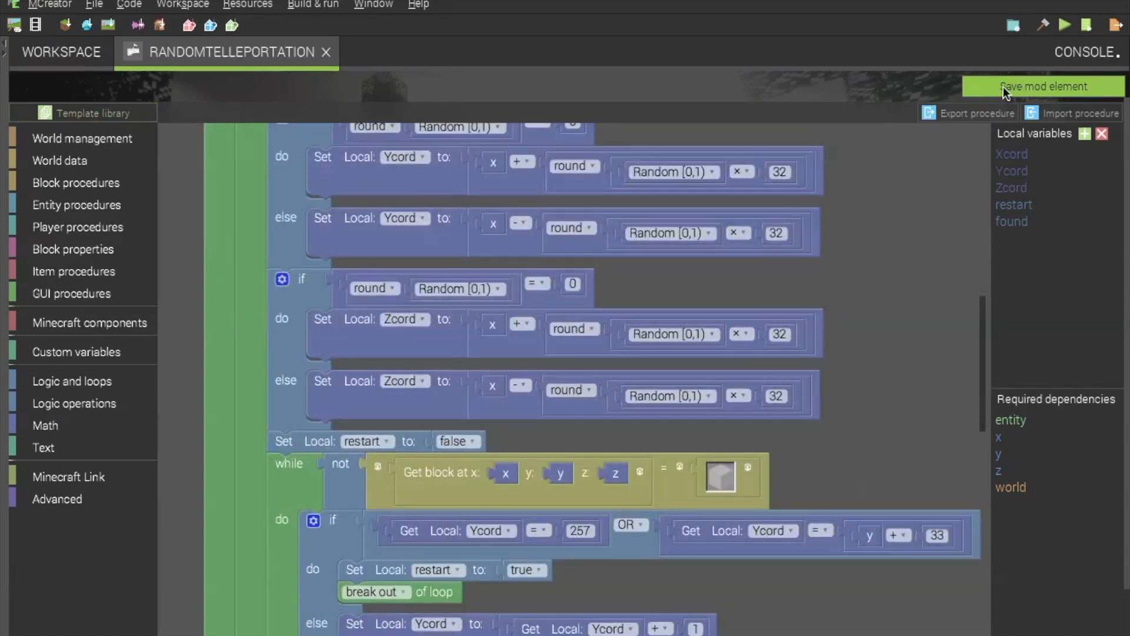
click(1049, 86)
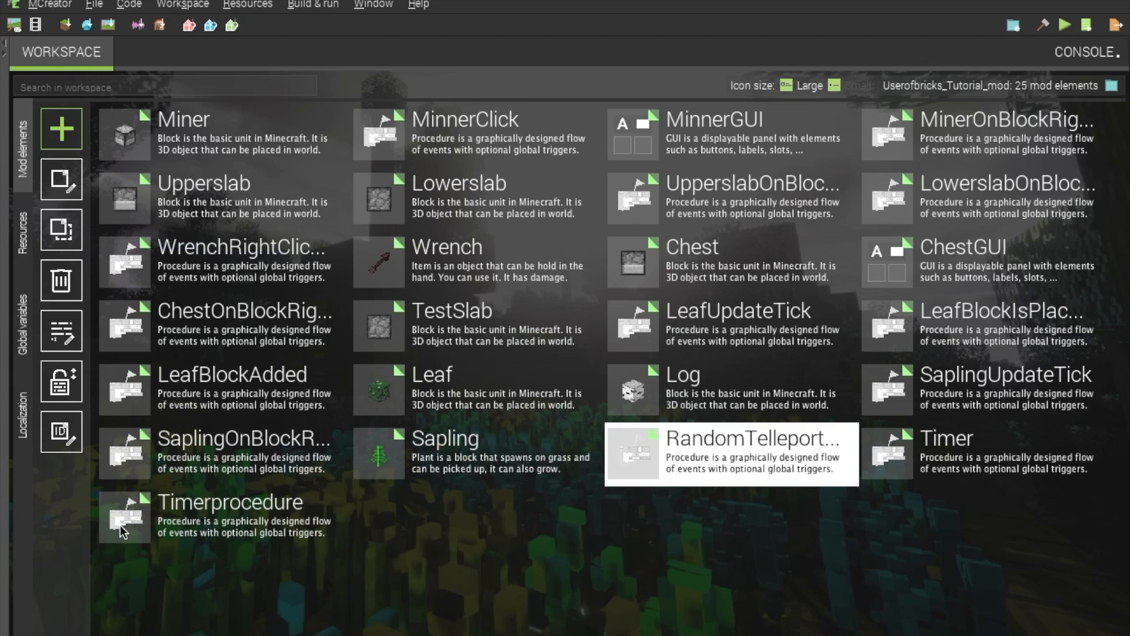
mouse_move(358, 553)
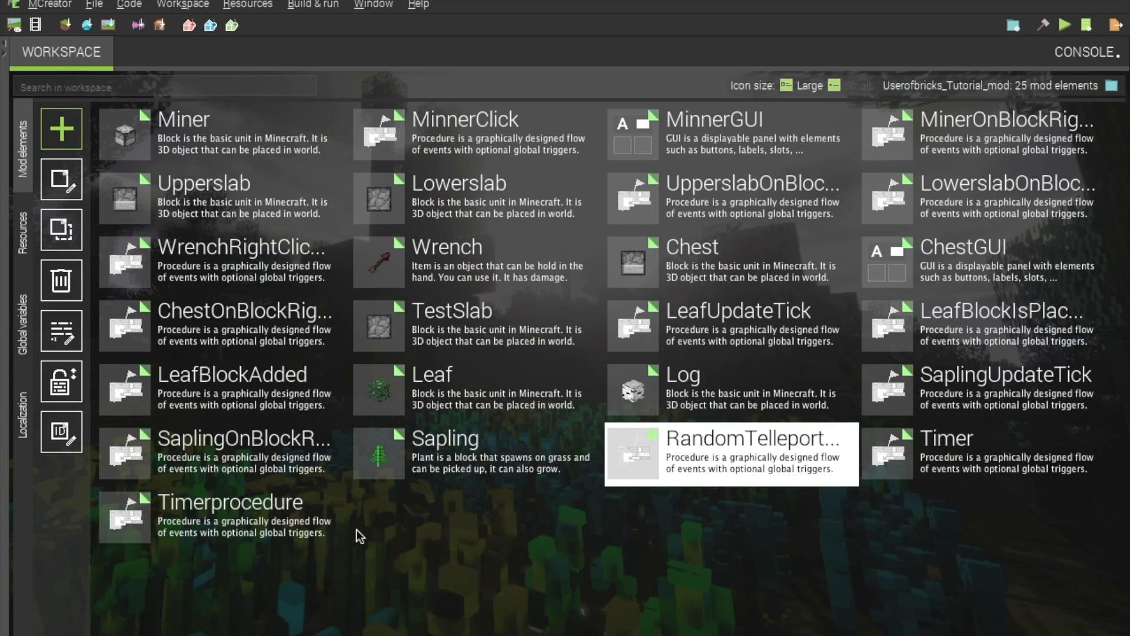